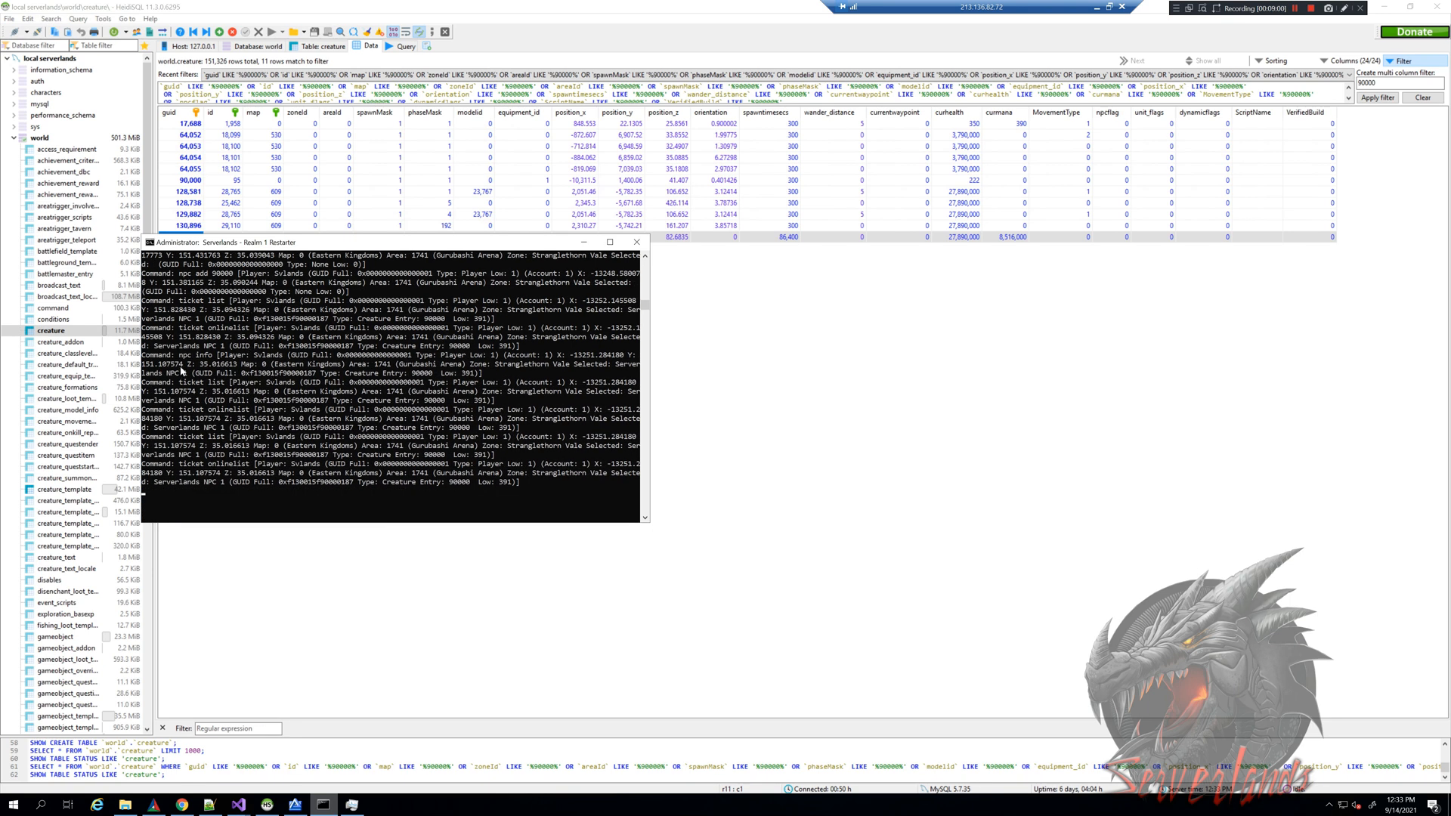
pyautogui.moveTo(248, 346)
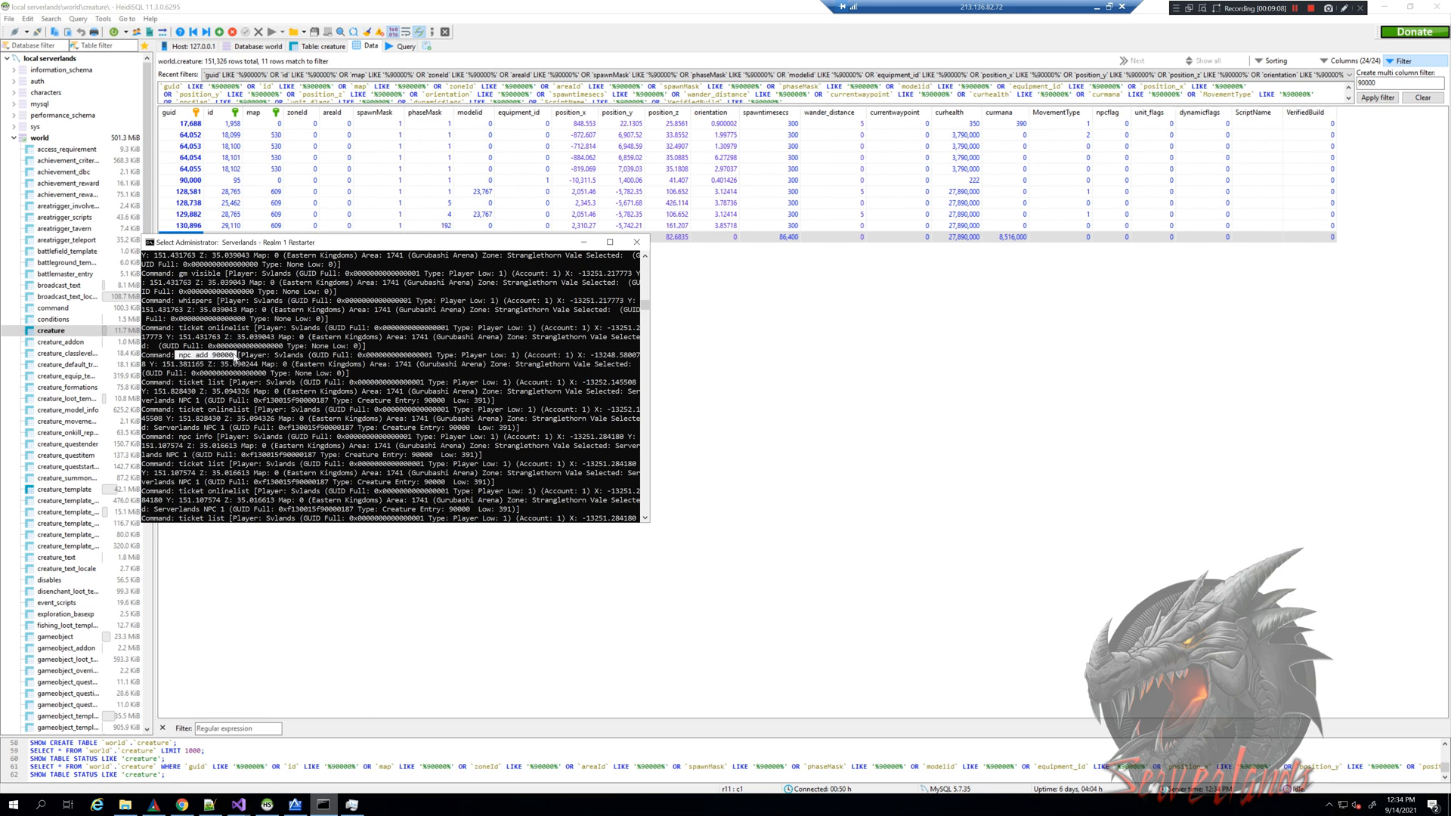
pyautogui.moveTo(182, 446)
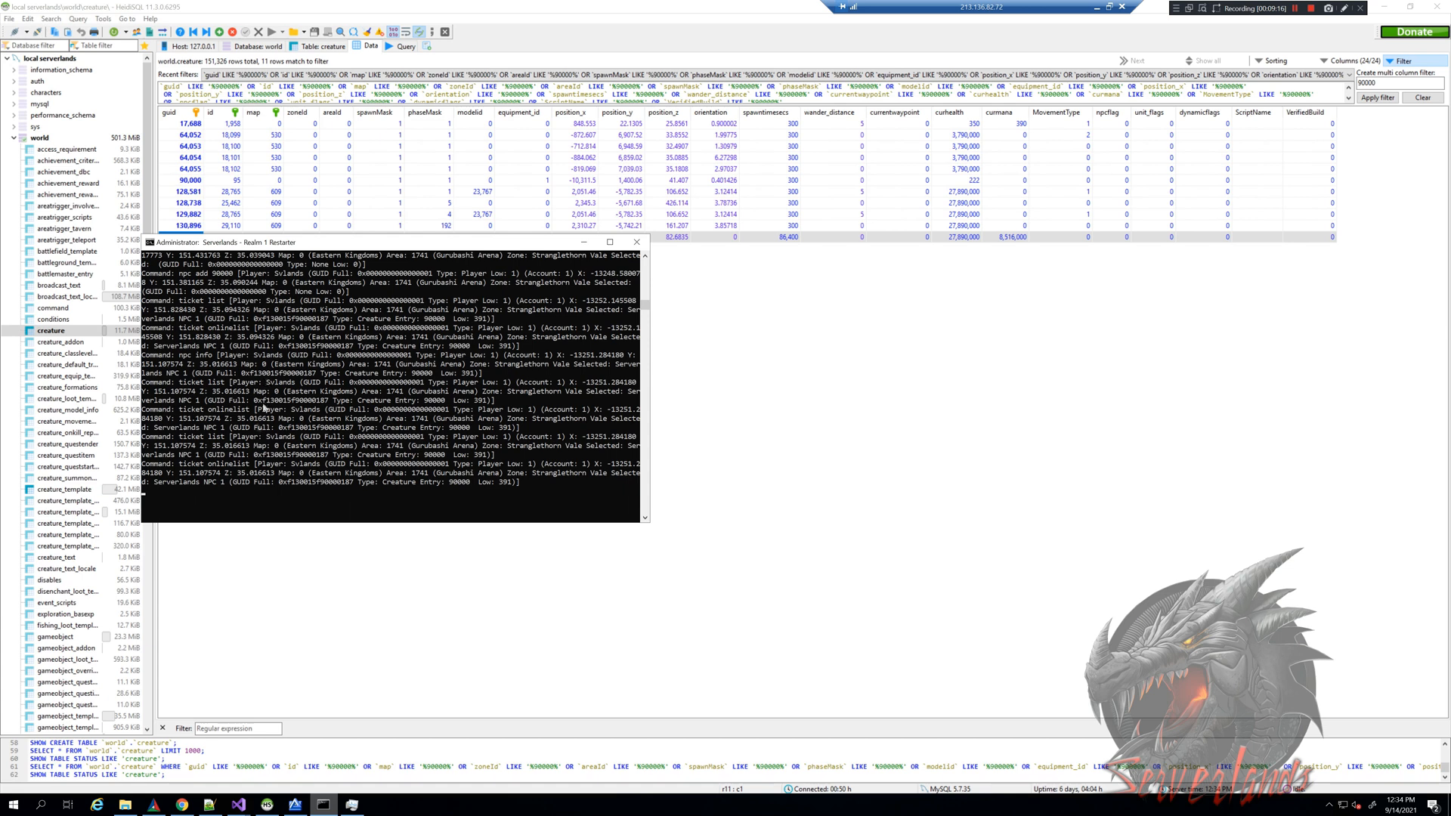
pyautogui.moveTo(856, 292)
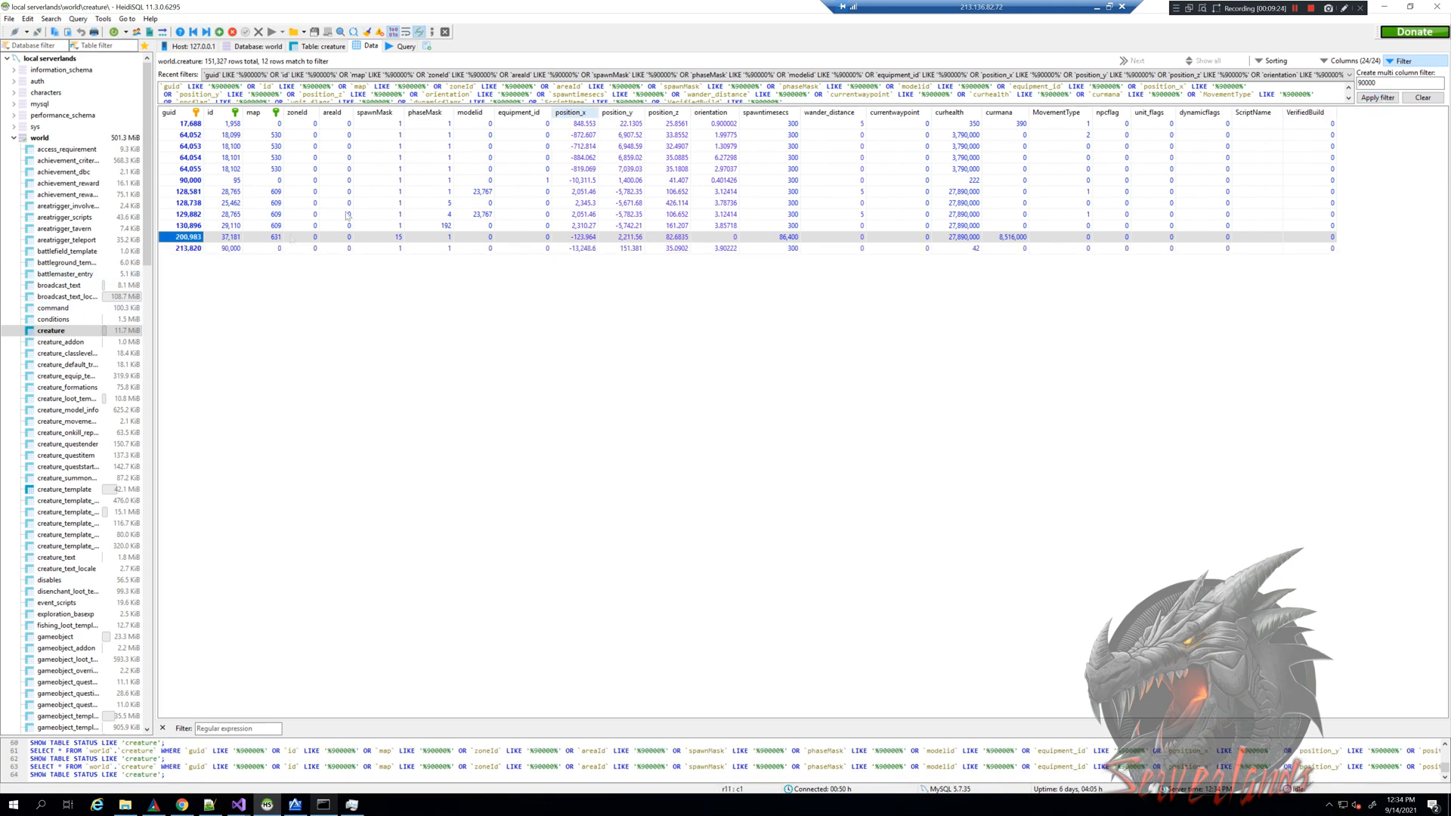
# Inspect the new creature row with guid 213,820 and id 90,000 in HeidiSQL
pyautogui.click(185, 248)
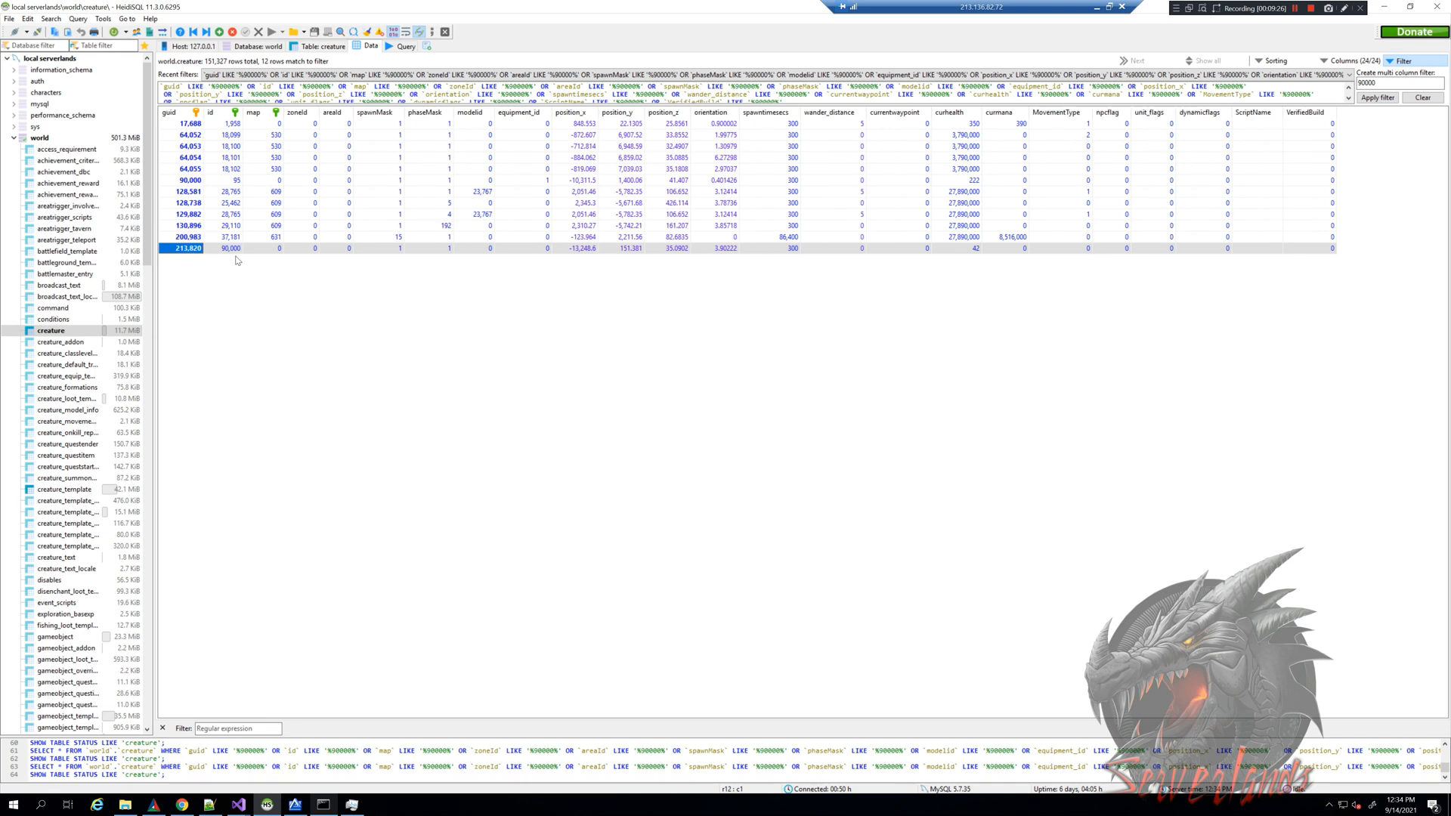
pyautogui.click(230, 248)
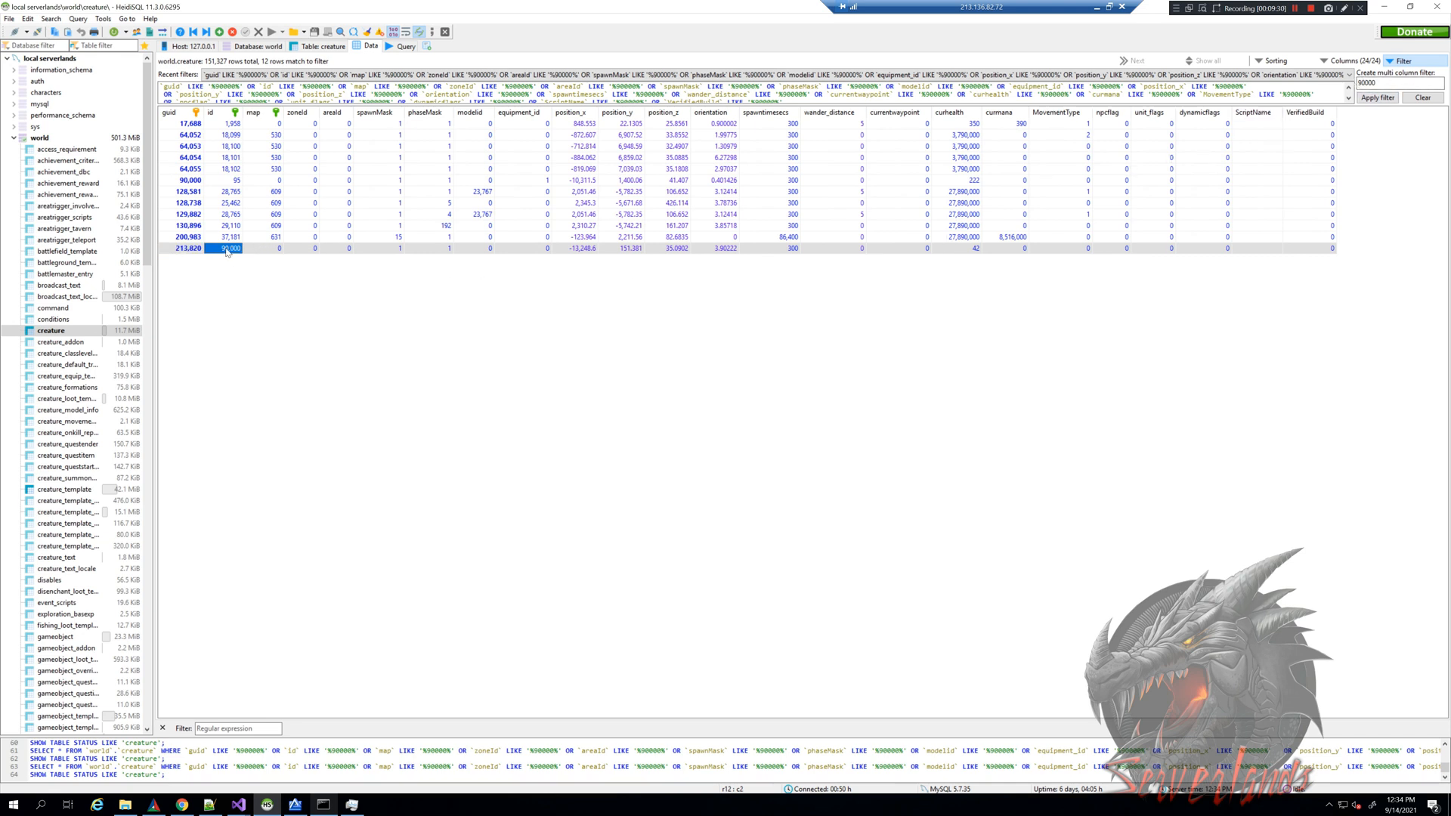
pyautogui.click(253, 248)
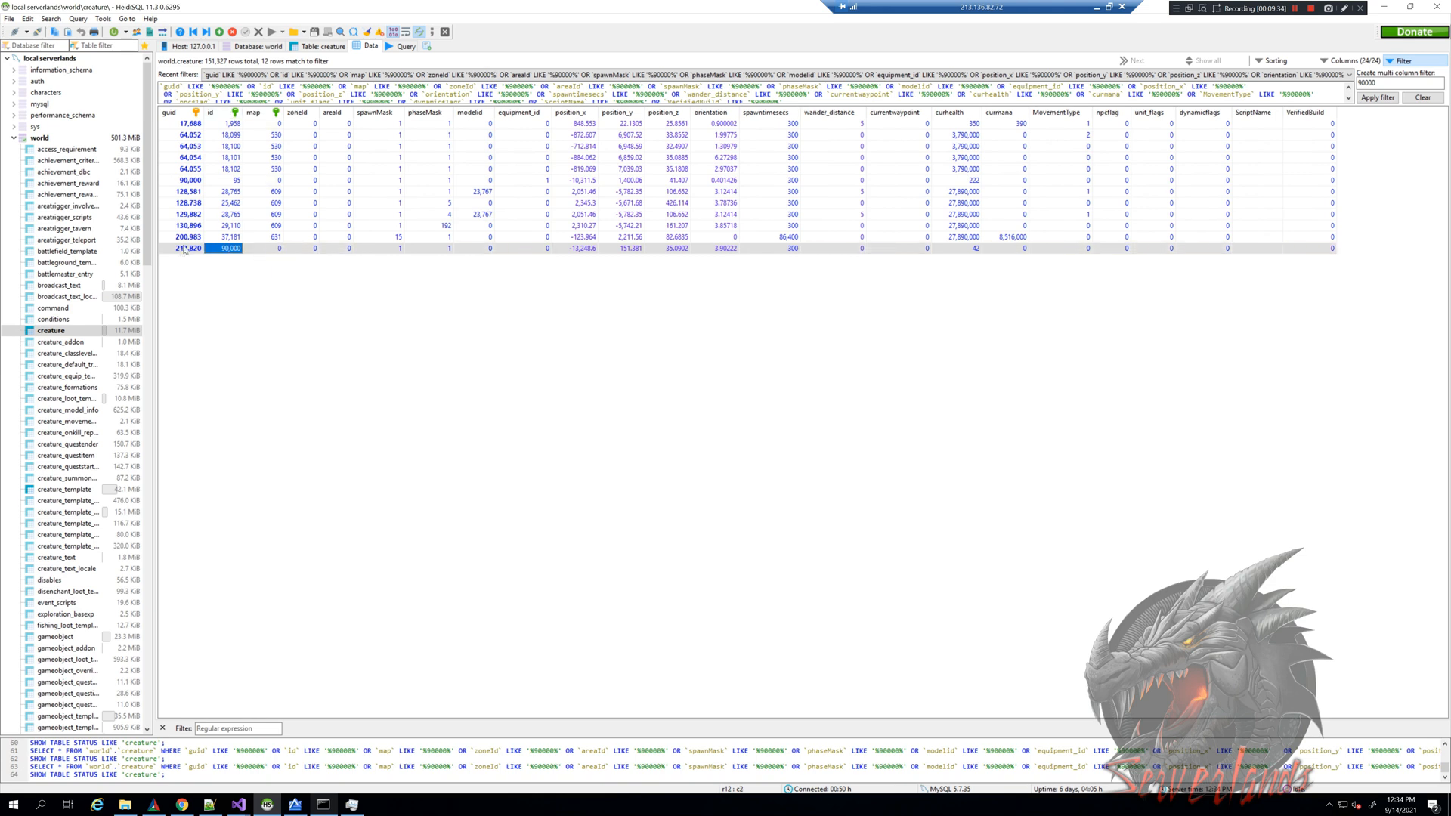
pyautogui.click(185, 248)
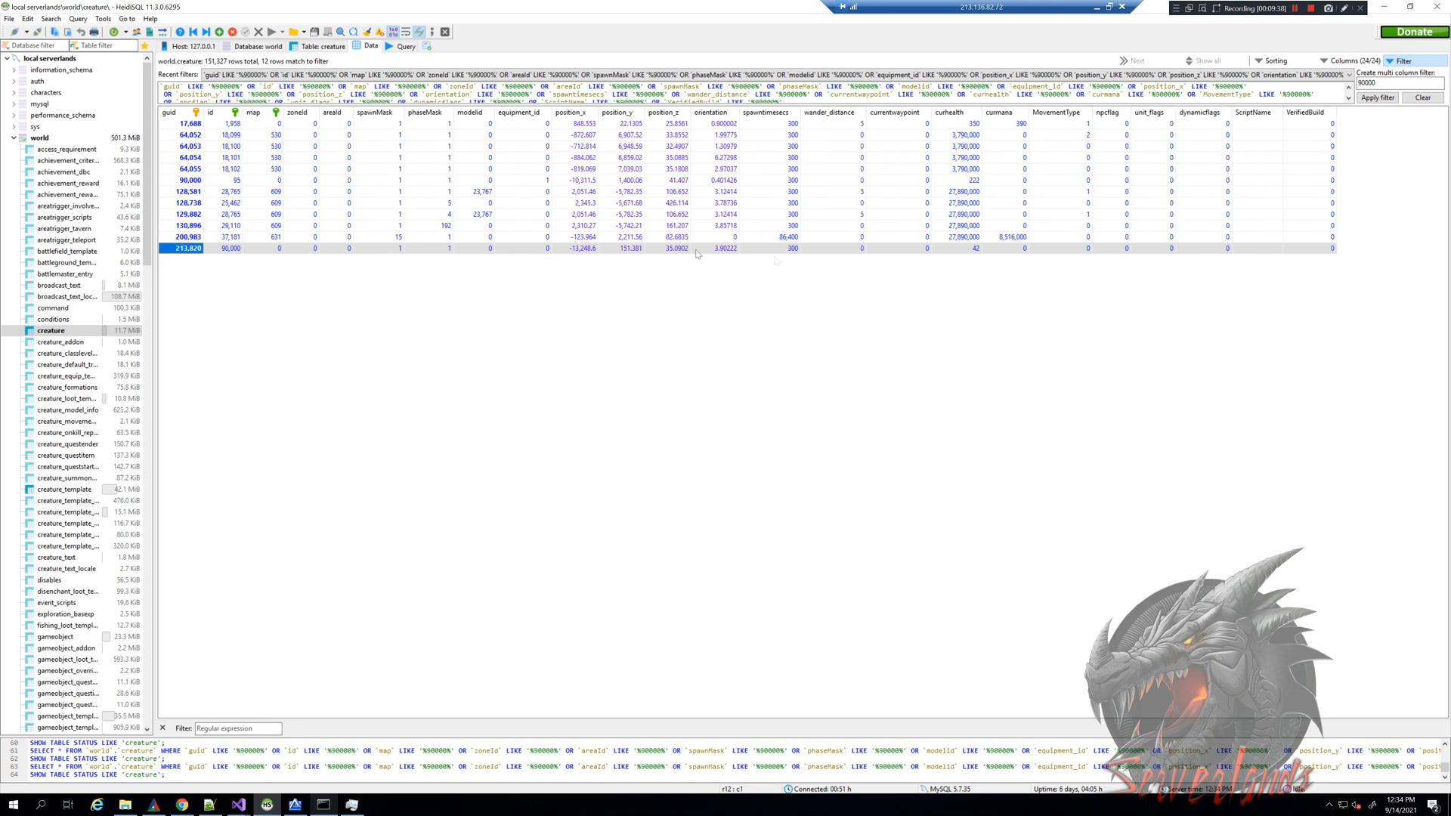
pyautogui.moveTo(1293, 252)
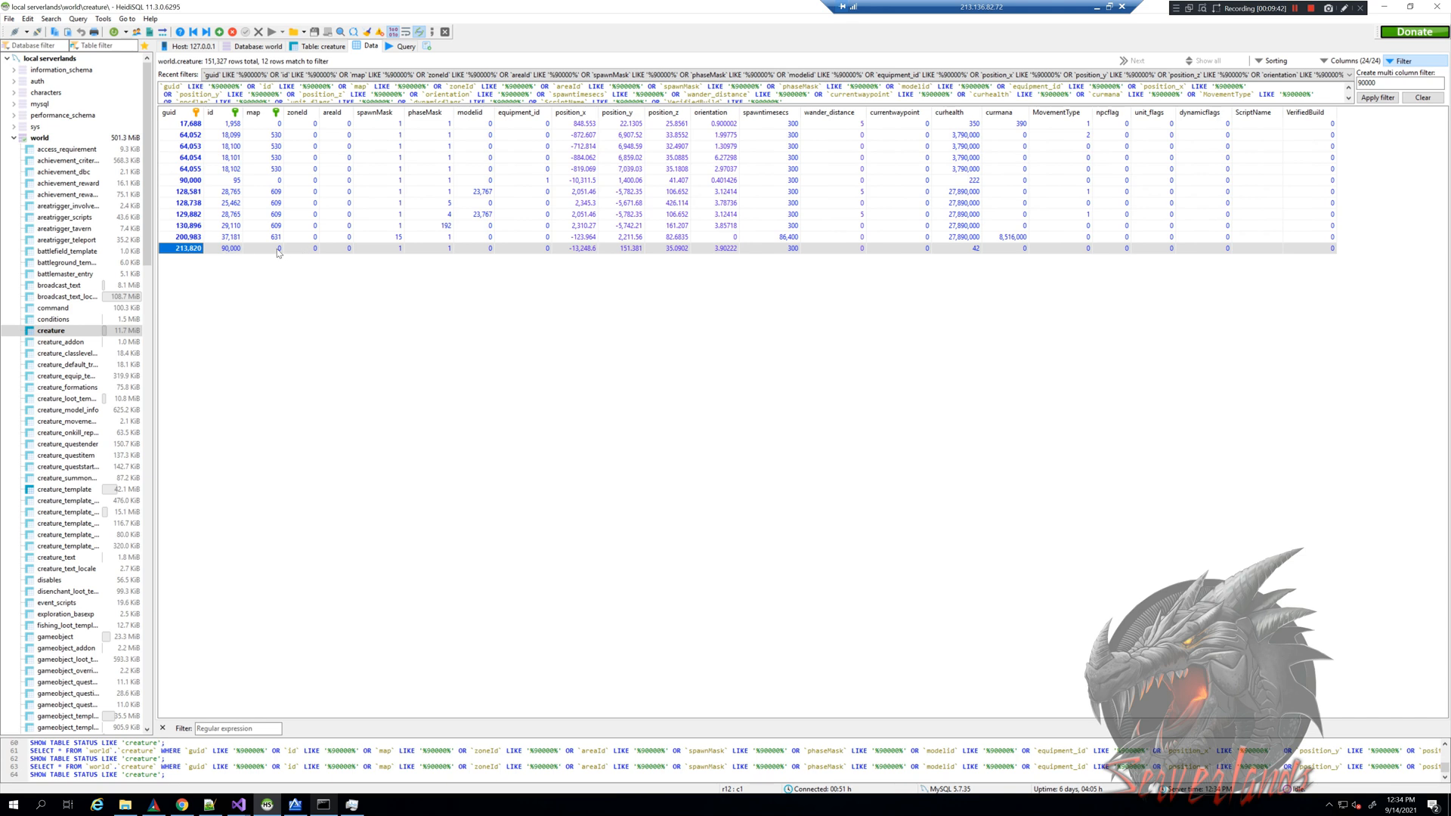
pyautogui.click(349, 248)
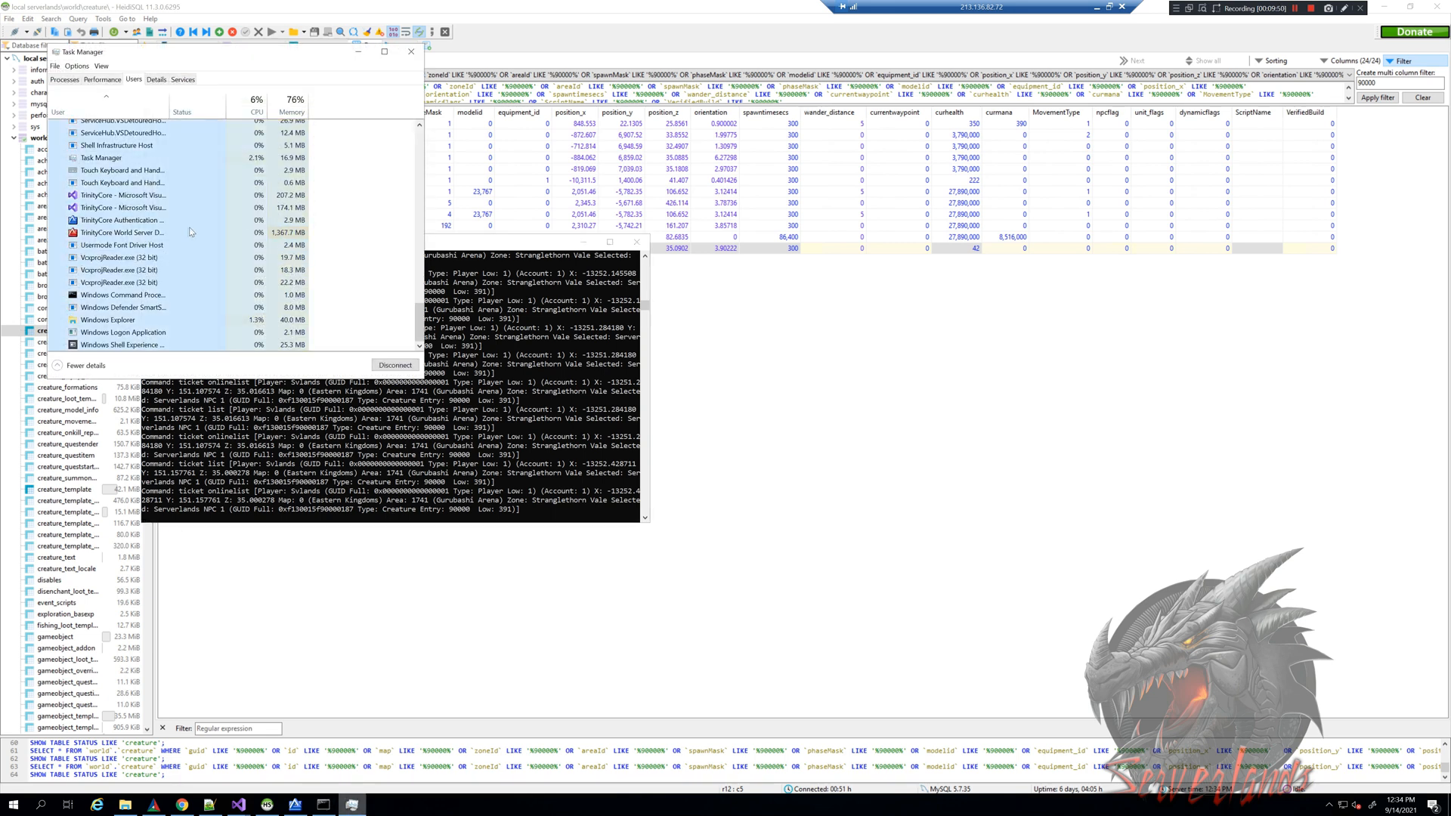
# Select the TrinityCore World Server process in Task Manager
pyautogui.click(119, 232)
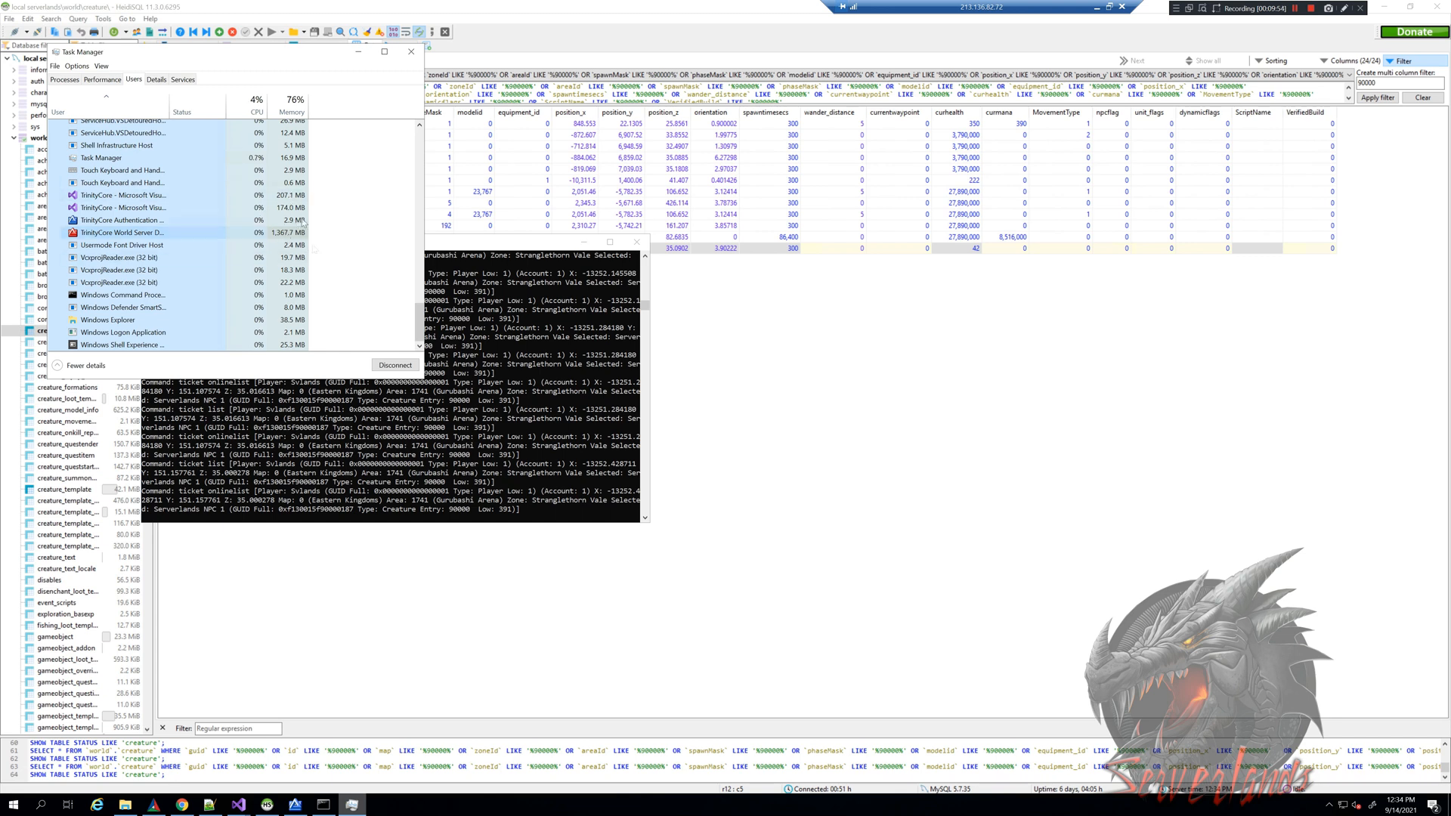
pyautogui.click(118, 232)
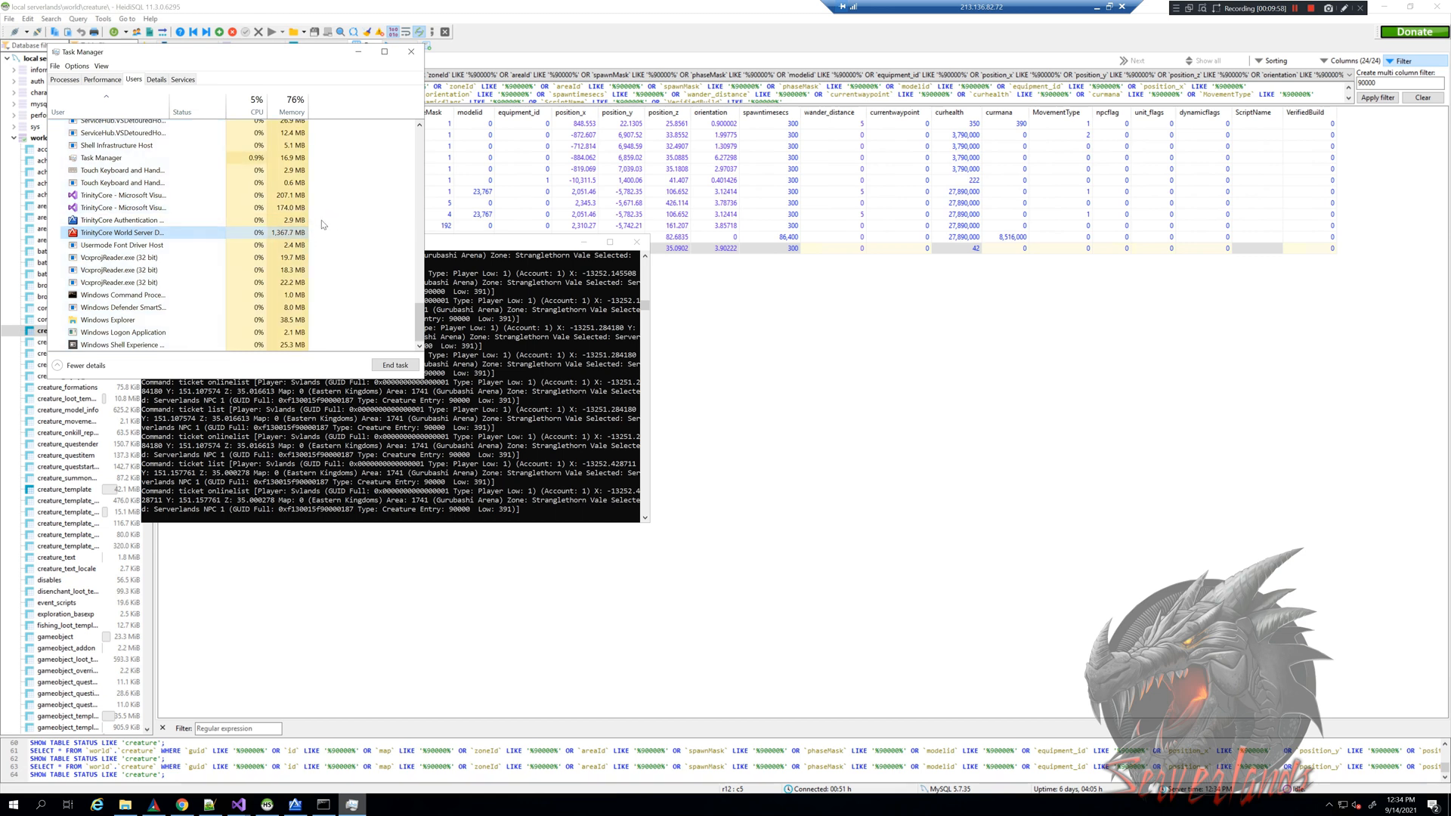
pyautogui.moveTo(454, 243)
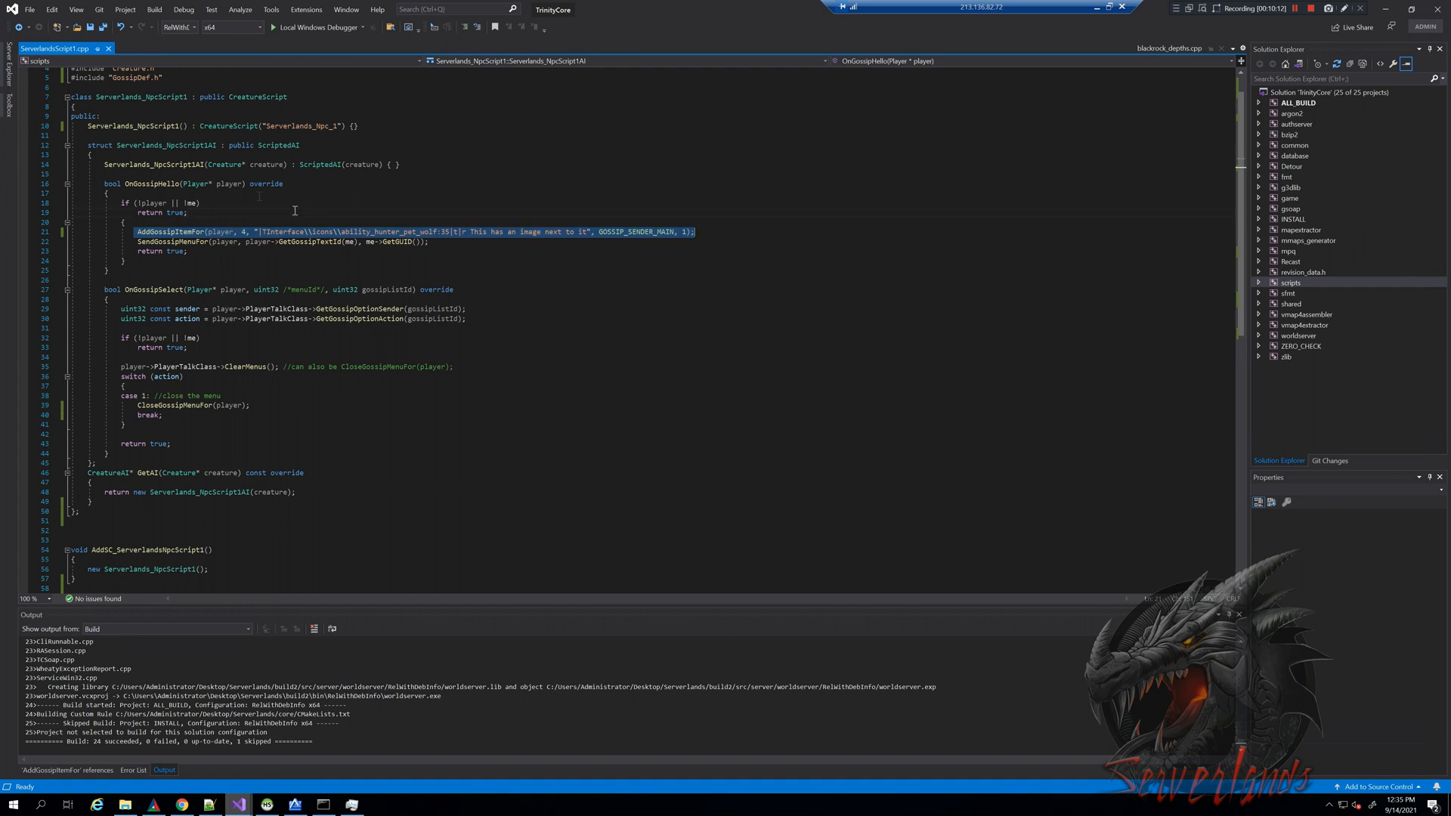
pyautogui.doubleClick(146, 183)
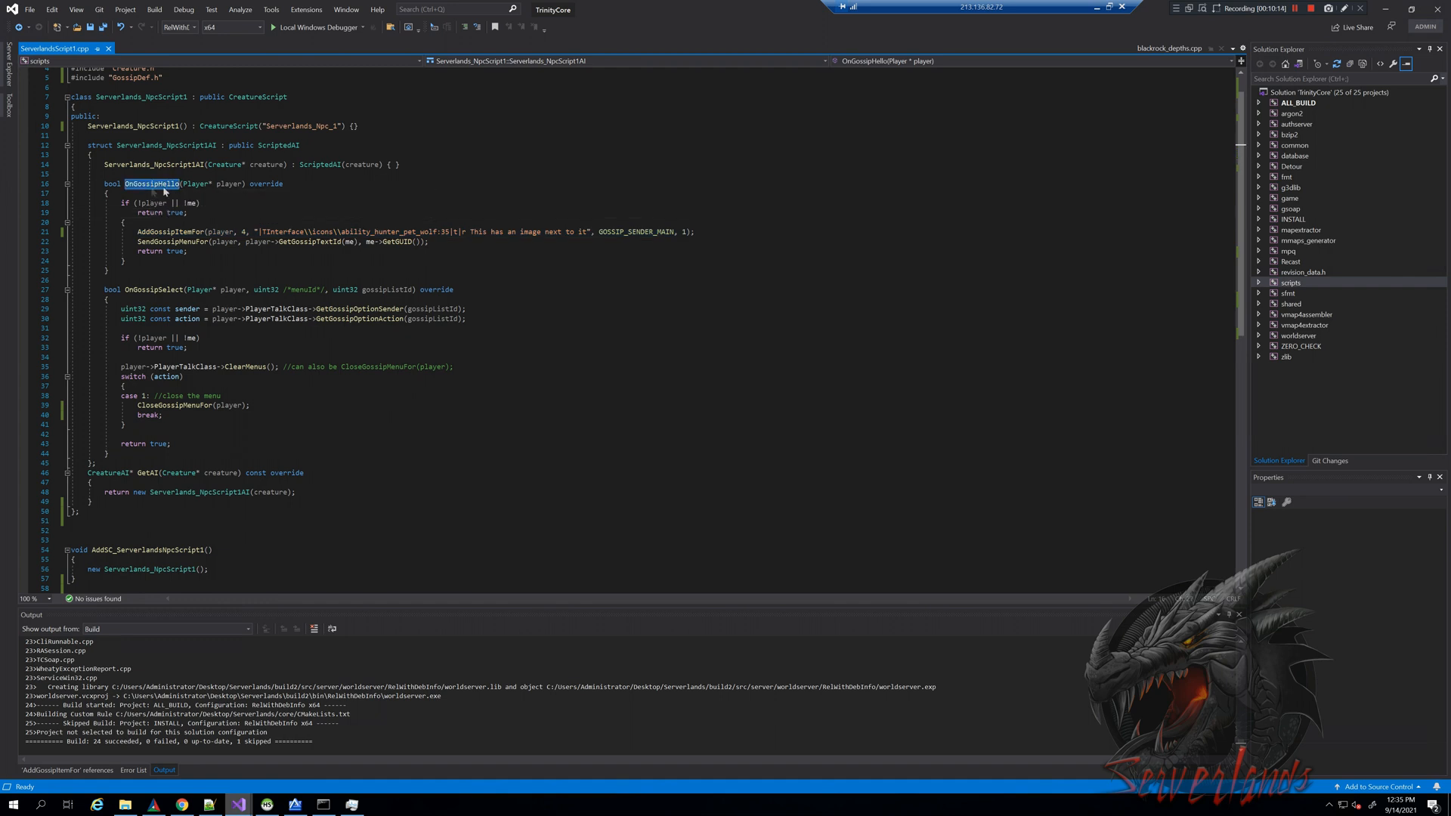
pyautogui.moveTo(150, 182)
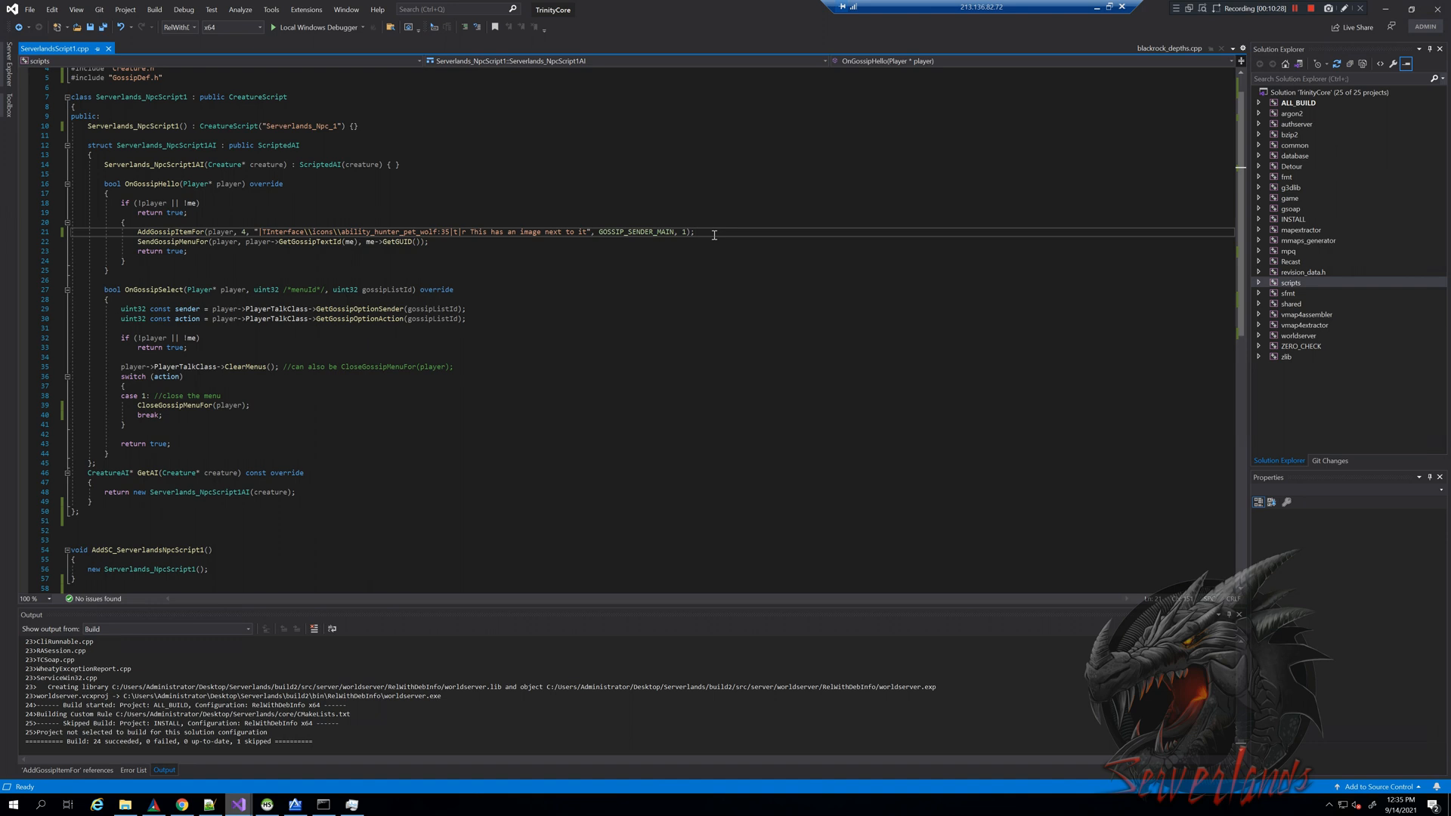
# Type a second AddGossipItemFor(player, 4, "" call using overload 2 of 3
pyautogui.write('AddGossipItemFor(')
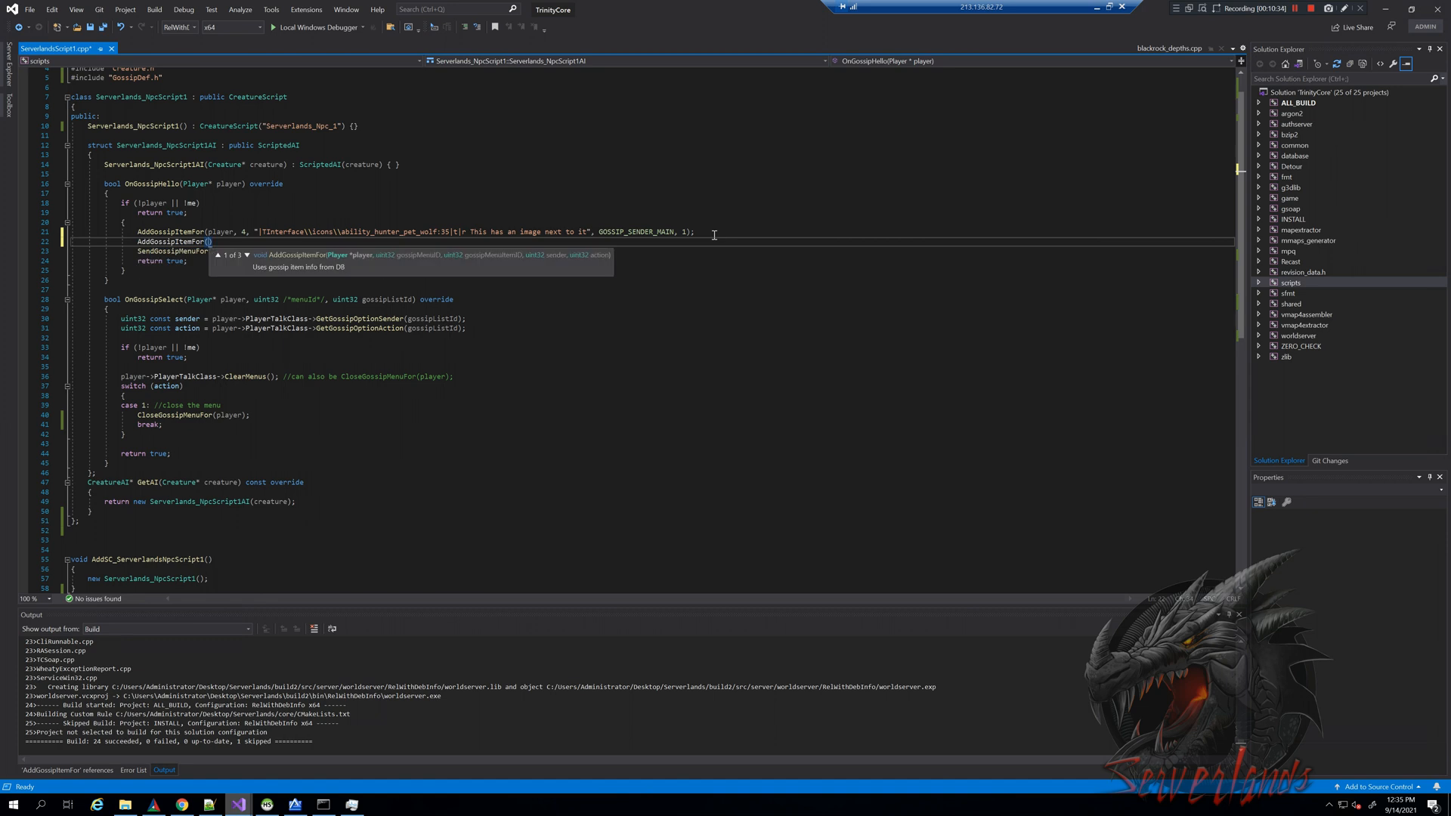
pyautogui.write('player, 4')
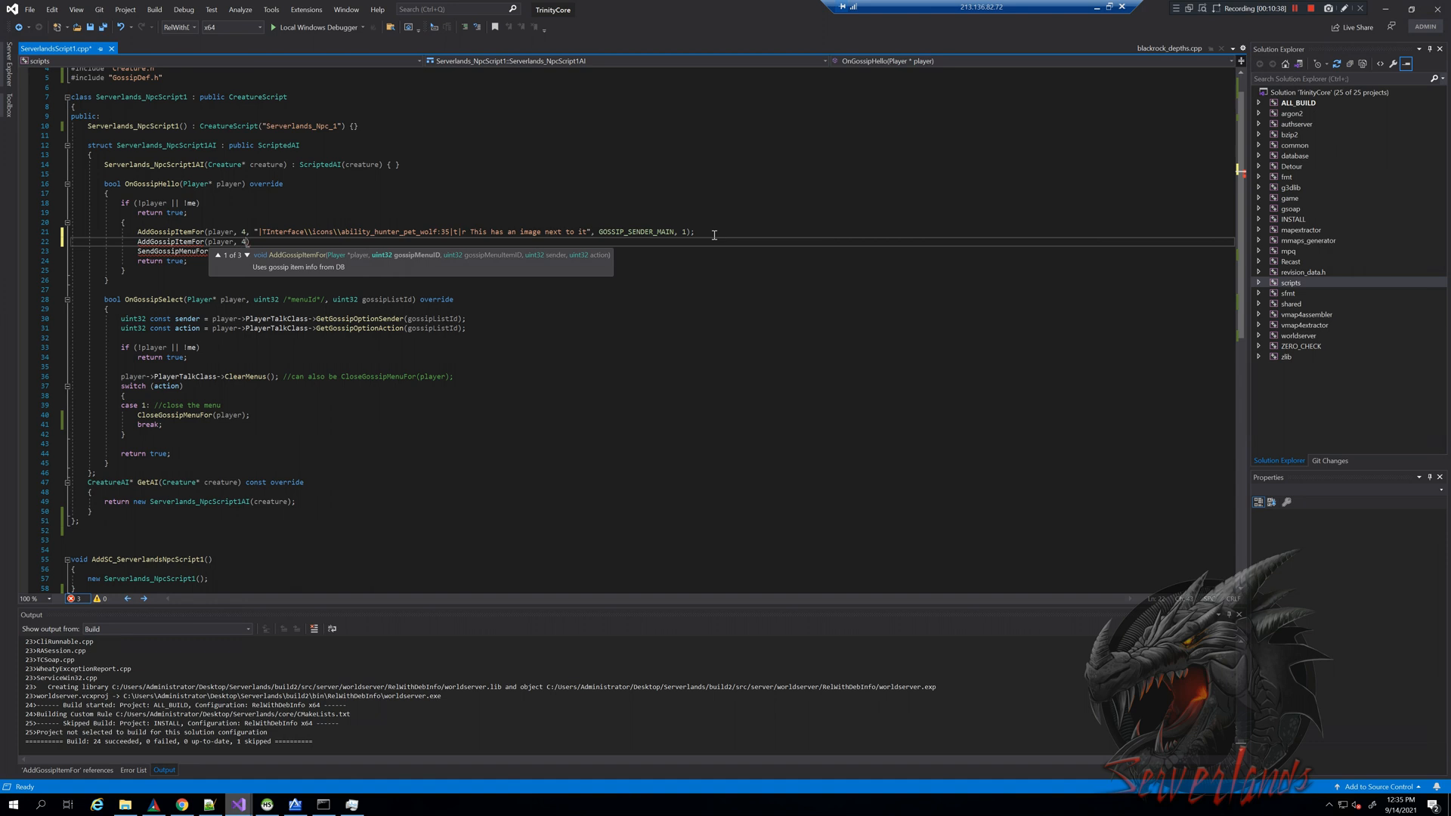
pyautogui.write(',')
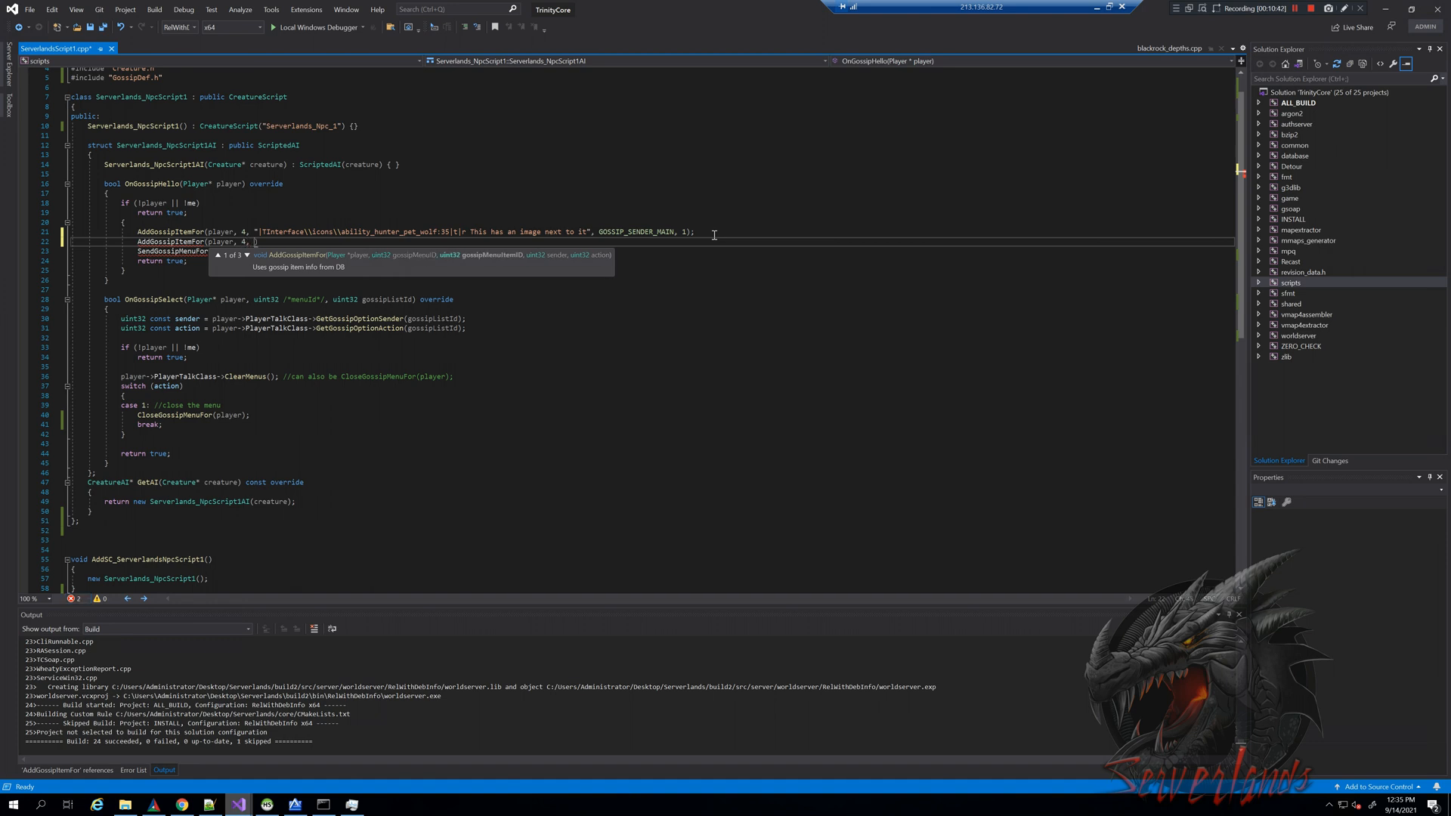
pyautogui.write('"')
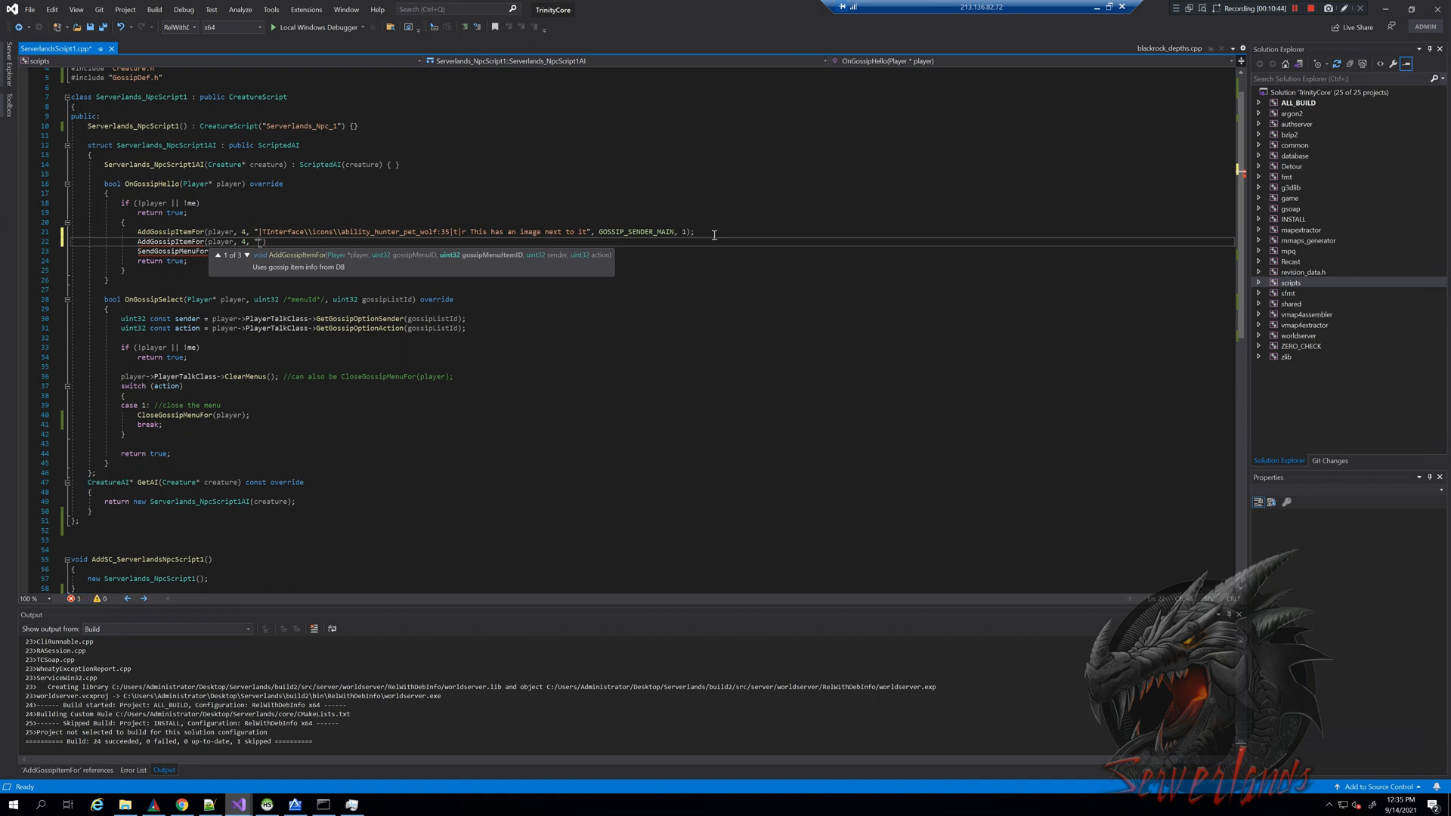
pyautogui.click(247, 255)
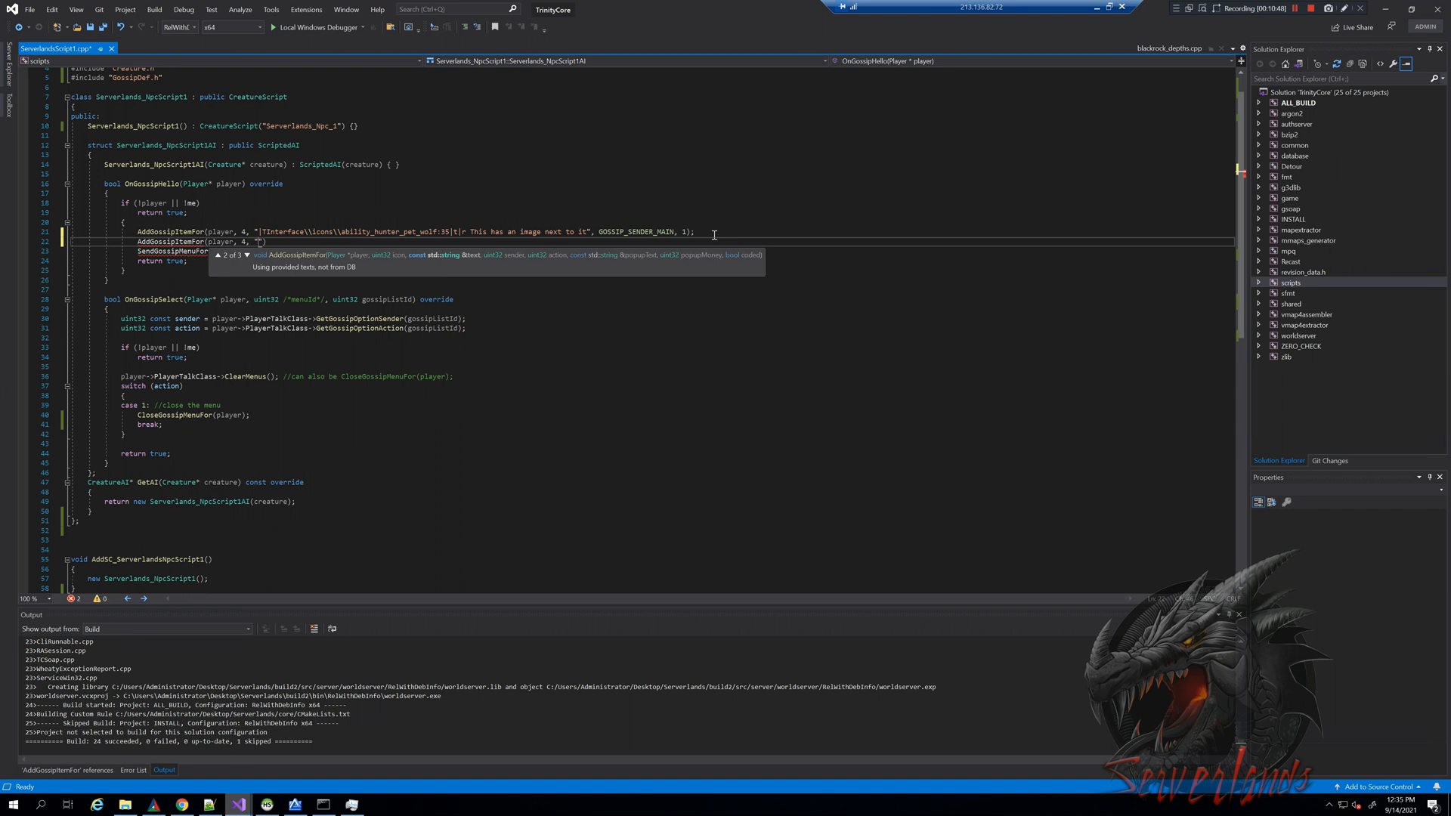
pyautogui.click(223, 254)
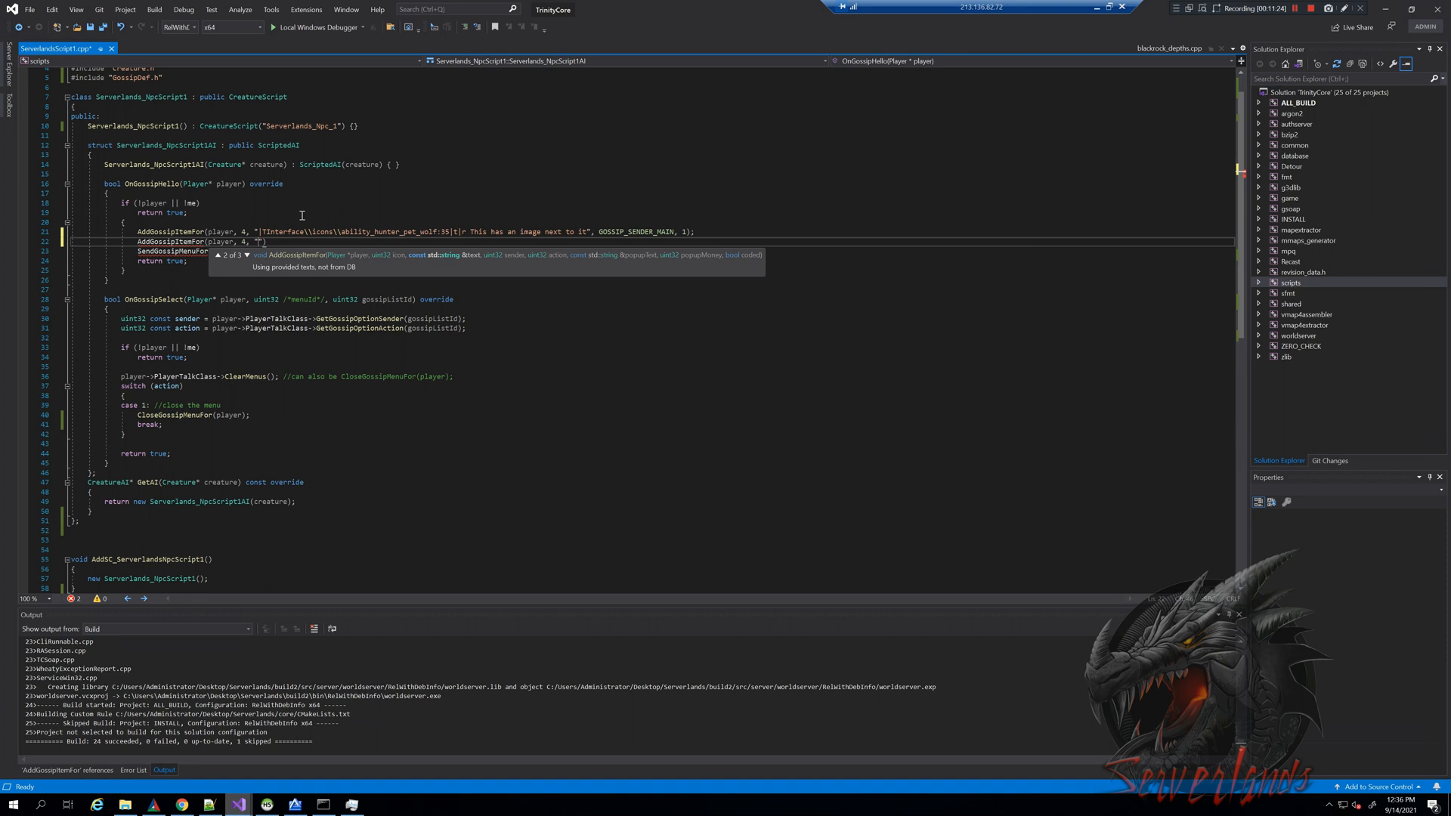
pyautogui.moveTo(380, 196)
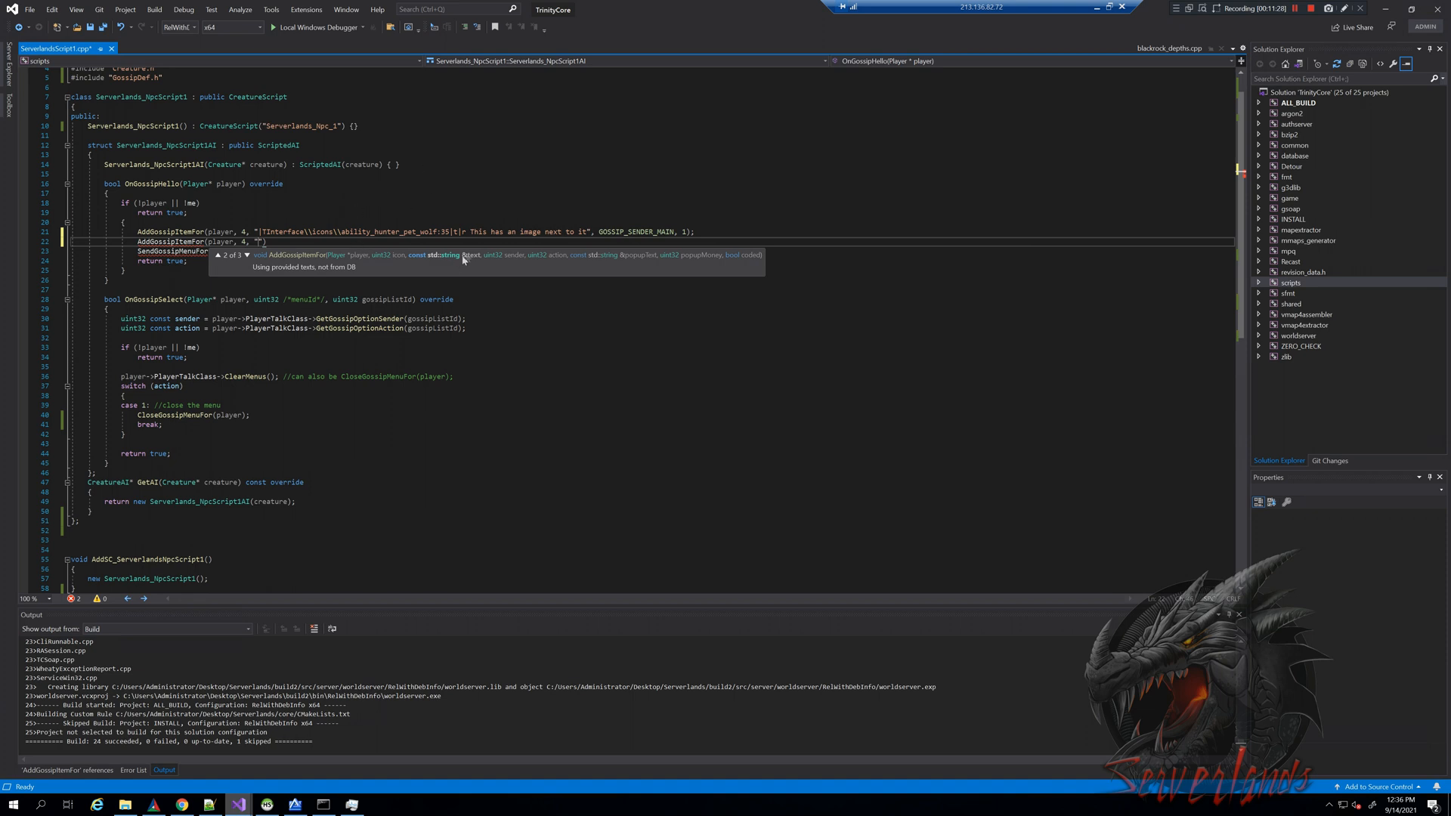
# Complete the call with "Goodbye", GOSSIP_SENDER_MAIN and action 2
pyautogui.write('Goodbye')
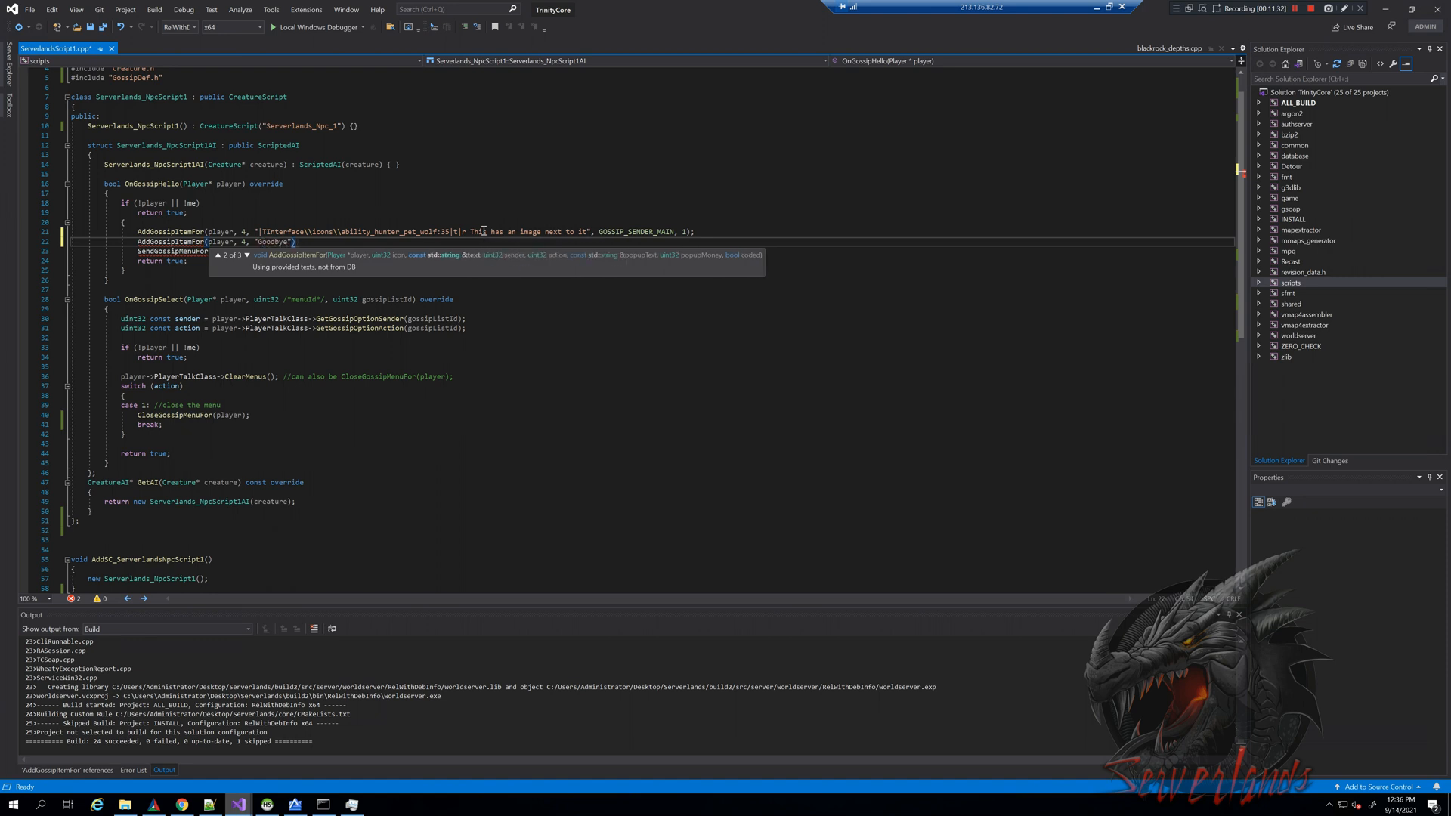
pyautogui.write(', G')
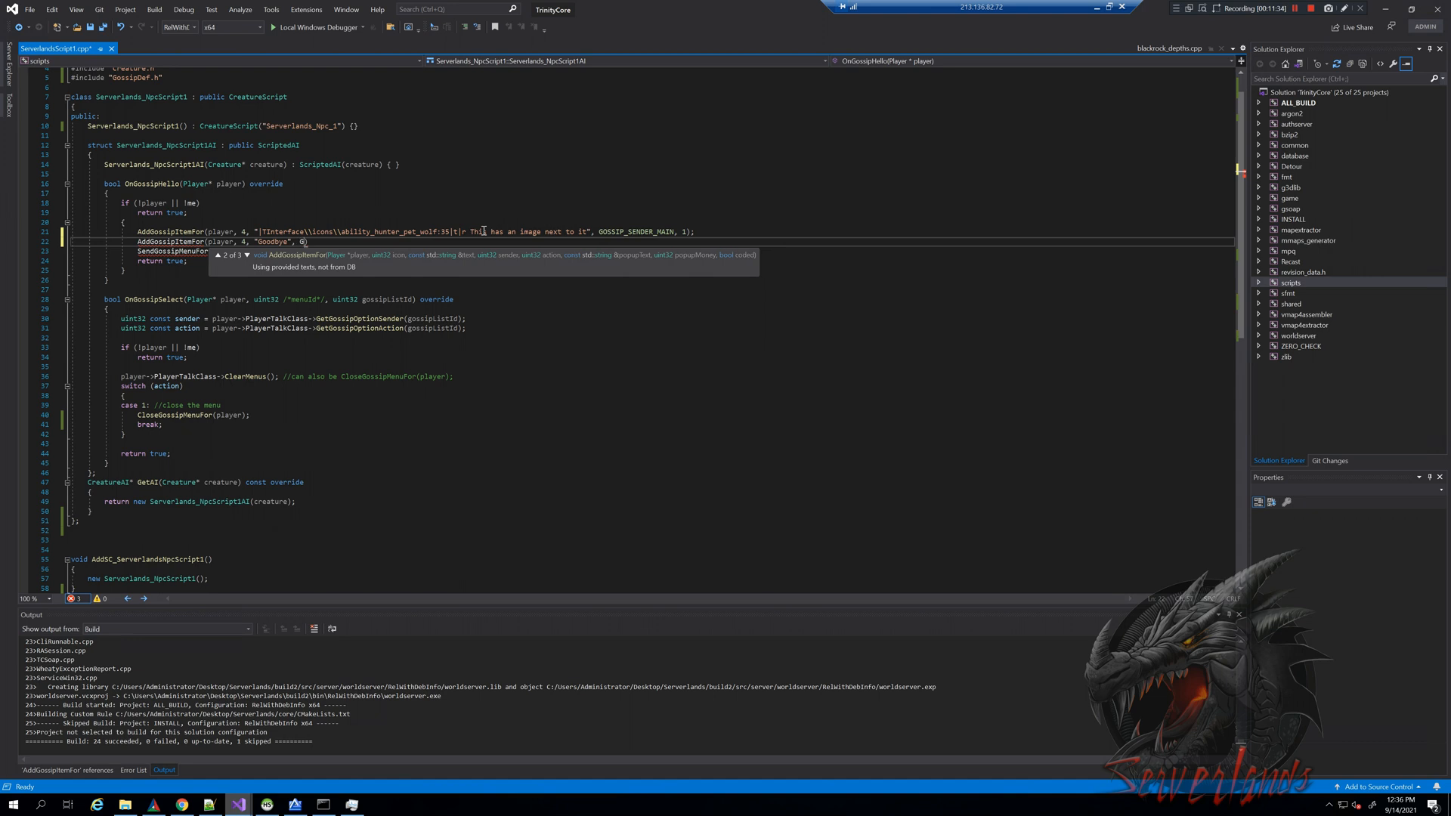
pyautogui.write('GOSSIP_SENDER_MAIN, 2')
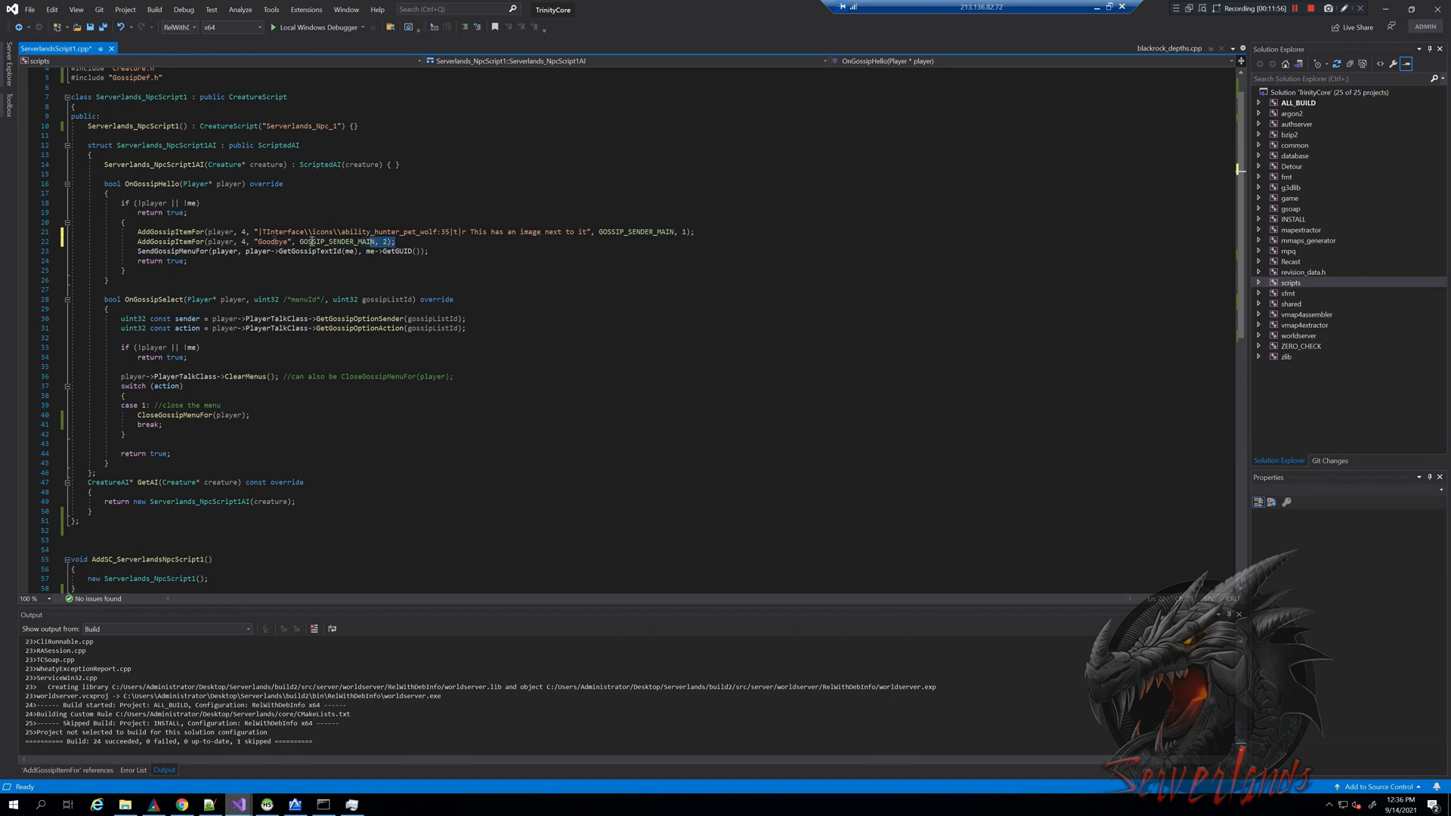
pyautogui.moveTo(125, 231); pyautogui.dragTo(396, 241)
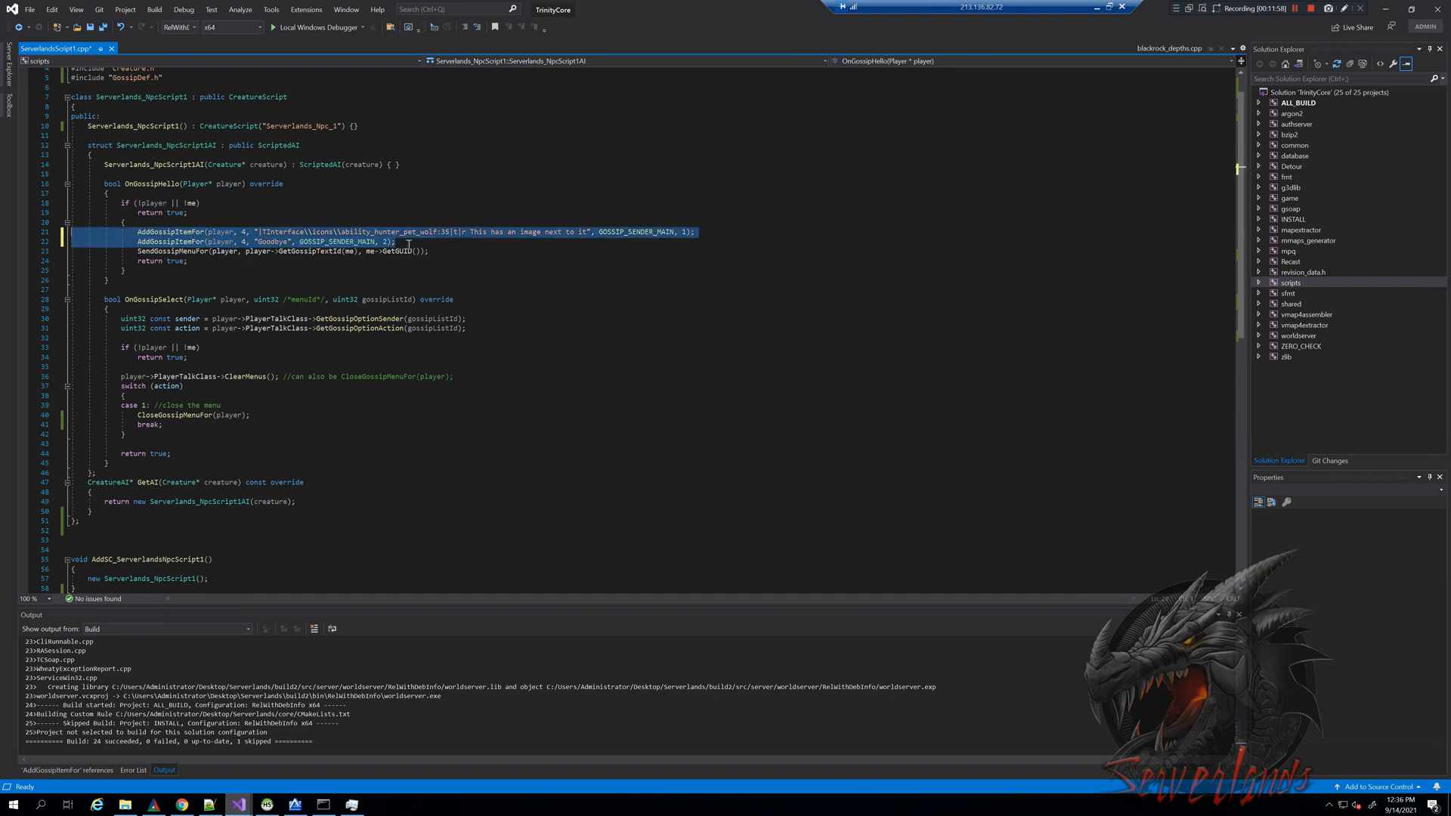
pyautogui.click(386, 242)
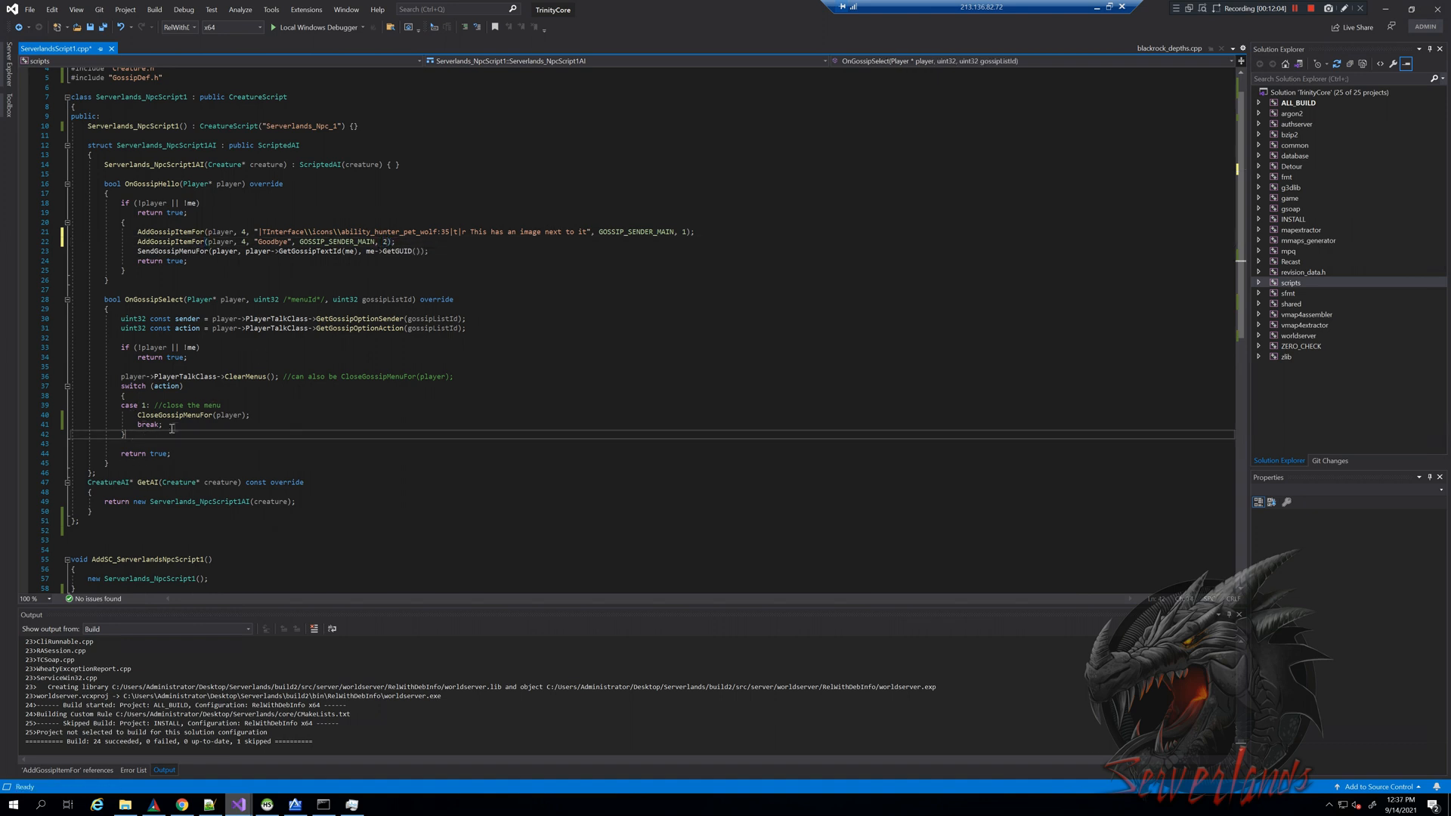
pyautogui.moveTo(115, 404); pyautogui.dragTo(162, 426)
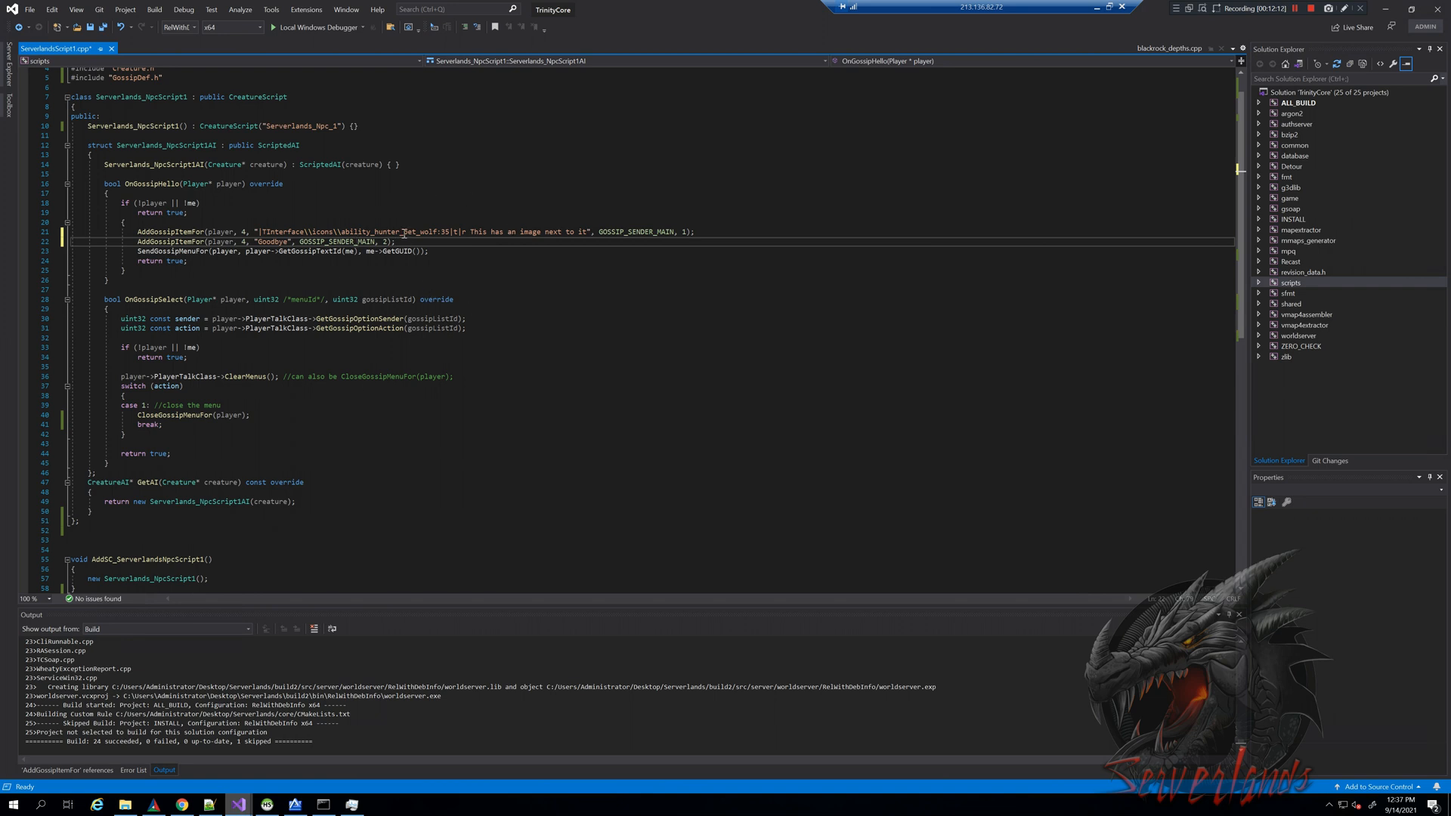
pyautogui.moveTo(323, 804)
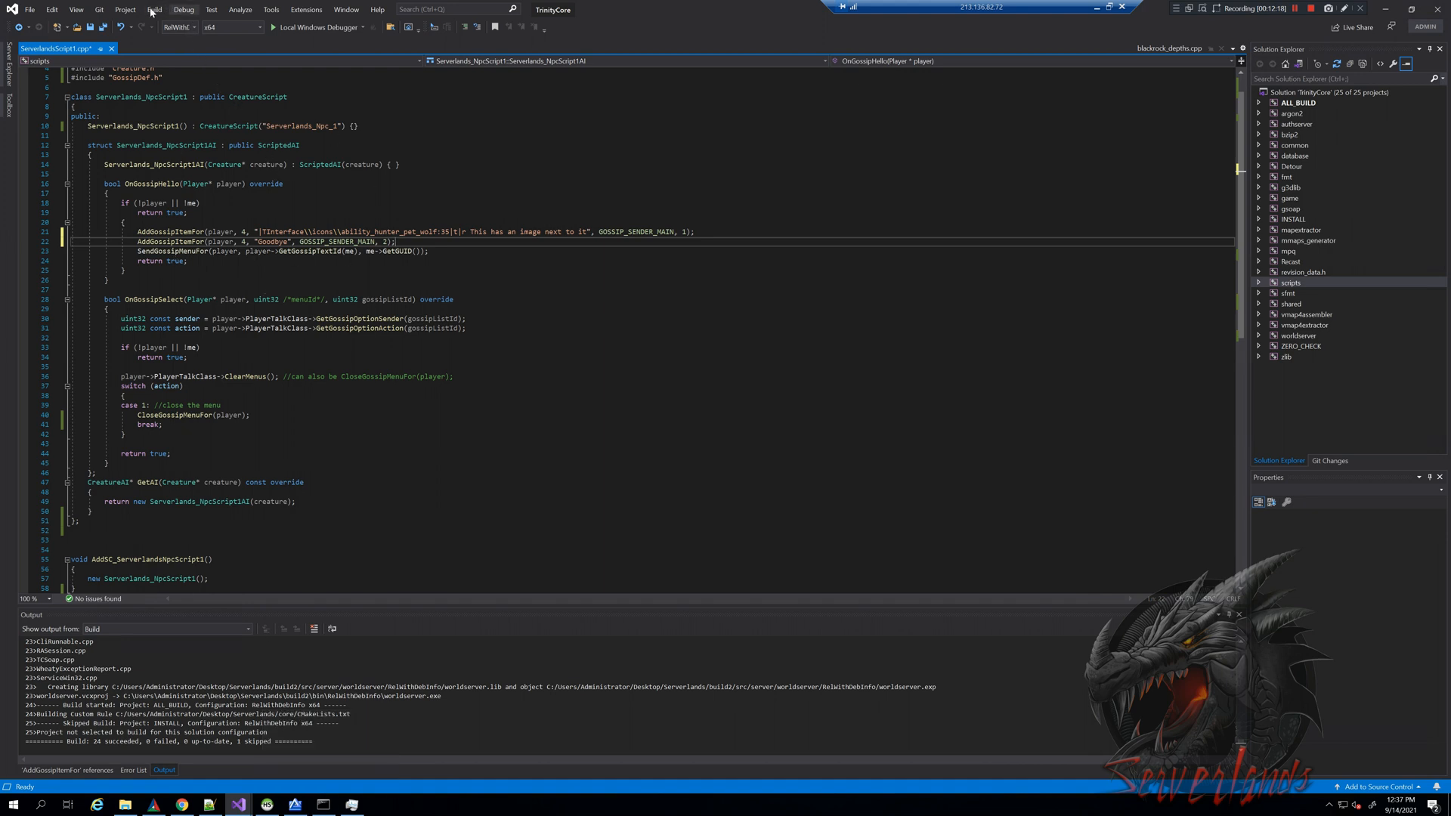
# Bring up the Build menu to run Build Solution on the script changes
pyautogui.click(154, 10)
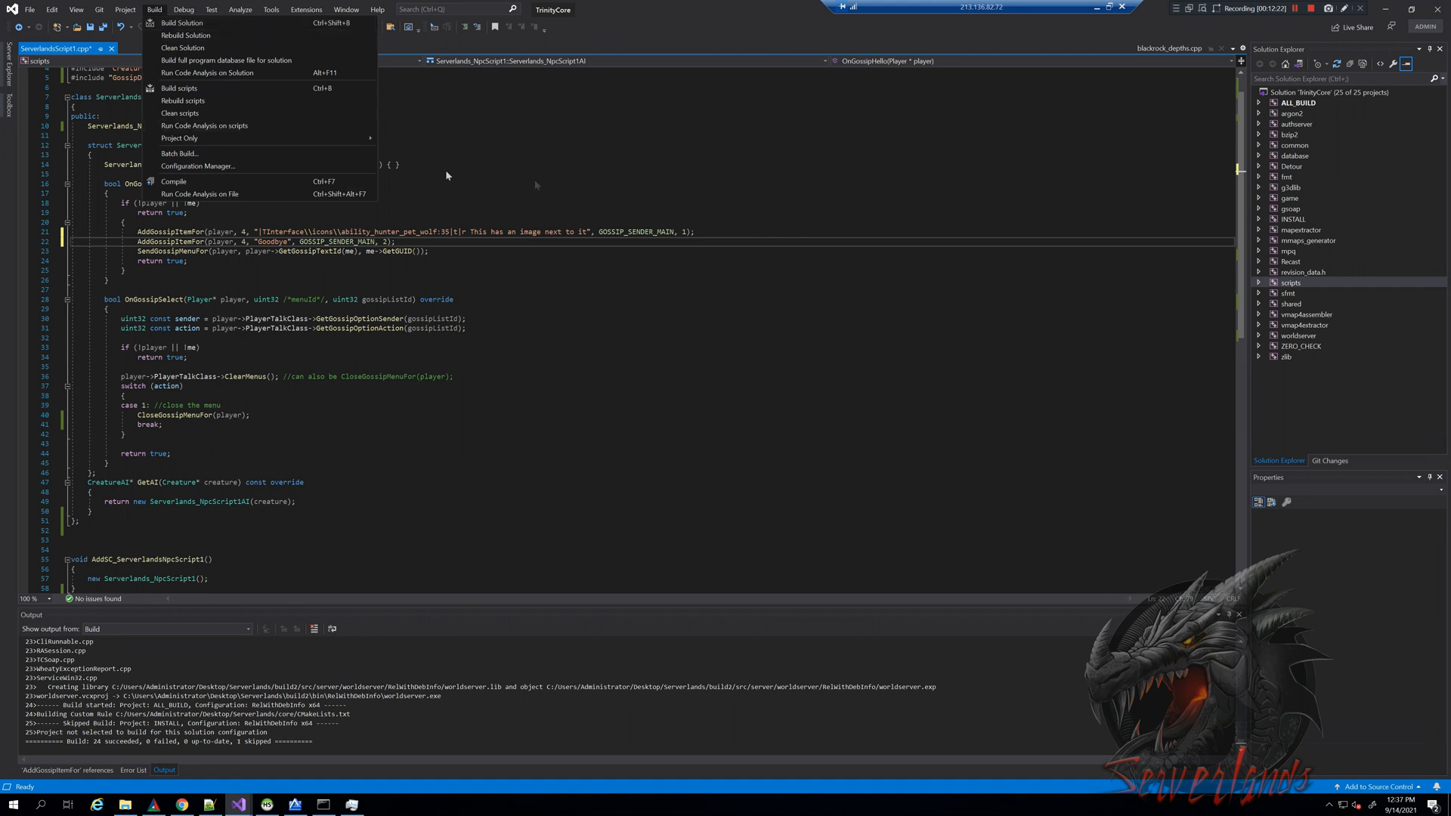
pyautogui.moveTo(526, 248)
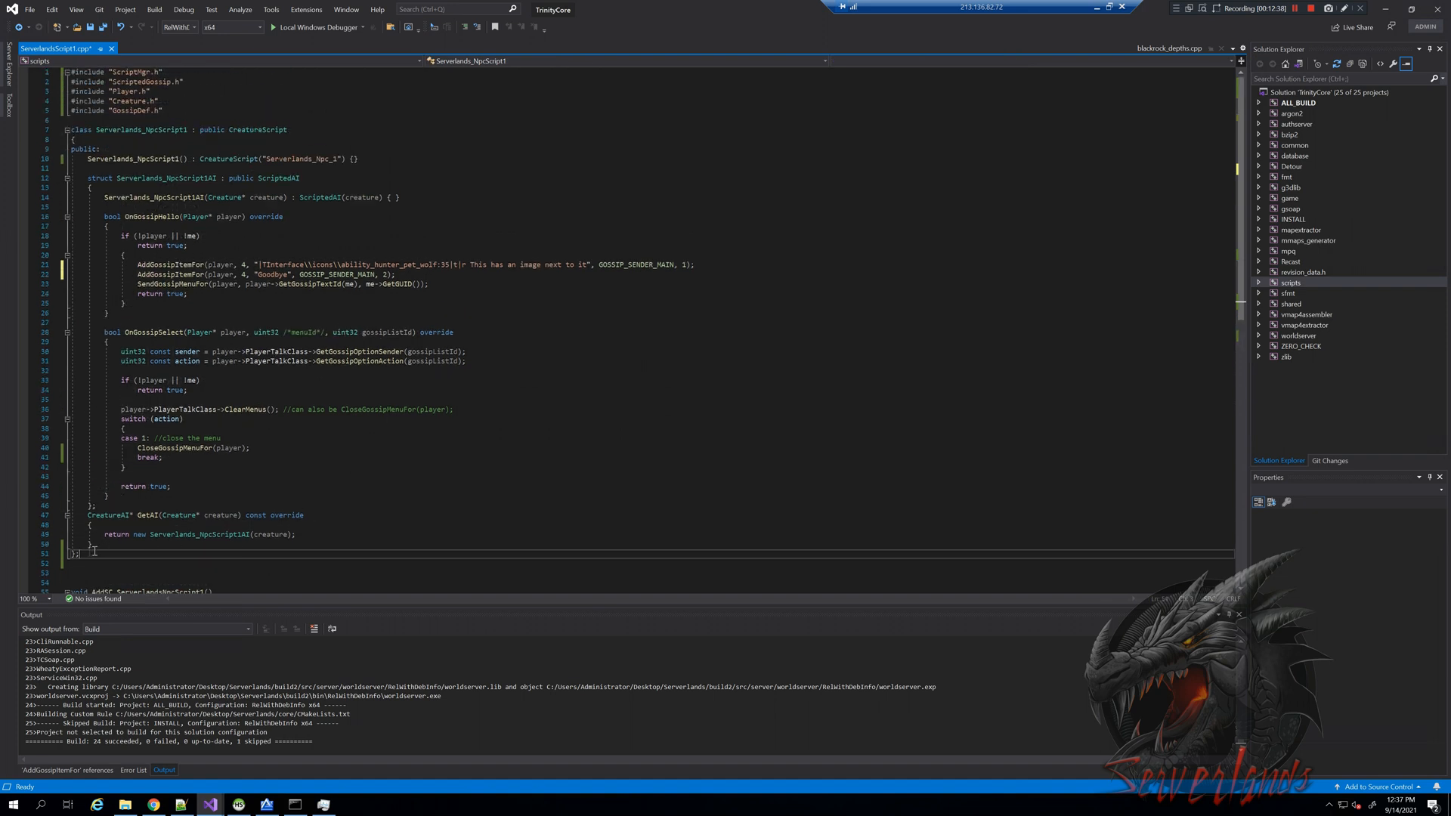
pyautogui.click(155, 10)
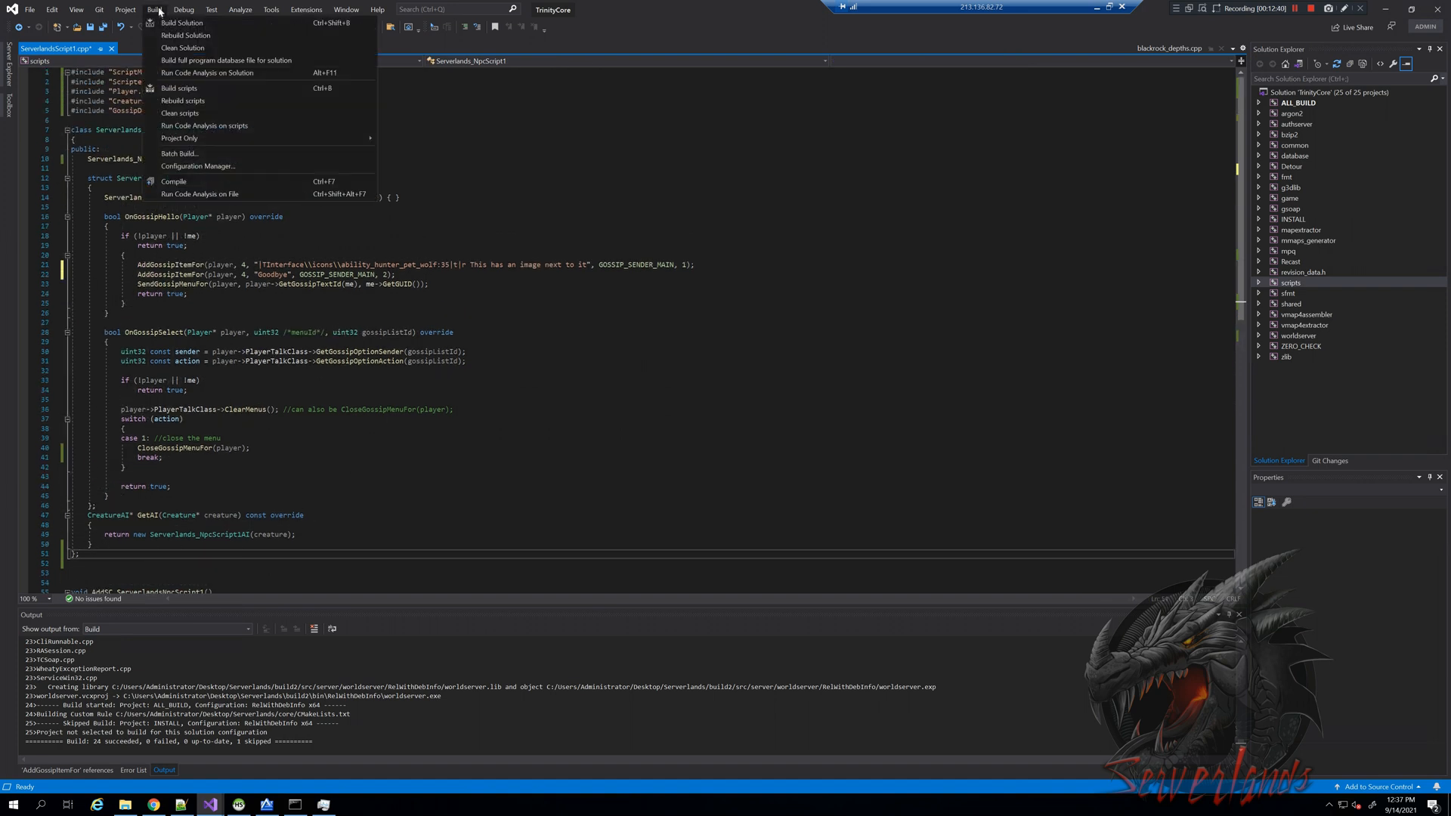
pyautogui.moveTo(292, 234)
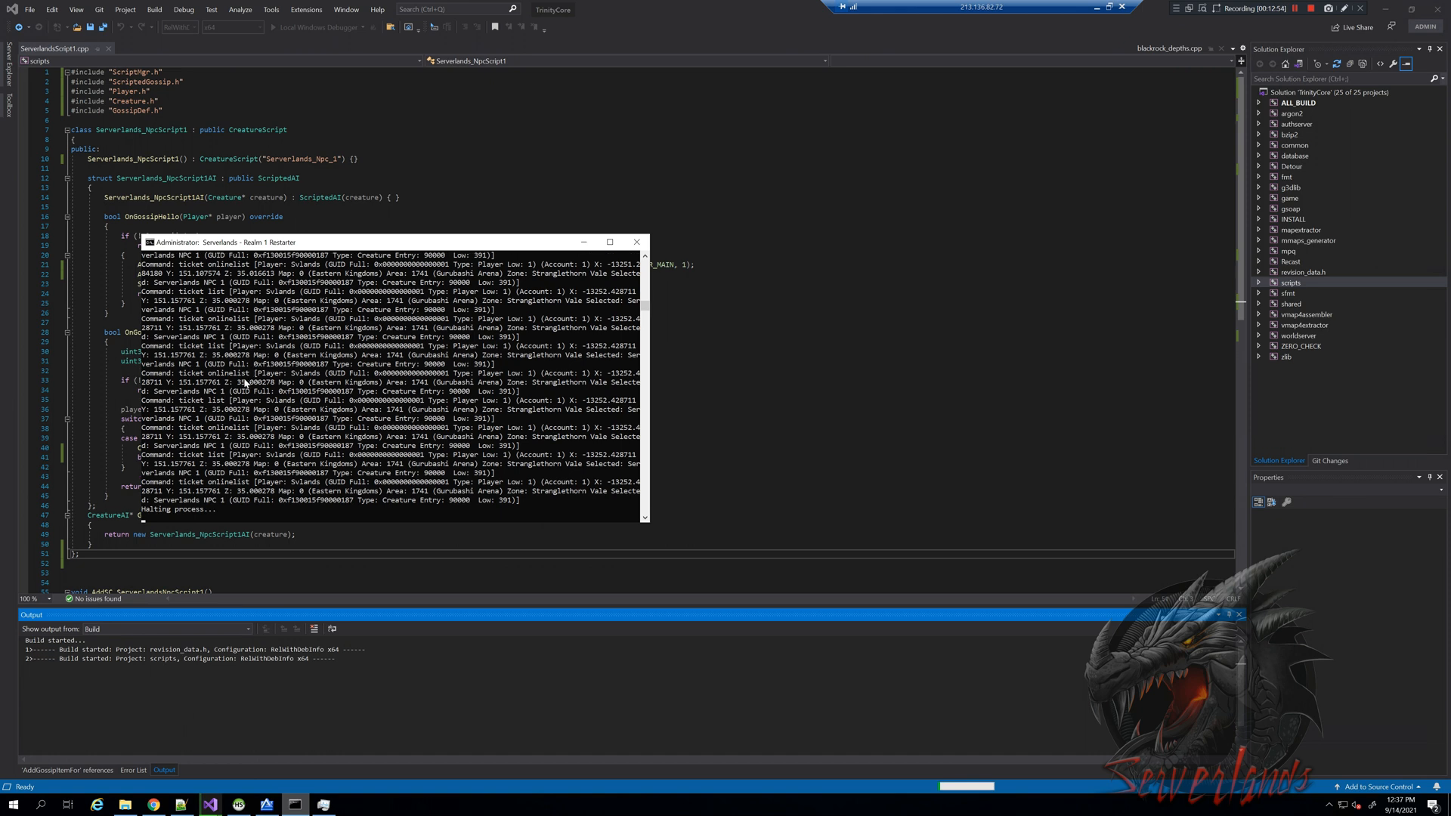
# Halt the server restarter with Ctrl+C, answering n to terminating the batch job
pyautogui.press('ctrl+c')
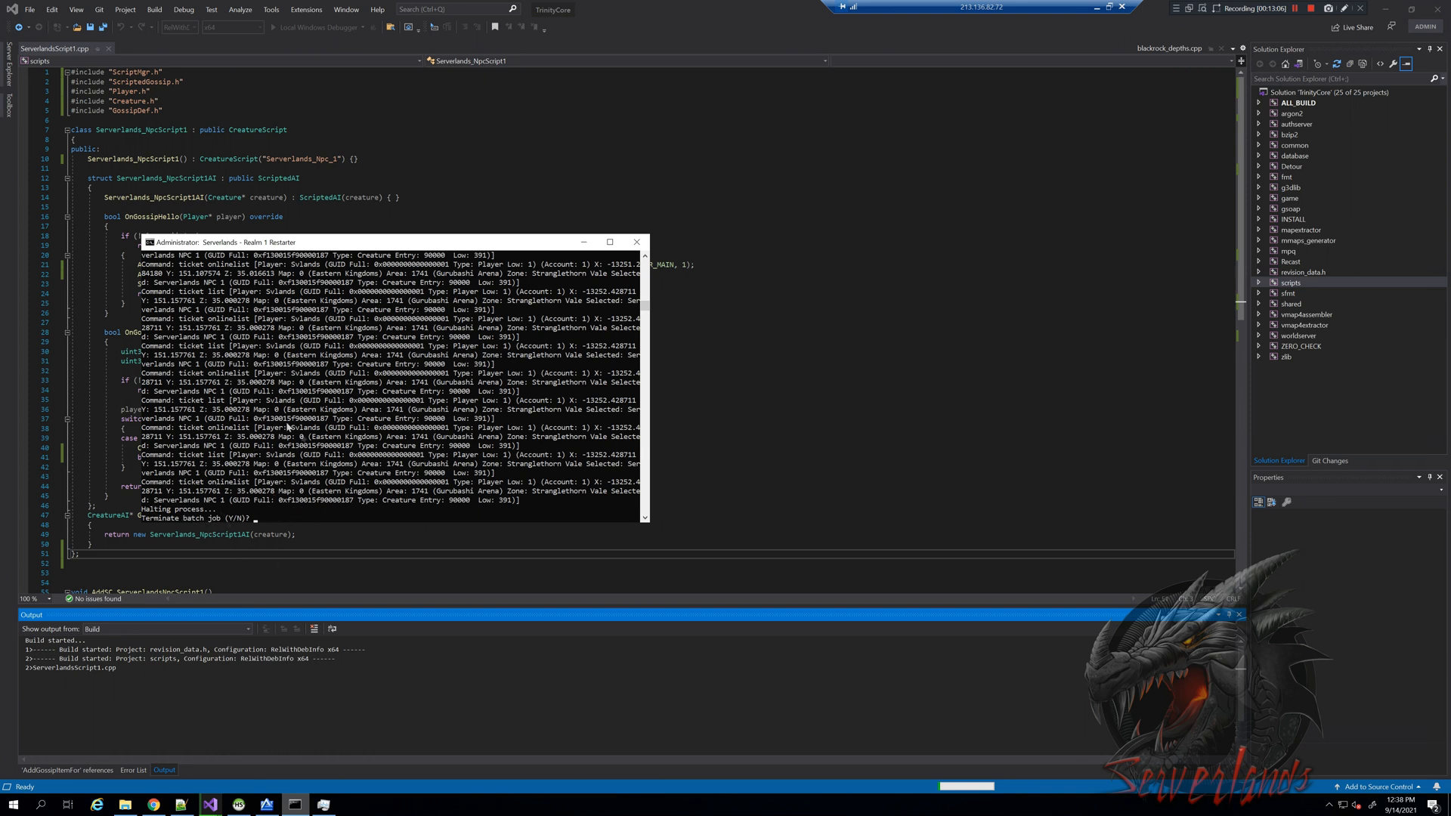
pyautogui.write('n')
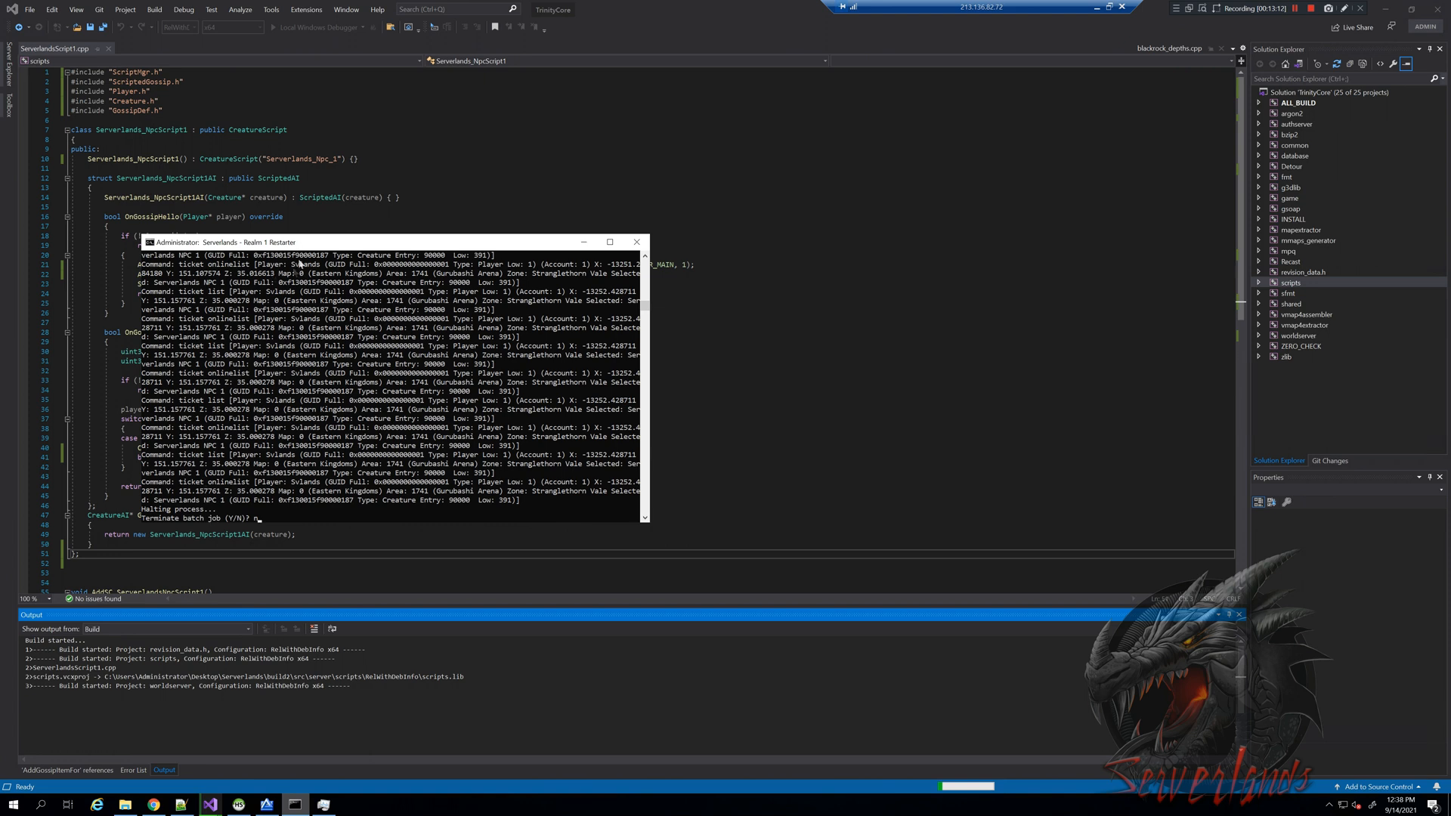
pyautogui.moveTo(250, 370)
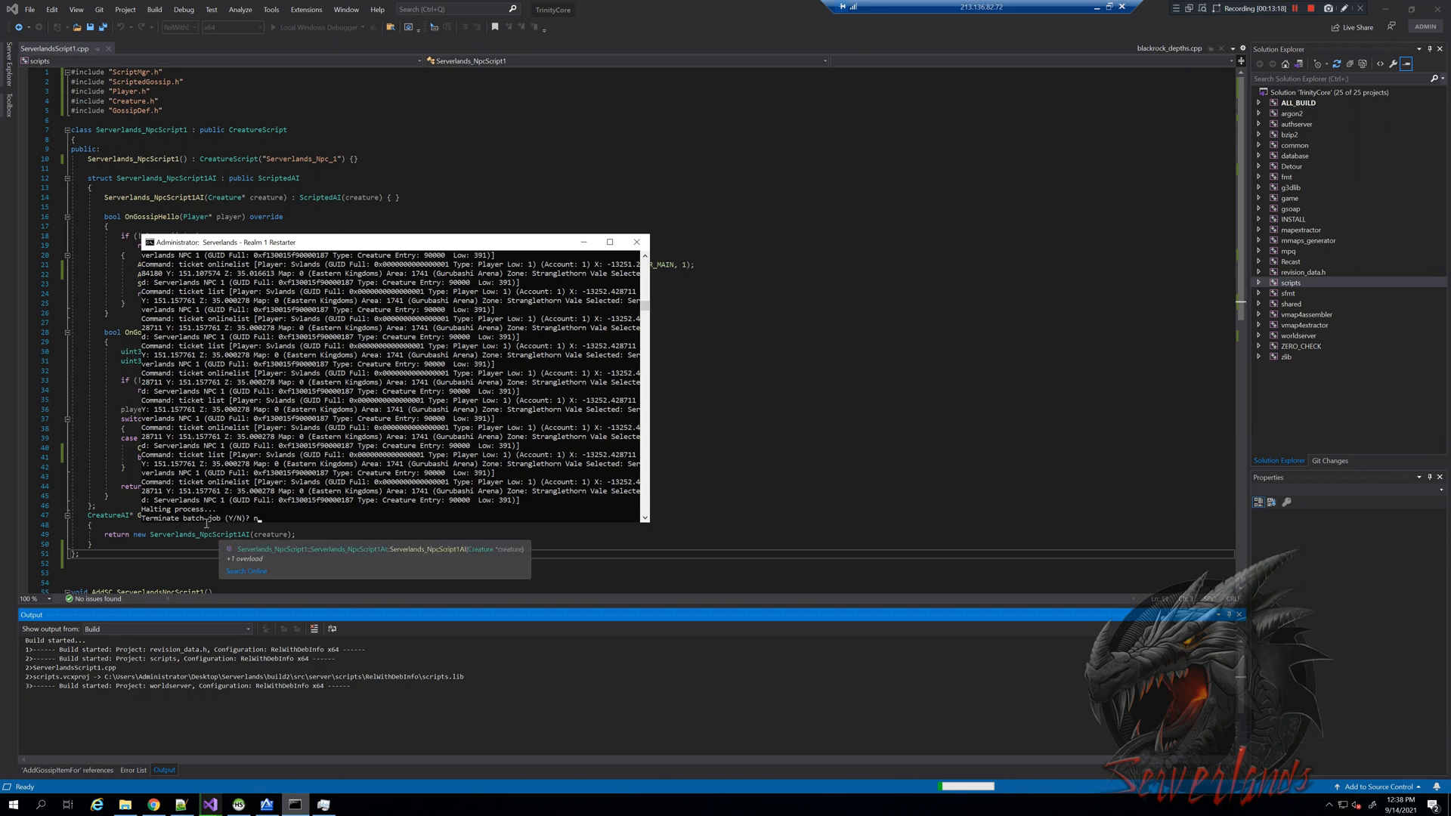
pyautogui.moveTo(636, 242)
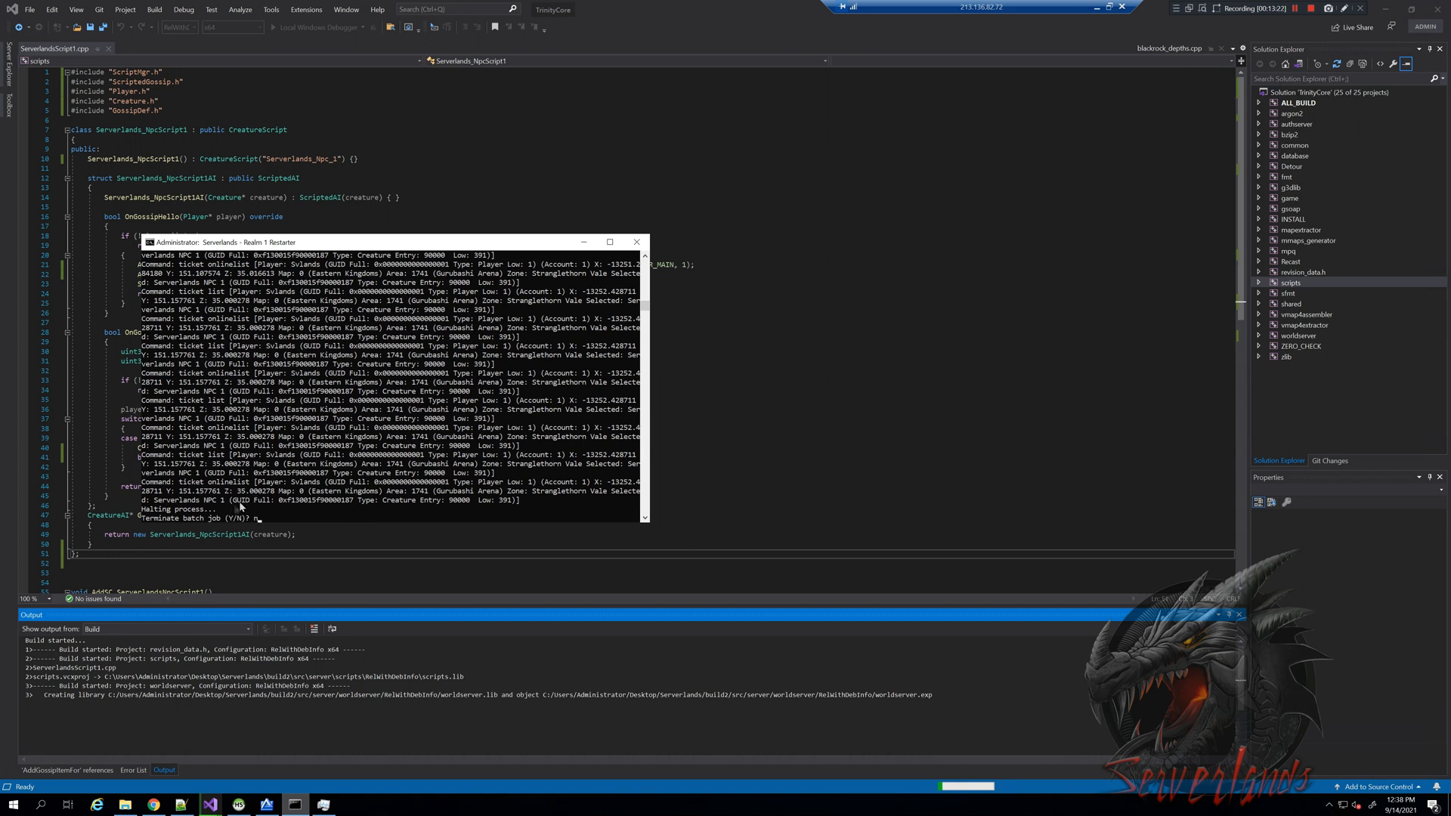
pyautogui.moveTo(170, 209)
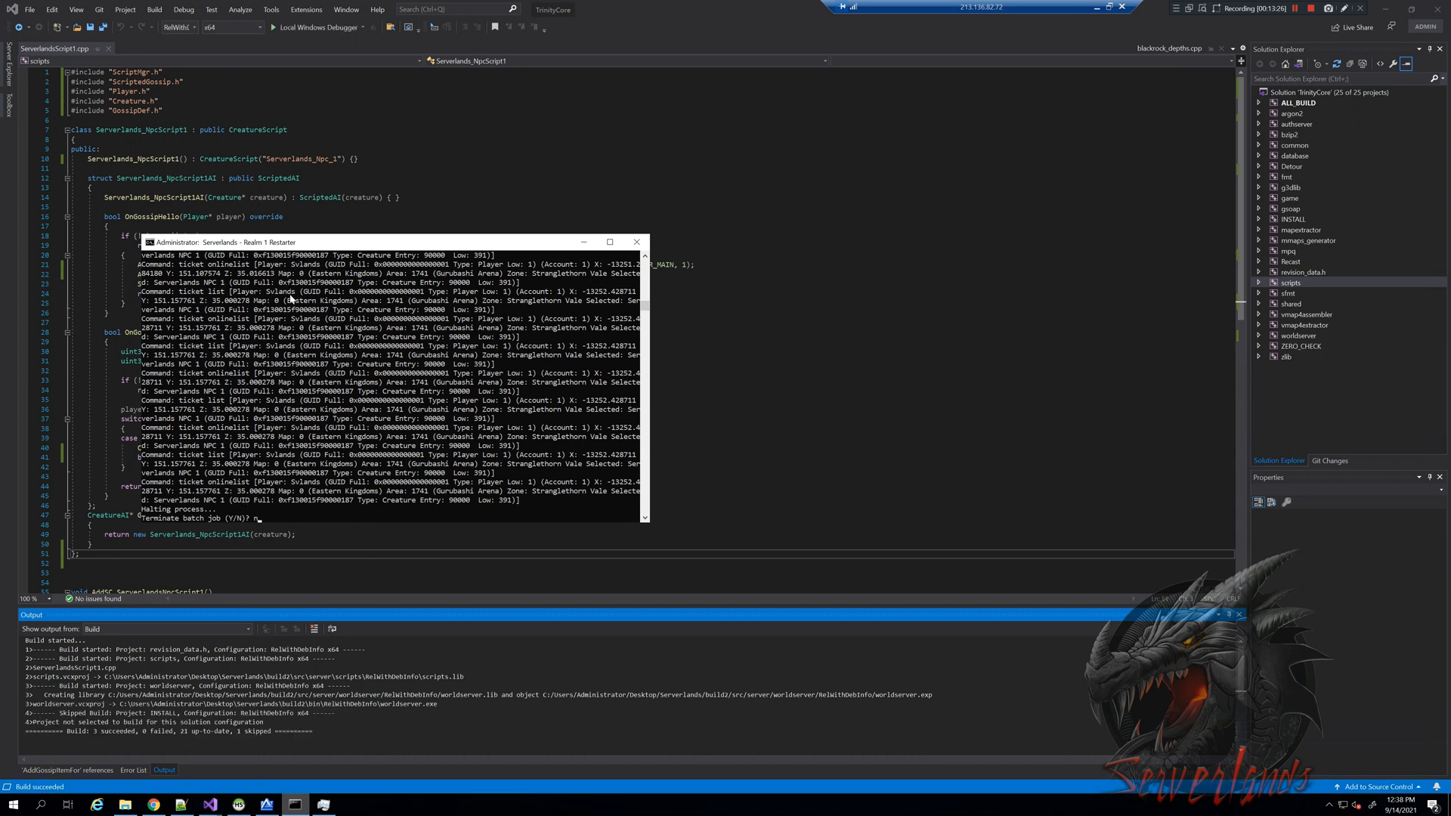
pyautogui.moveTo(265, 527)
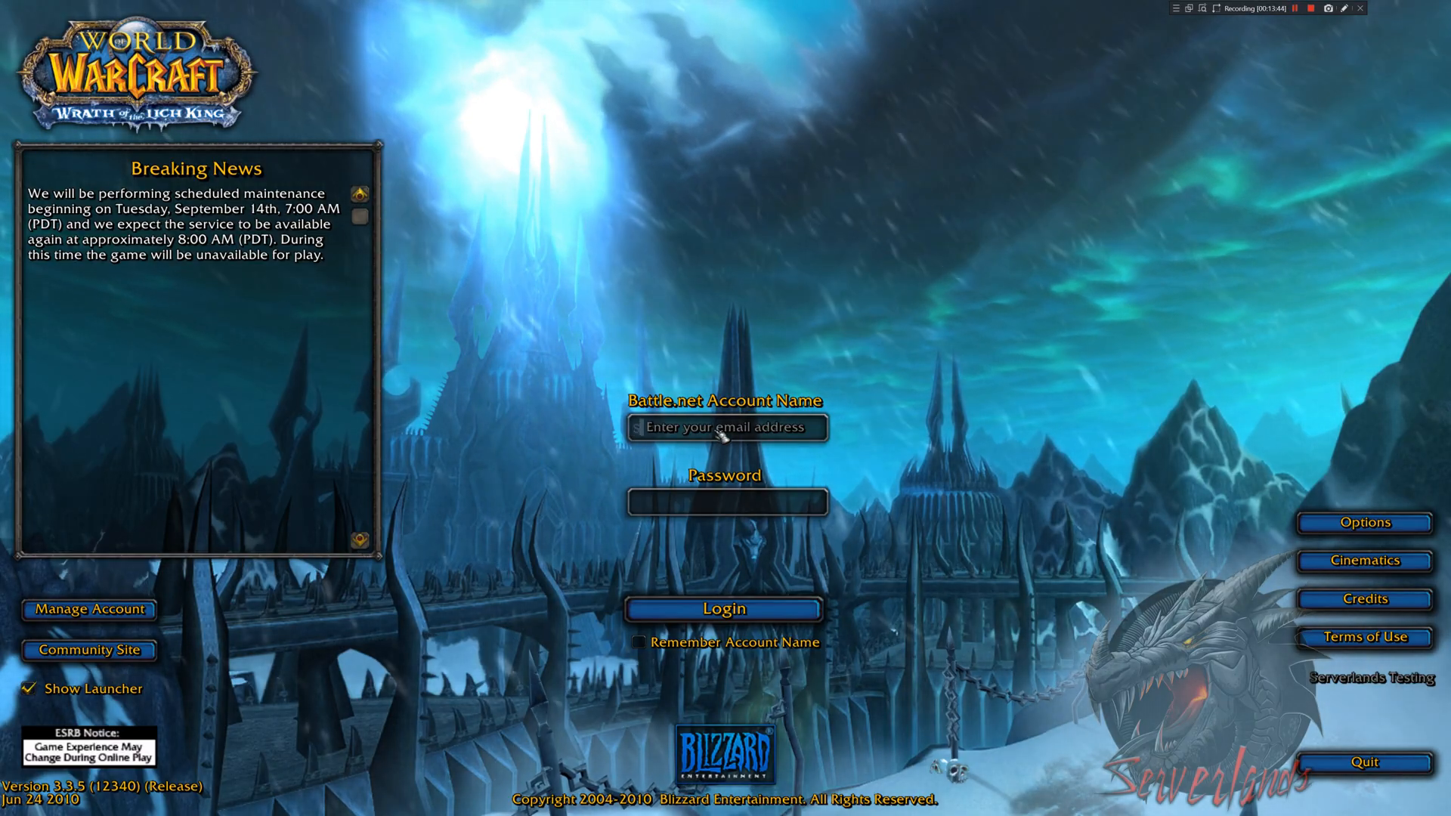
# Log in with account serverlands and talk to Serverlands NPC 1
pyautogui.write('serverlands')
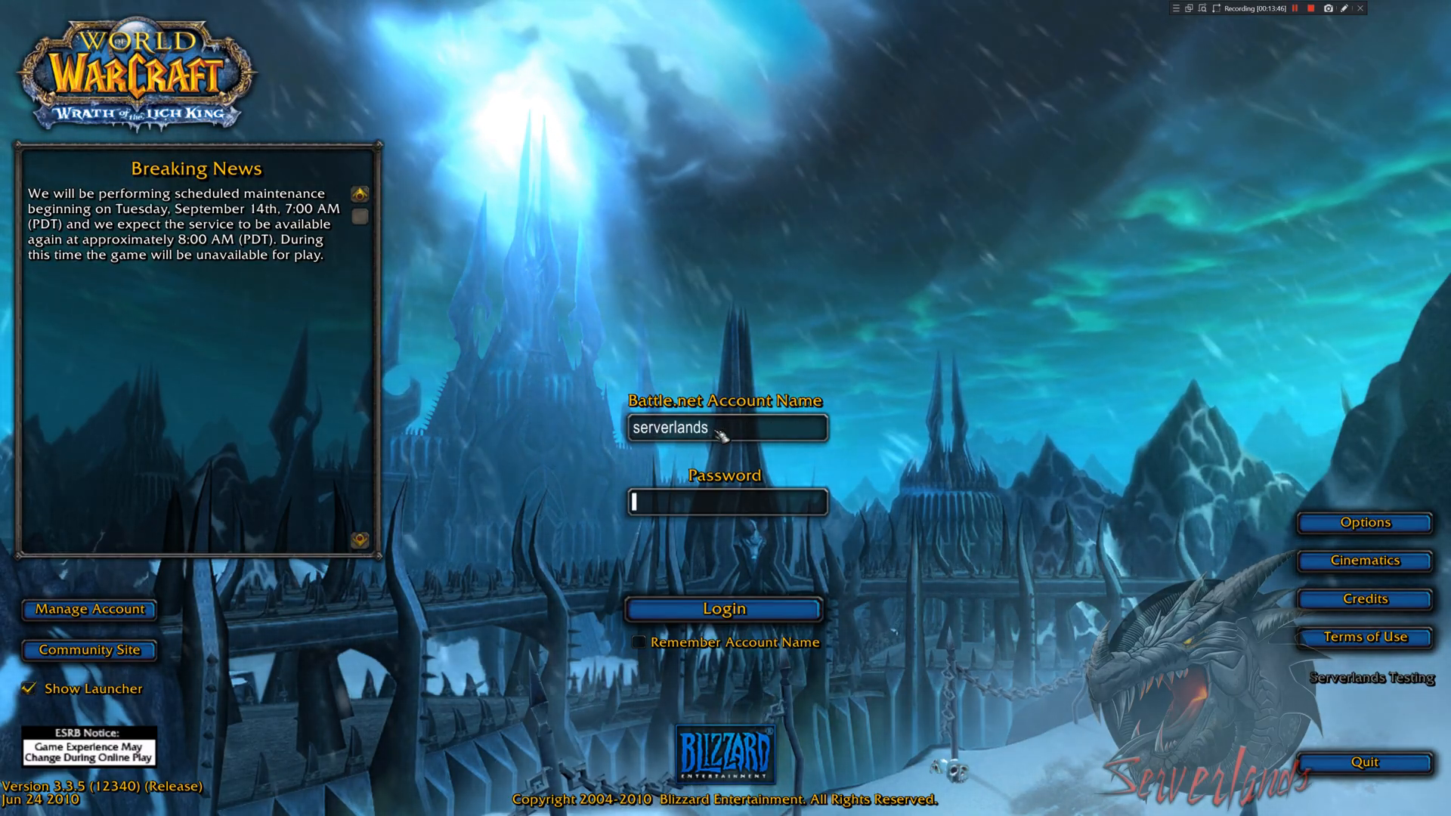
pyautogui.click(724, 609)
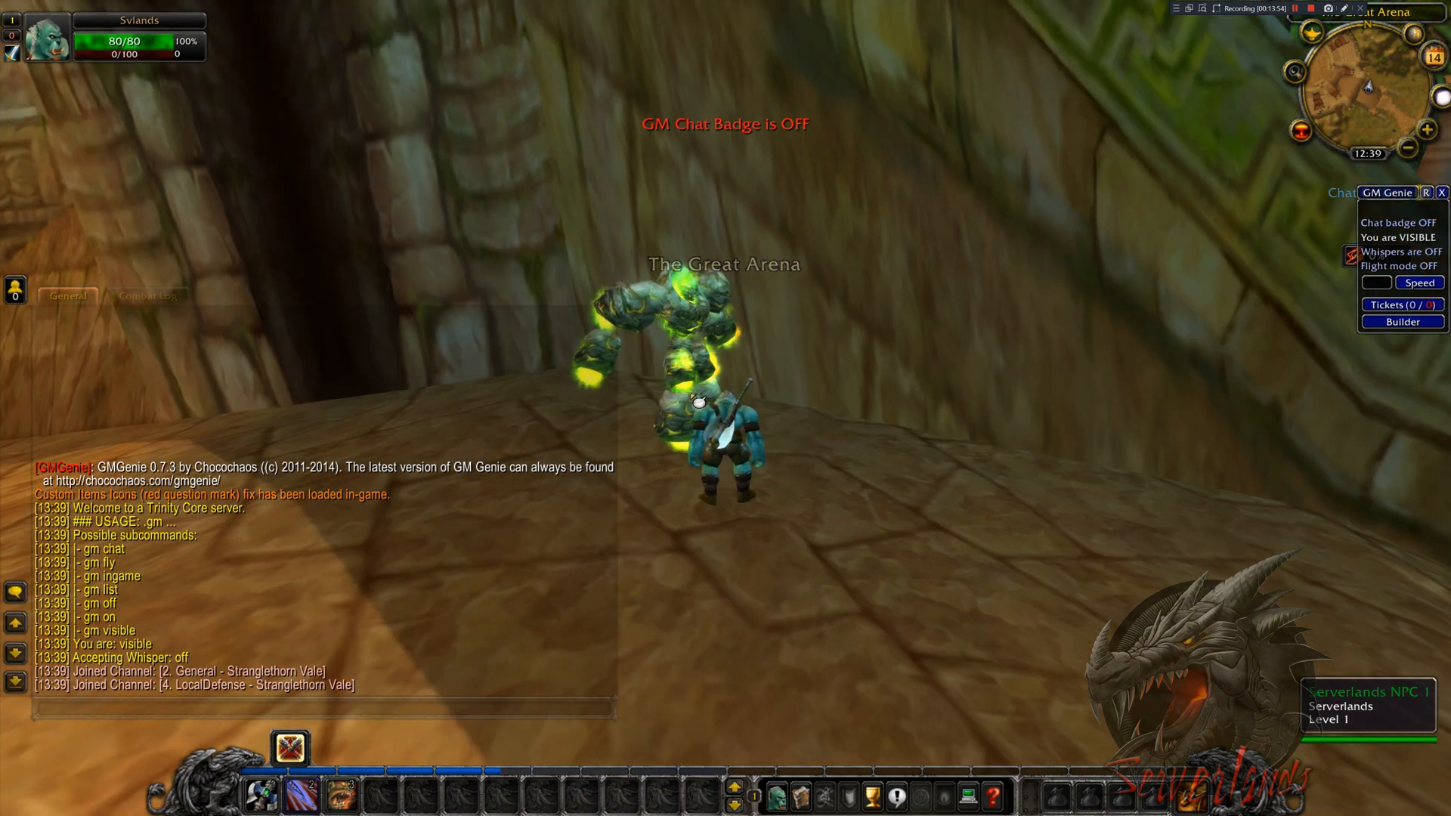
pyautogui.click(713, 407)
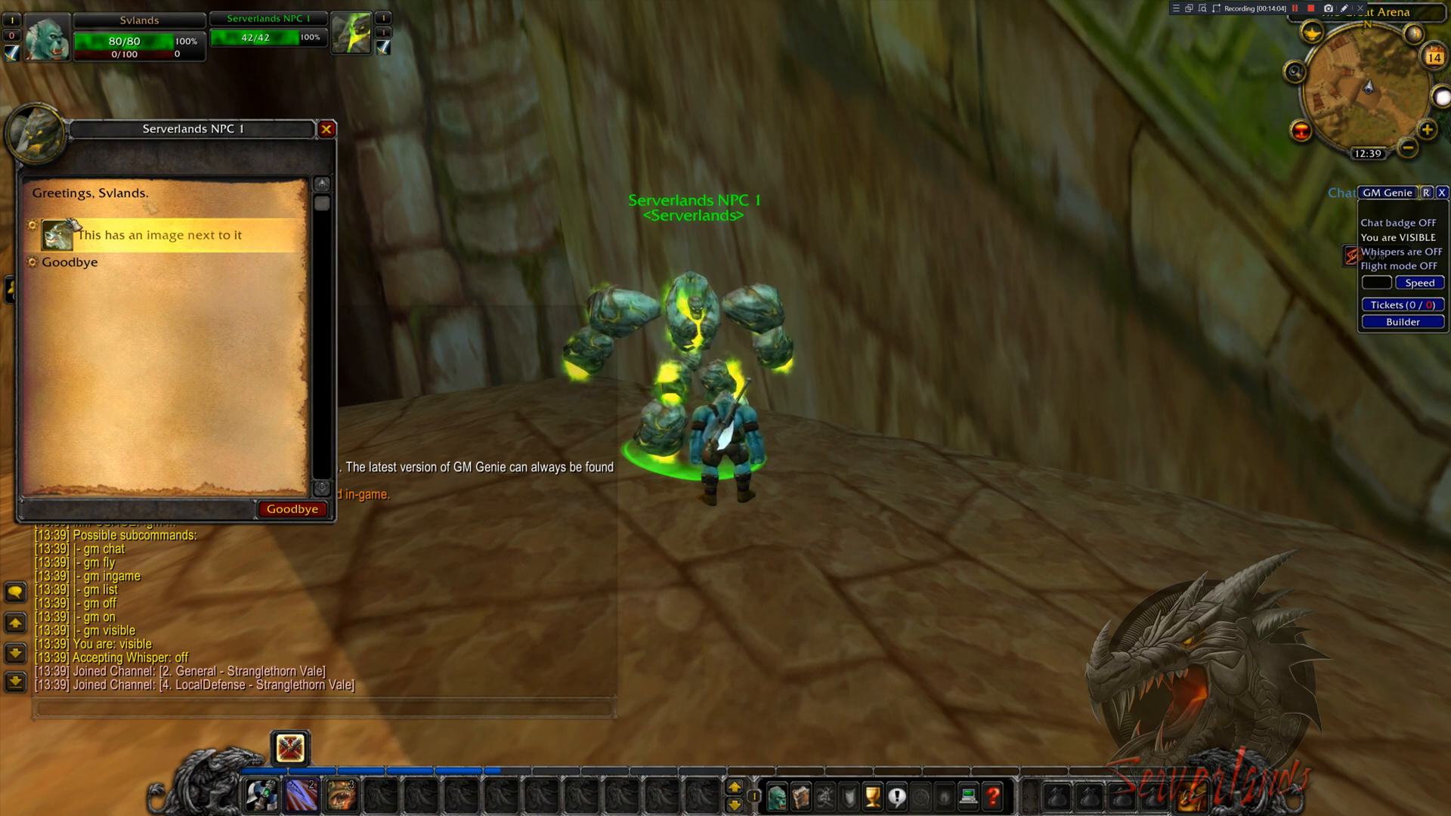
pyautogui.click(293, 508)
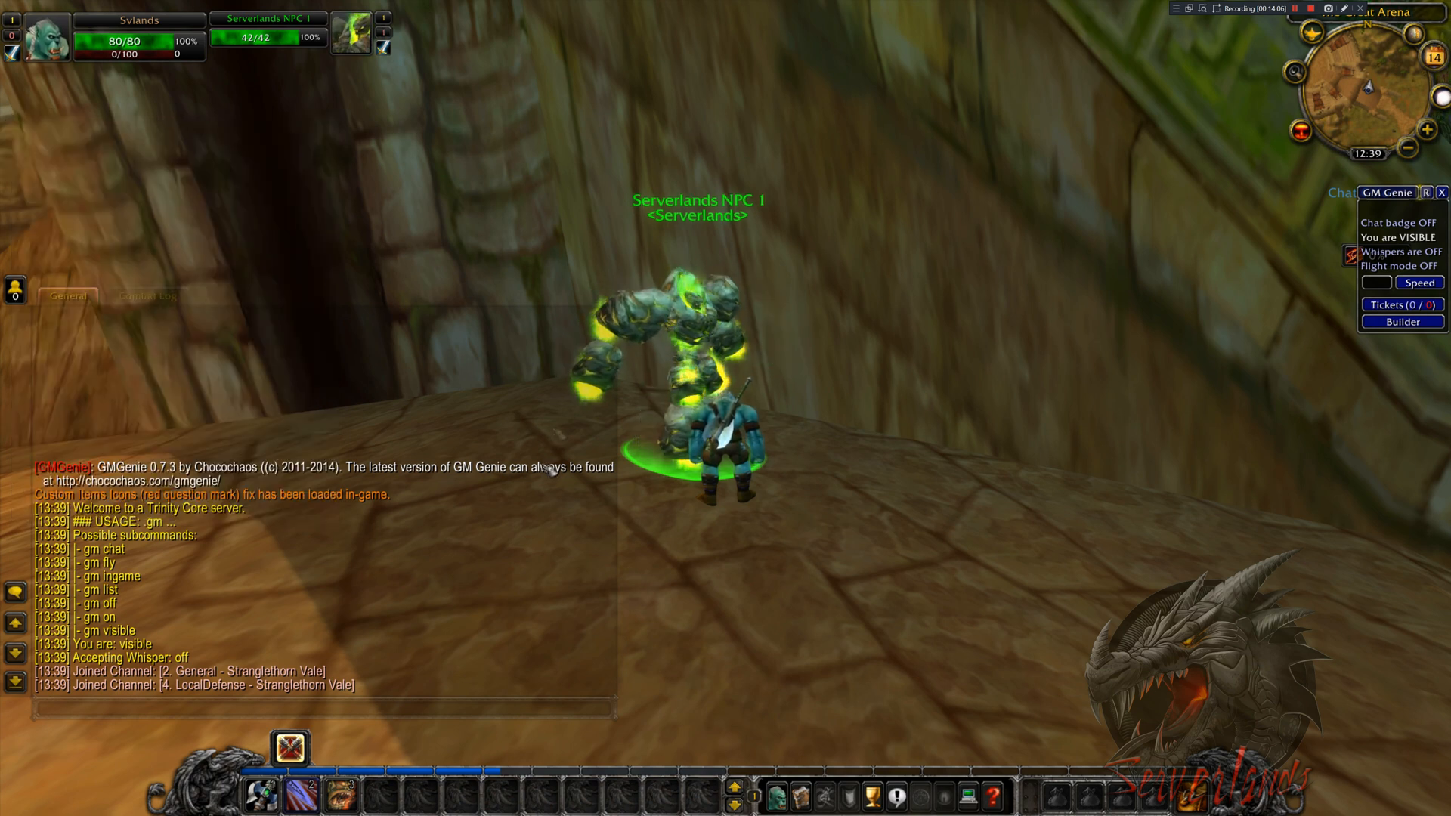
pyautogui.click(703, 389)
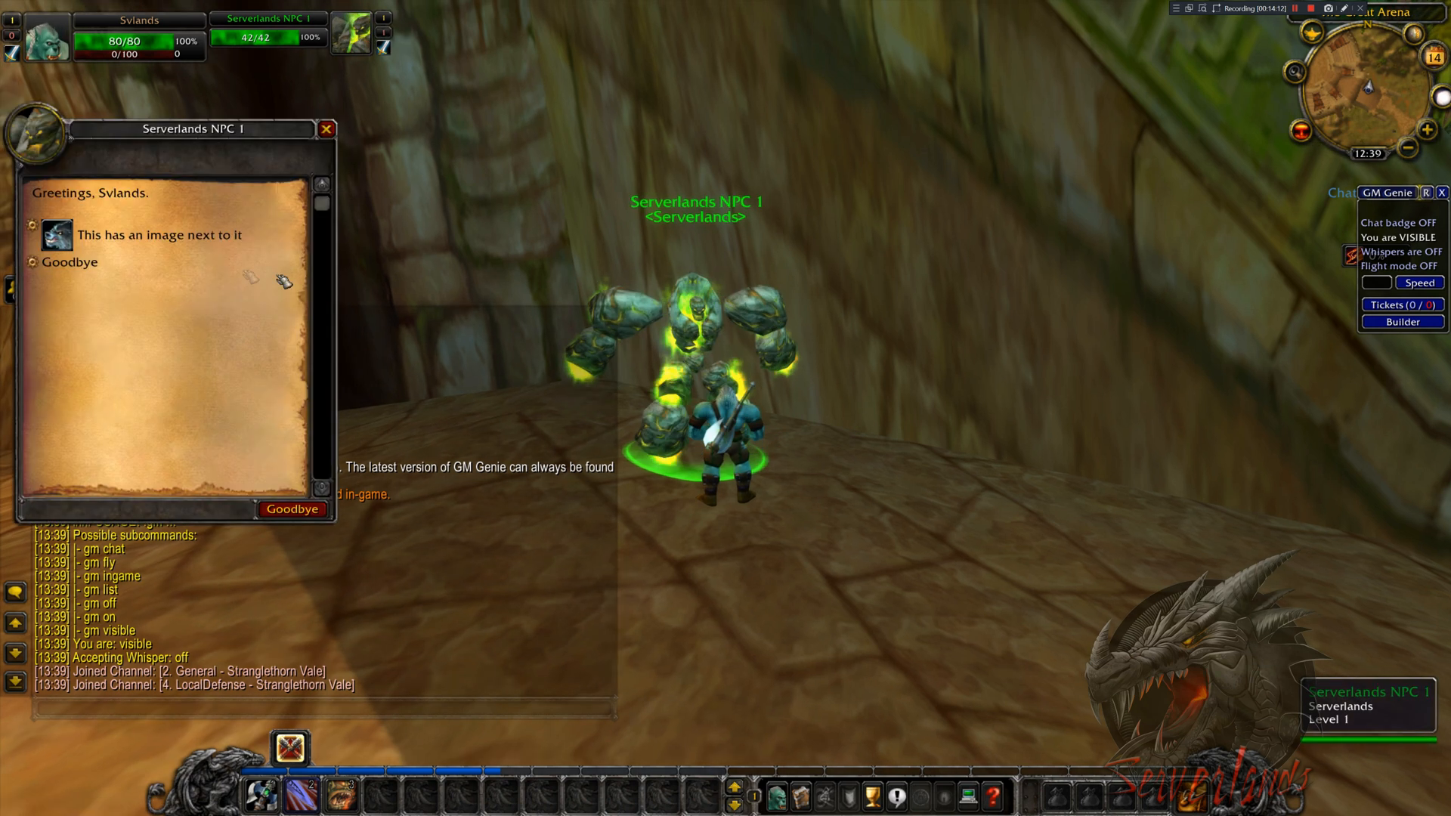
pyautogui.moveTo(70, 262)
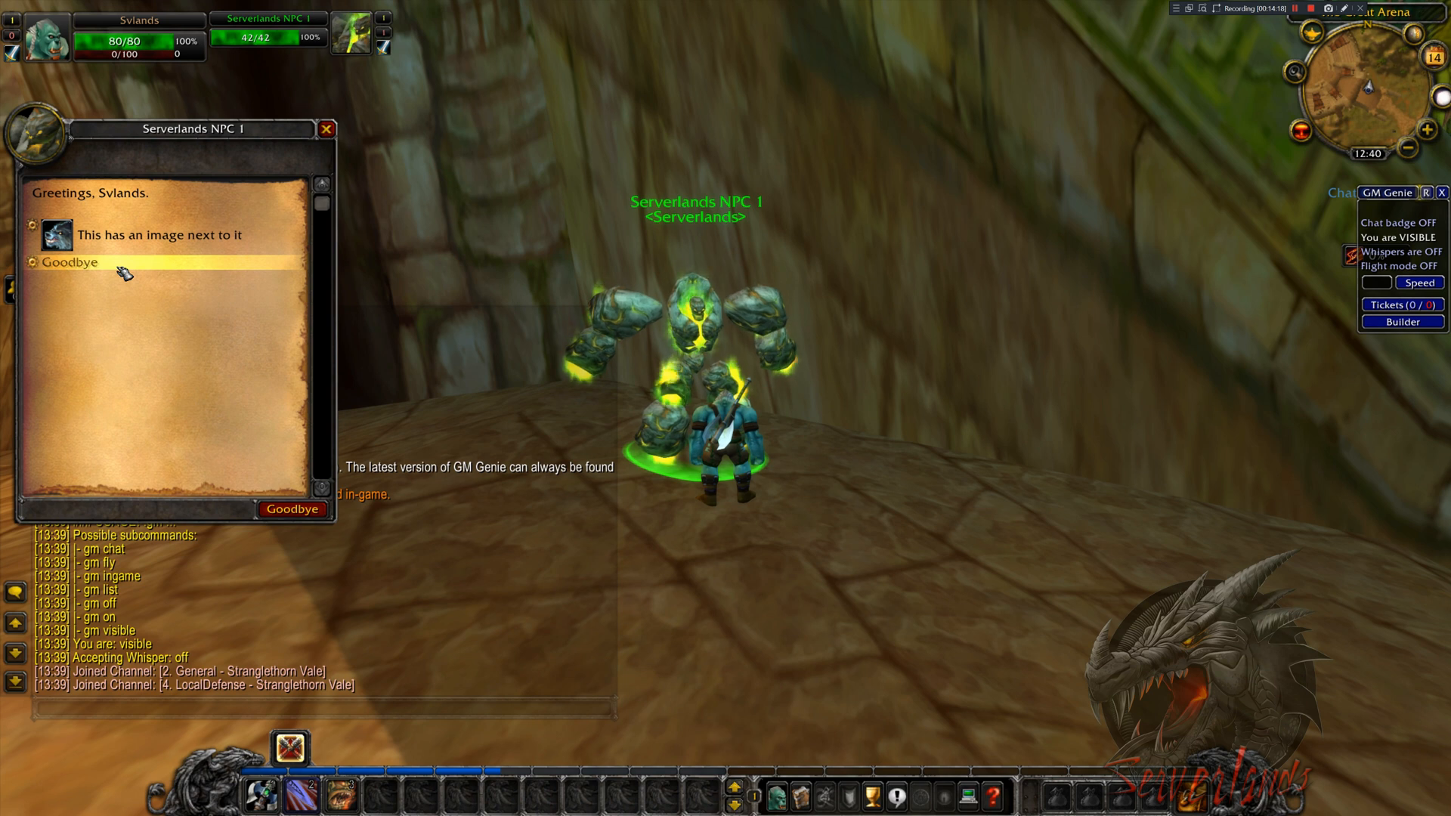
pyautogui.moveTo(231, 235)
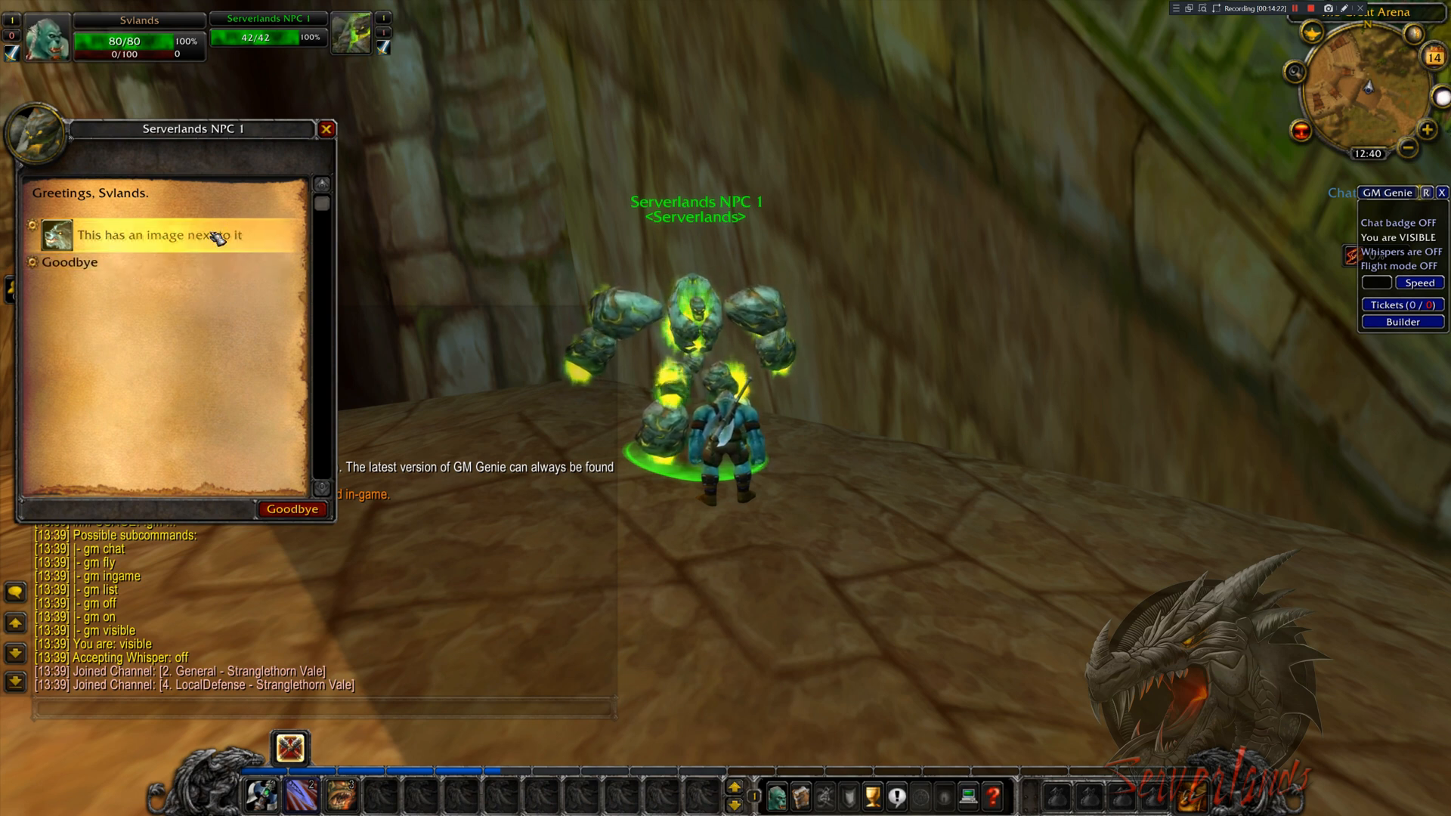
pyautogui.moveTo(69, 262)
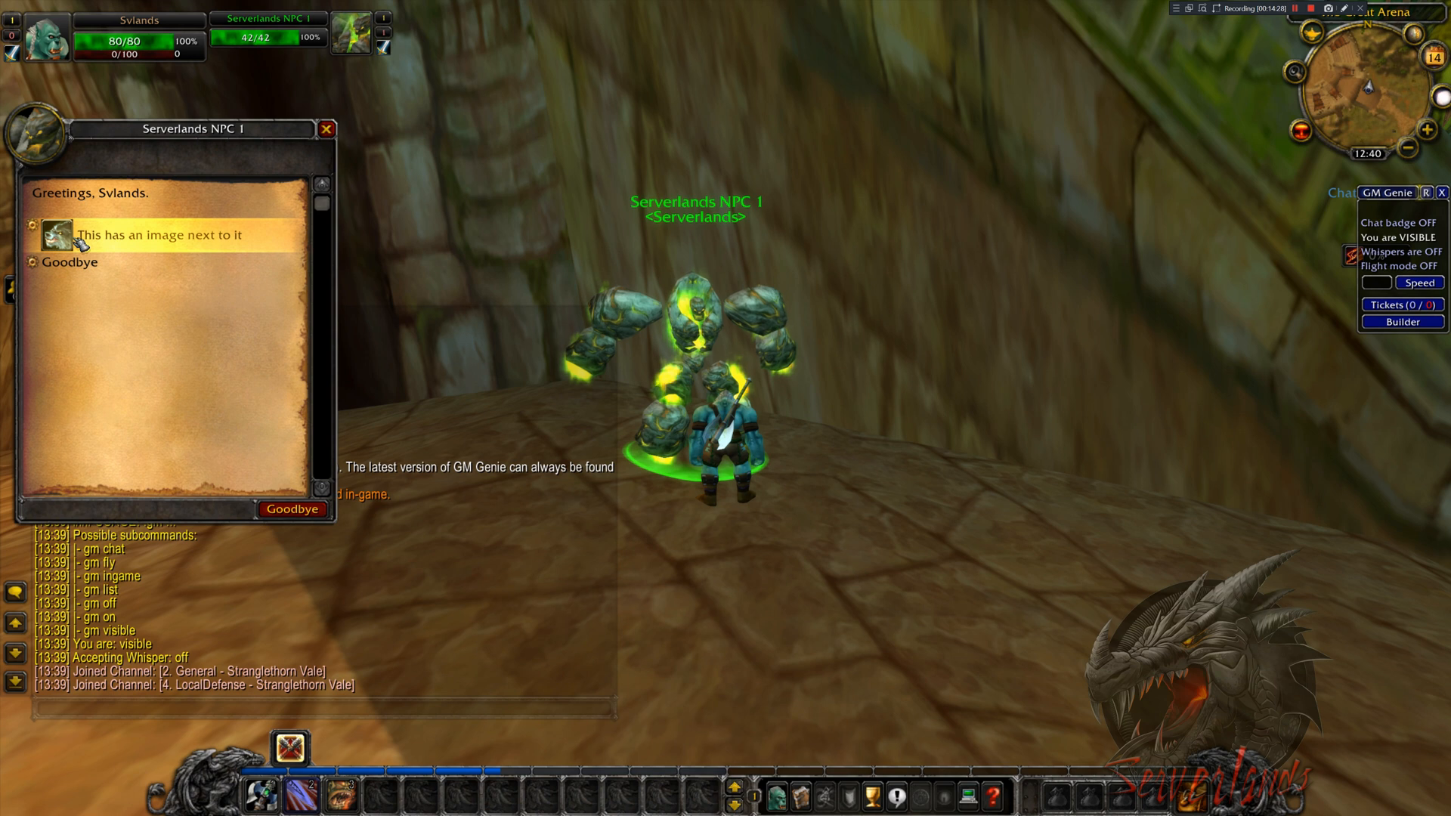
pyautogui.moveTo(69, 263)
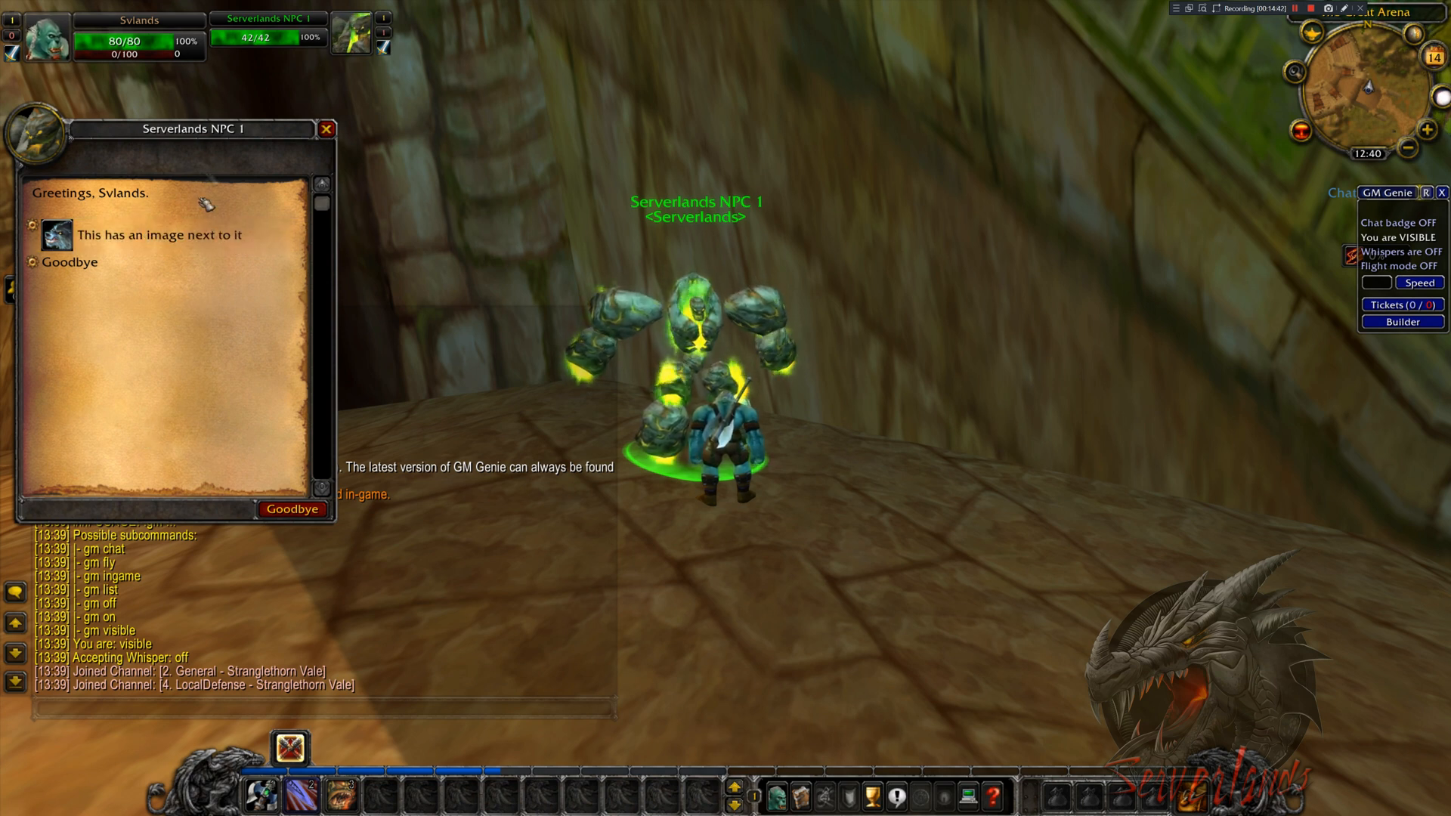
pyautogui.click(292, 509)
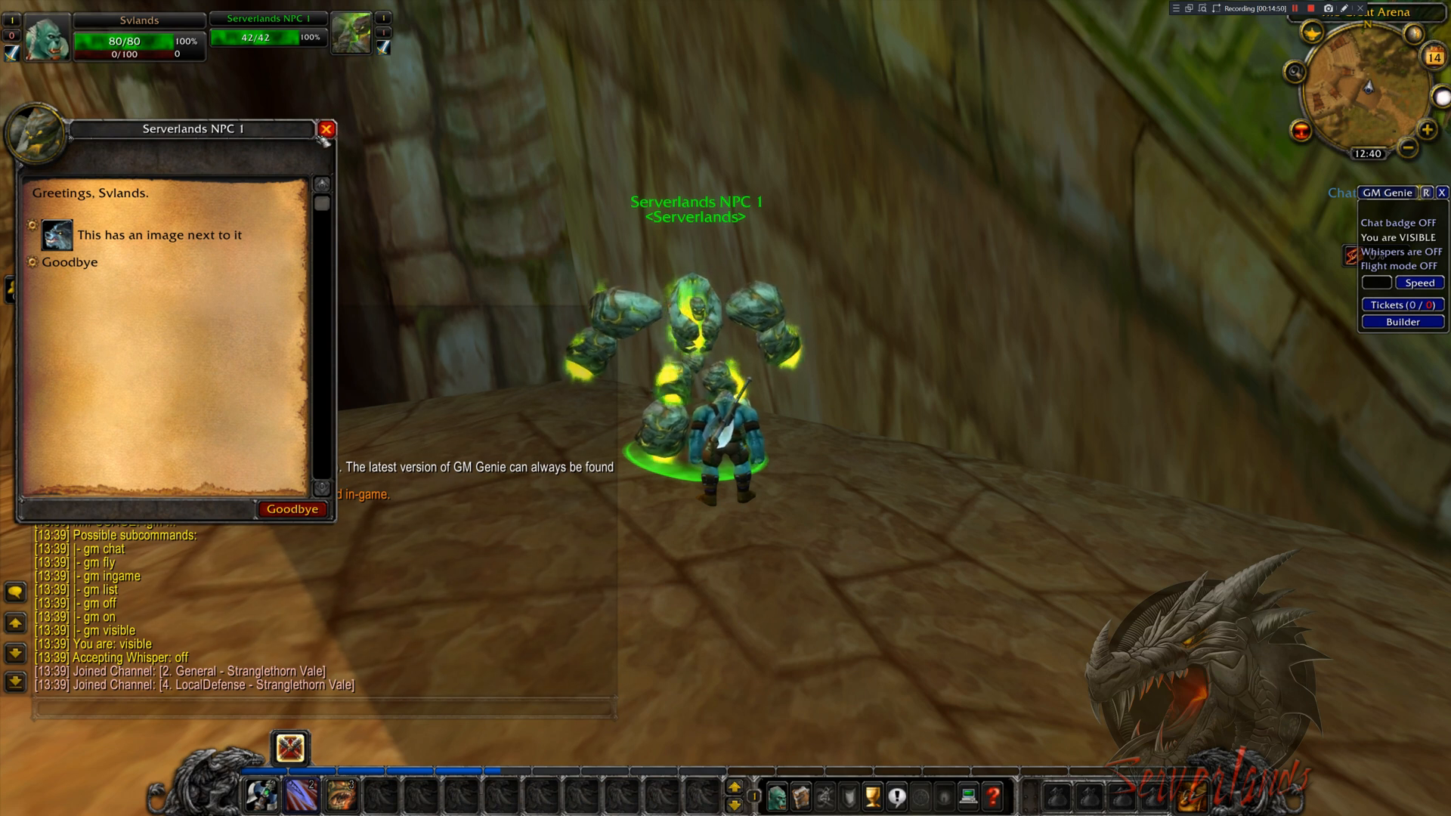
pyautogui.click(293, 508)
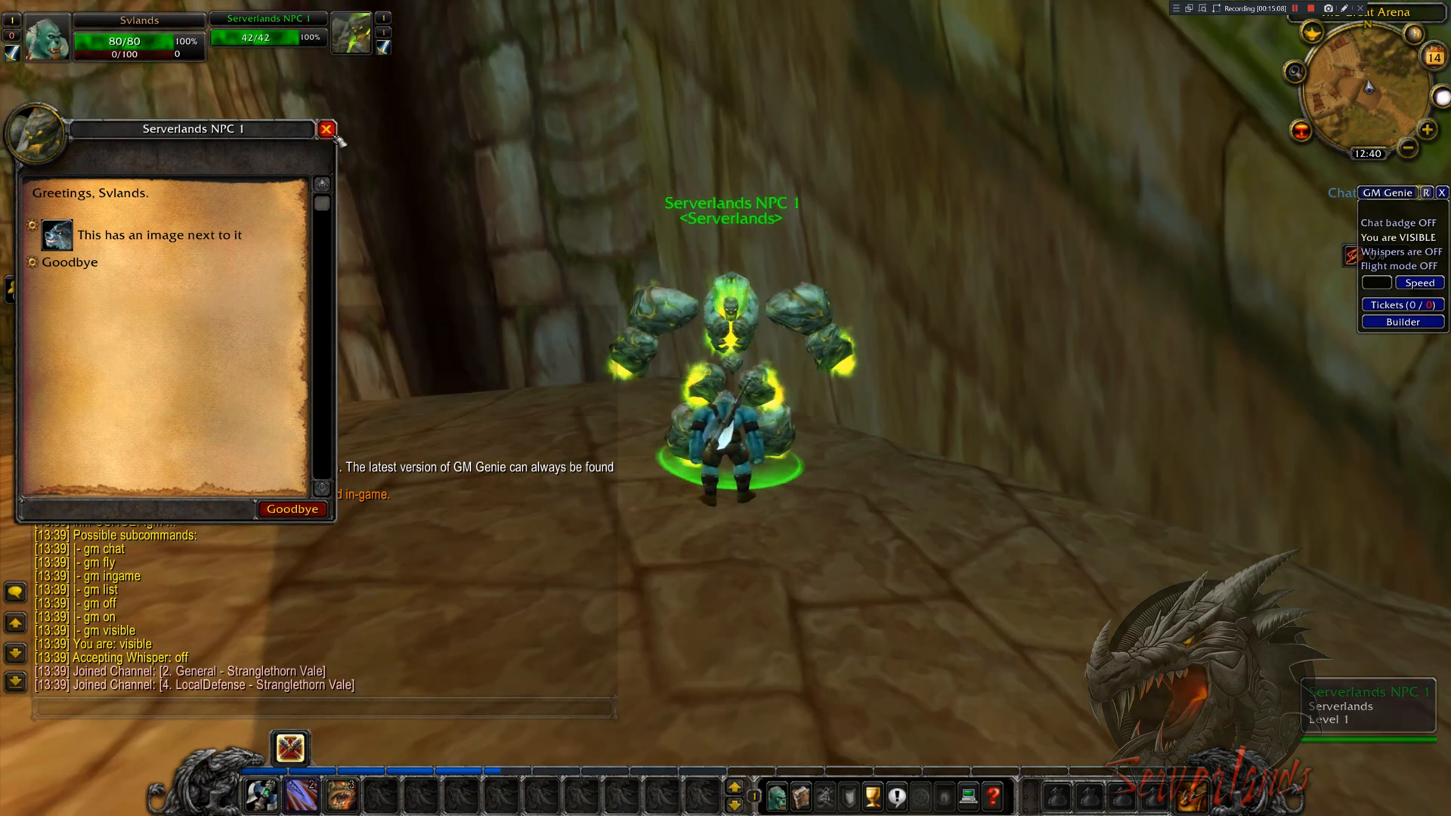
pyautogui.moveTo(158, 235)
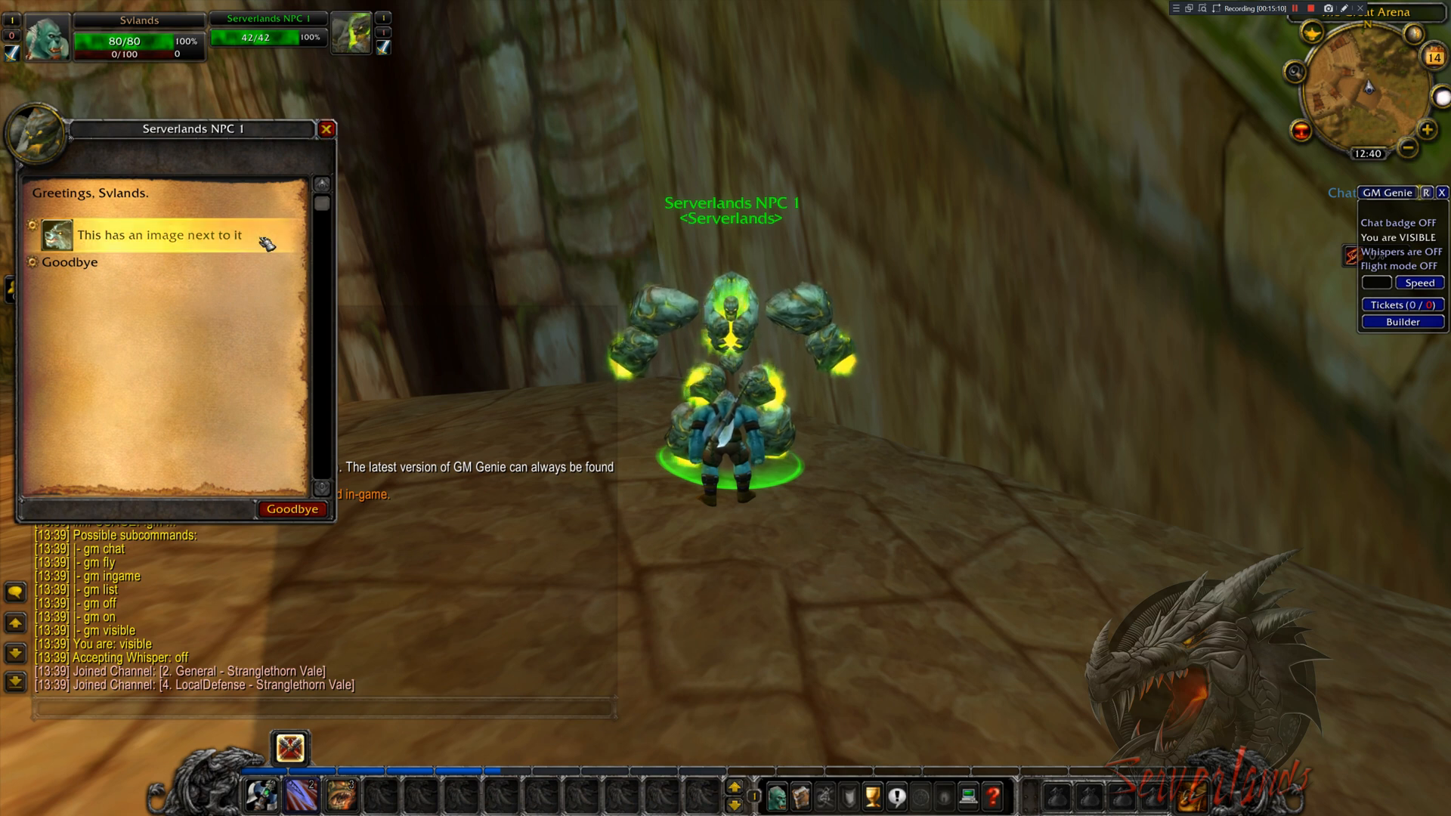
pyautogui.click(292, 509)
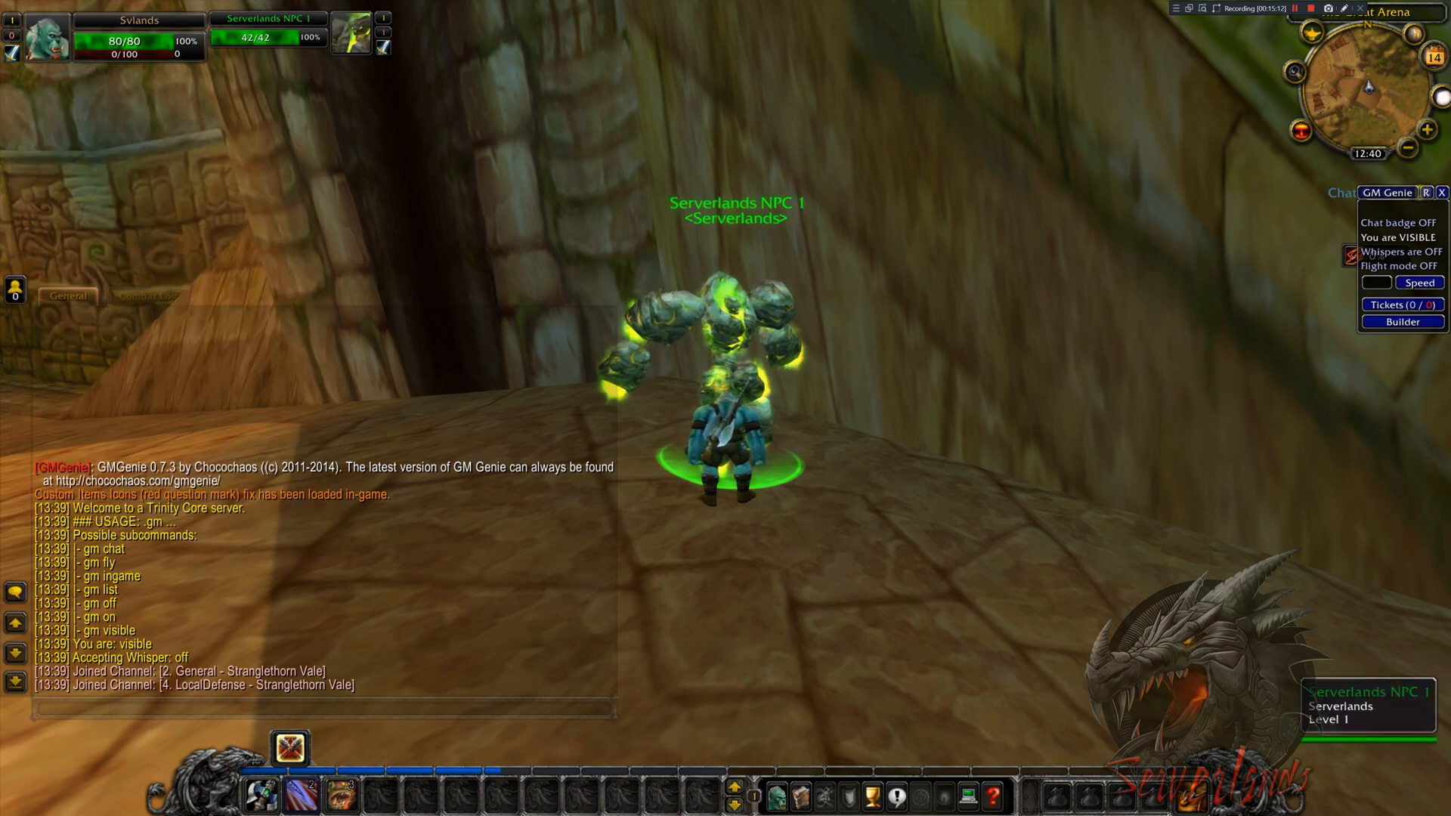
pyautogui.click(731, 389)
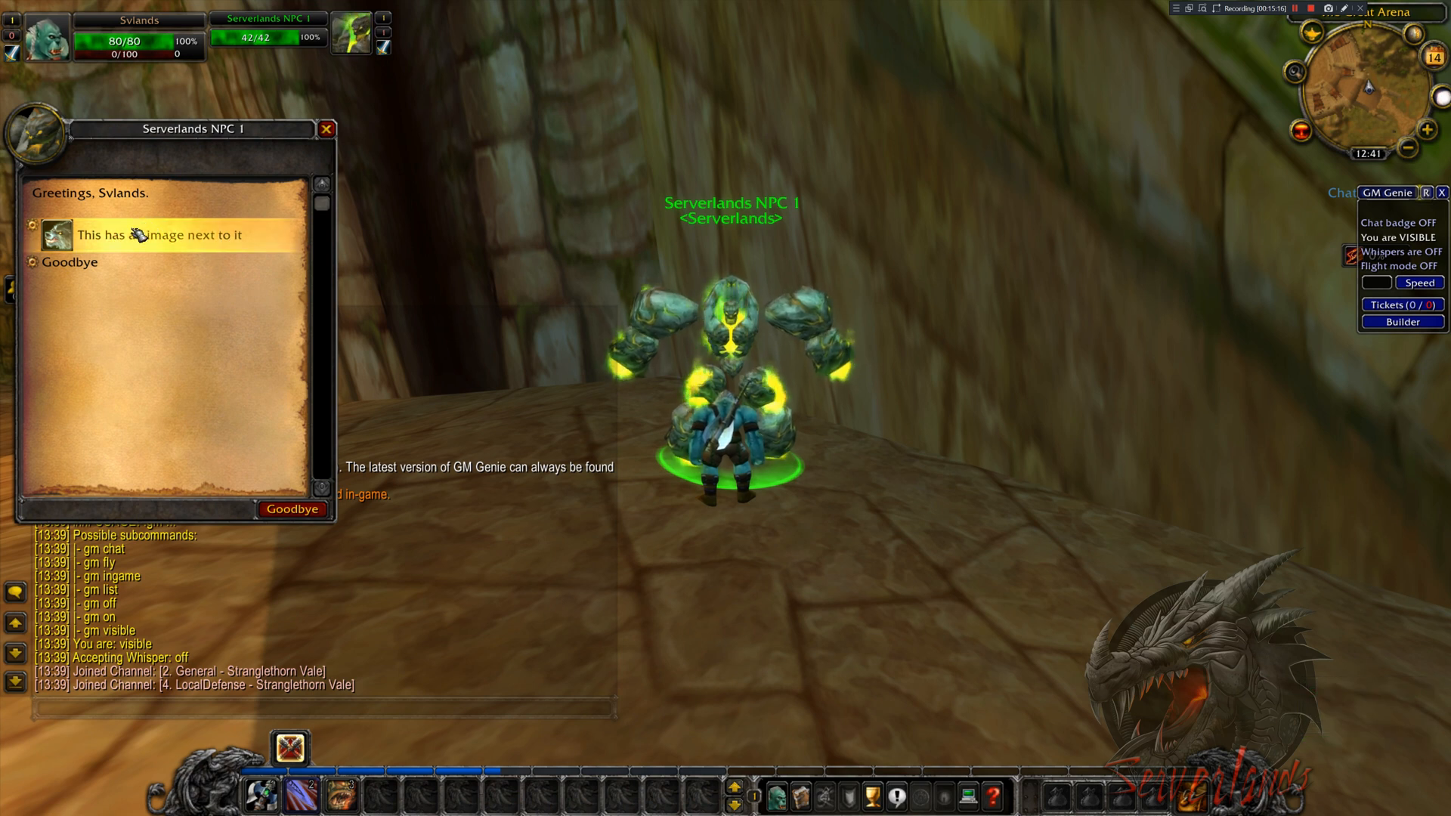
pyautogui.moveTo(144, 260)
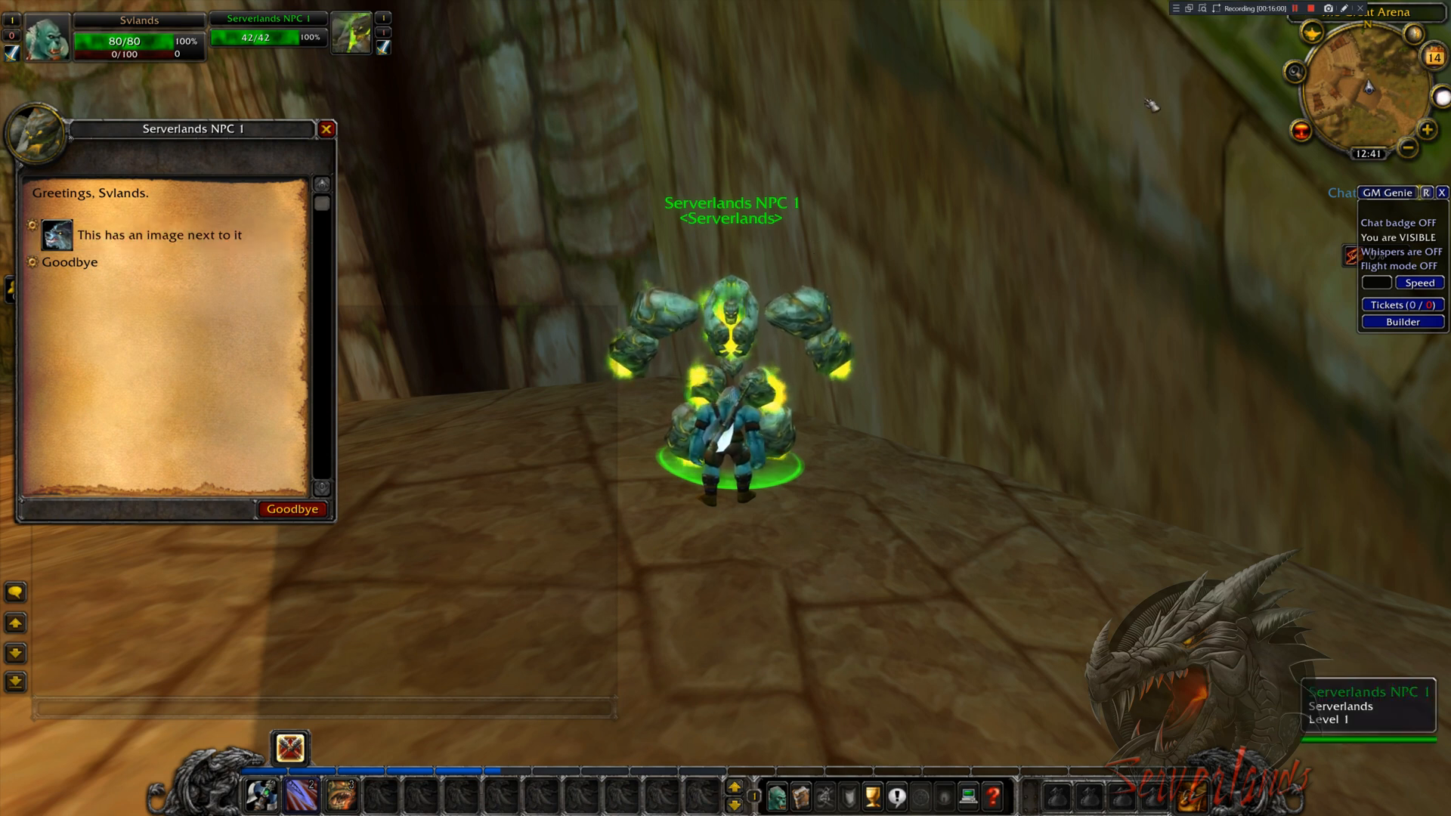
pyautogui.click(1295, 8)
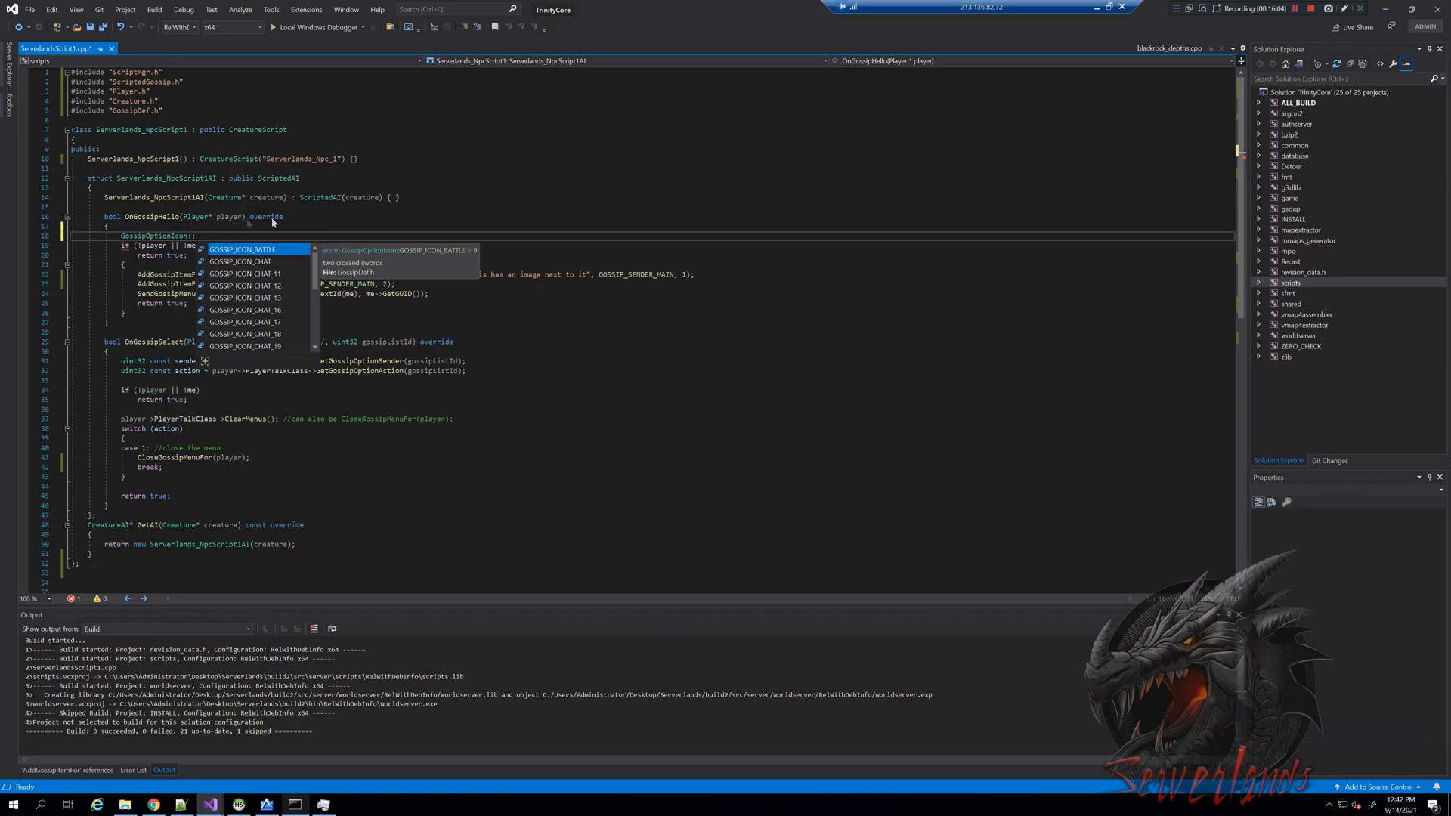
pyautogui.moveTo(143, 239)
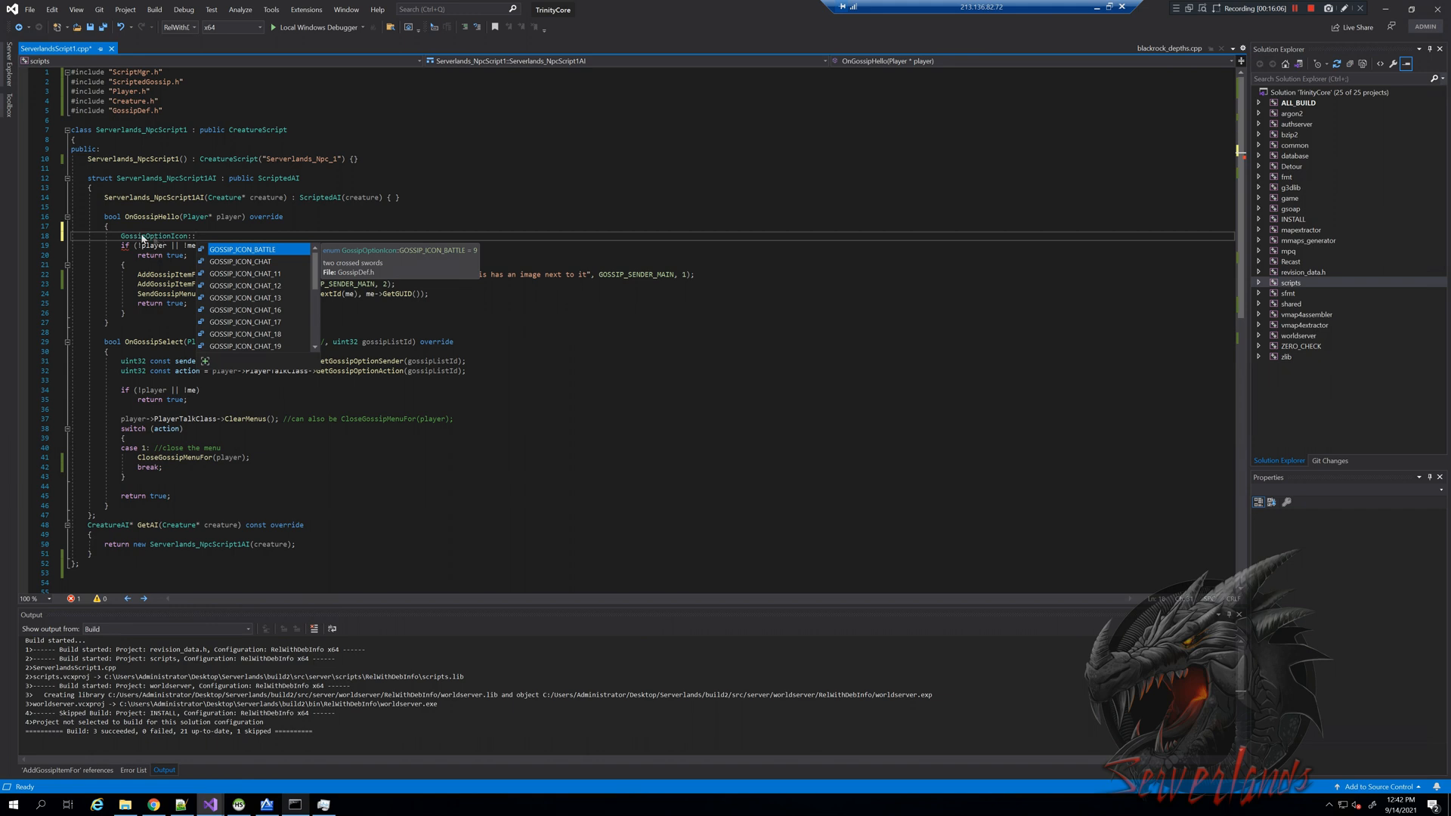
pyautogui.moveTo(196, 239)
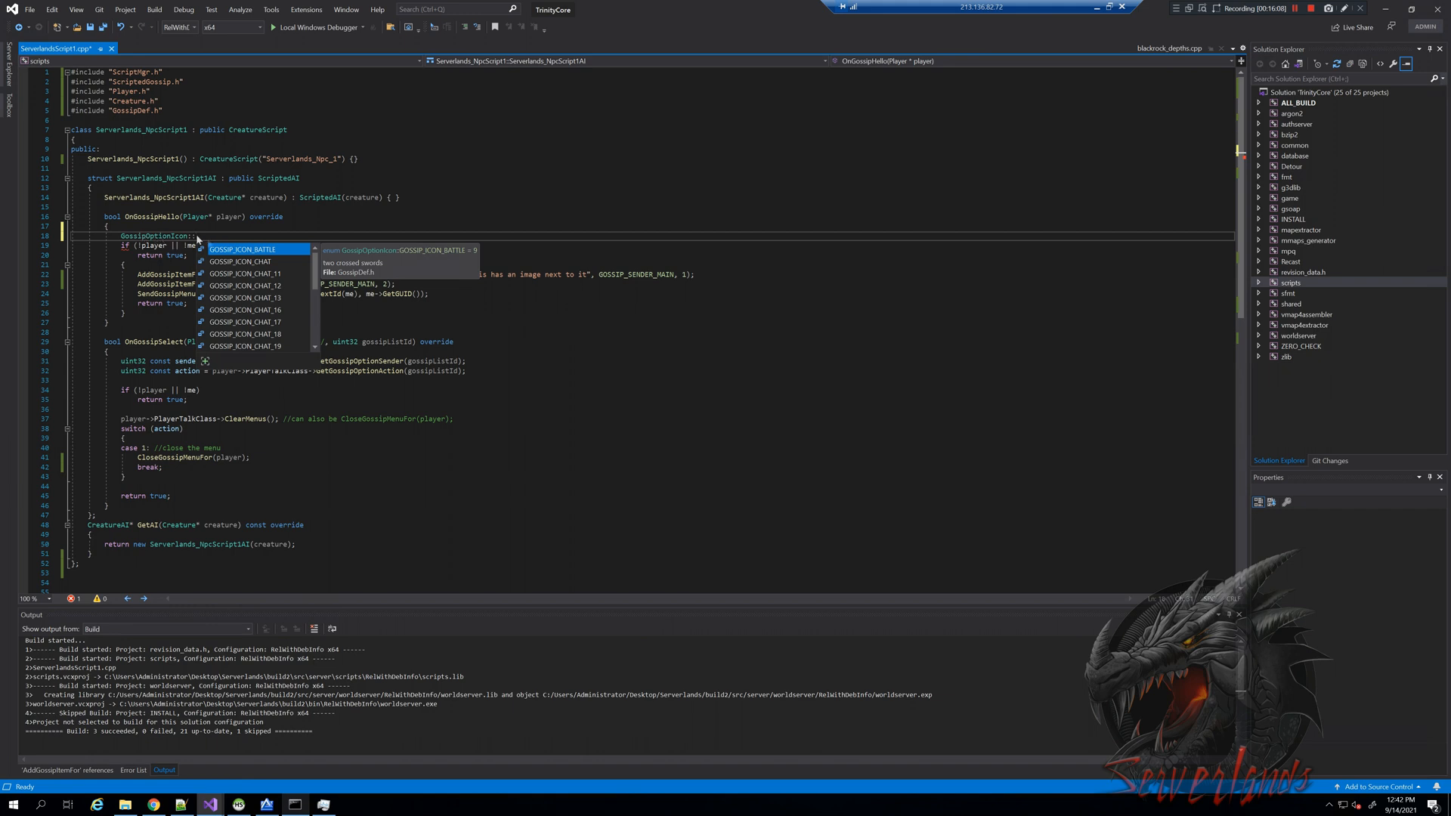
pyautogui.moveTo(174, 239)
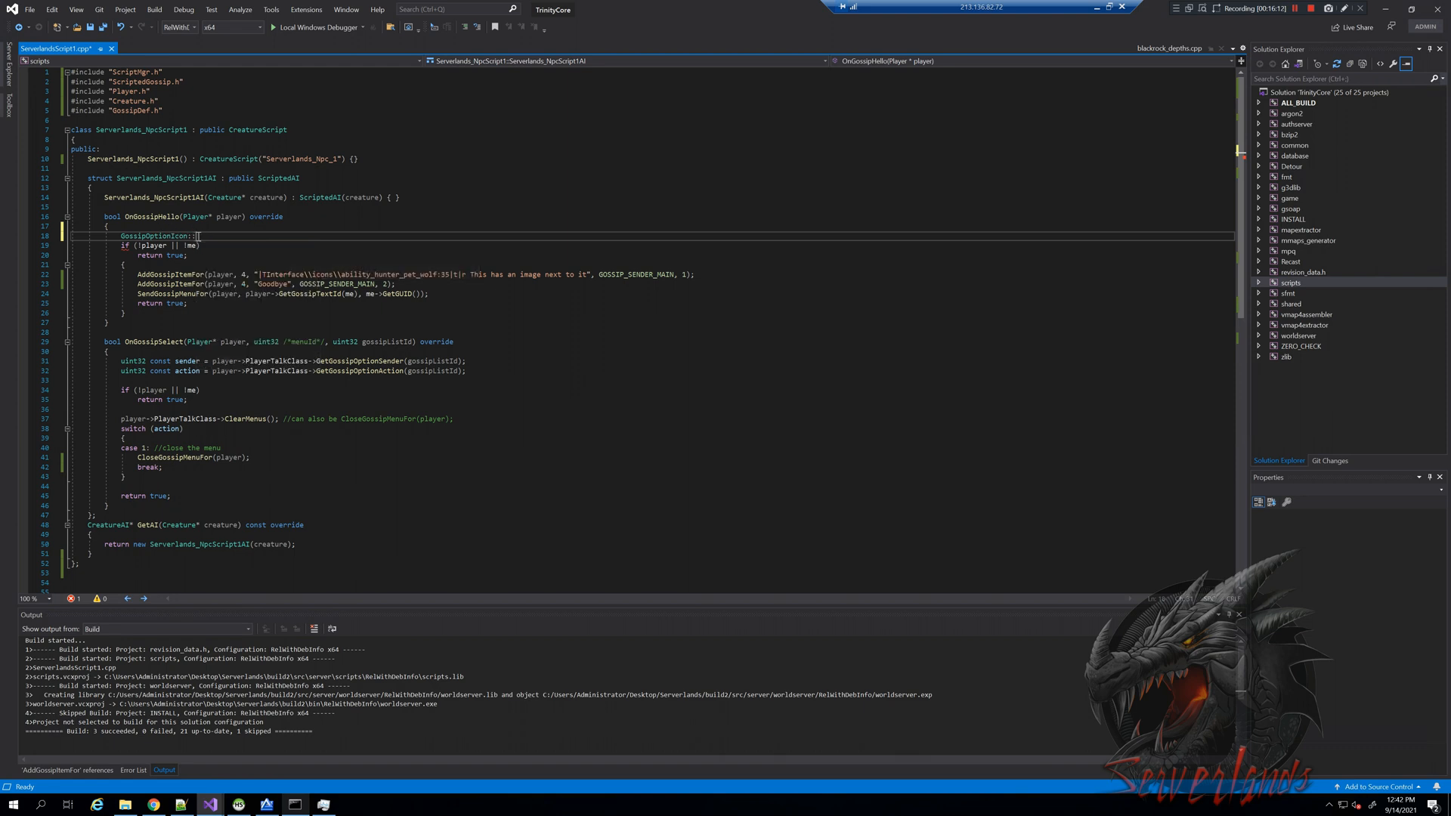
# Remove the stray GossipOptionIcon:: text and scroll toward the first AddGossipItemFor call
pyautogui.doubleClick(153, 235)
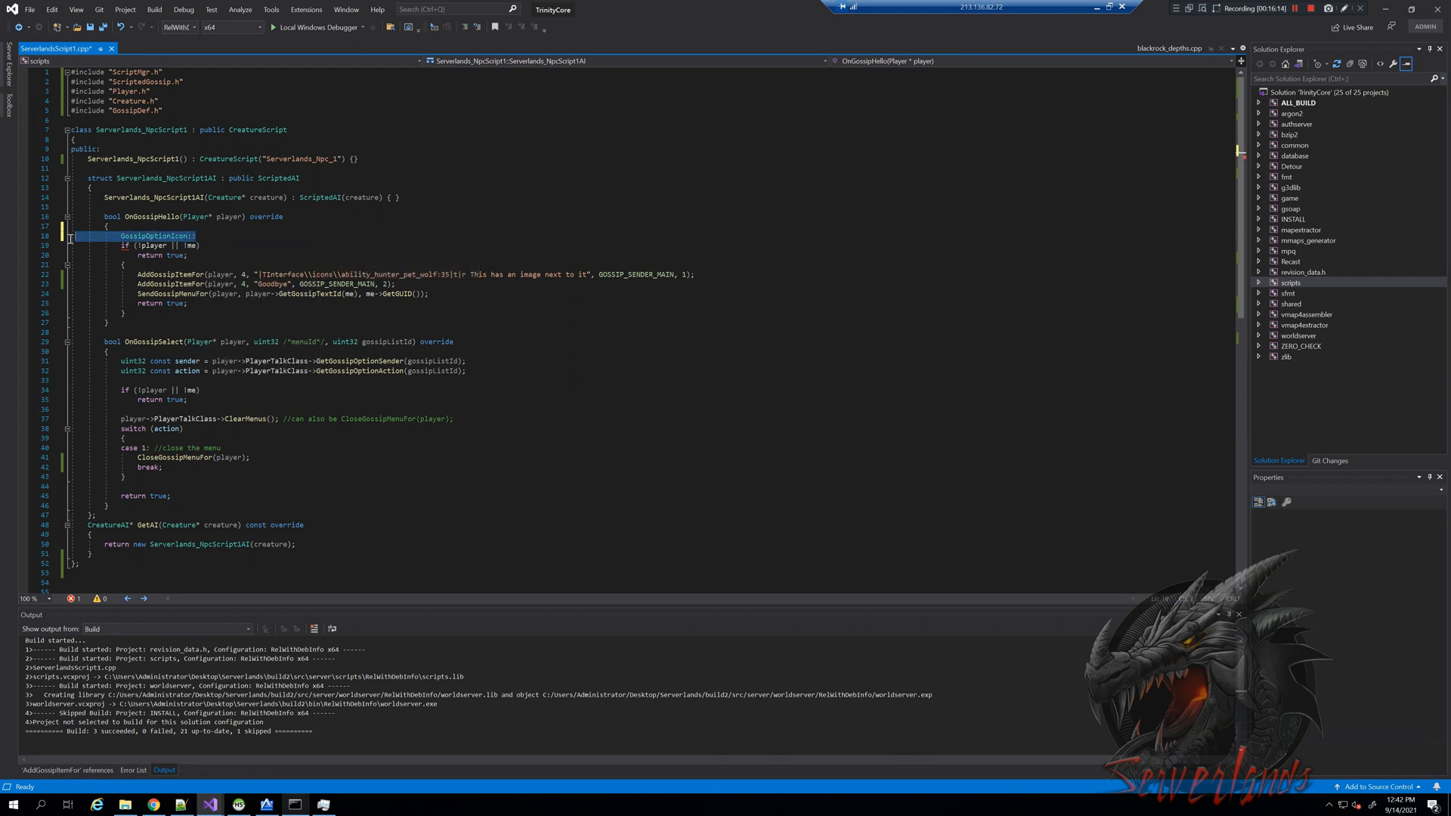
pyautogui.press('Delete')
pyautogui.write('GossipOptionIcon::')
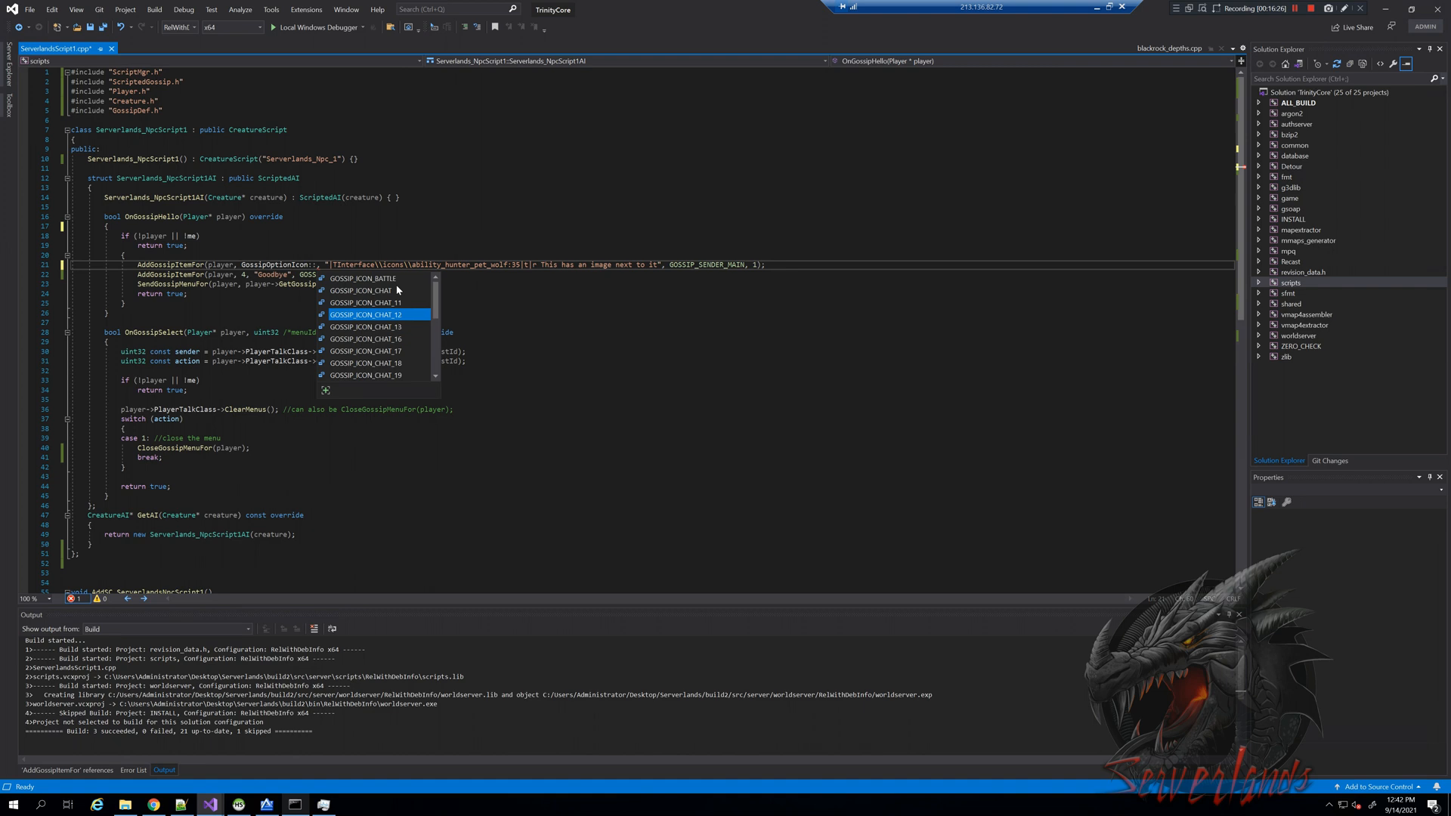
pyautogui.moveTo(377, 290)
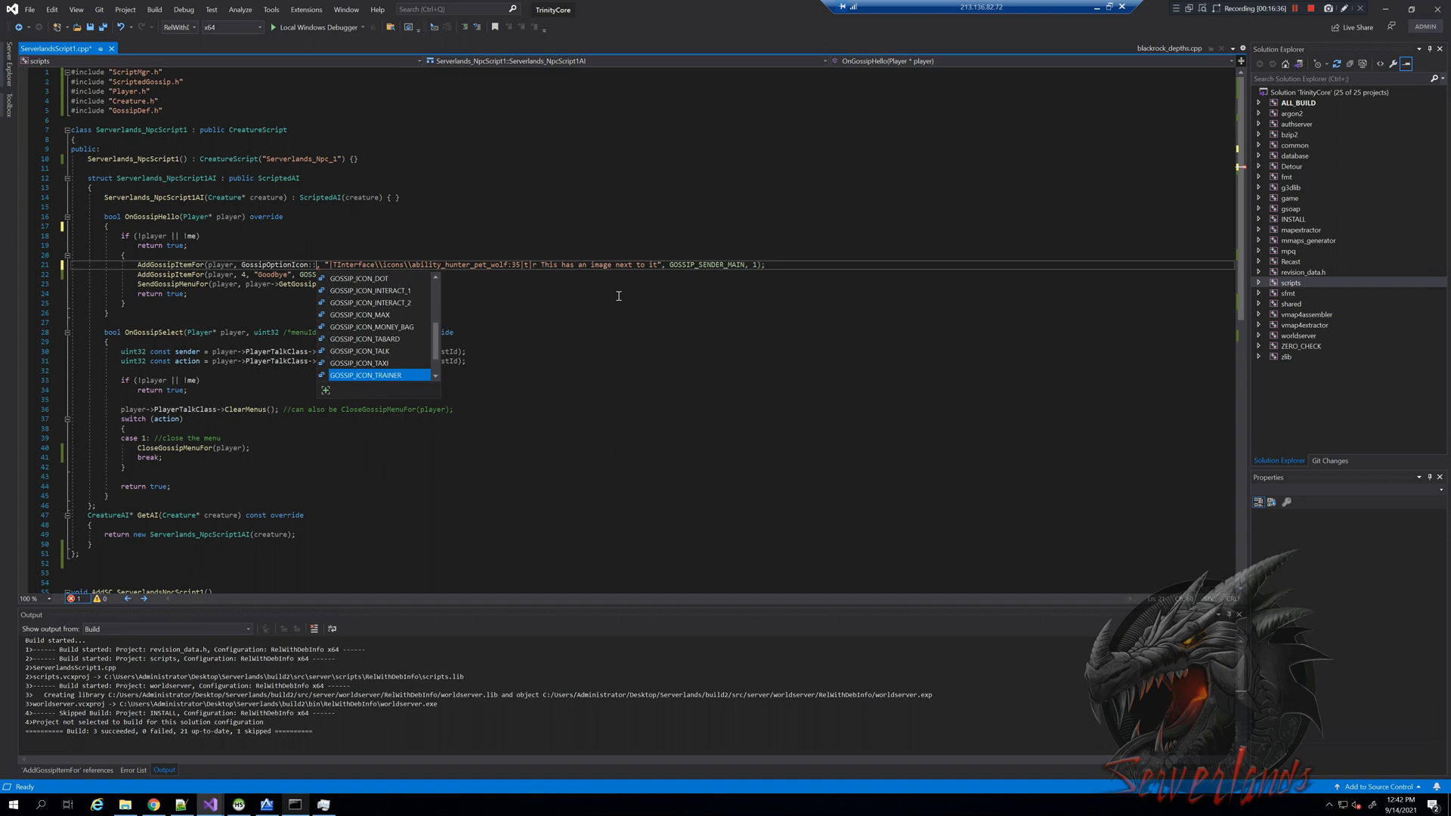
pyautogui.scroll(-3)
pyautogui.write('GOSSIP_ICON_INTERACT_2')
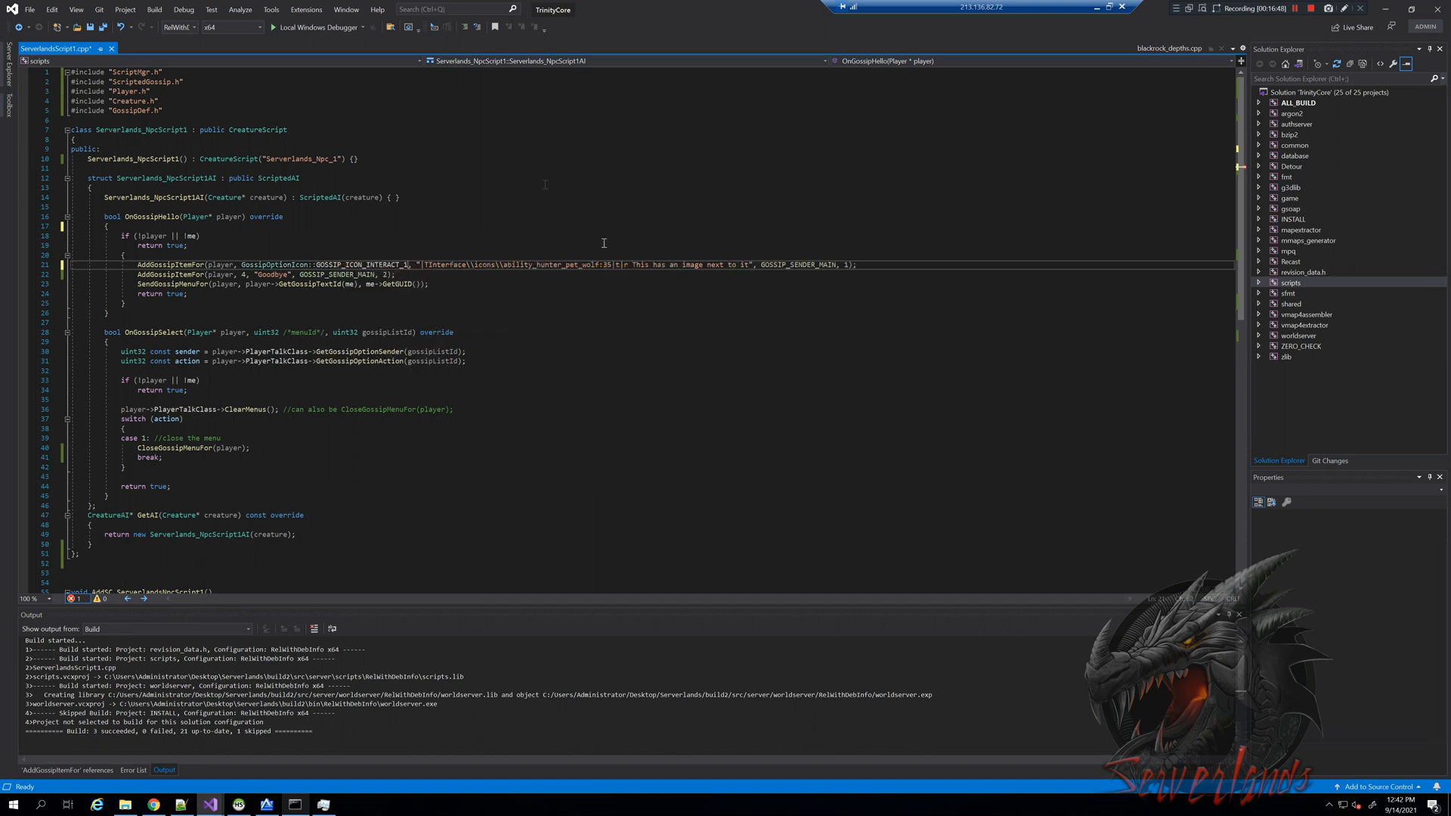
pyautogui.rightClick(366, 264)
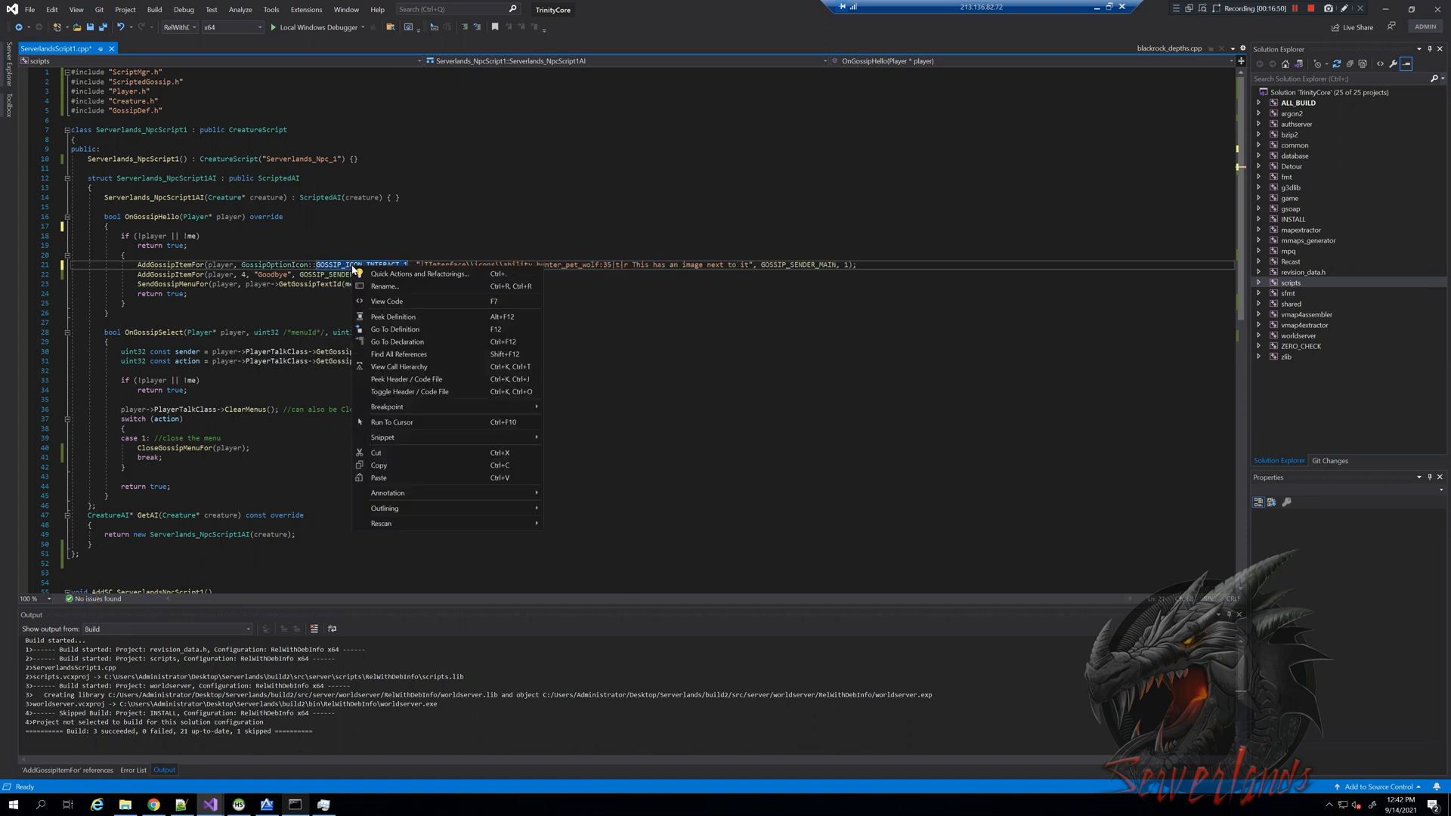
pyautogui.moveTo(393, 316)
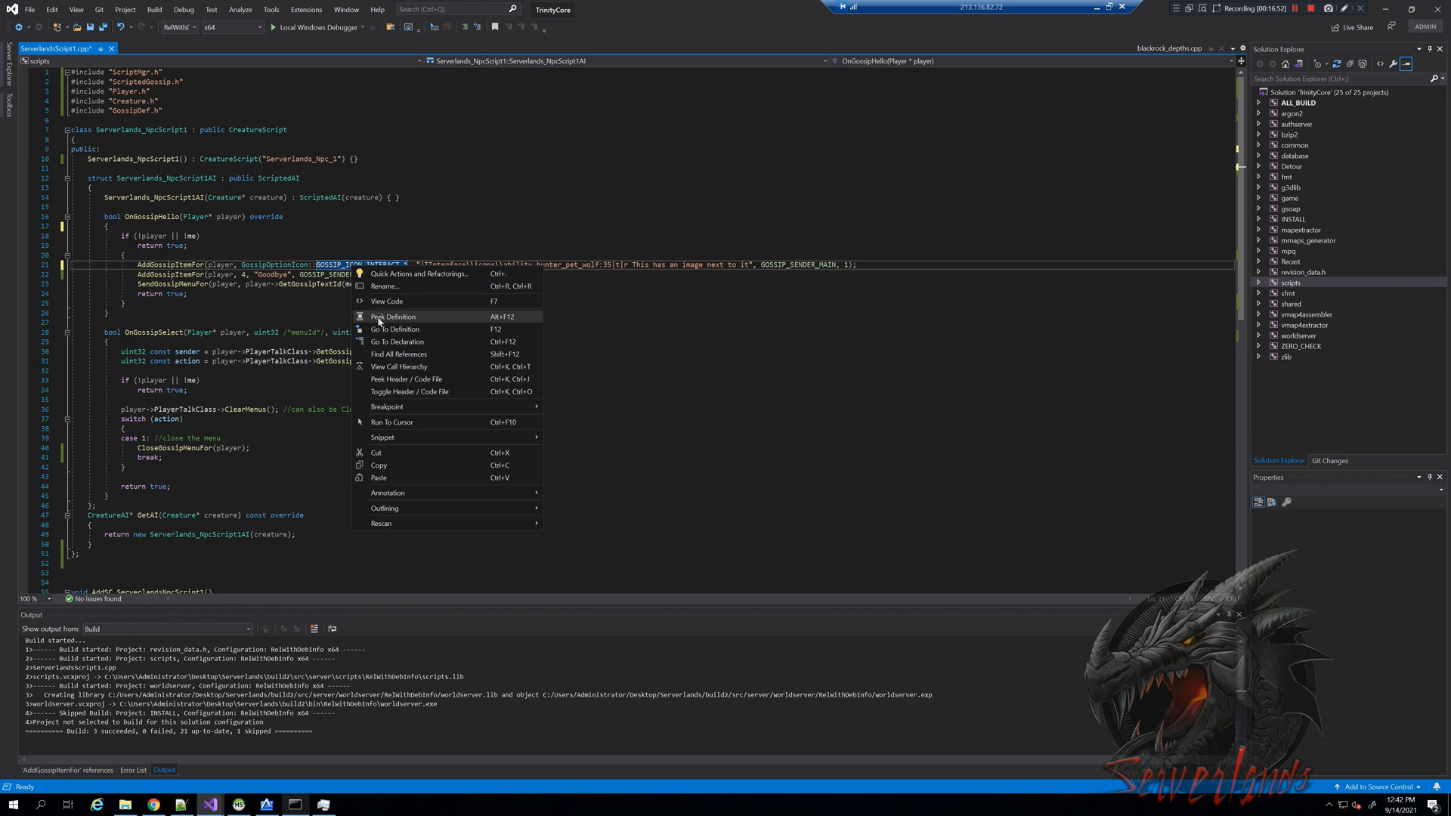
pyautogui.click(392, 317)
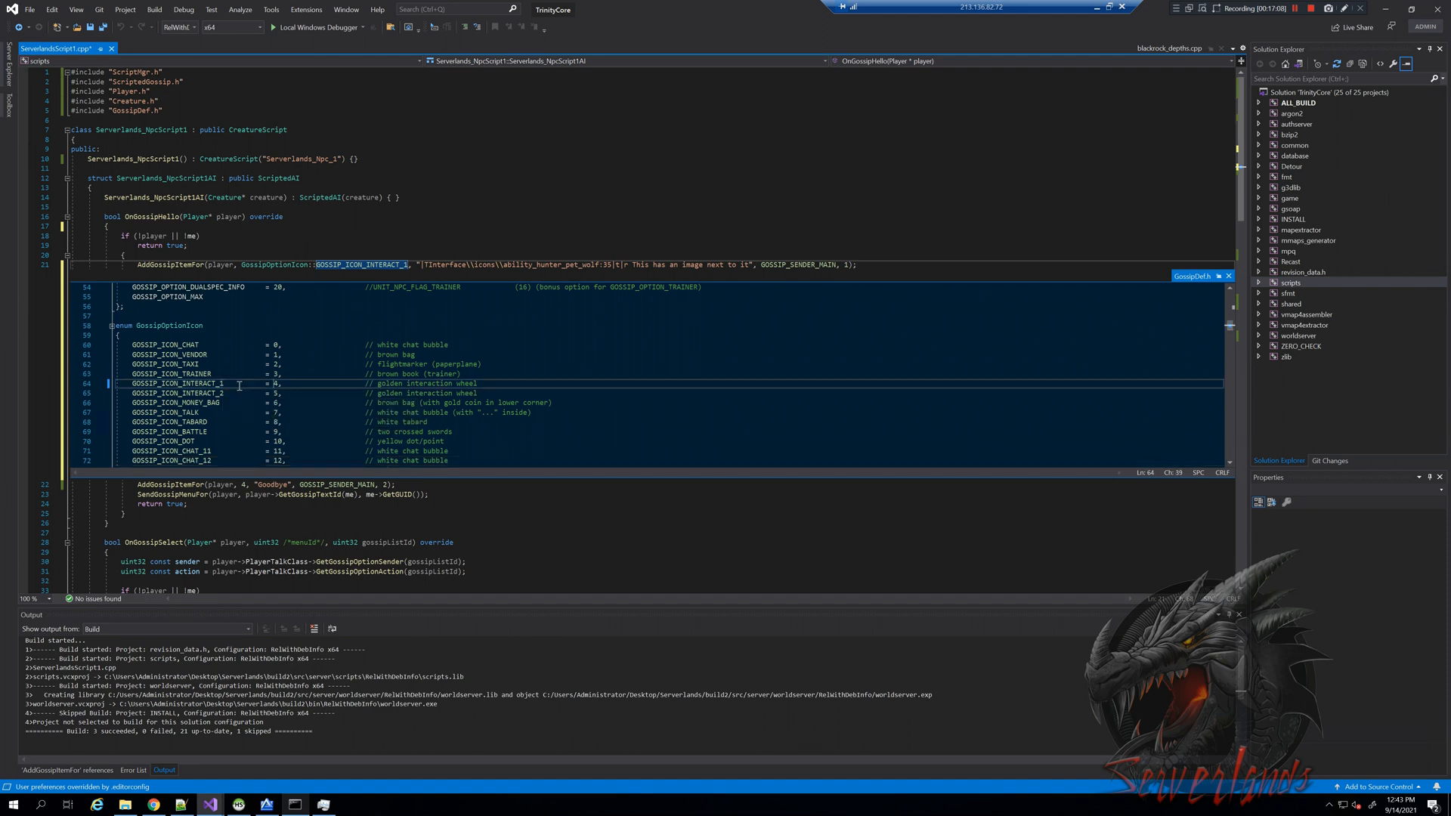
pyautogui.click(253, 383)
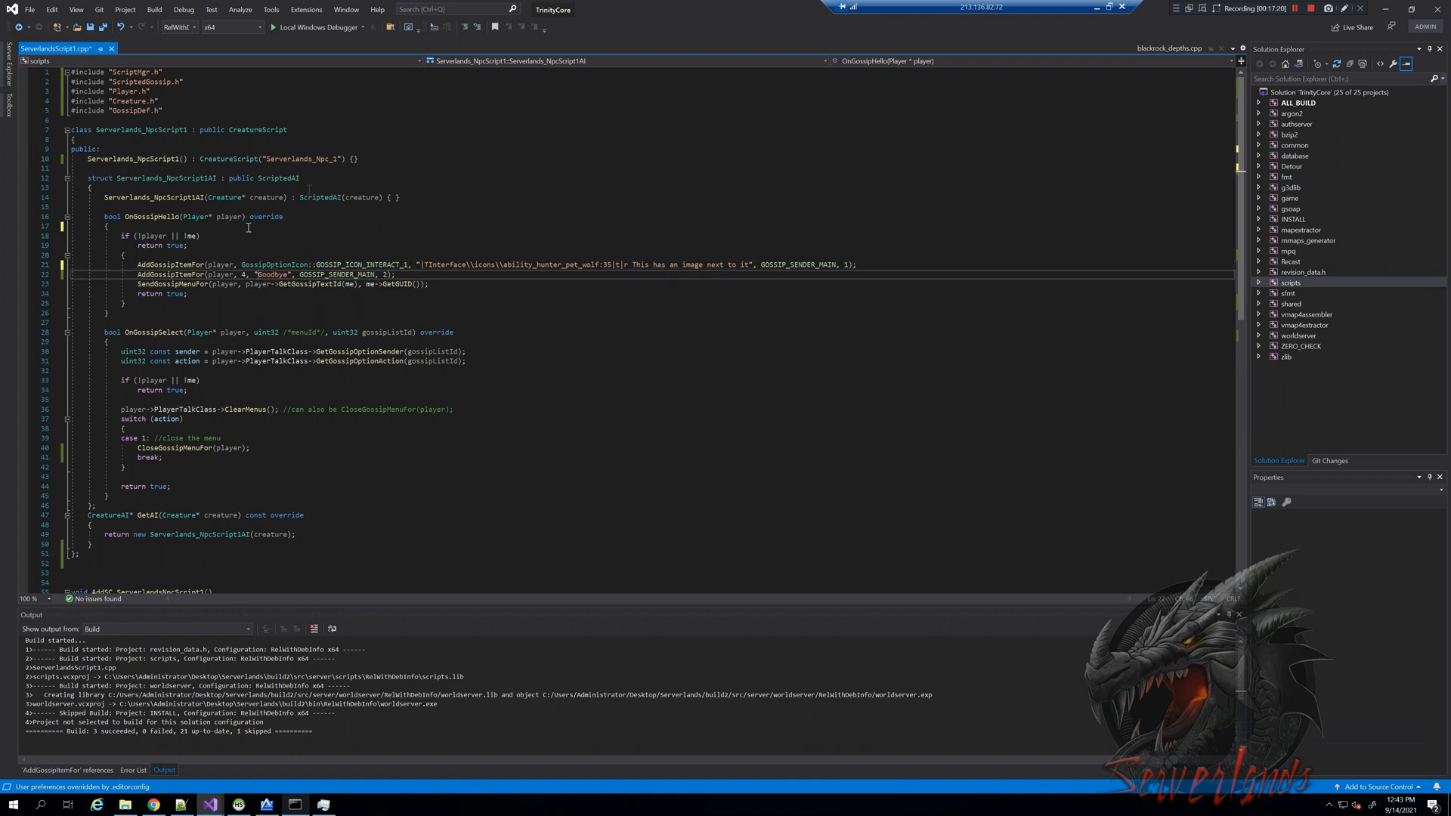
pyautogui.doubleClick(606, 265)
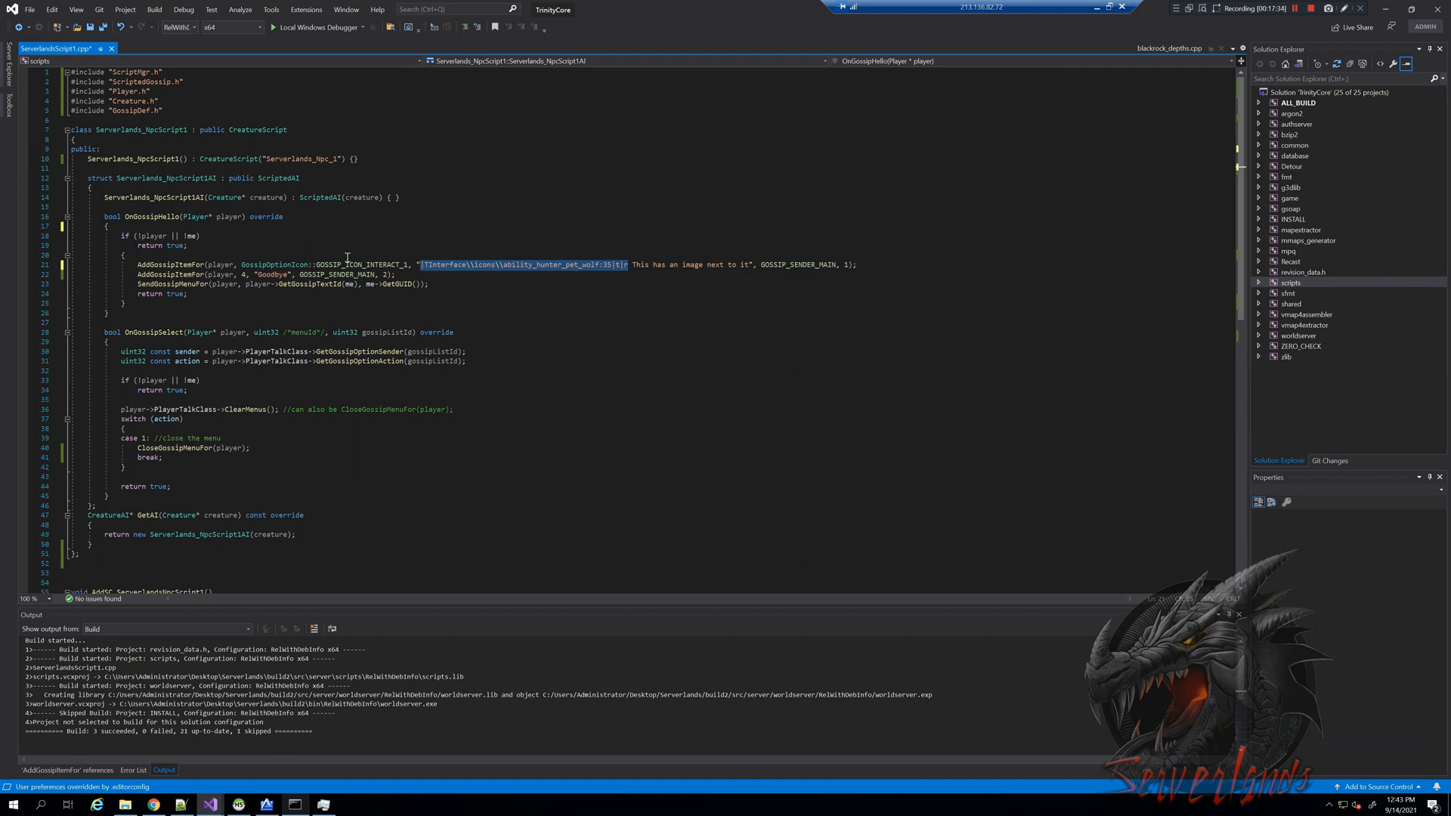
pyautogui.click(726, 247)
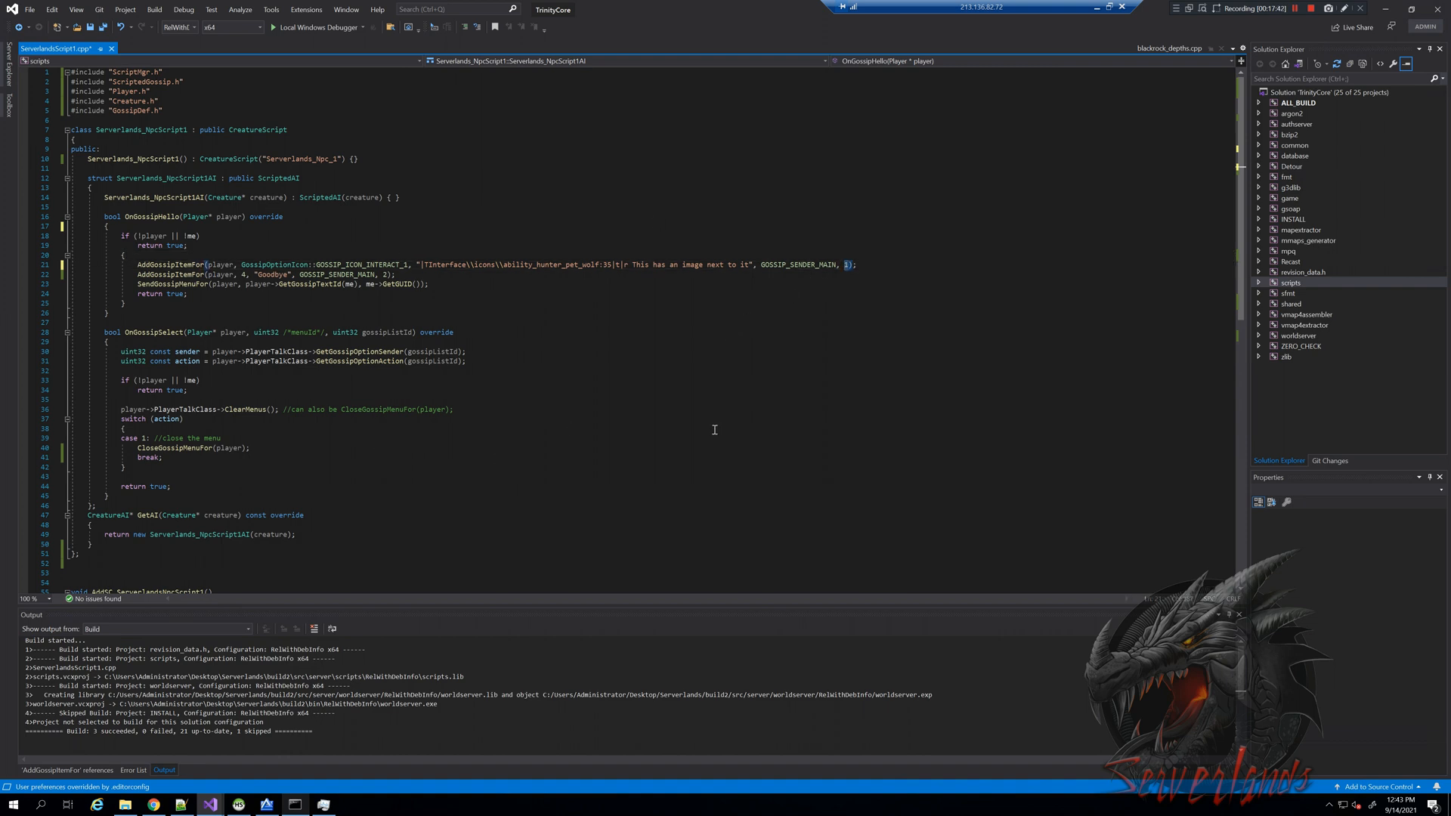
pyautogui.moveTo(387, 366)
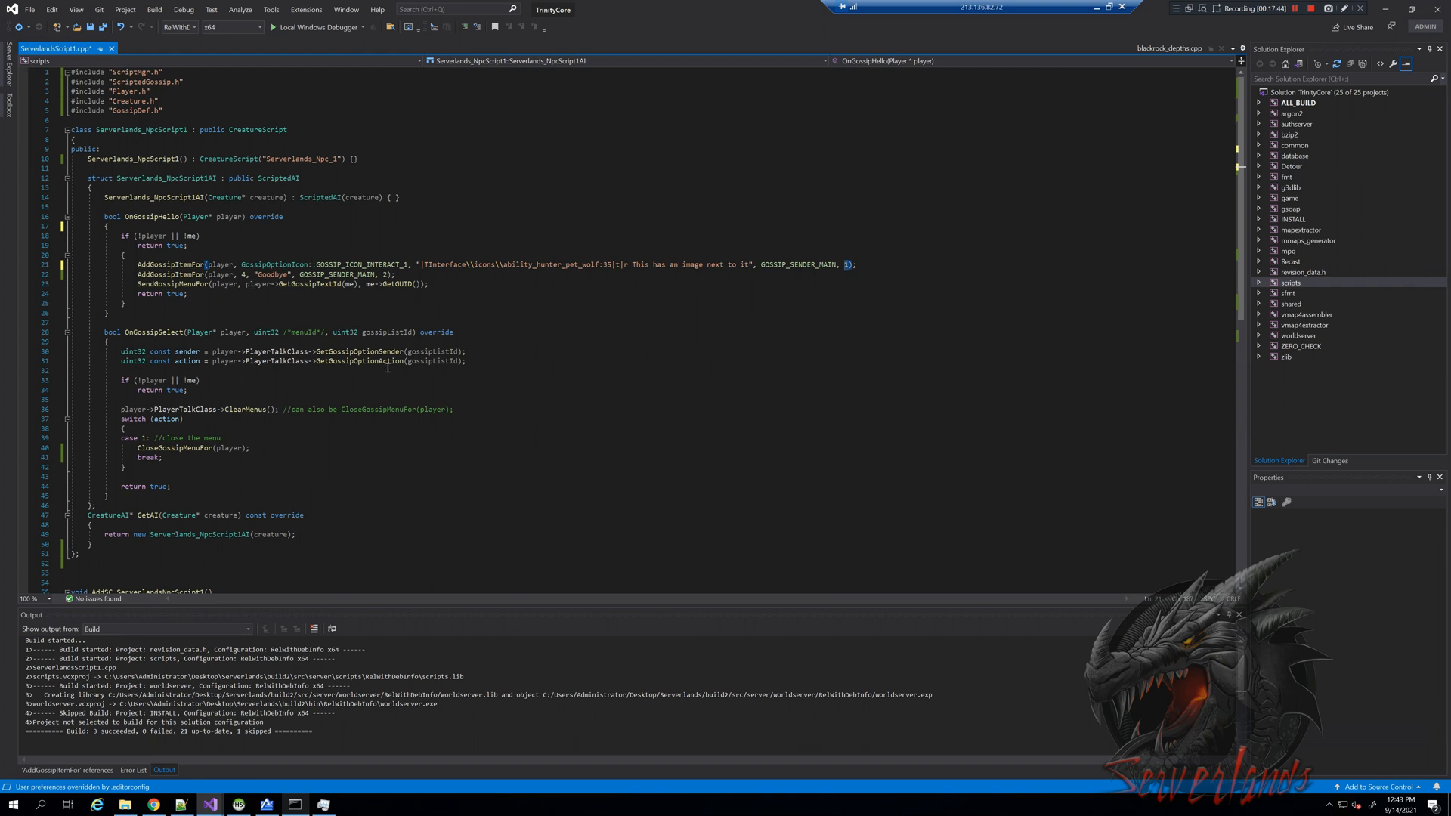
pyautogui.moveTo(815, 238)
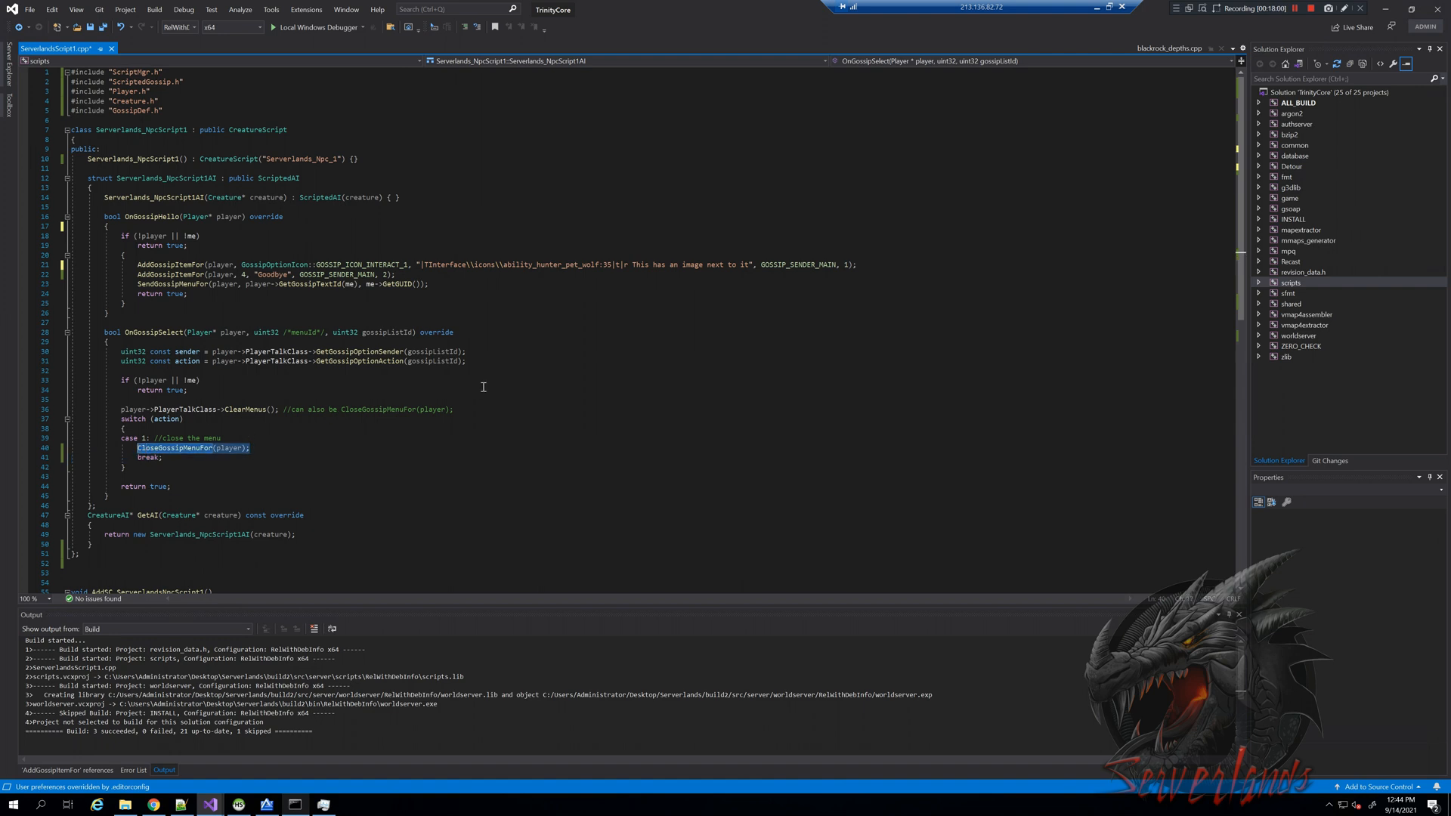
# Overwrite CloseGossipMenuFor(player); in case 1 with player->AddItem()
pyautogui.write('player->AddItem')
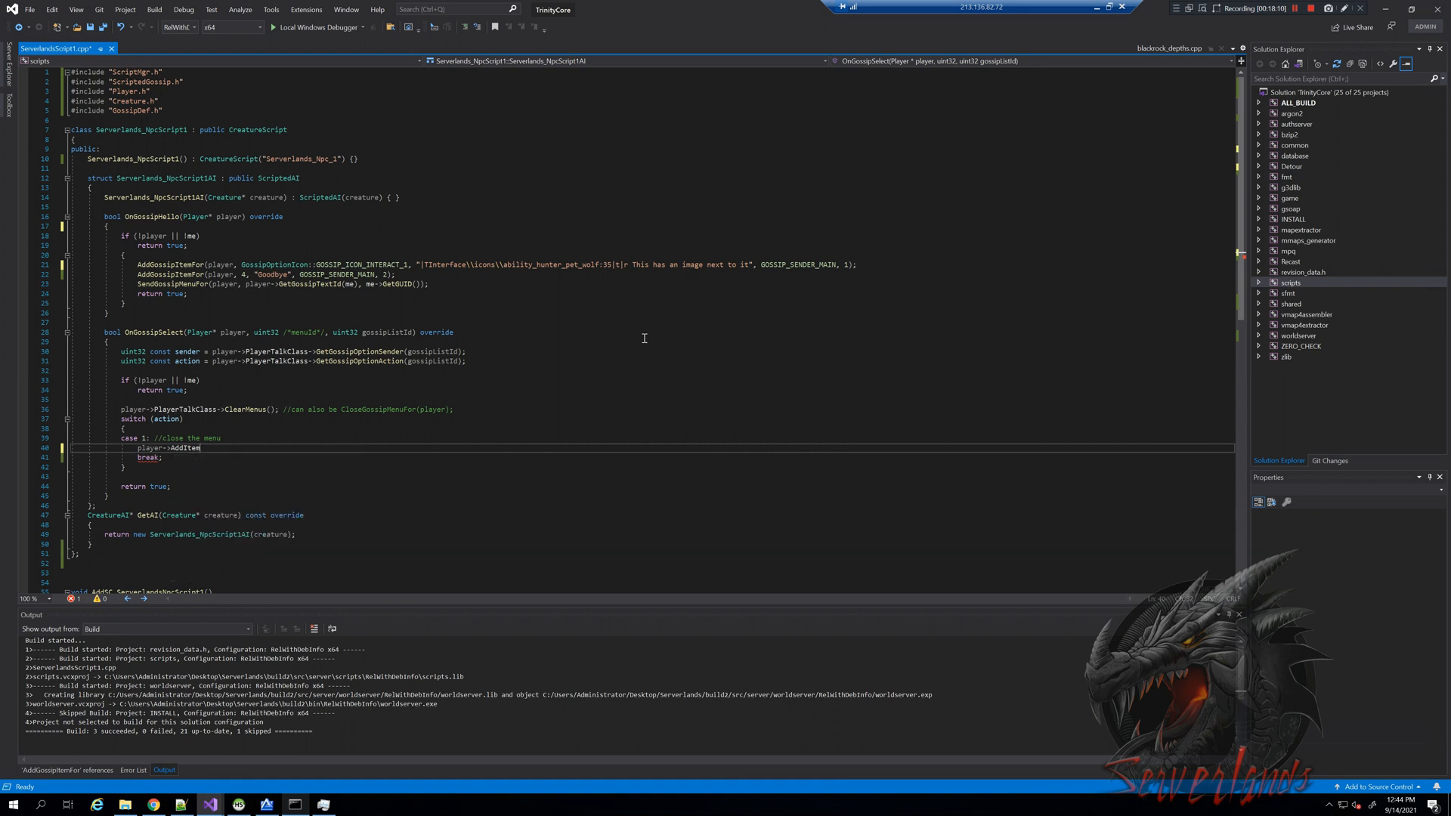
pyautogui.write('()')
pyautogui.write('lookup item')
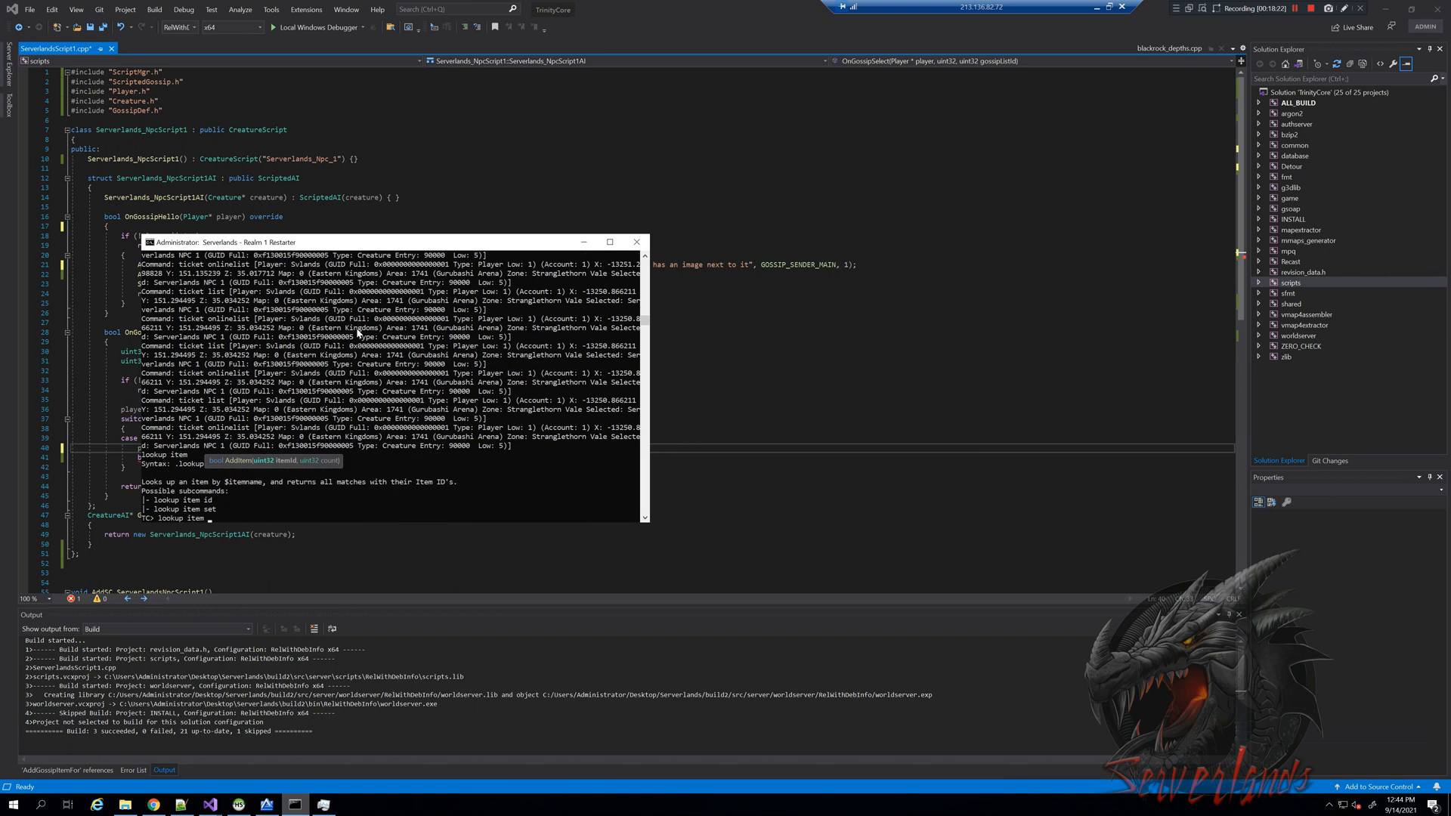
# Look up 'gold coin' in the worldserver console, then return to the script code
pyautogui.write('gold coin')
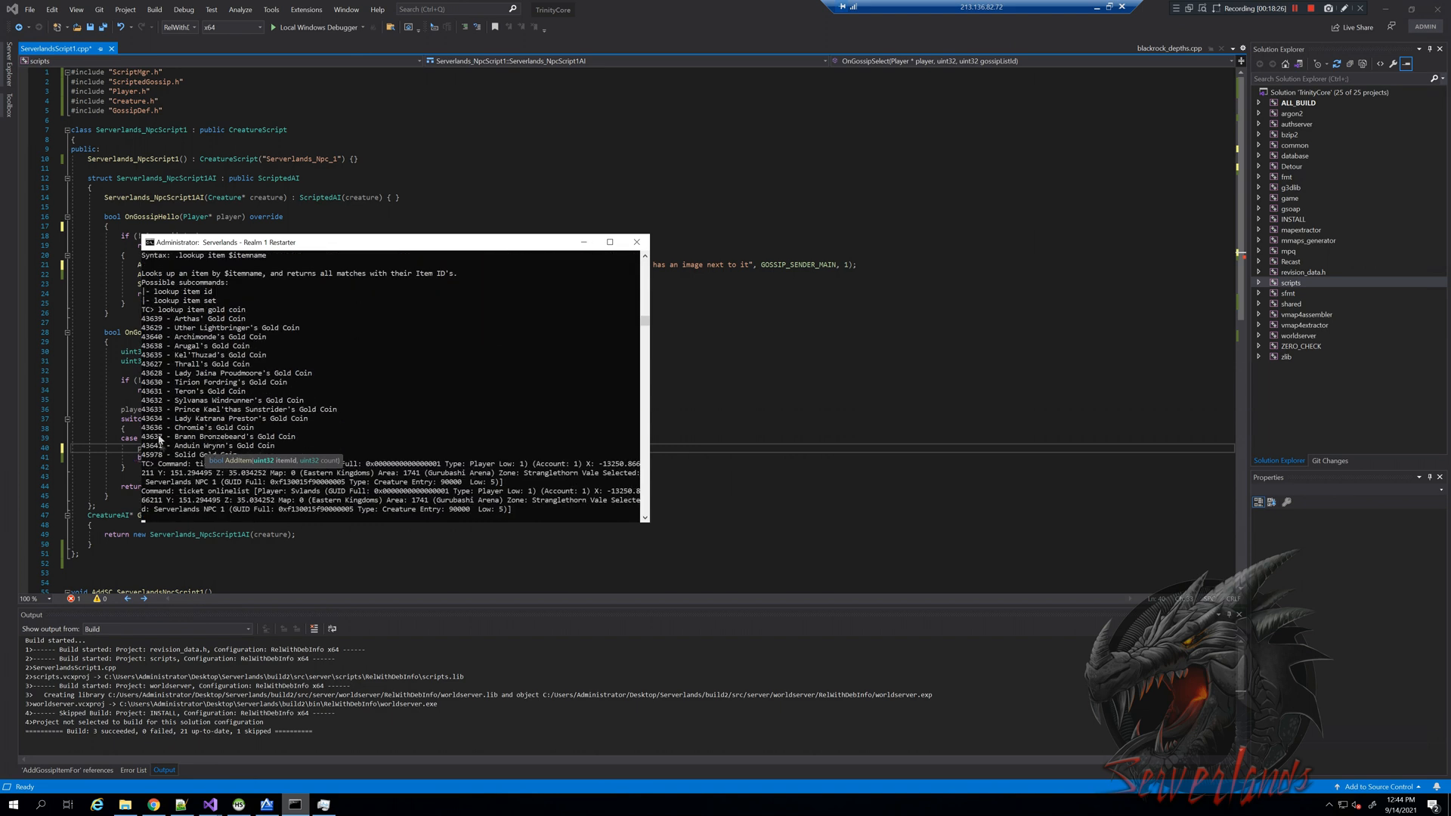
pyautogui.click(152, 454)
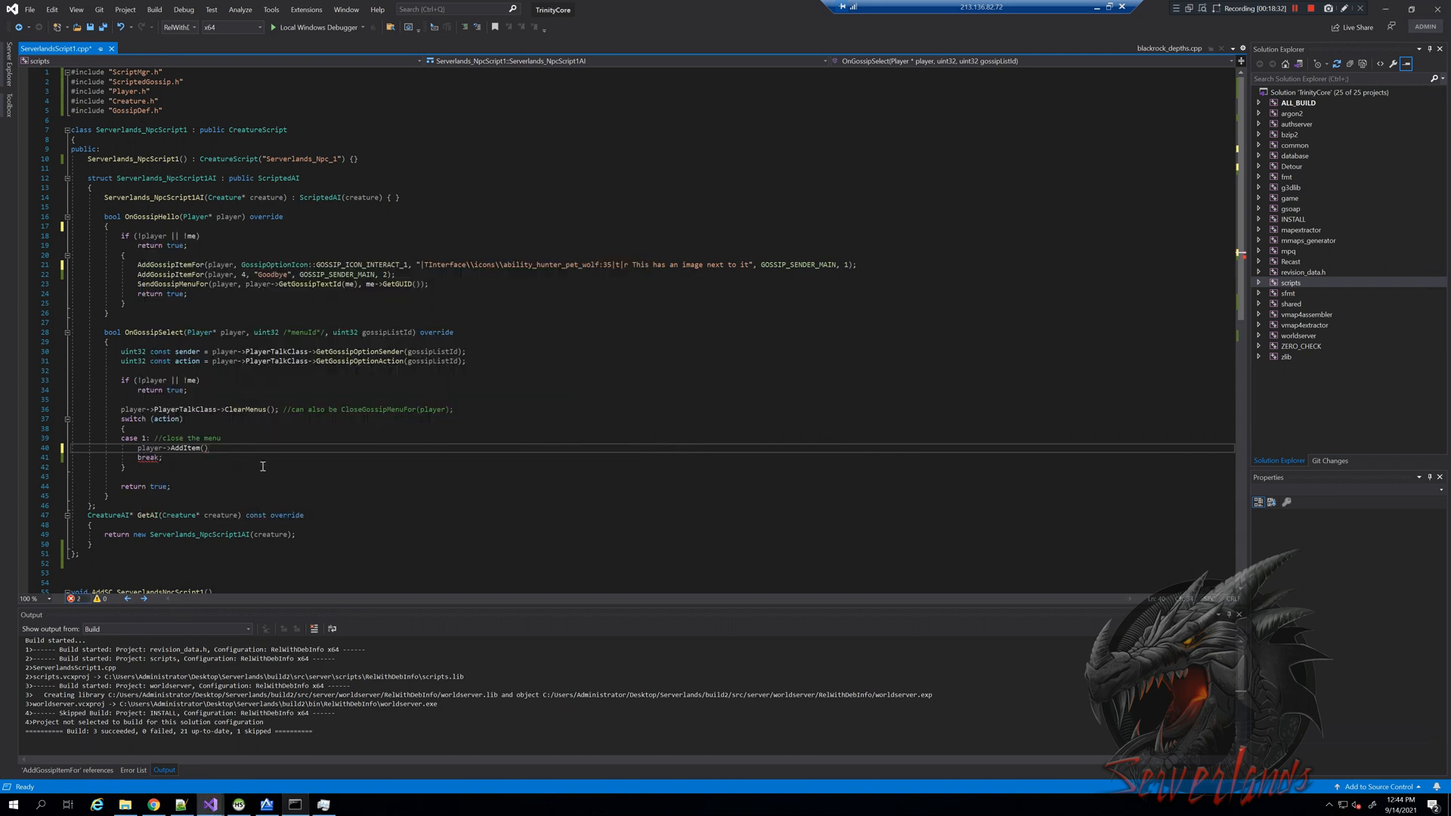
# Complete the case 1 call as player->AddItem(45978, 1); to give one gold coin
pyautogui.write('45978, 1')
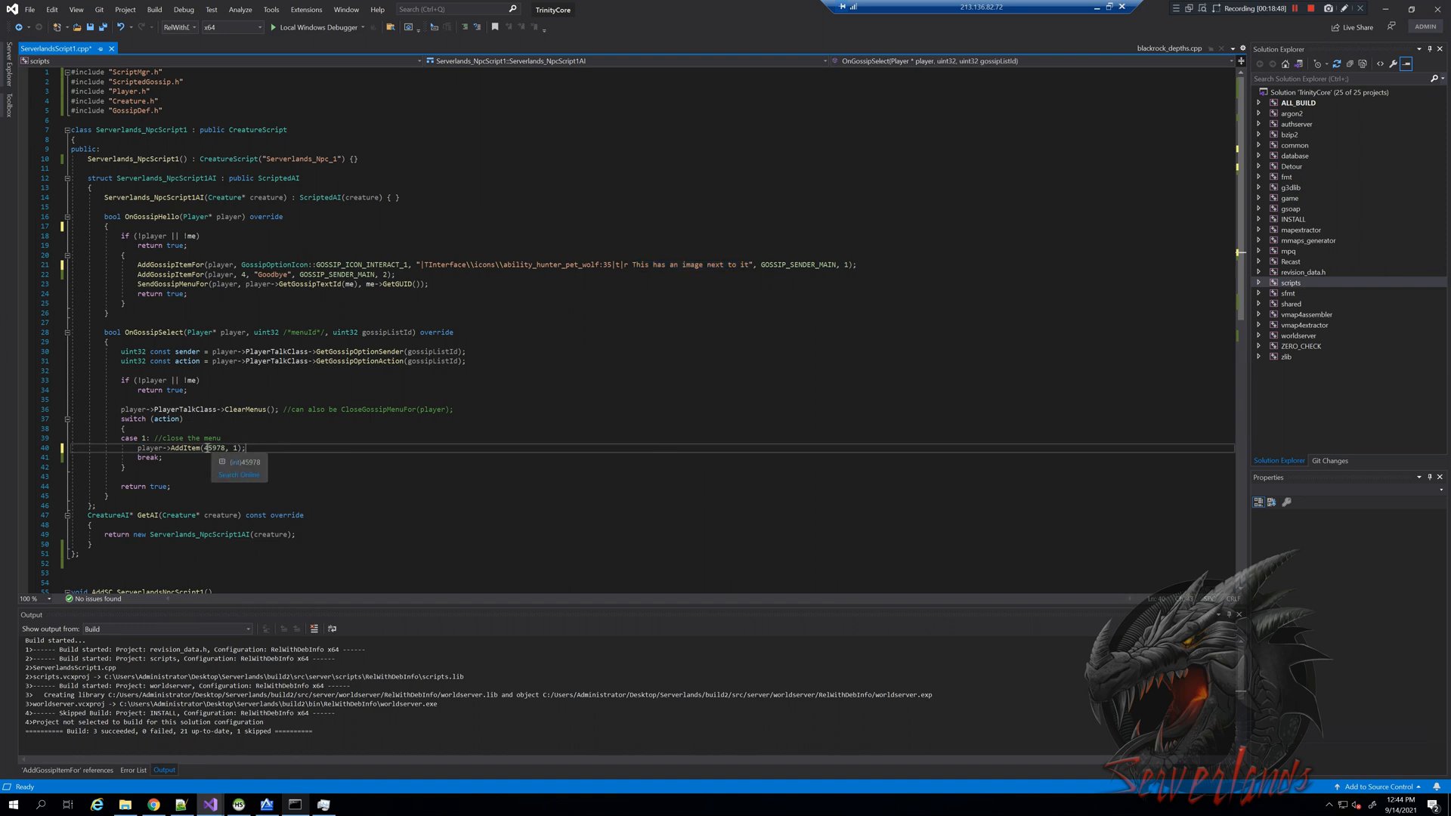
pyautogui.moveTo(415, 410)
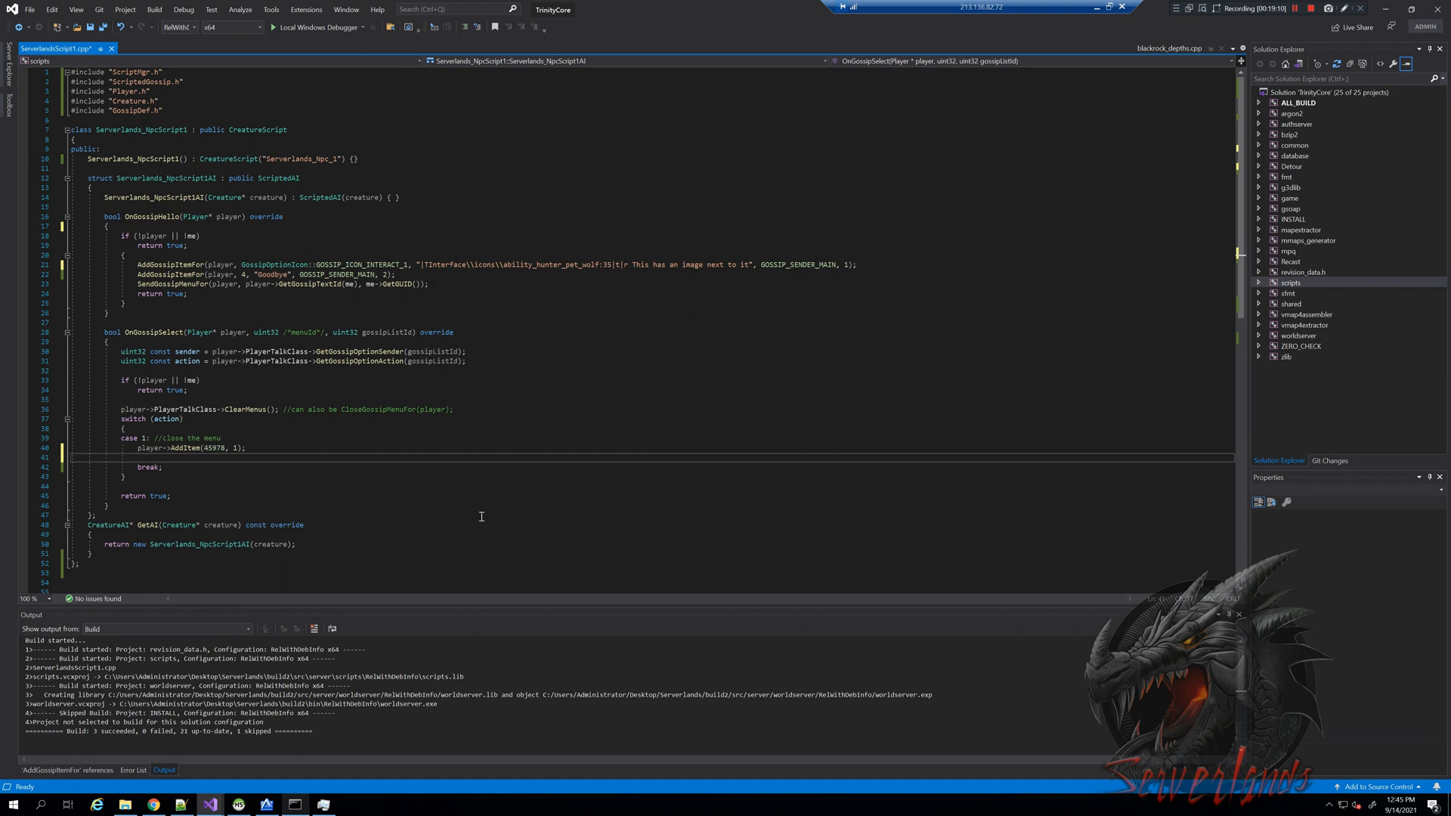
# Add OnGossipHello(player); below the AddItem line in case 1, followed by a blank line
pyautogui.write('O')
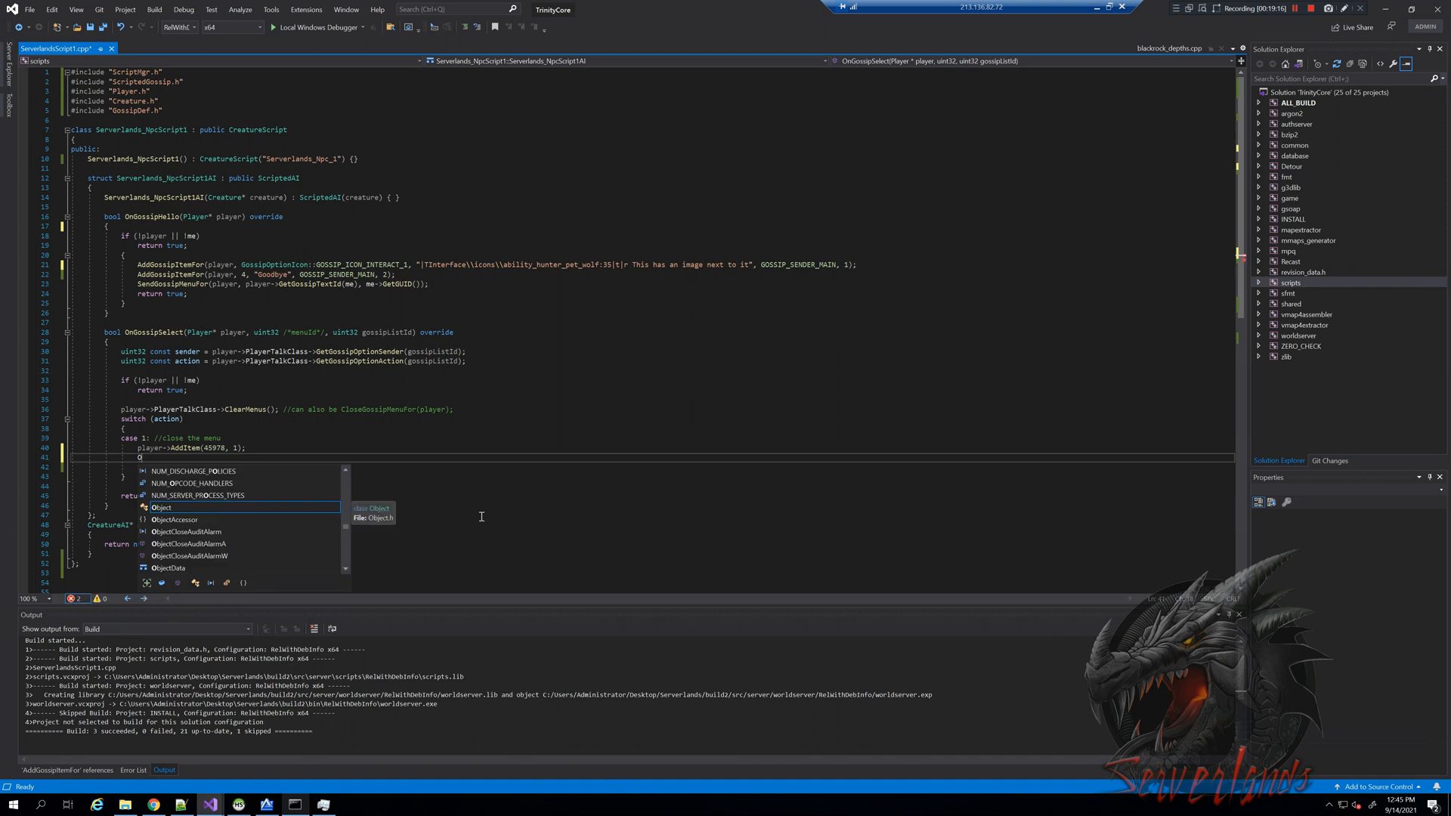
pyautogui.write('nGossipHello(')
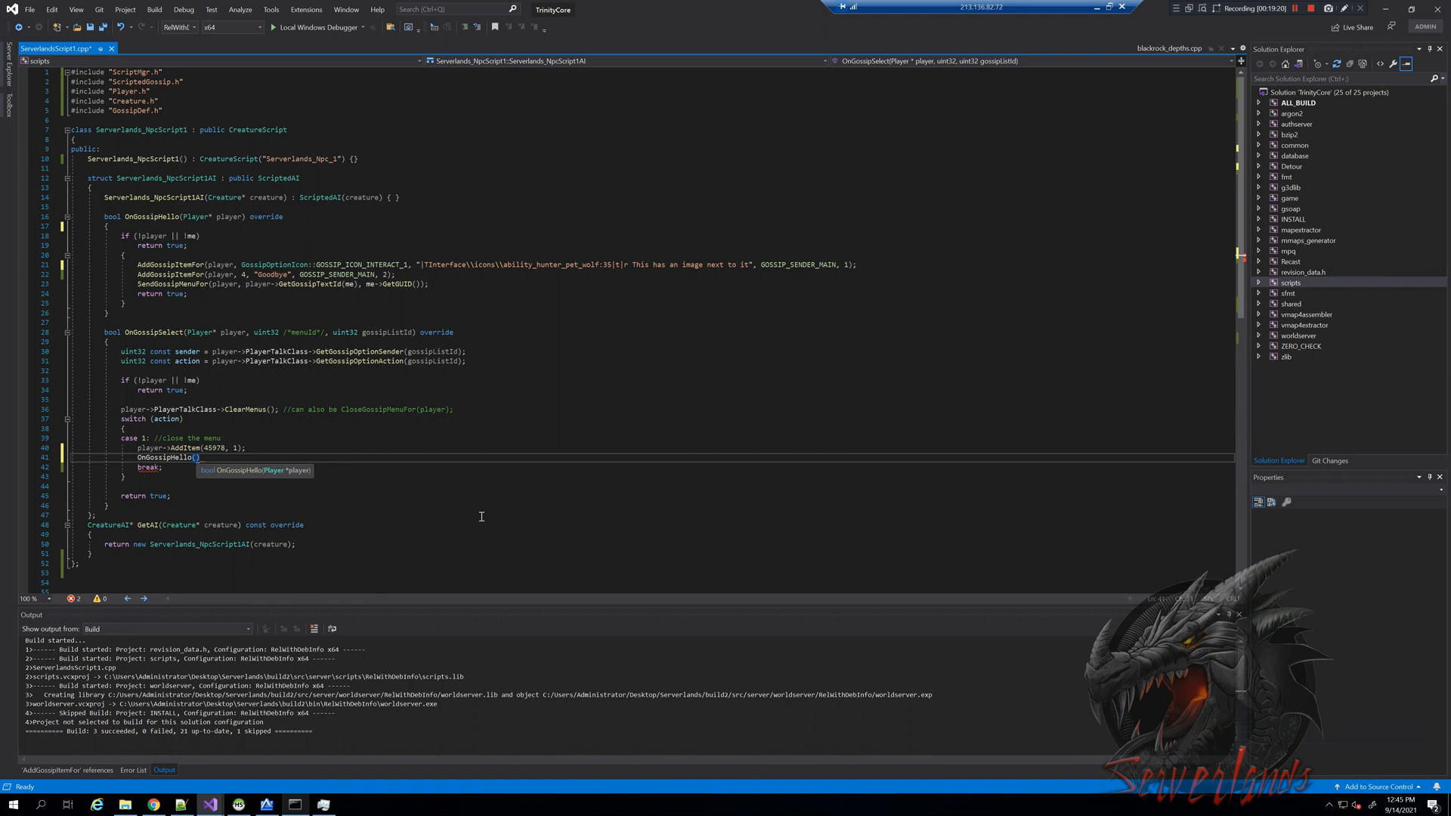
pyautogui.write('player);')
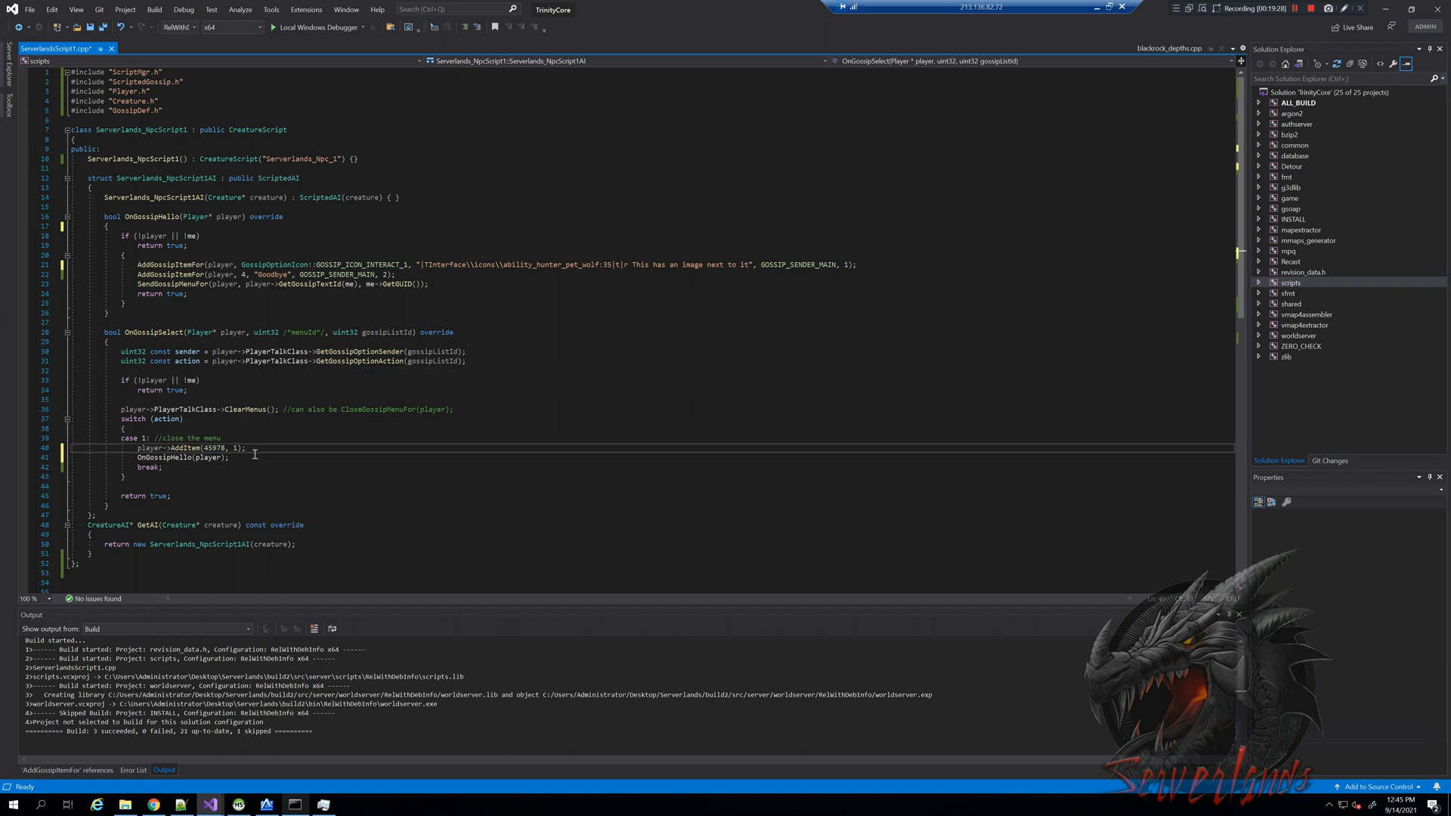
pyautogui.press('enter')
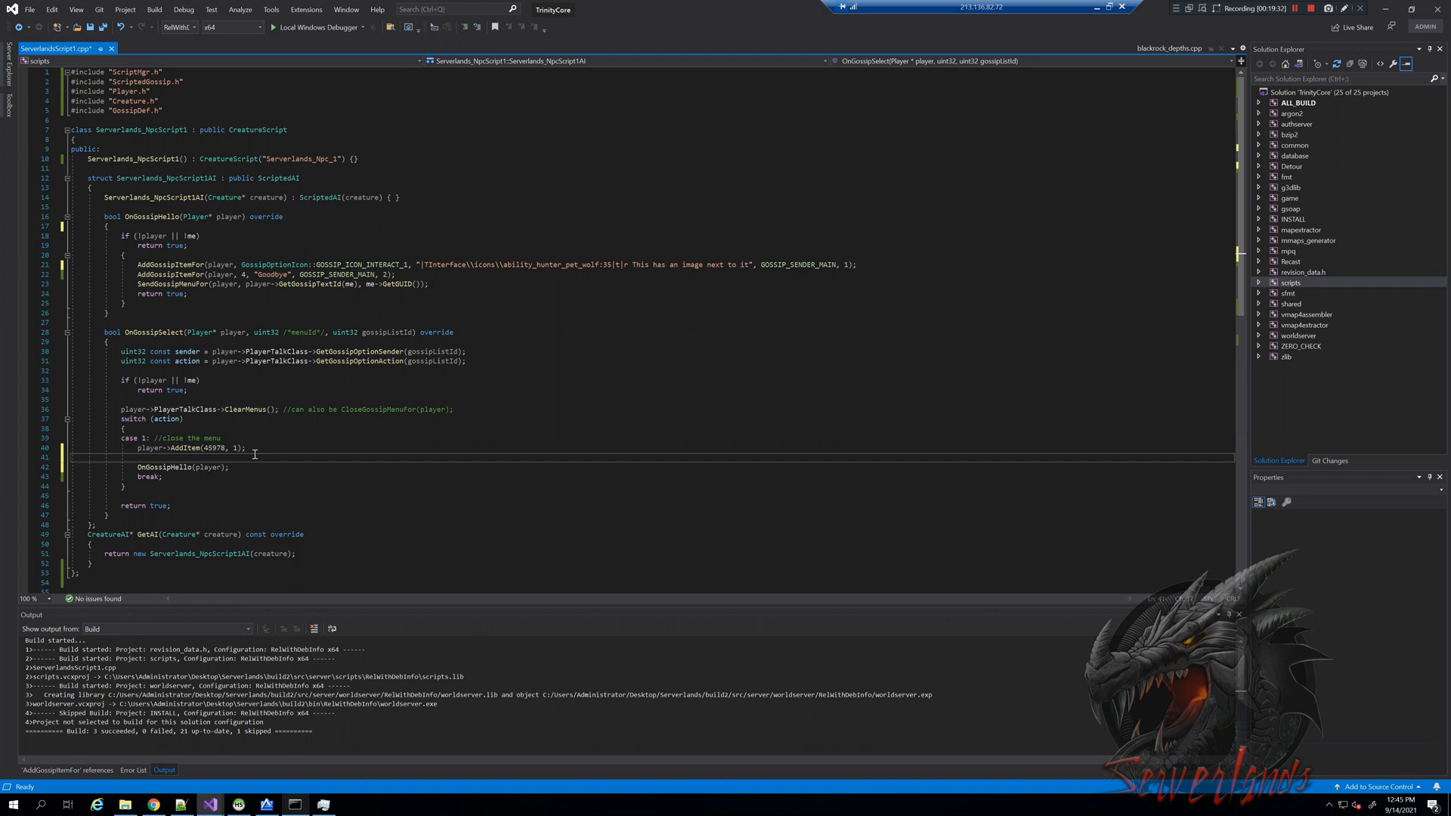
pyautogui.moveTo(562, 247)
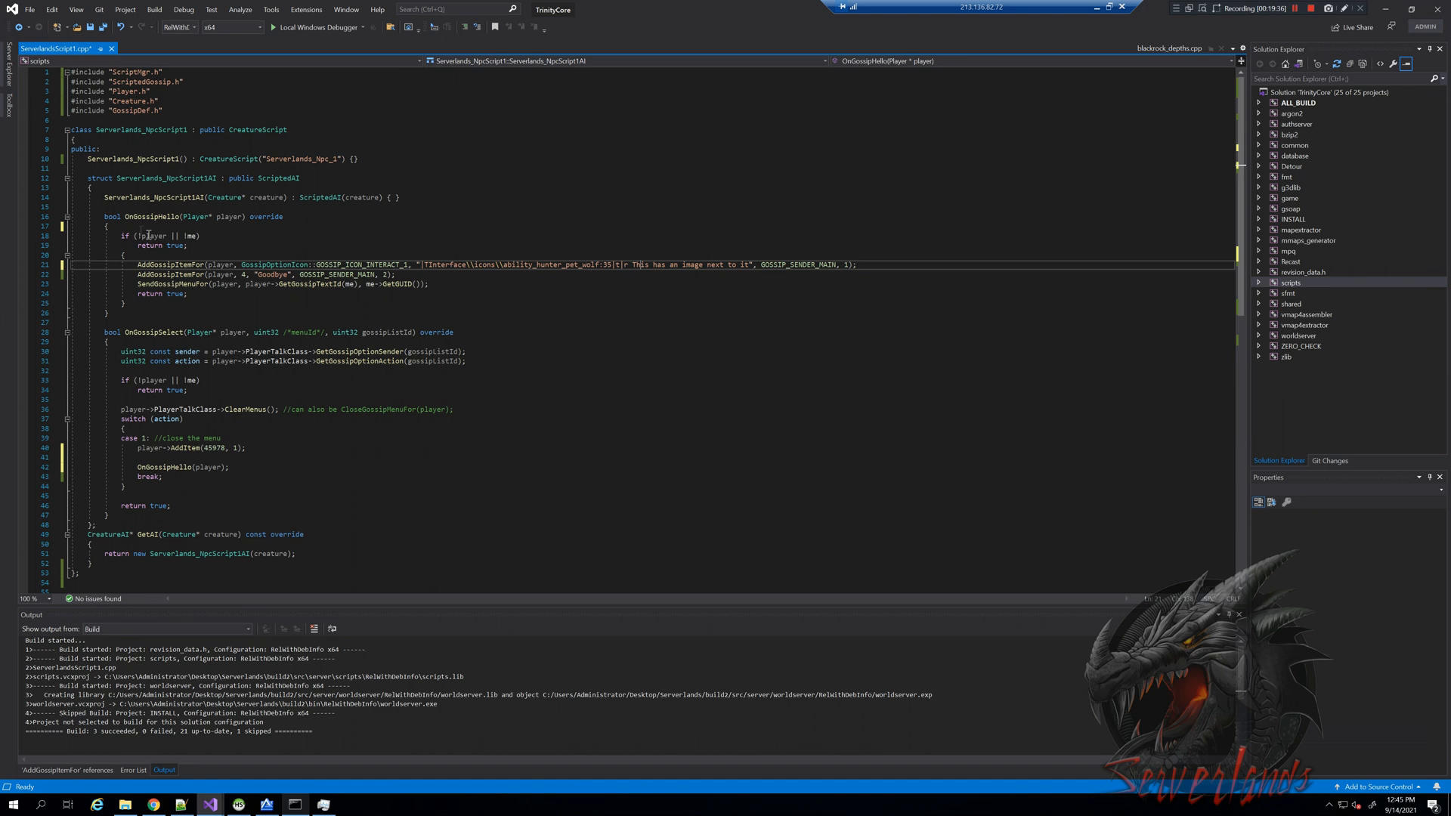
# Comment out ClearGossipMenuFor(player) so case 1 reopens the menu via OnGossipHello
pyautogui.moveTo(120, 235); pyautogui.dragTo(186, 294)
pyautogui.write('//CloseGossipMenuFor')
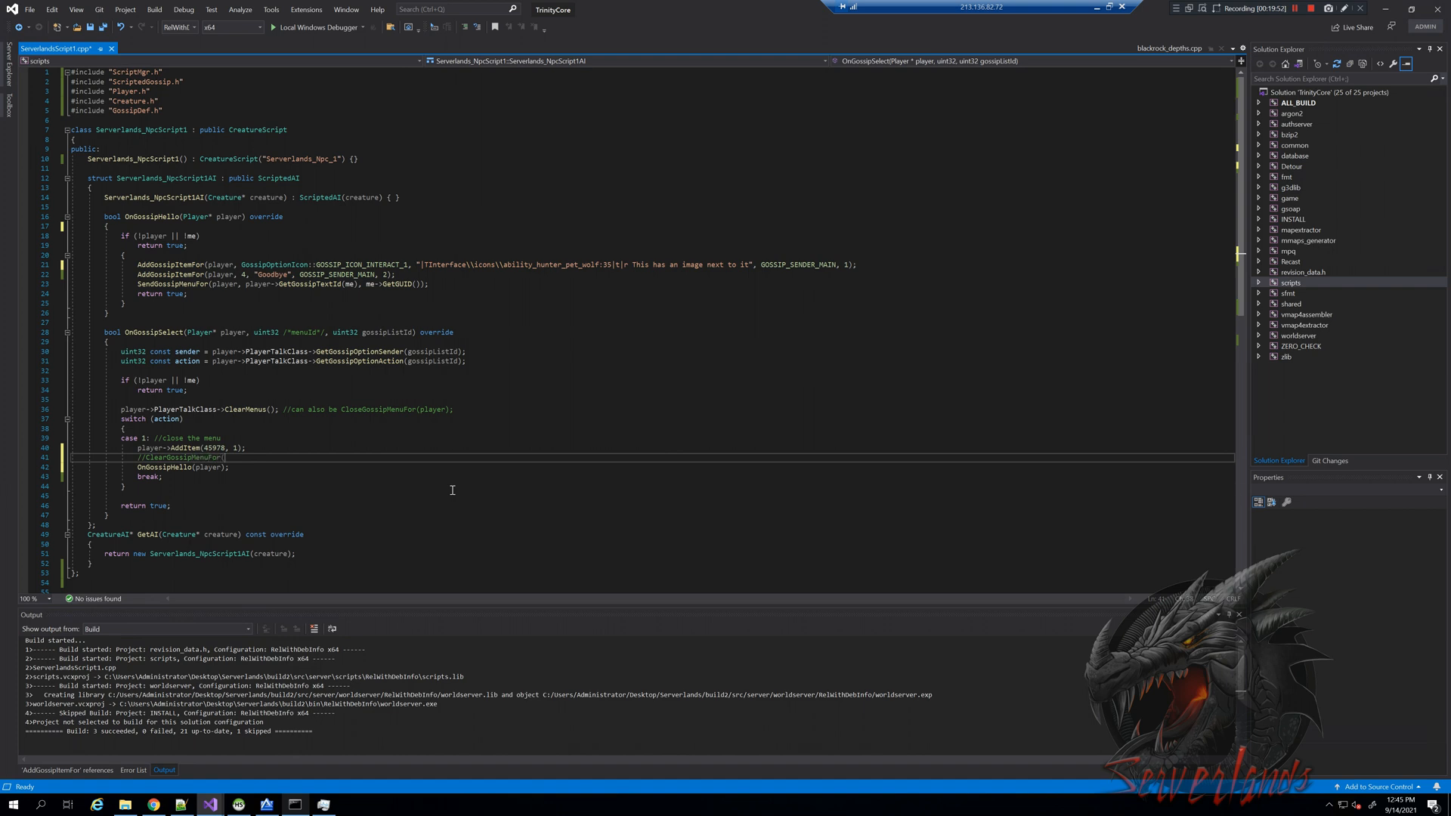
pyautogui.write('(player);')
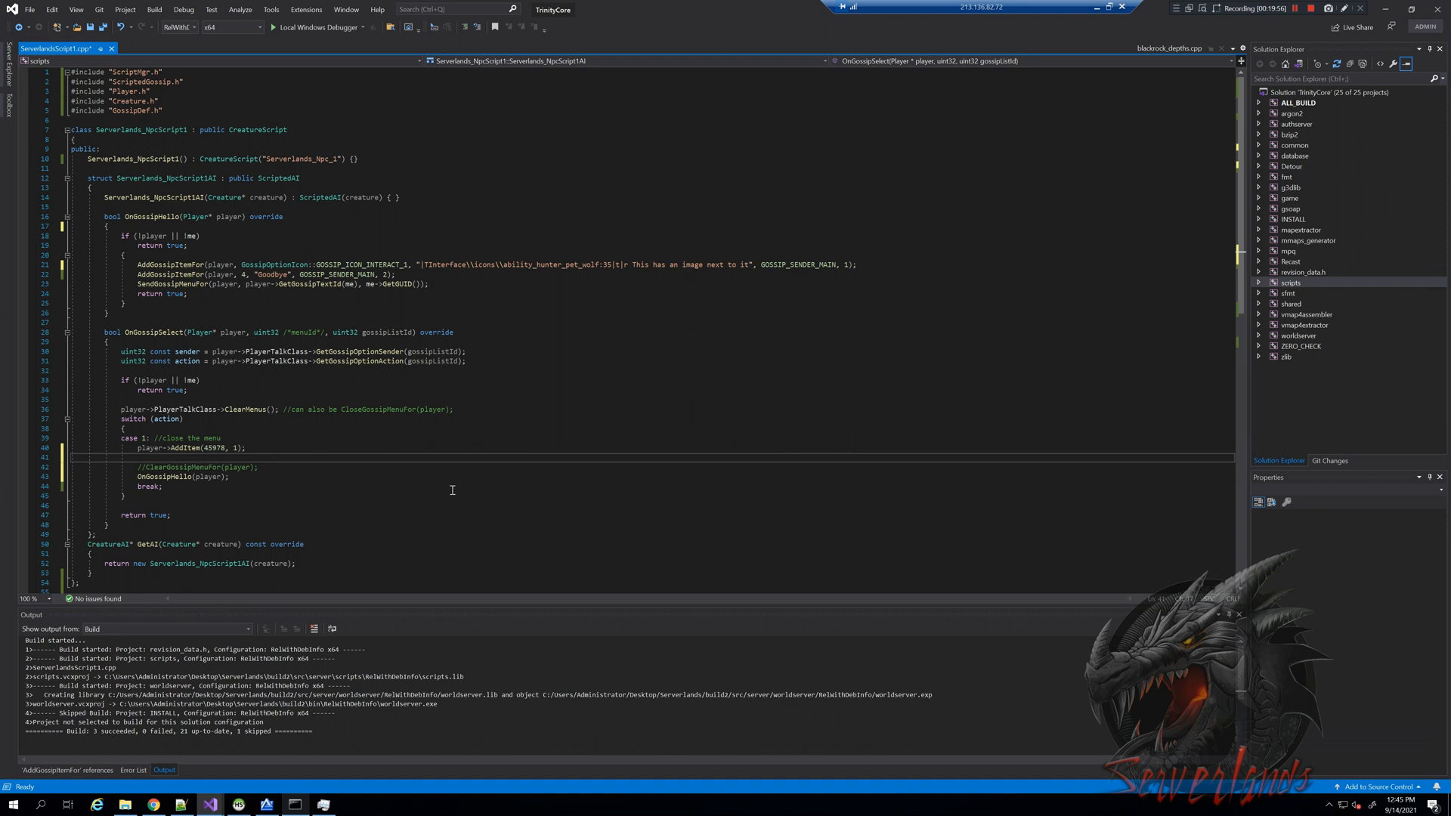
pyautogui.write('ClearGos')
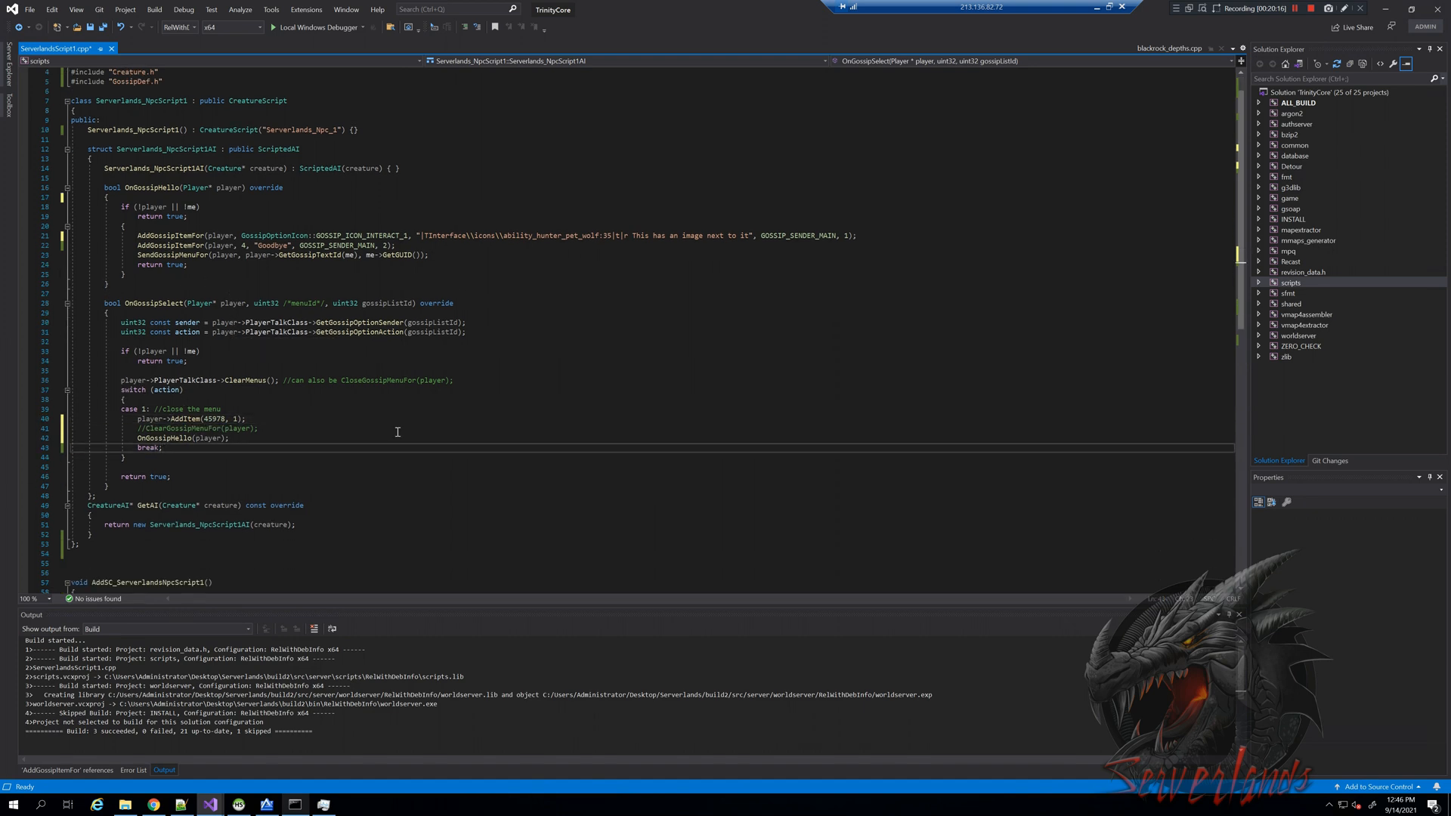
# Rename option two 'Teleport Me To...' and add case 2 beginning player->TeleportTo(
pyautogui.press('enter')
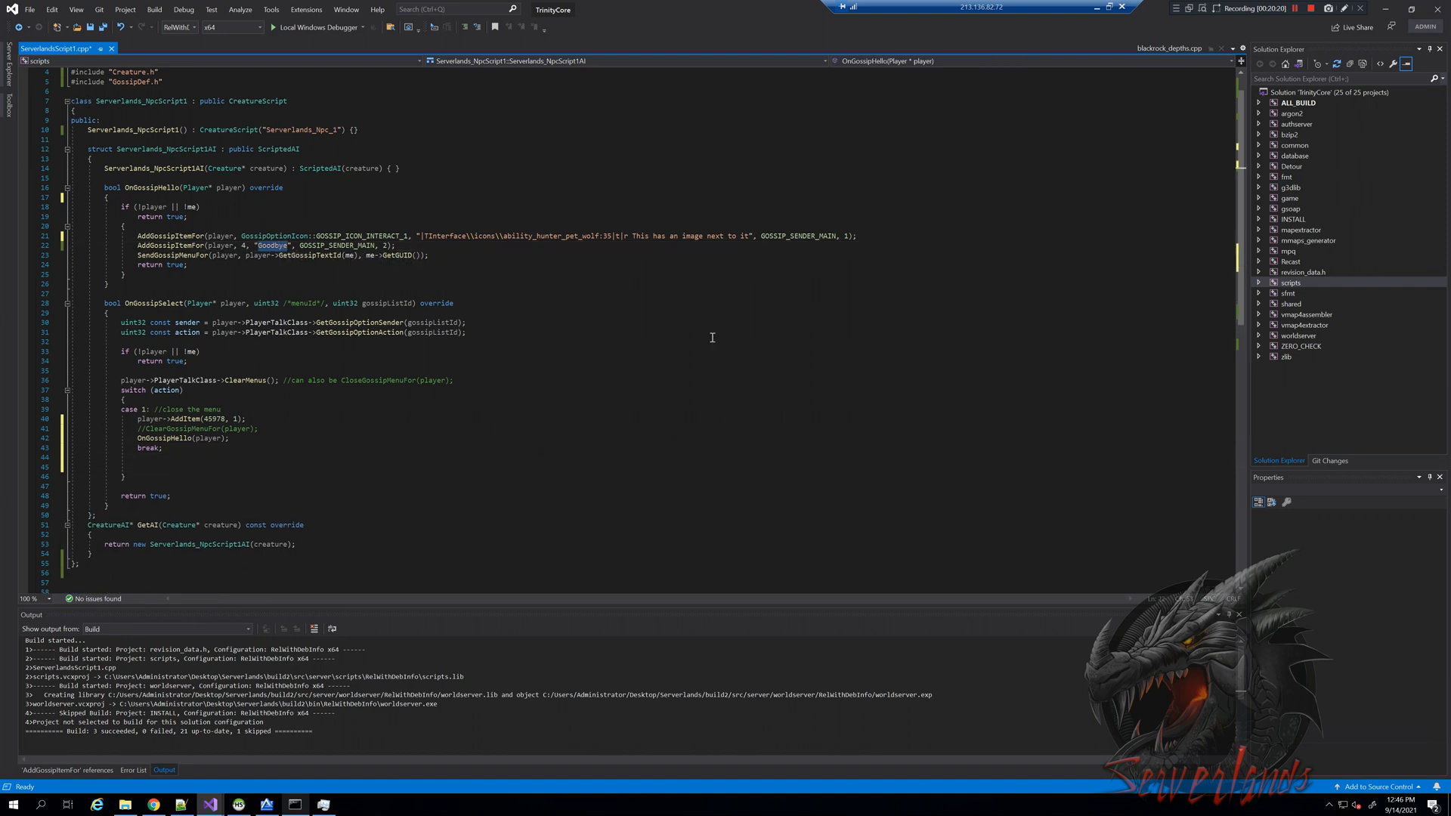
pyautogui.write('Teleport H')
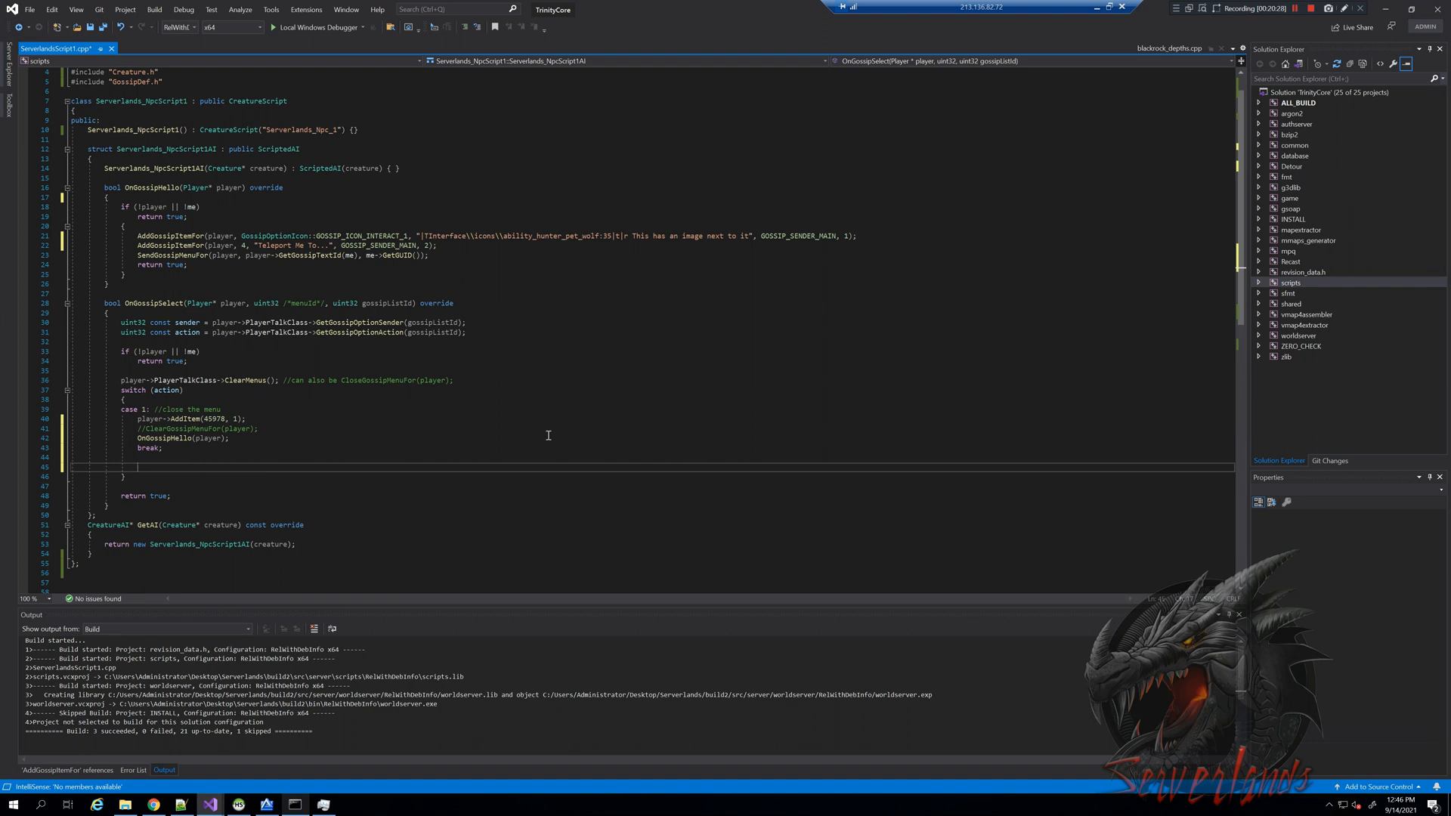
pyautogui.write('case 2:')
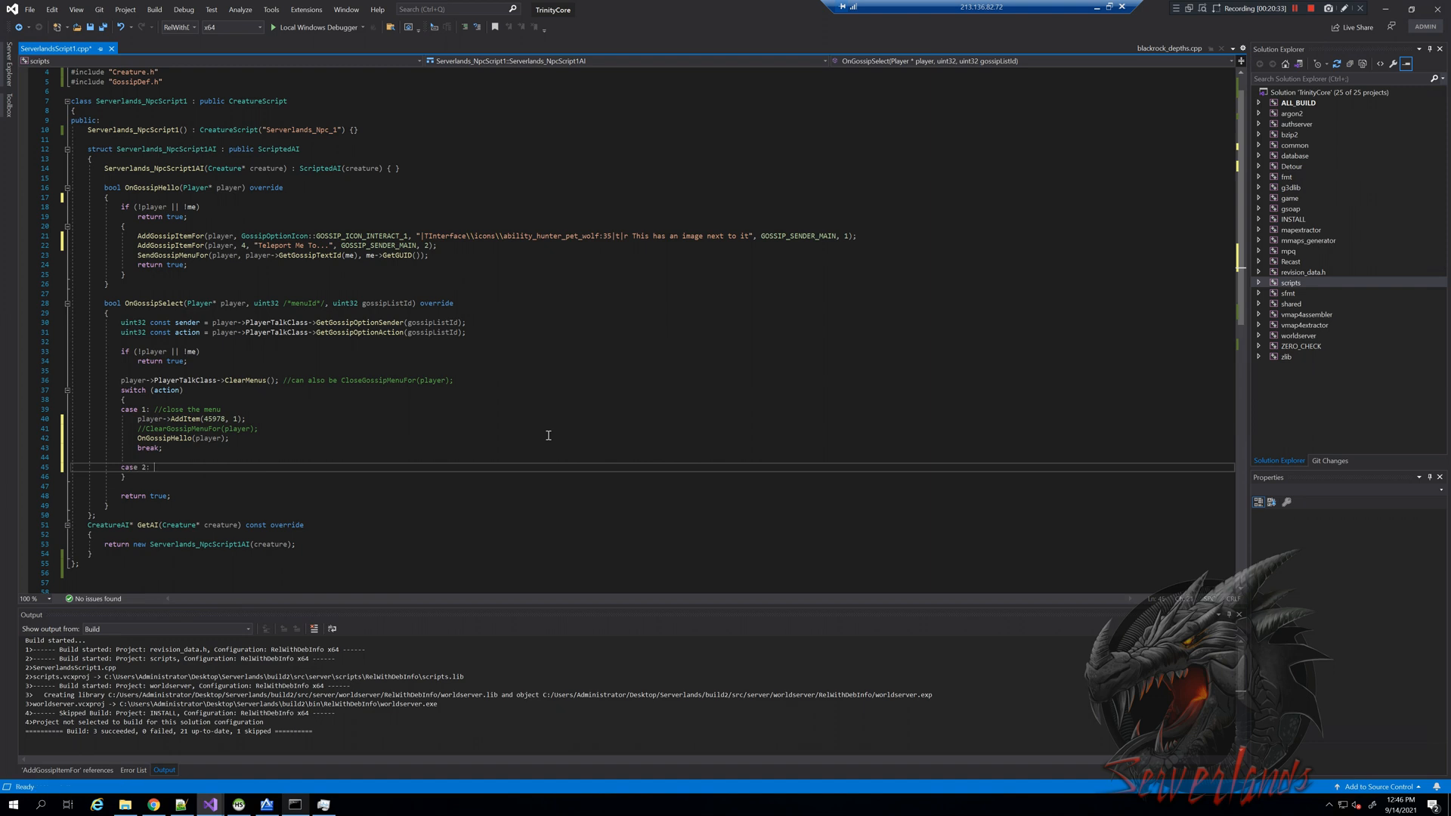
pyautogui.write('//teleport somewhere')
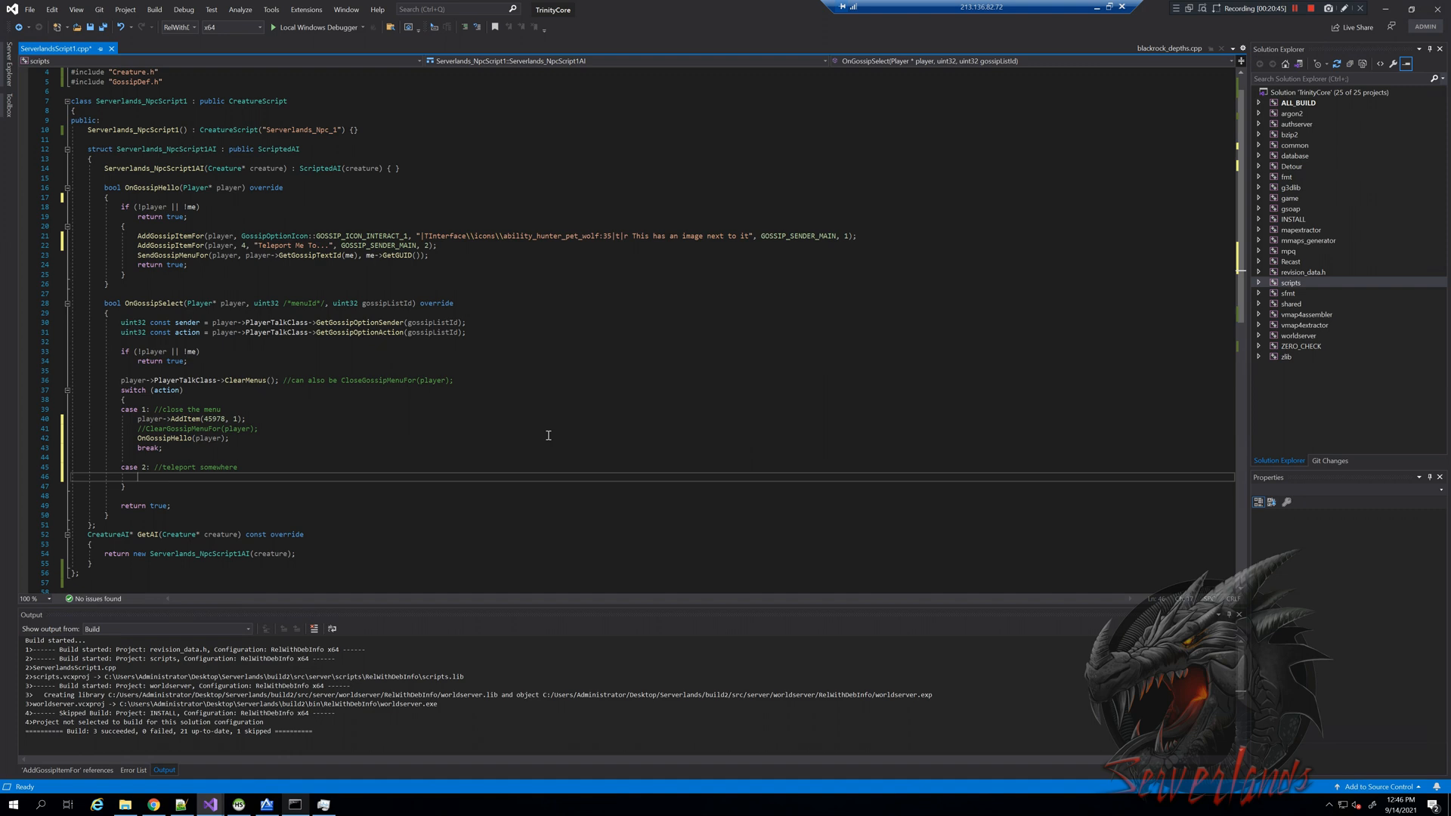
pyautogui.write('player->T')
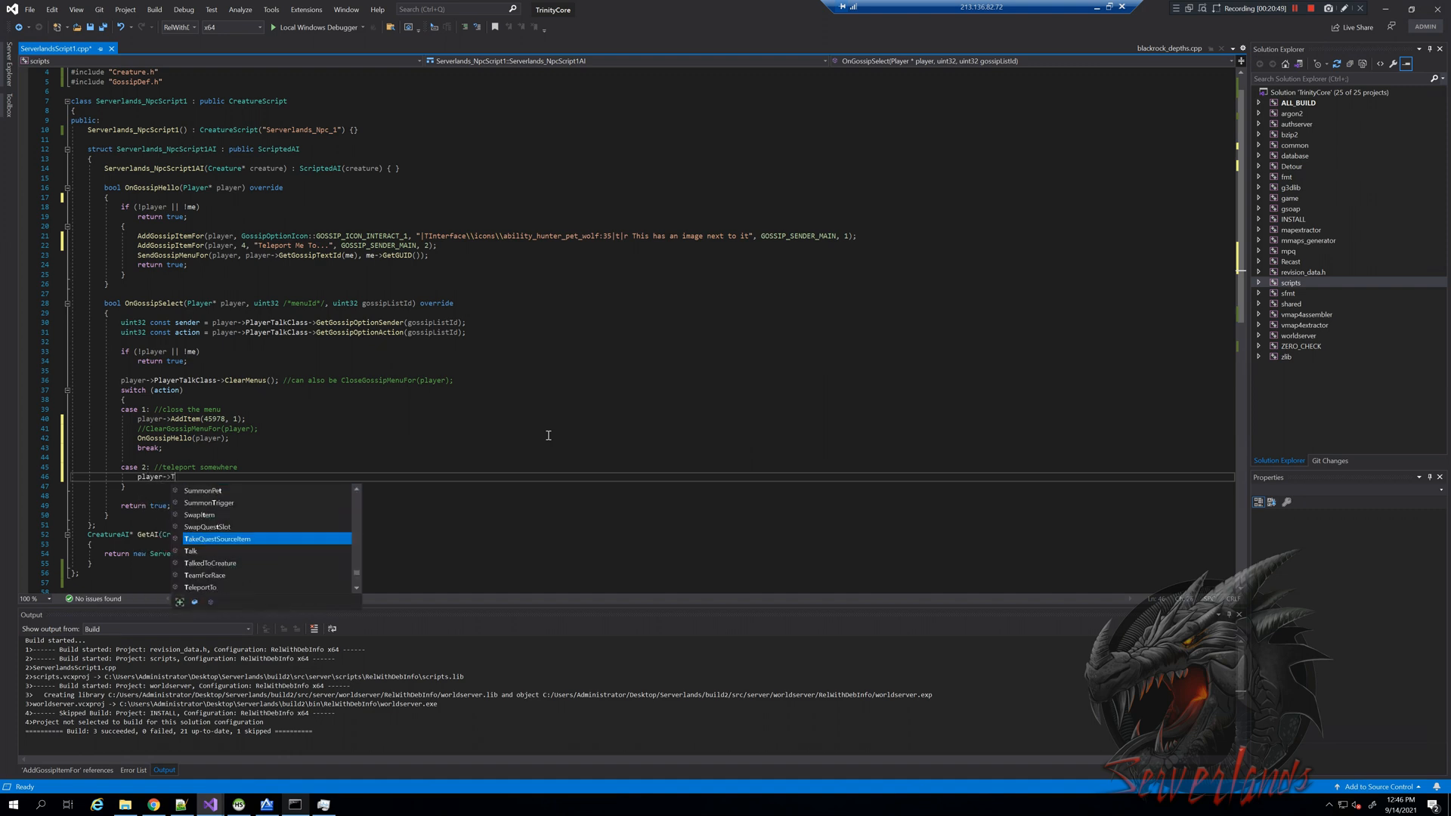
pyautogui.write('eleportTo(')
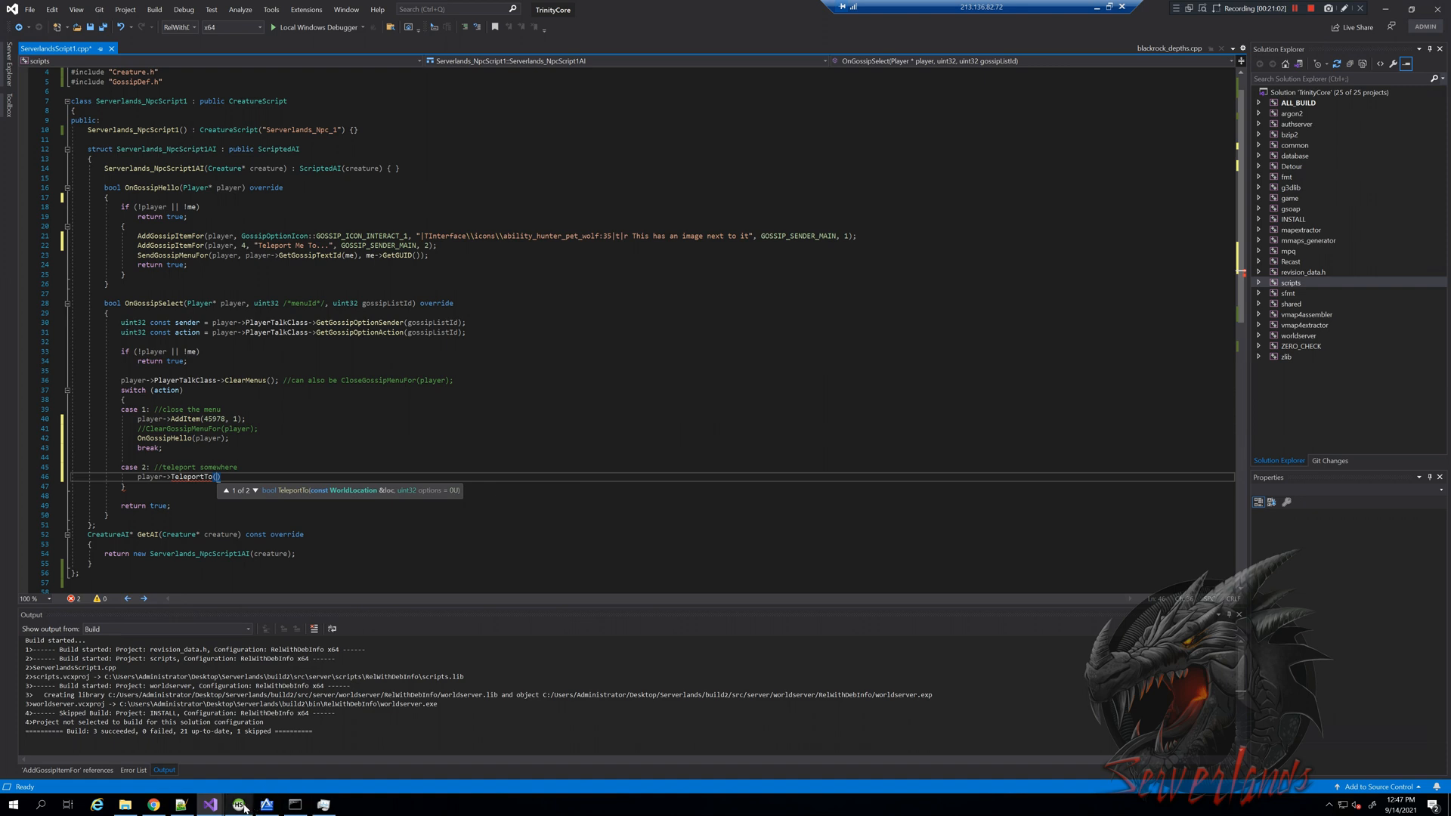
# In HeidiSQL, filter the database tree for 'teleport' and open the game_tele table
pyautogui.click(239, 804)
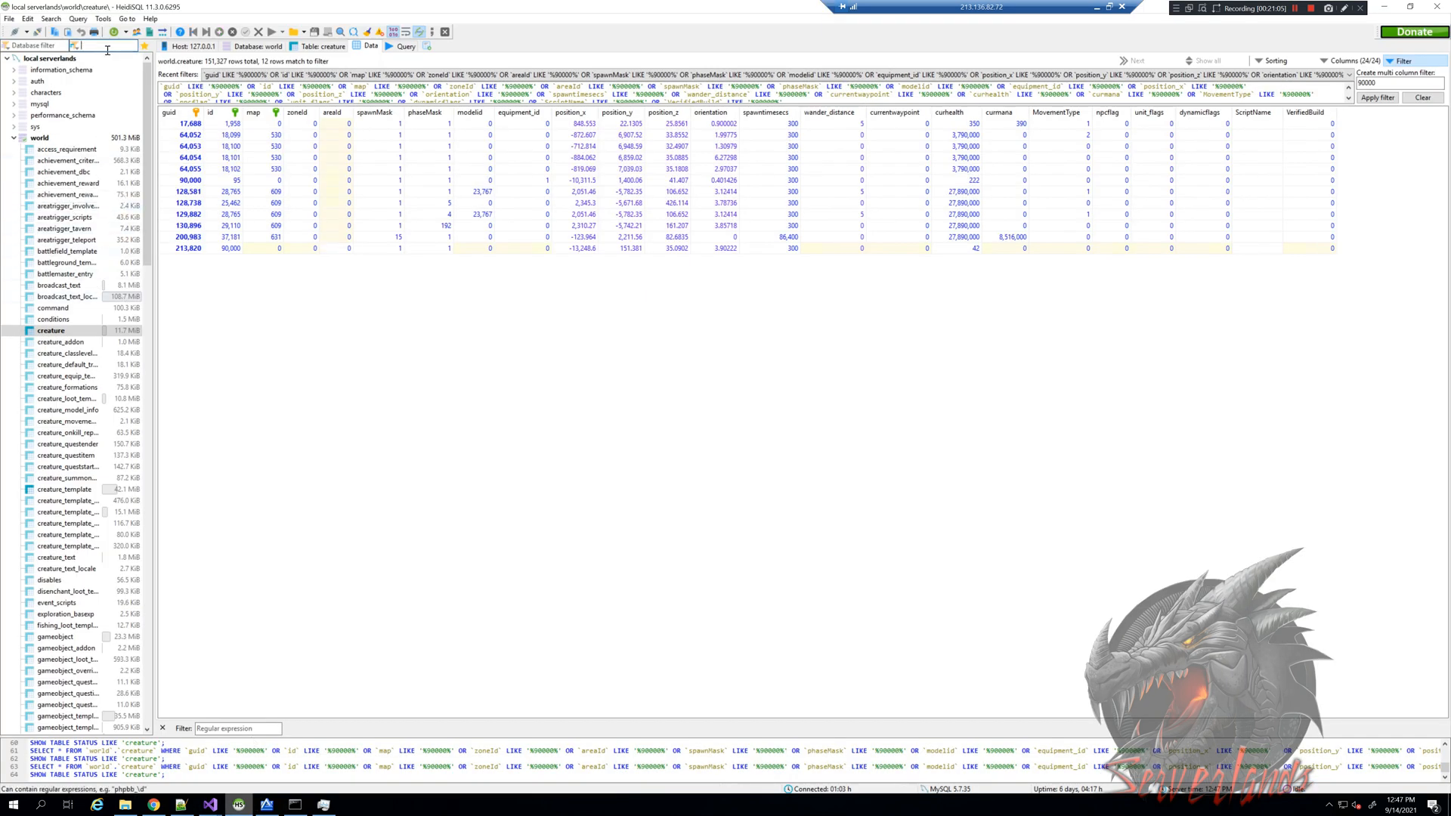
pyautogui.write('teleport')
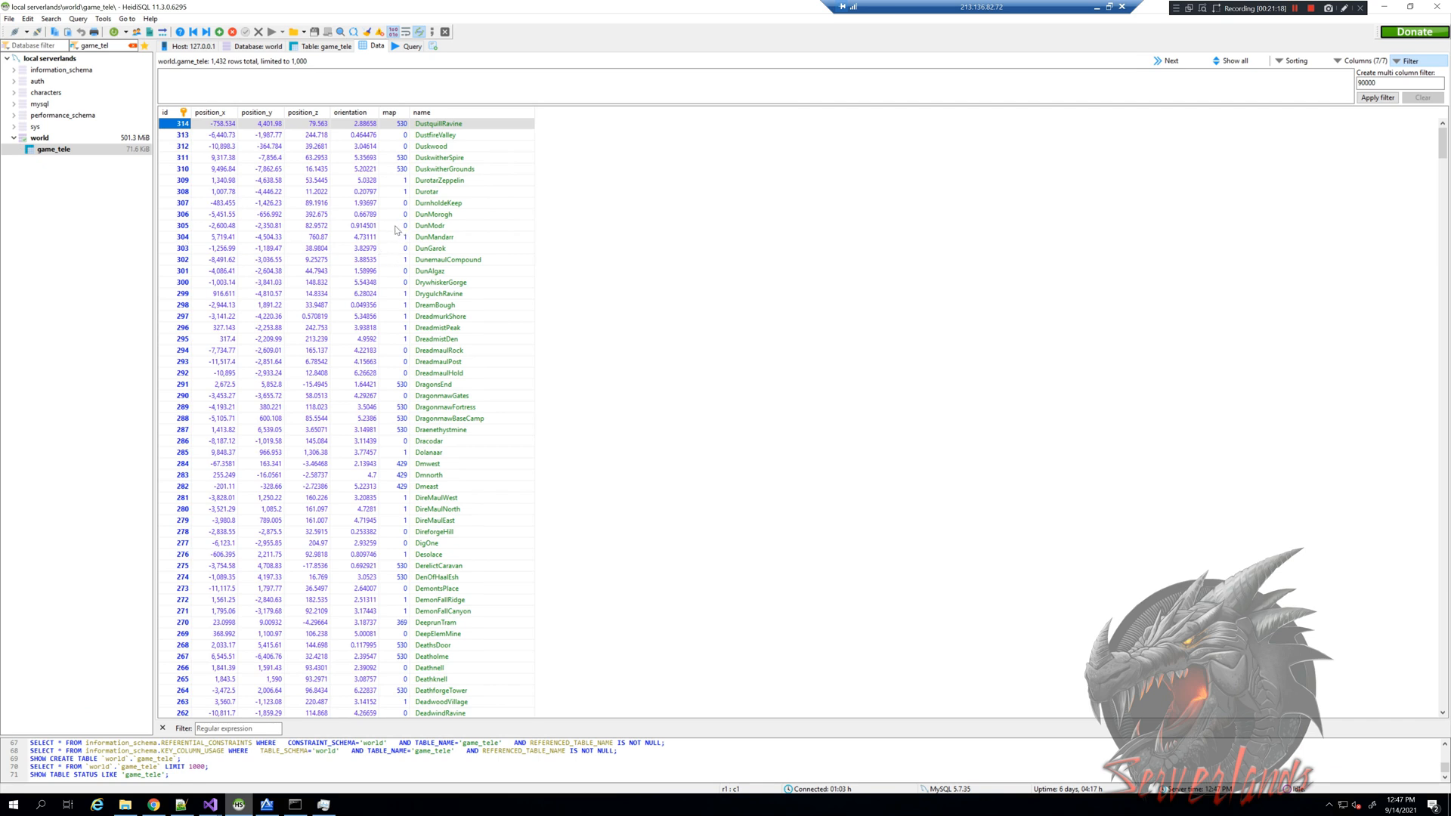
pyautogui.scroll(-3)
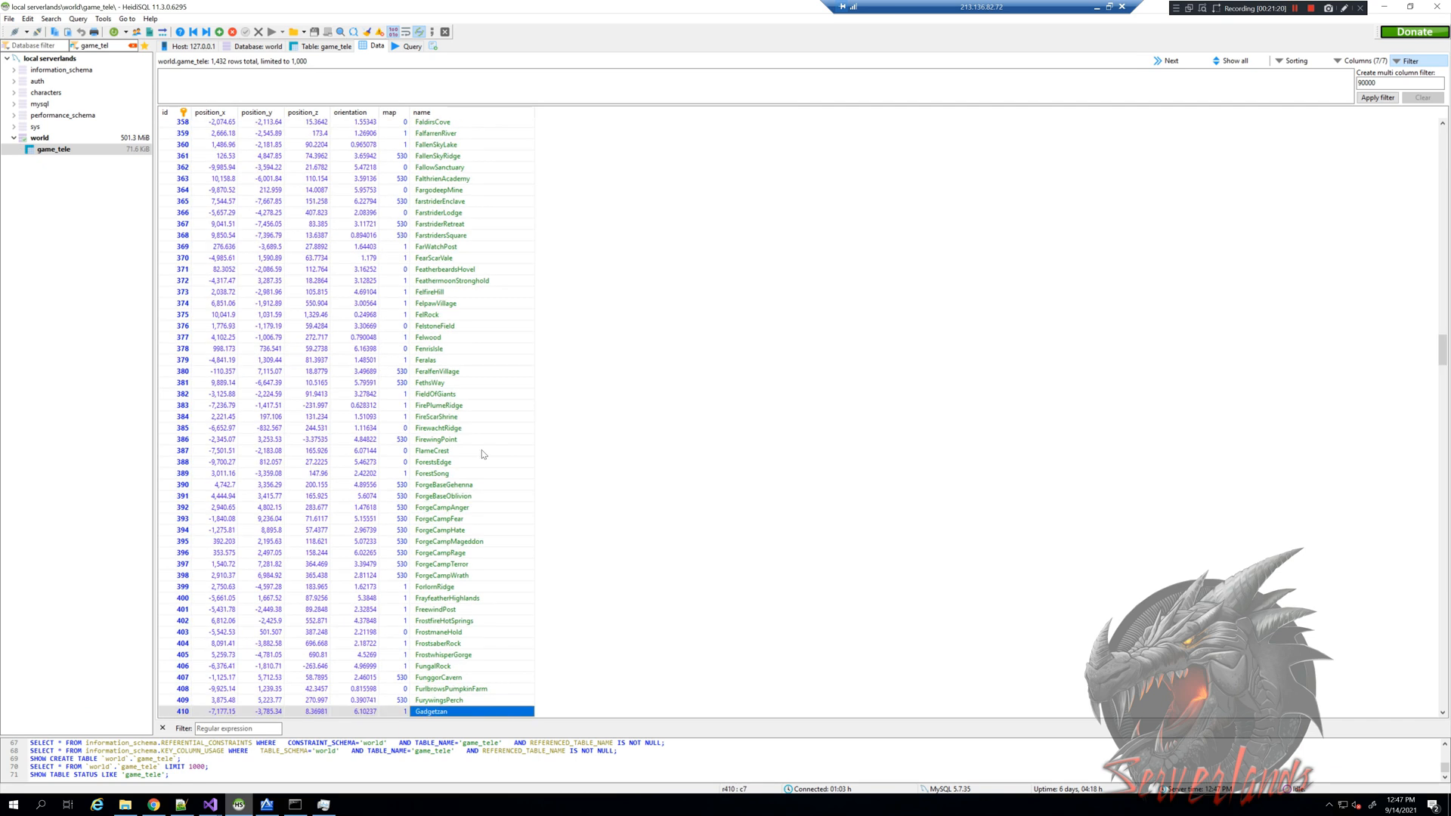
pyautogui.scroll(-3)
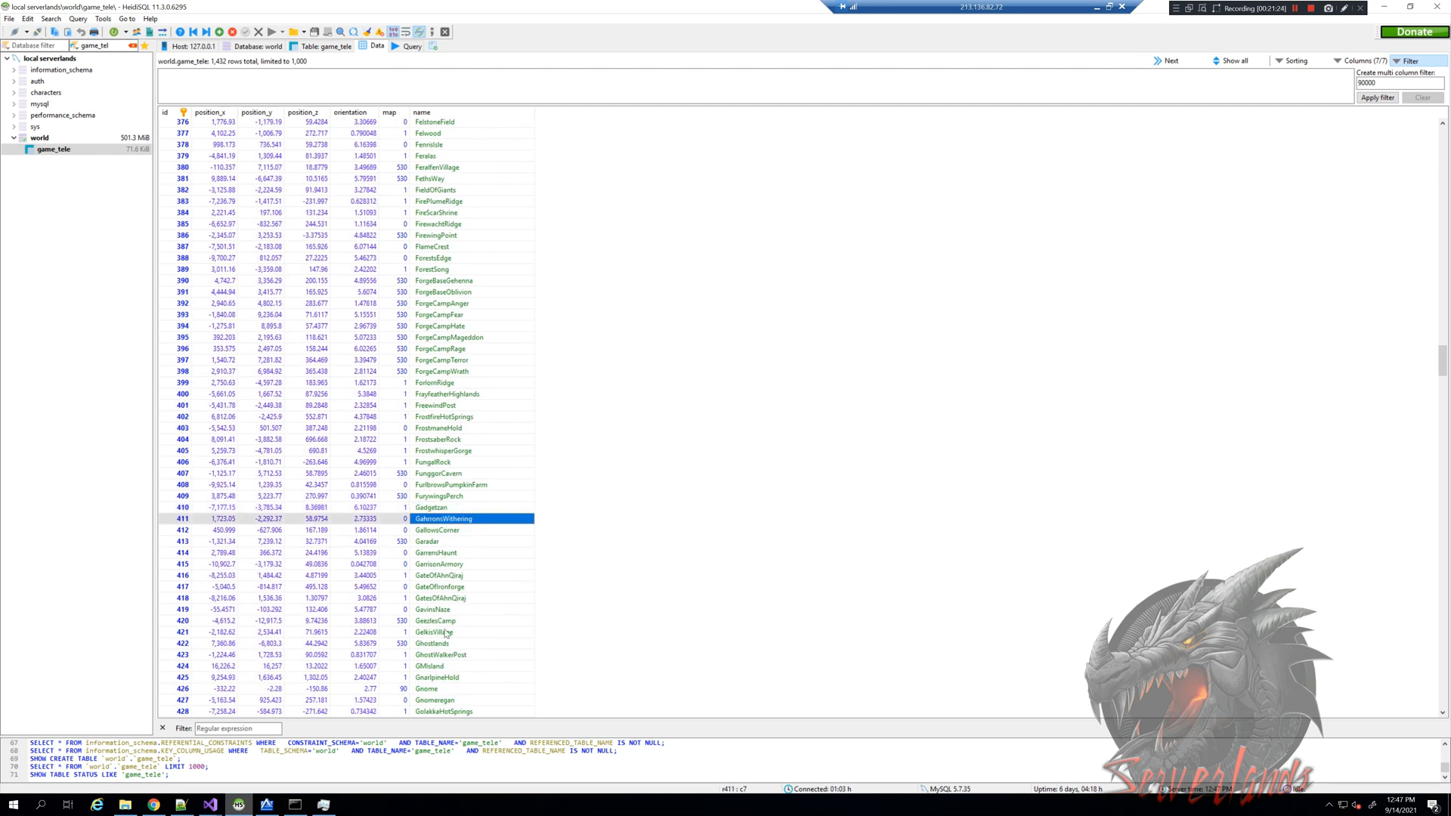
pyautogui.click(438, 564)
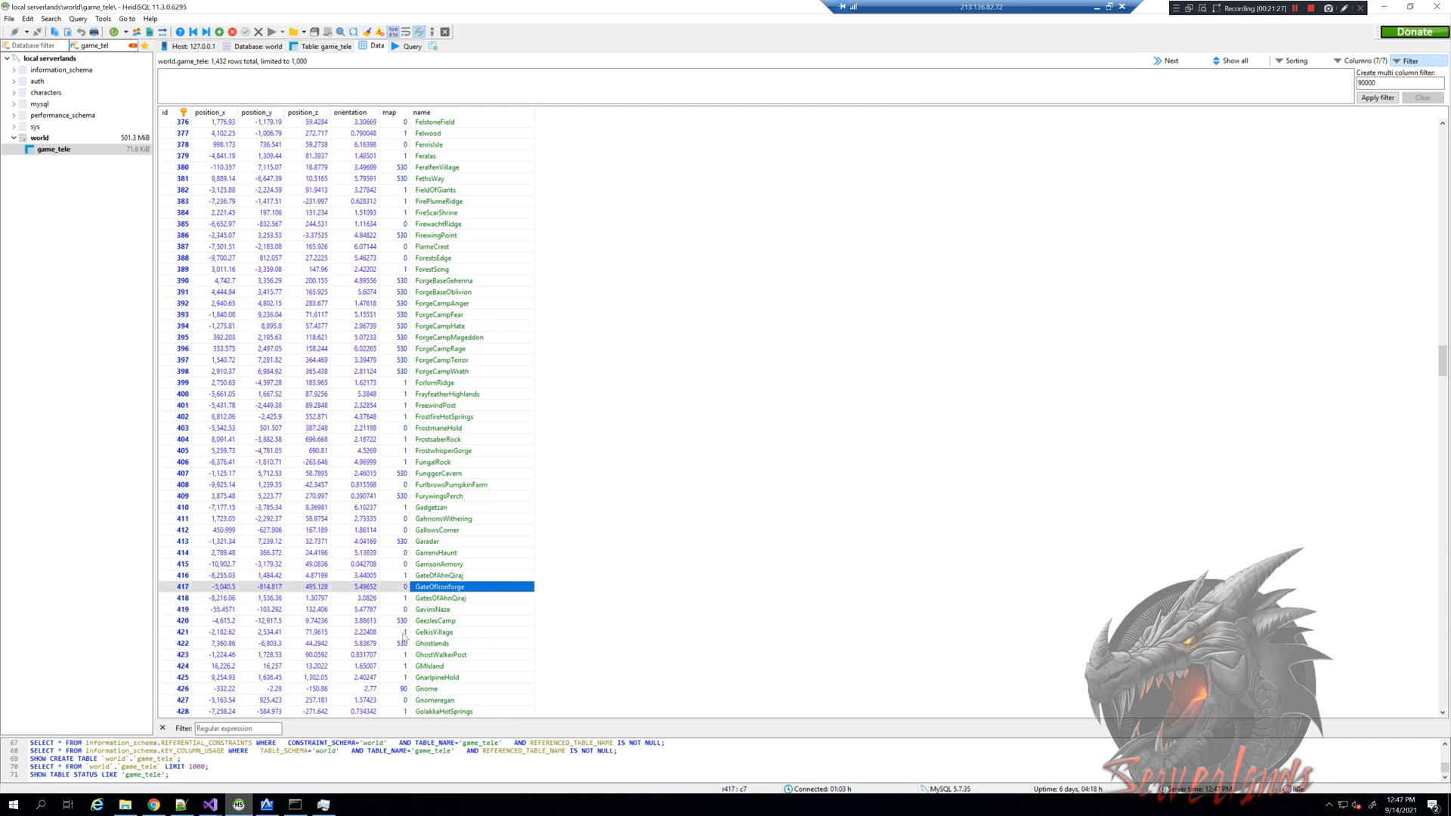
pyautogui.scroll(-3)
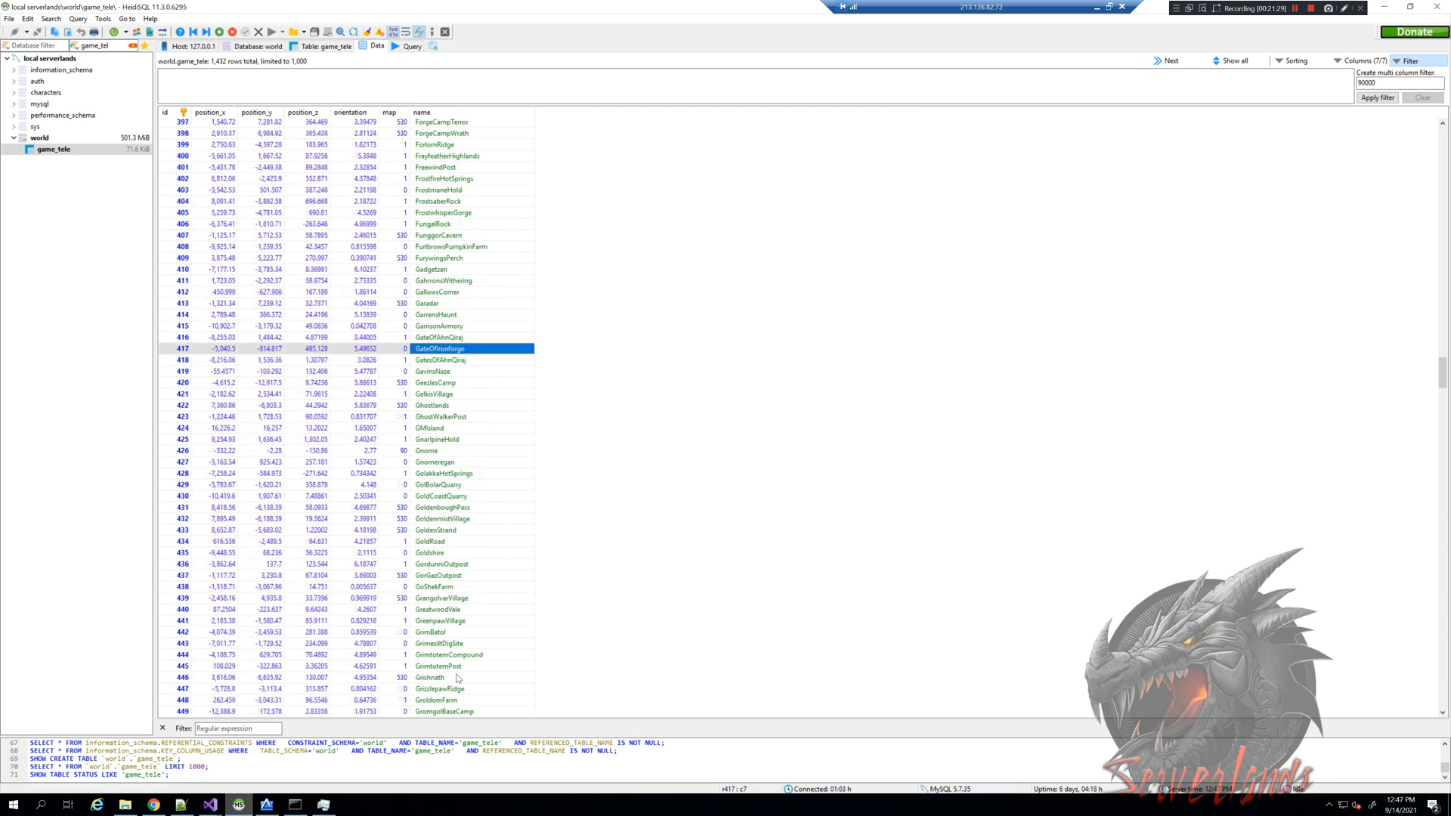
pyautogui.scroll(-3)
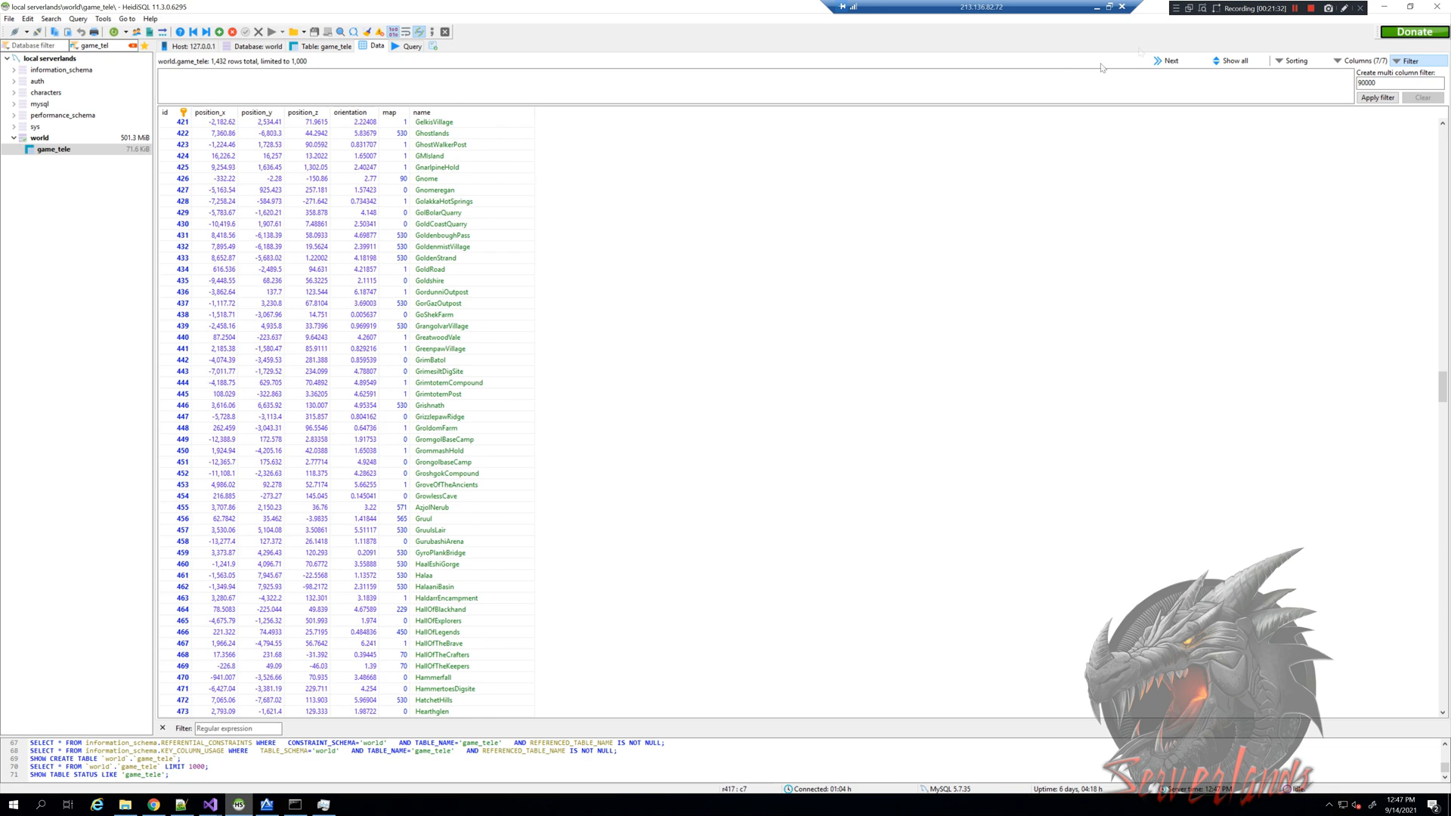
# Replace the game_tele filter value with 'gurubashi' and apply it
pyautogui.click(1398, 82)
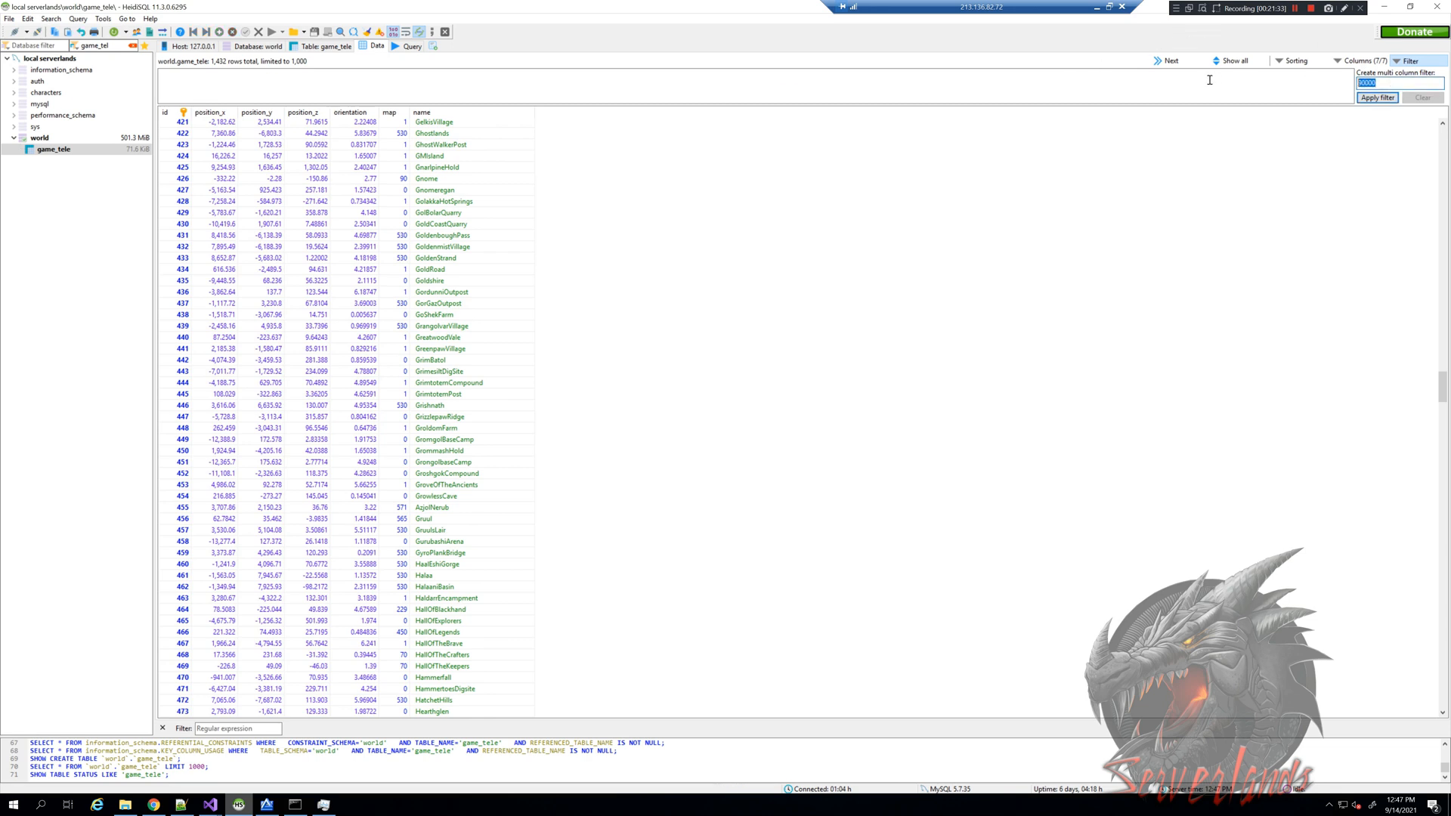
pyautogui.write('gurubashi')
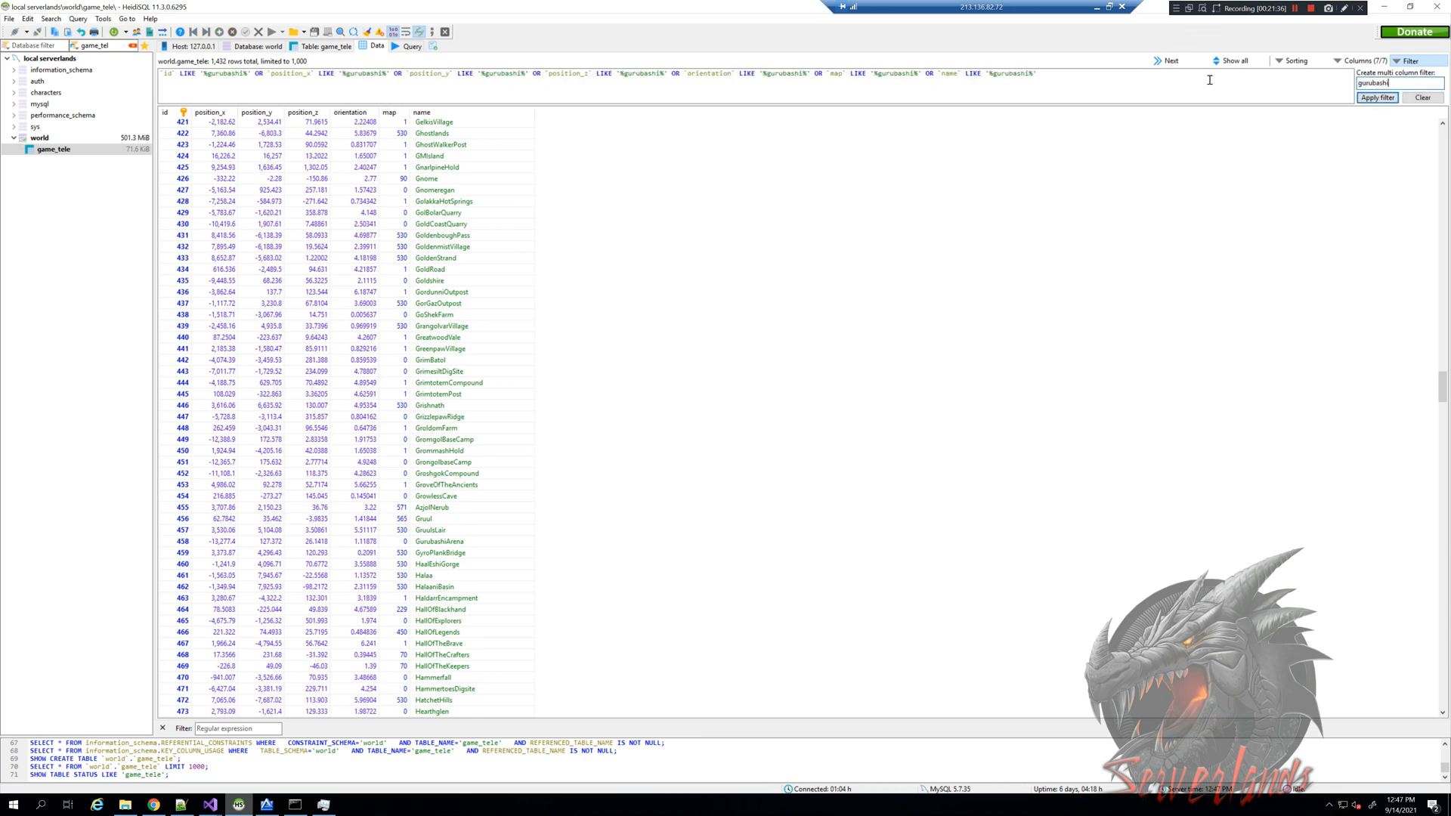
pyautogui.click(1377, 97)
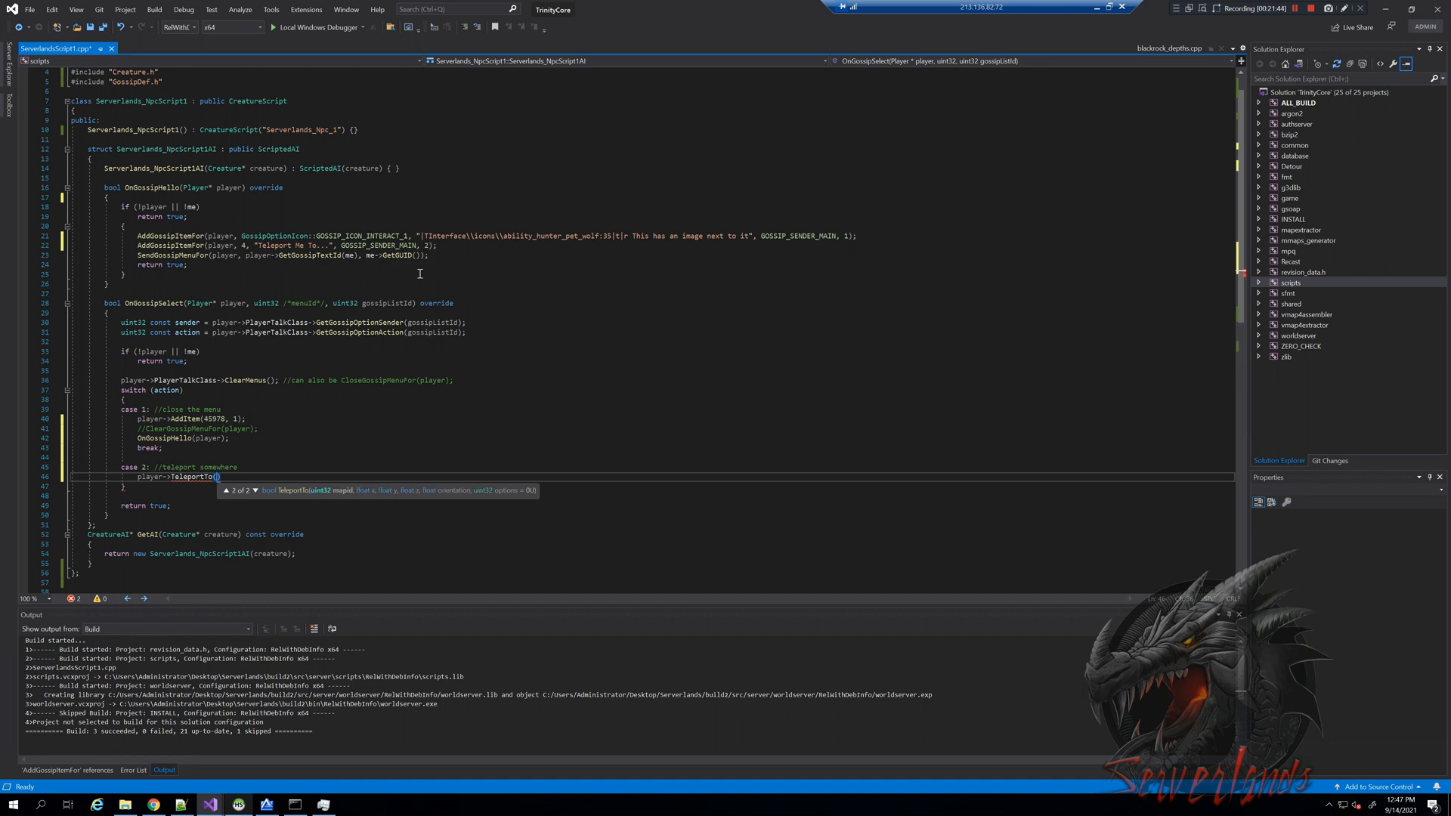
# Enter map 0 and x -13277.4f in TeleportTo, then return to the GurubashiArena row
pyautogui.write('0,')
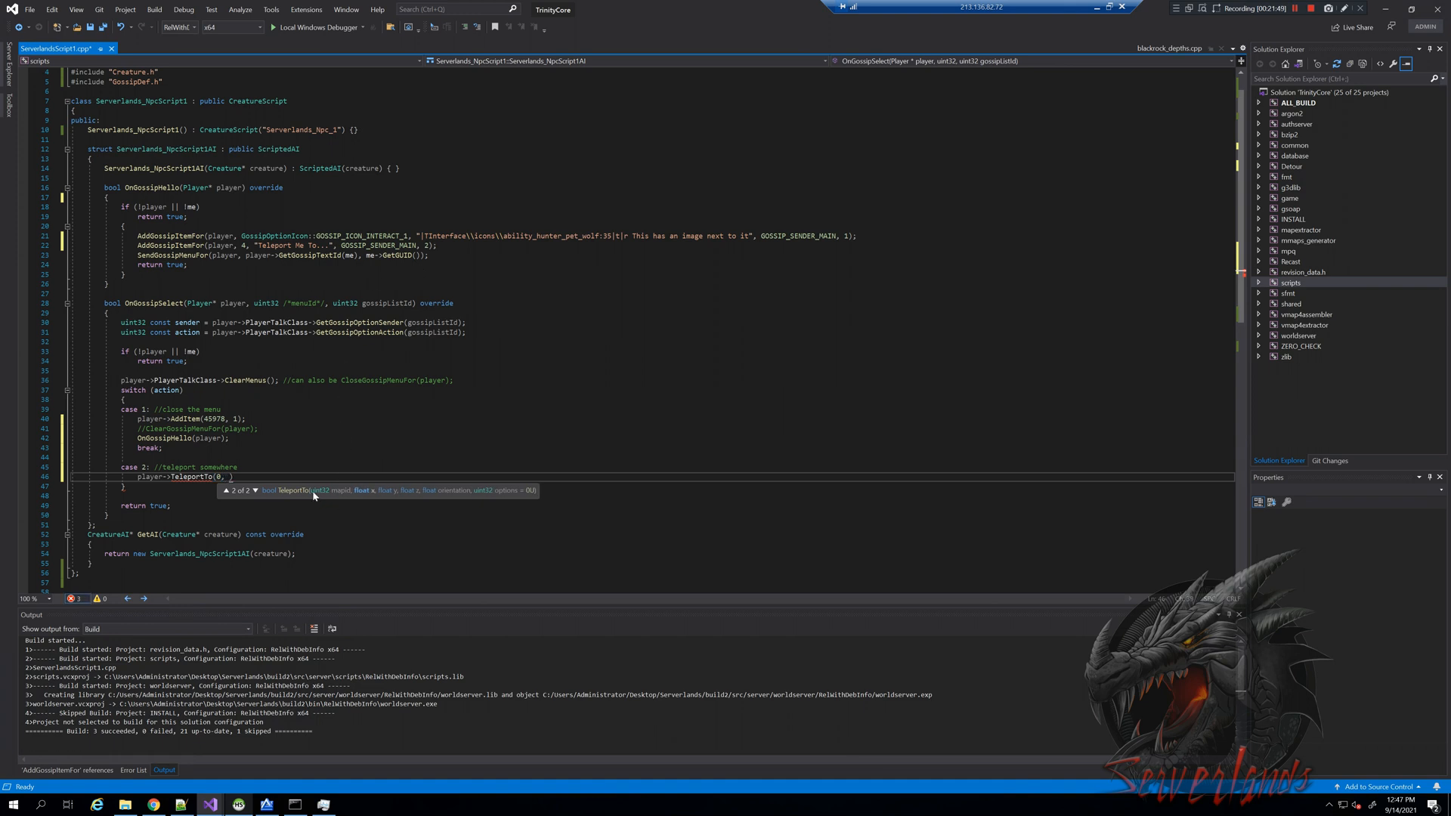
pyautogui.click(254, 477)
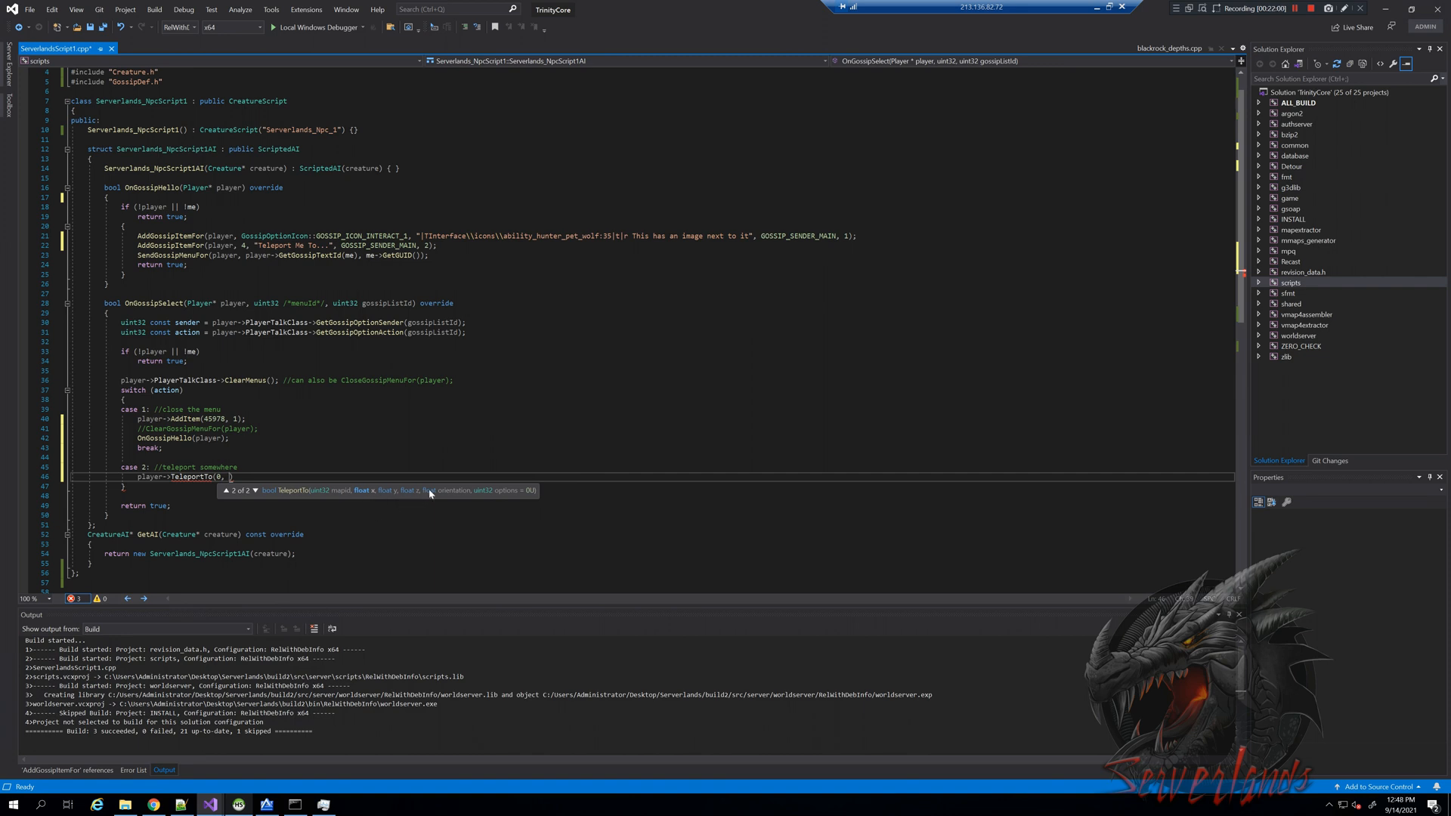
pyautogui.moveTo(437, 502)
pyautogui.write('-13277.4')
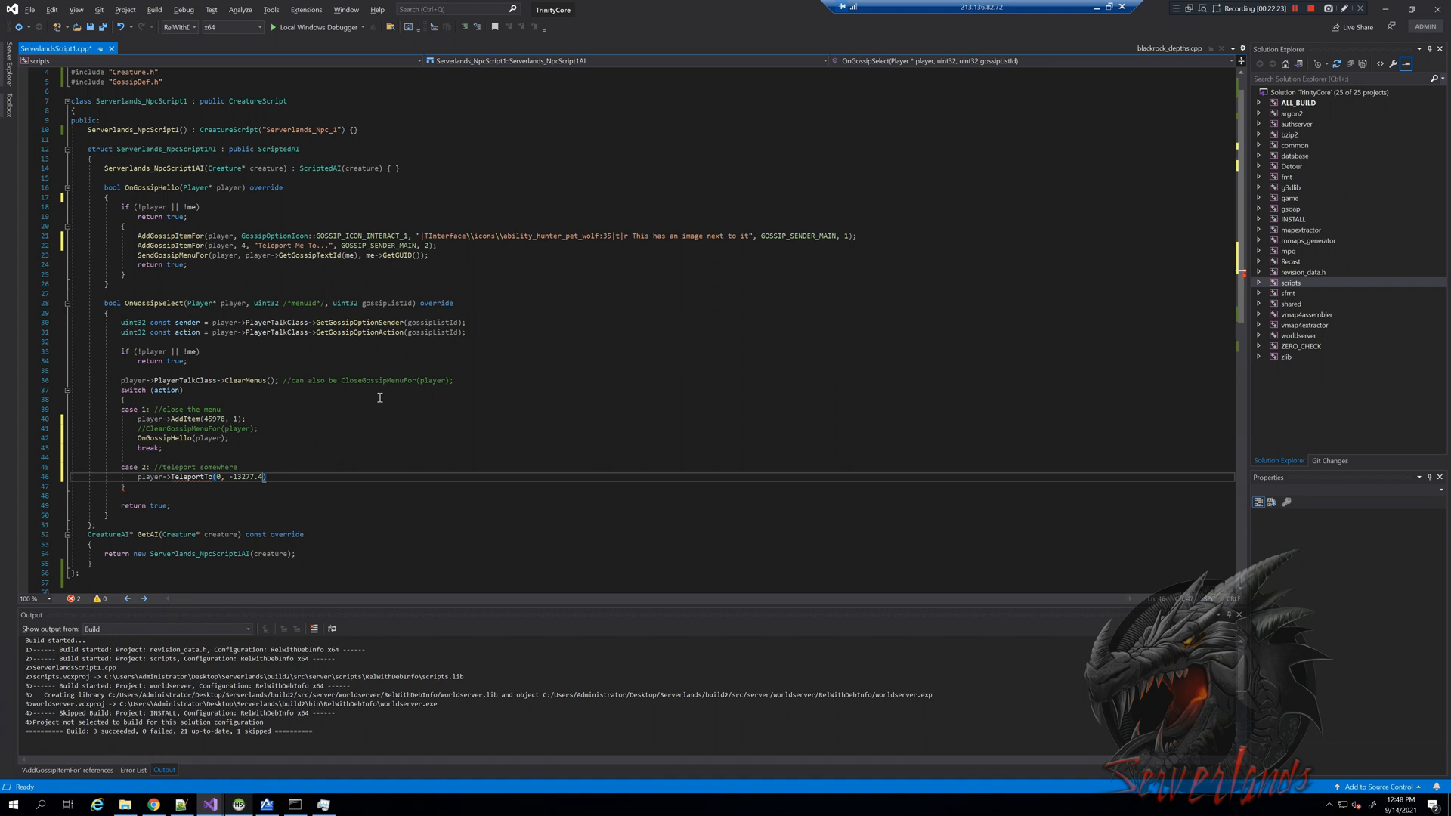
pyautogui.write('f')
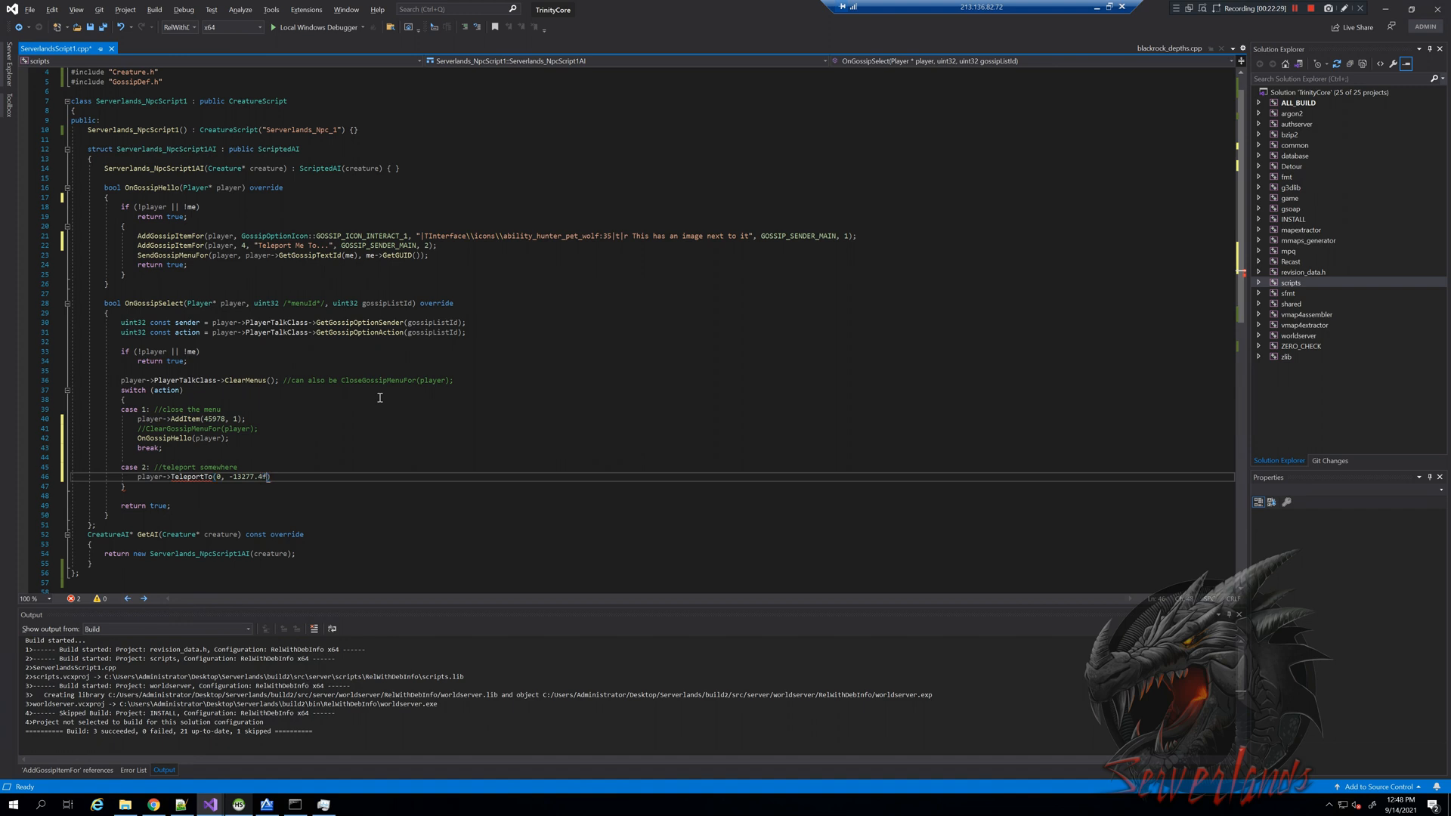
pyautogui.write(',')
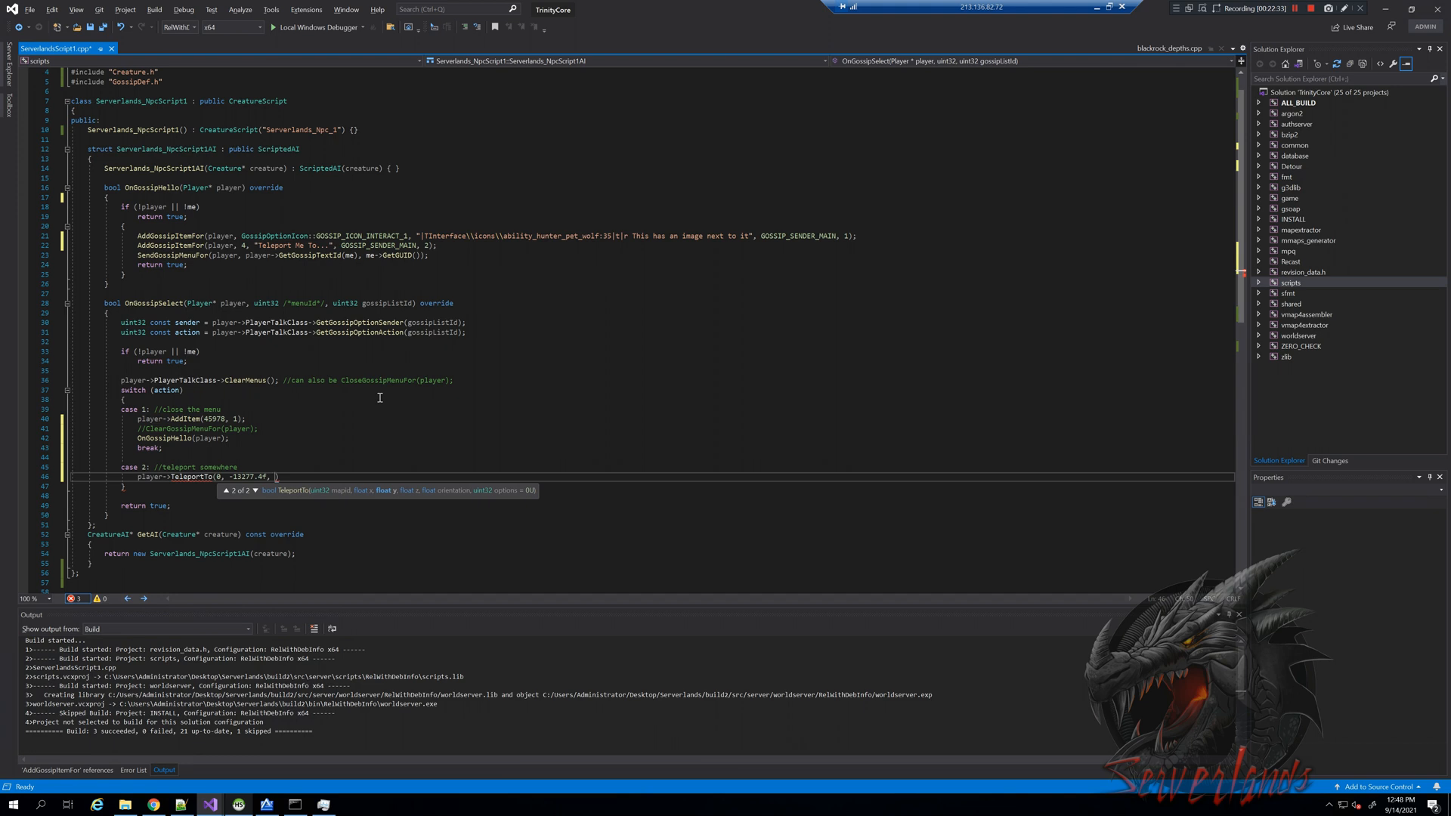
pyautogui.click(238, 803)
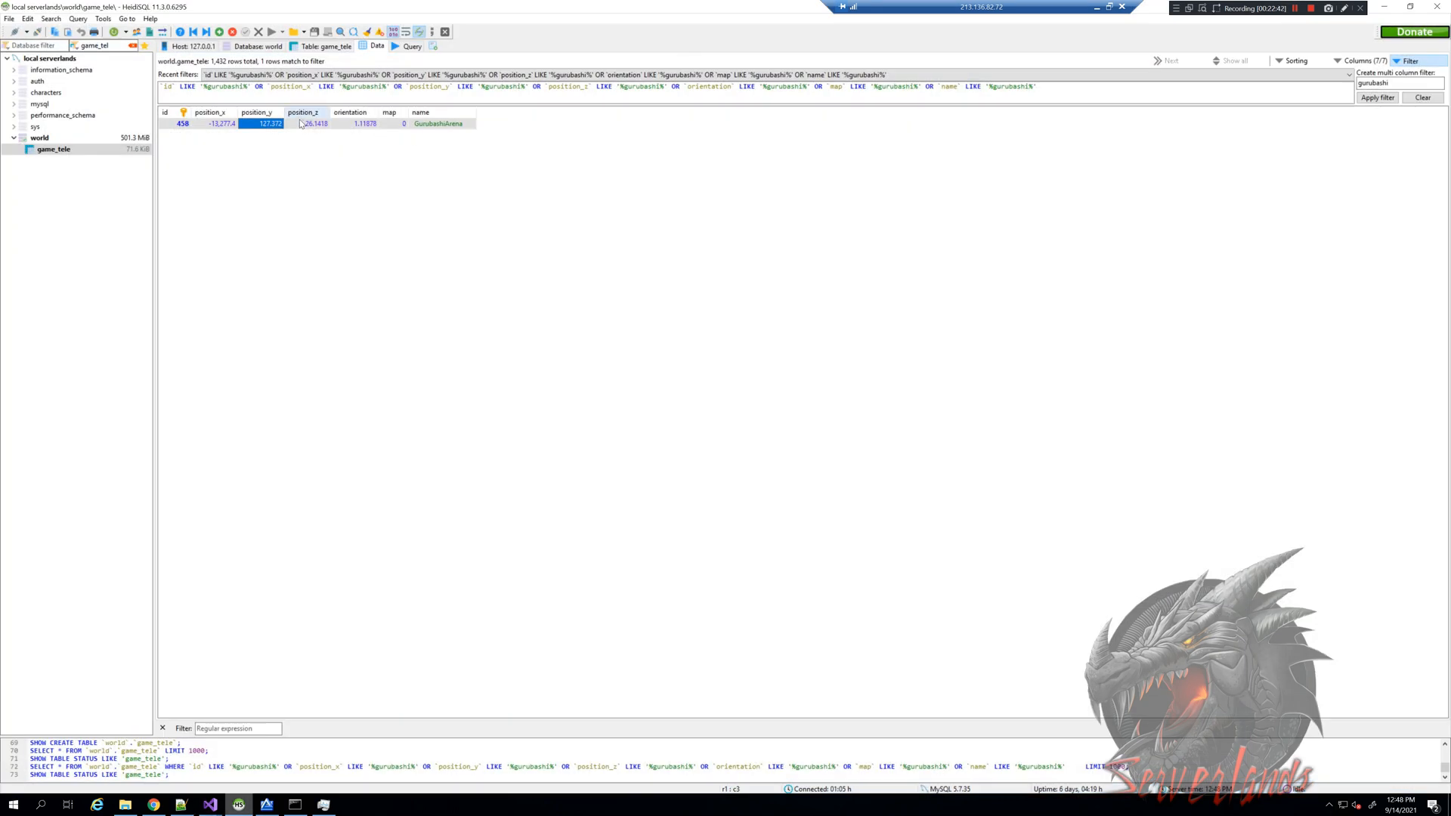
# Switch from HeidiSQL back to the TrinityCore solution in Visual Studio
pyautogui.click(207, 804)
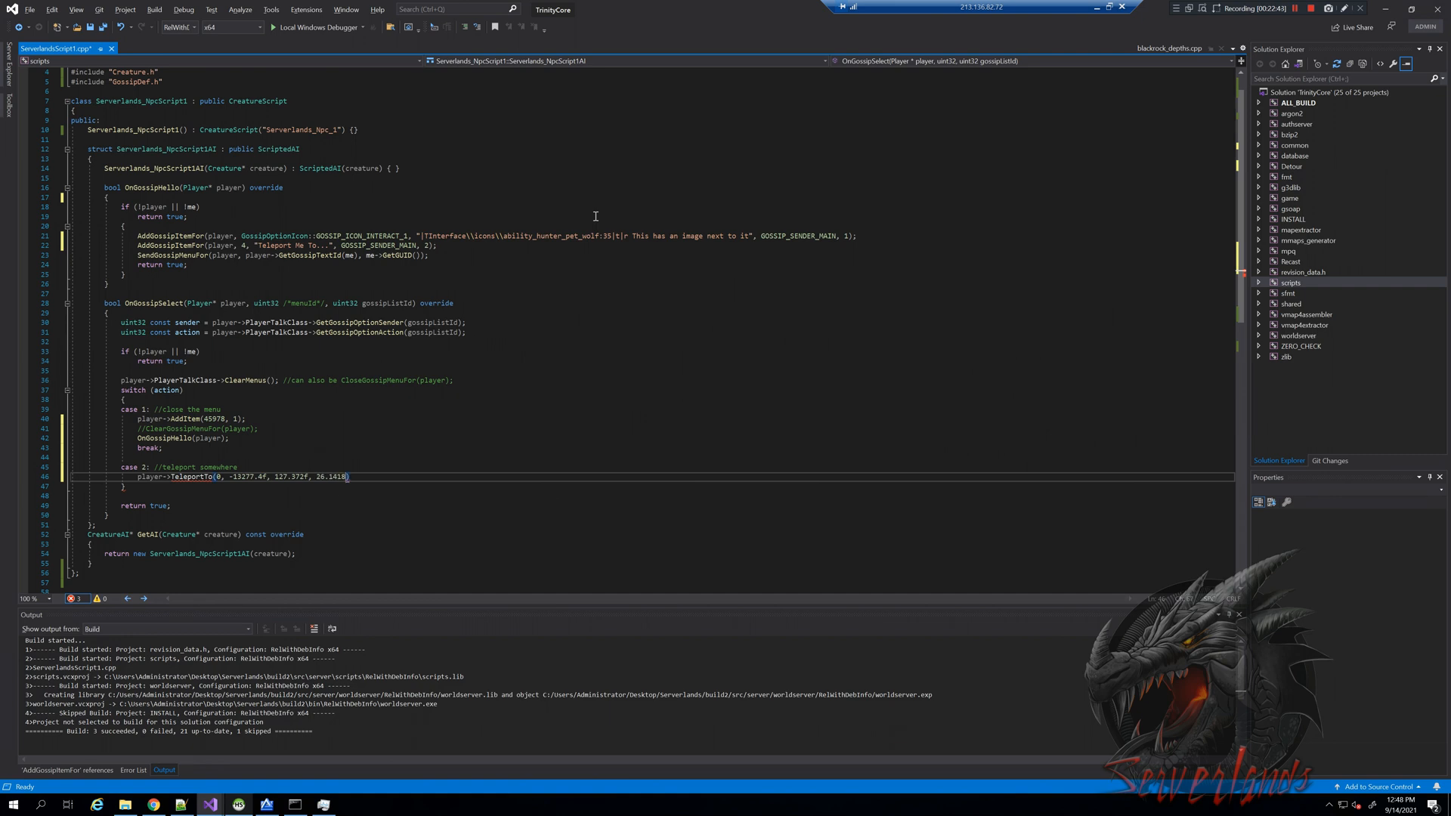
pyautogui.click(237, 803)
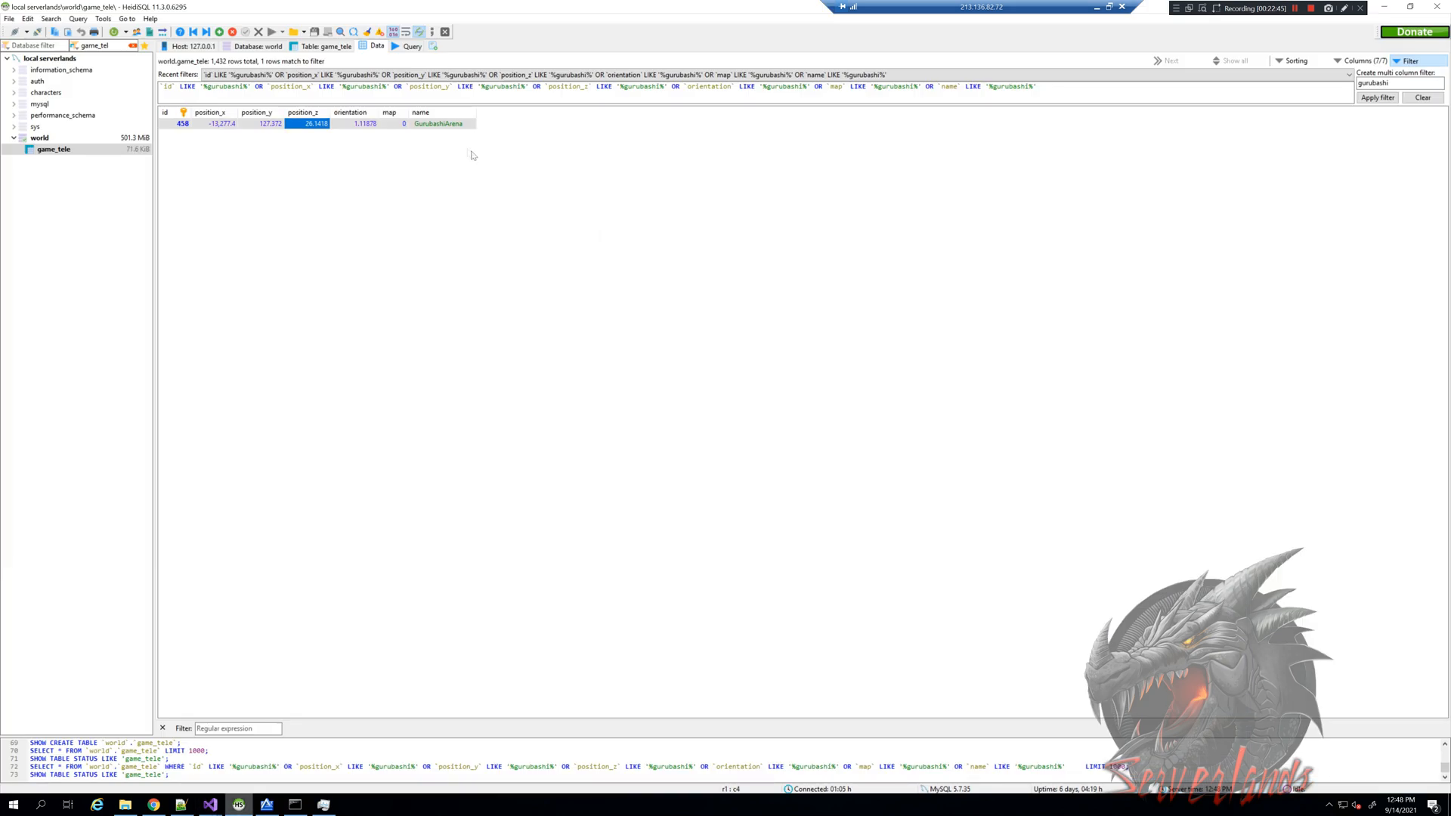
pyautogui.press('alt+tab')
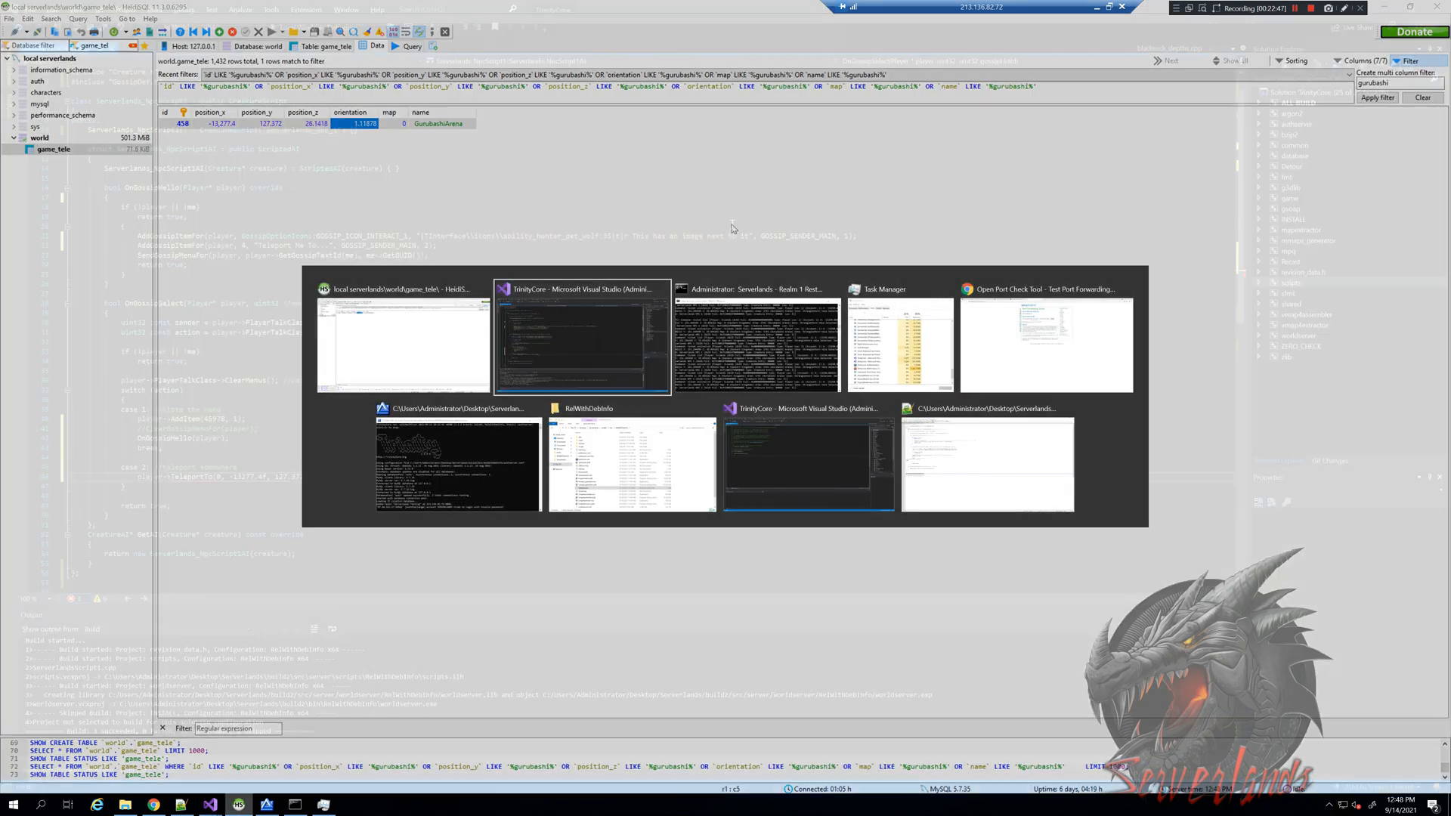
pyautogui.click(582, 342)
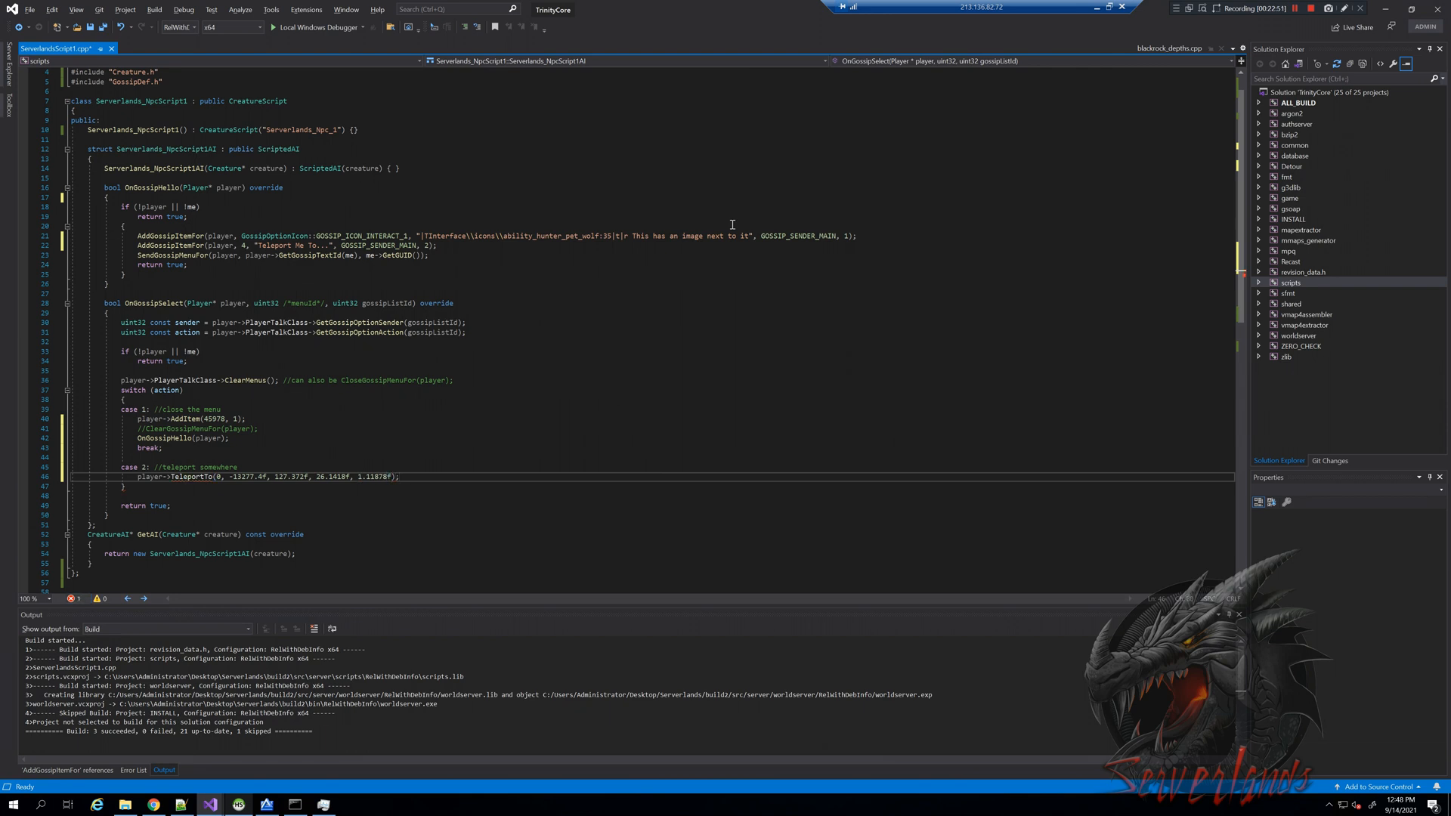
# Add a //gurubashi arena comment after TeleportTo and break; on the next line
pyautogui.write('//gurubashi arena')
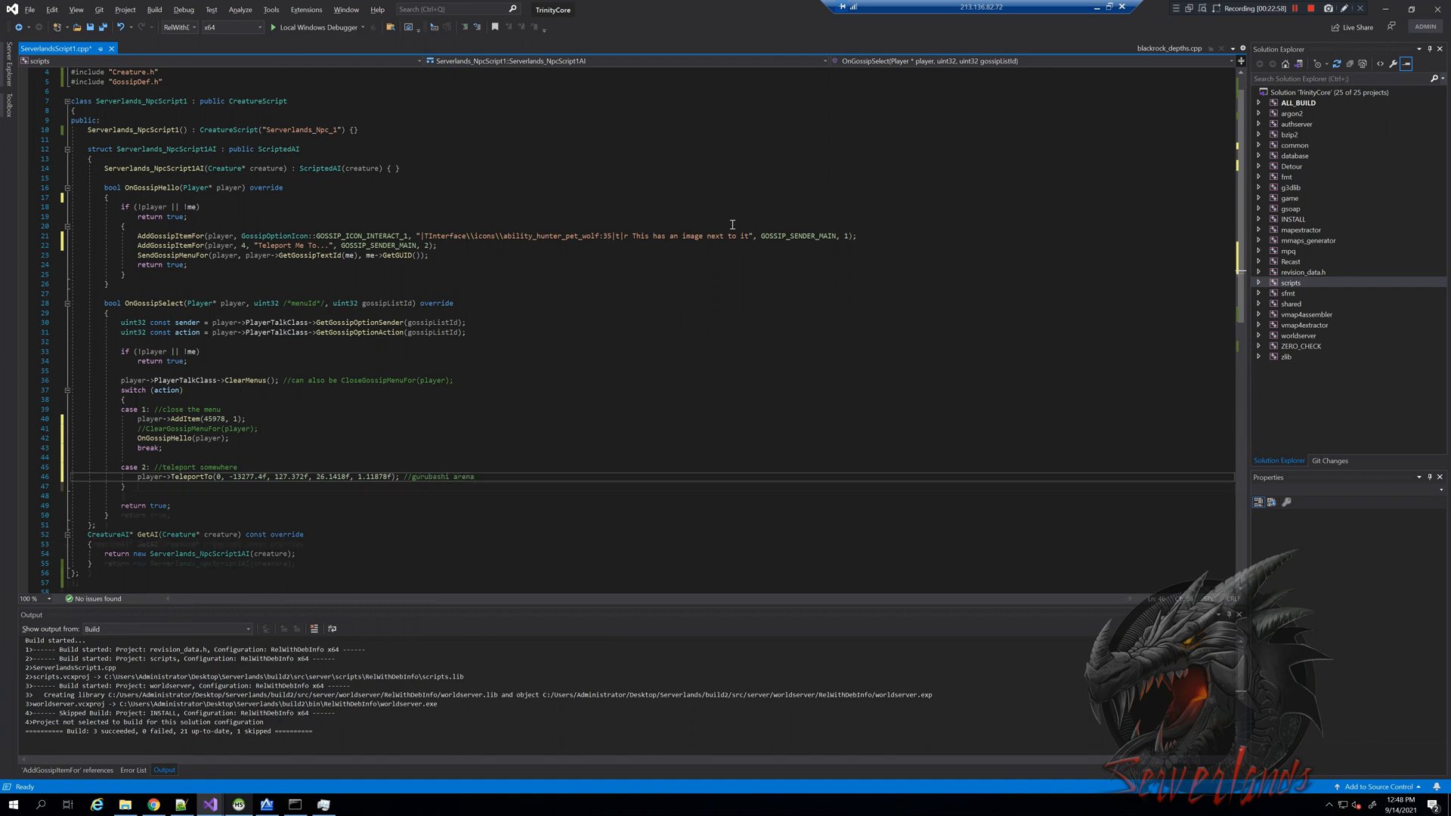
pyautogui.write('break;')
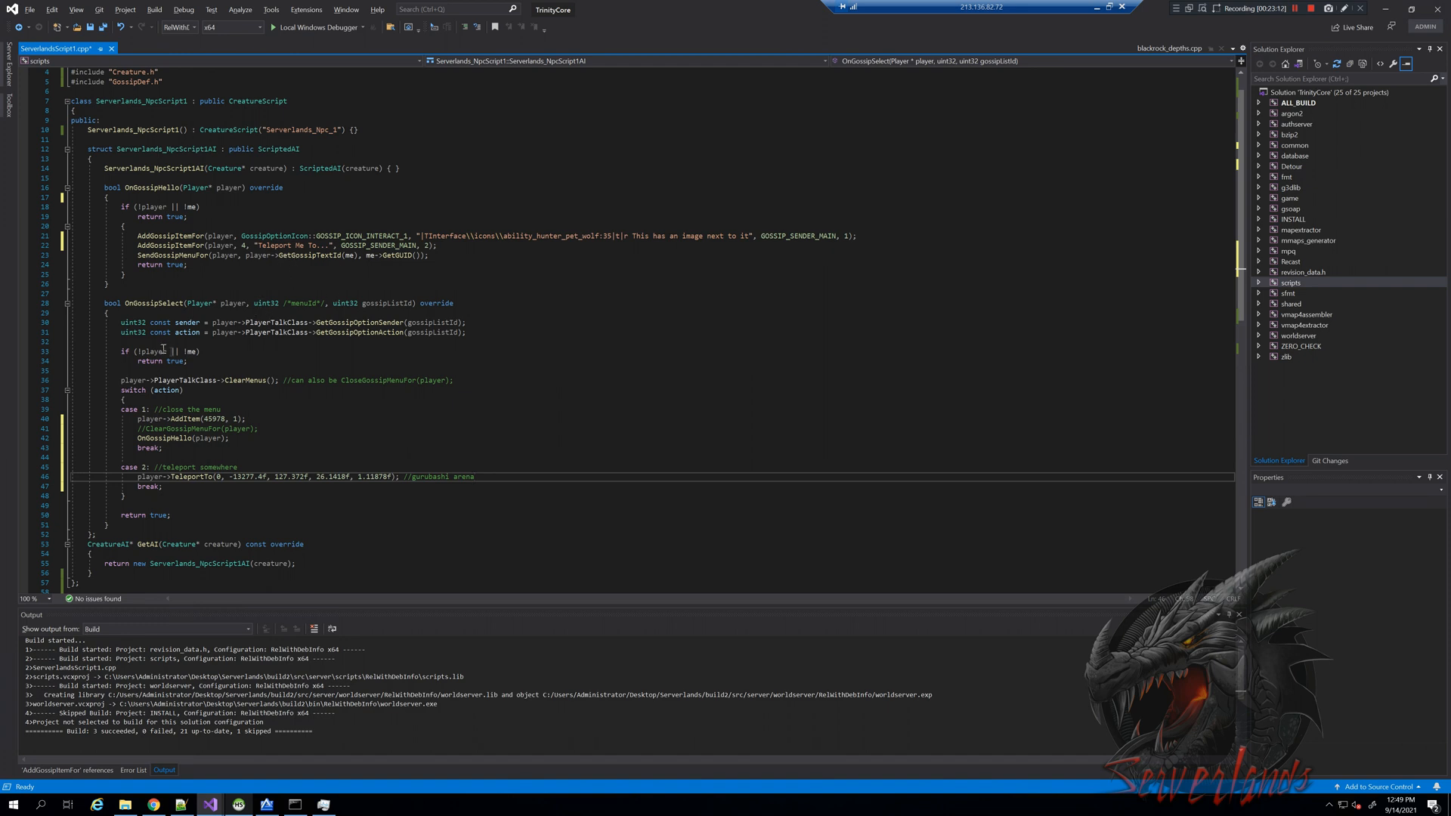
pyautogui.moveTo(318, 437)
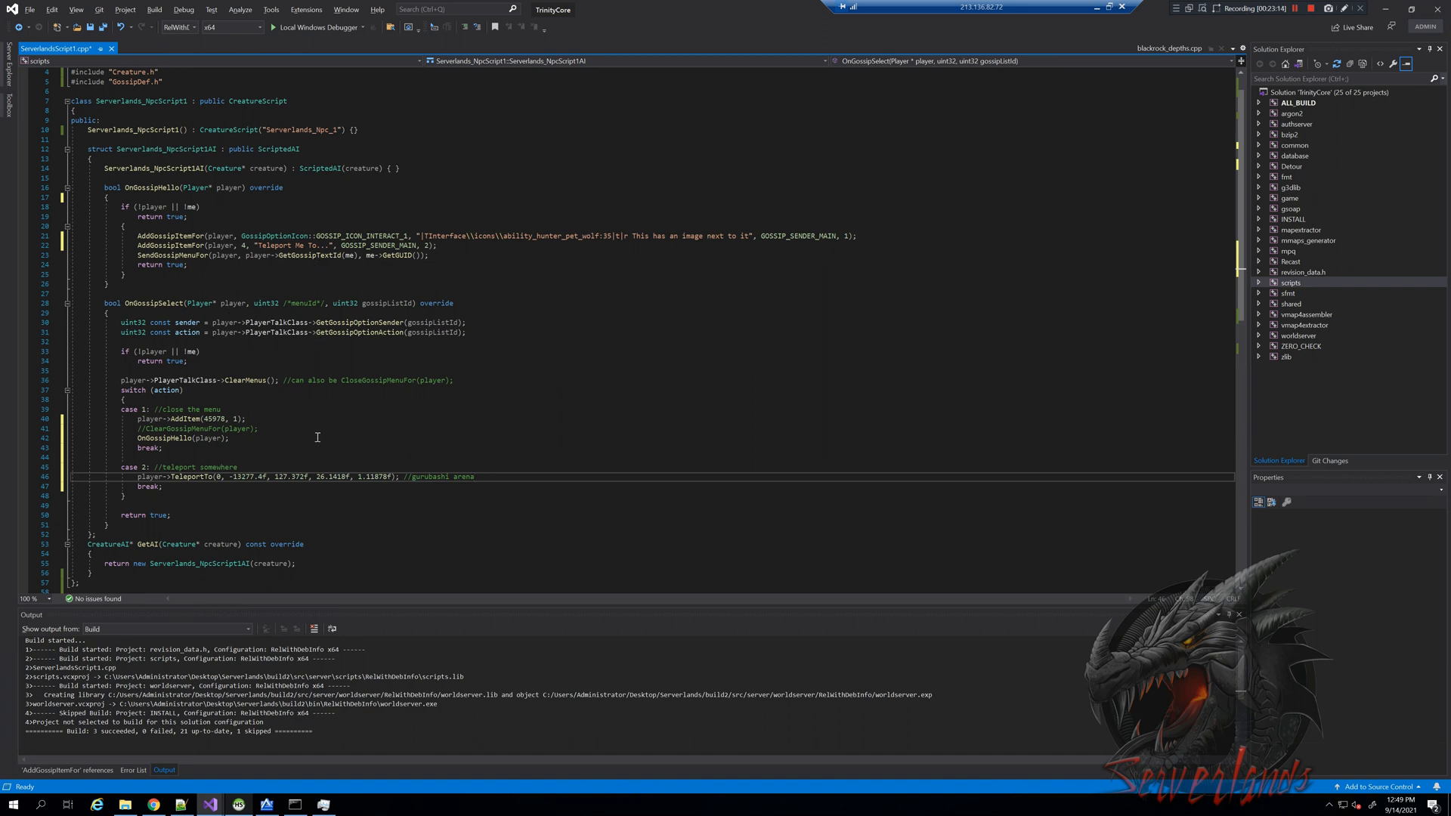
pyautogui.scroll(-3)
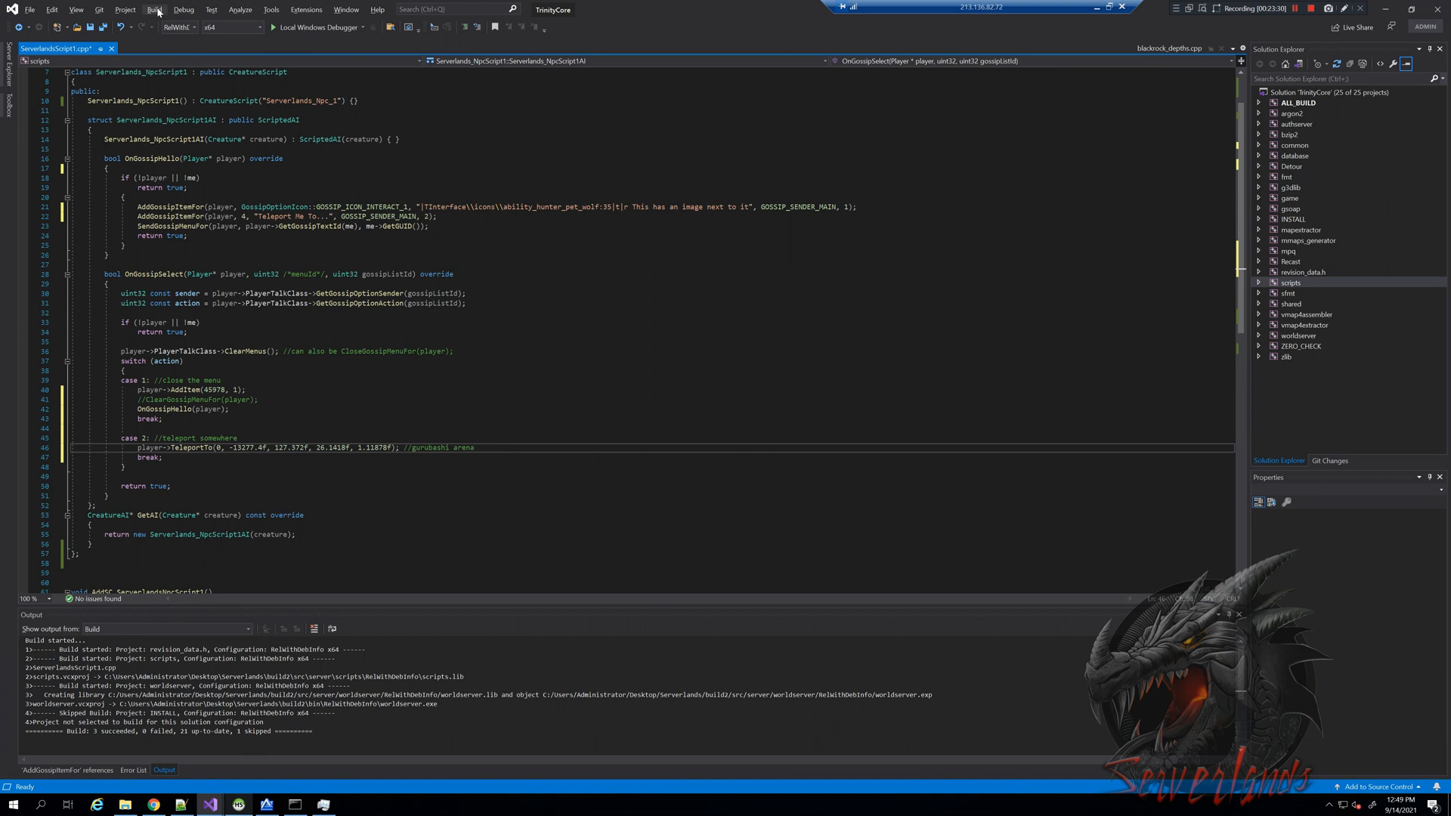
# Run Build Solution from the Build menu
pyautogui.click(155, 9)
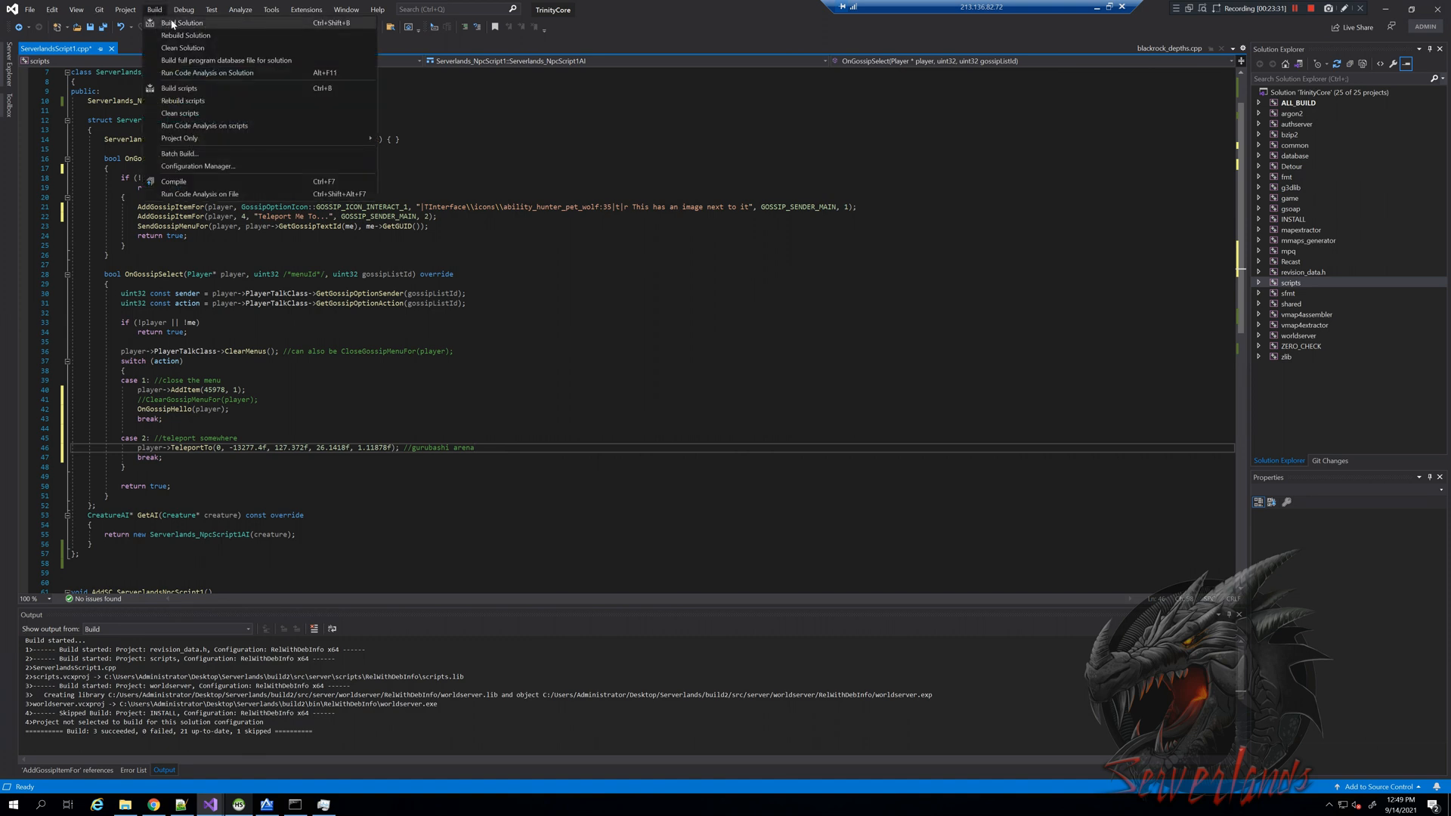
pyautogui.click(185, 22)
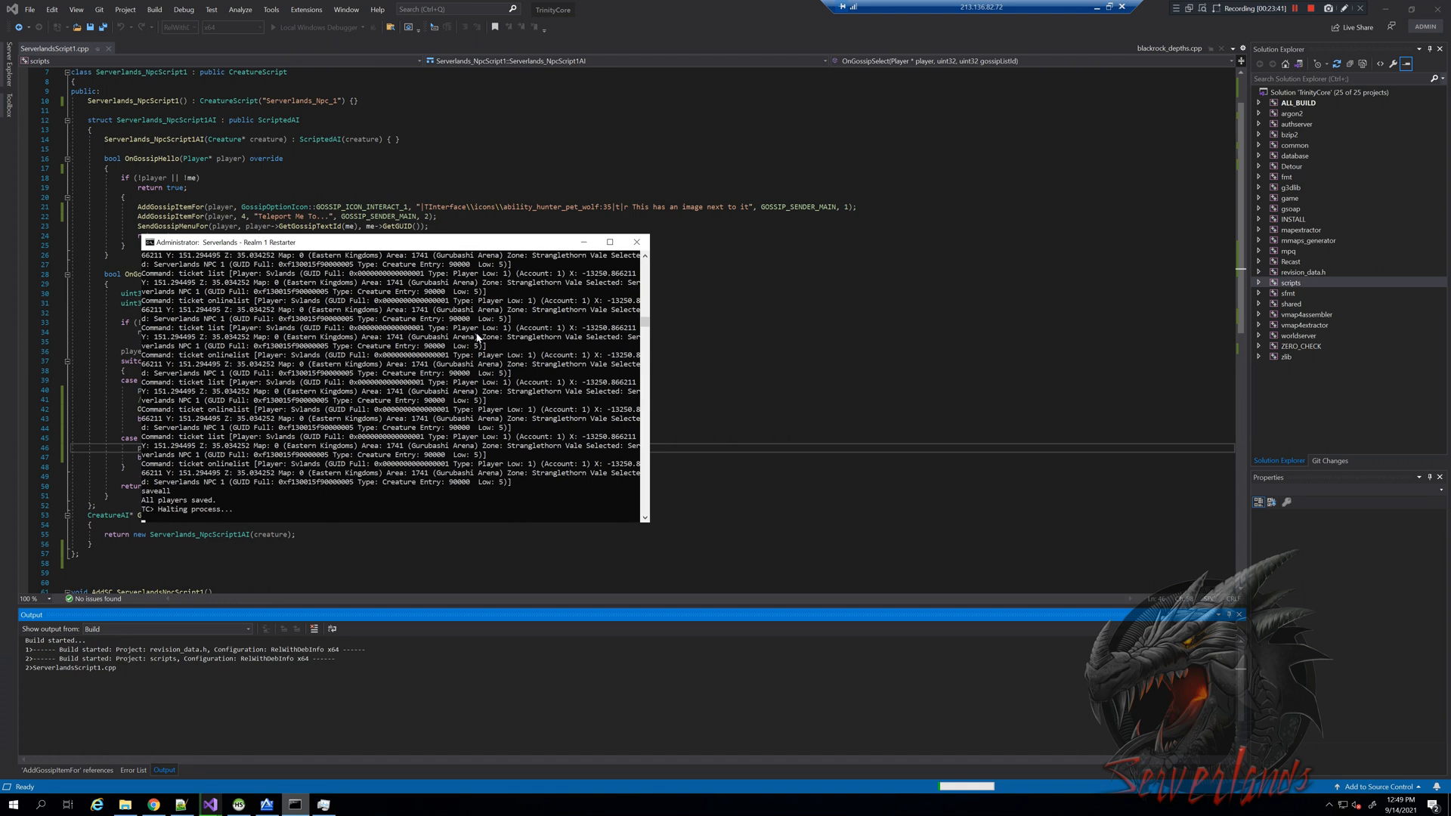
# Send Ctrl+C to the worldserver restarter to terminate its batch job
pyautogui.press('ctrl+c')
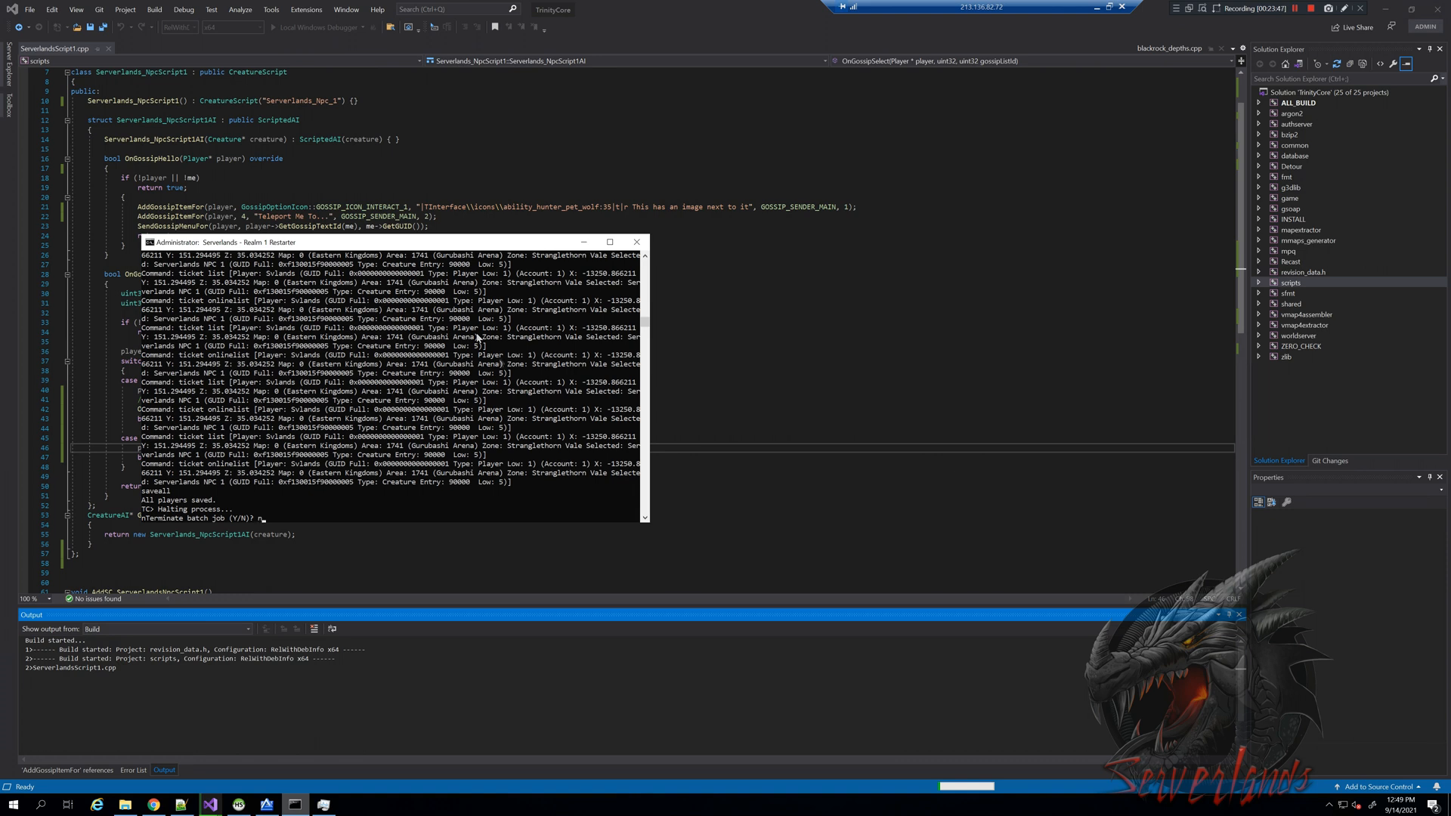
pyautogui.moveTo(440, 479)
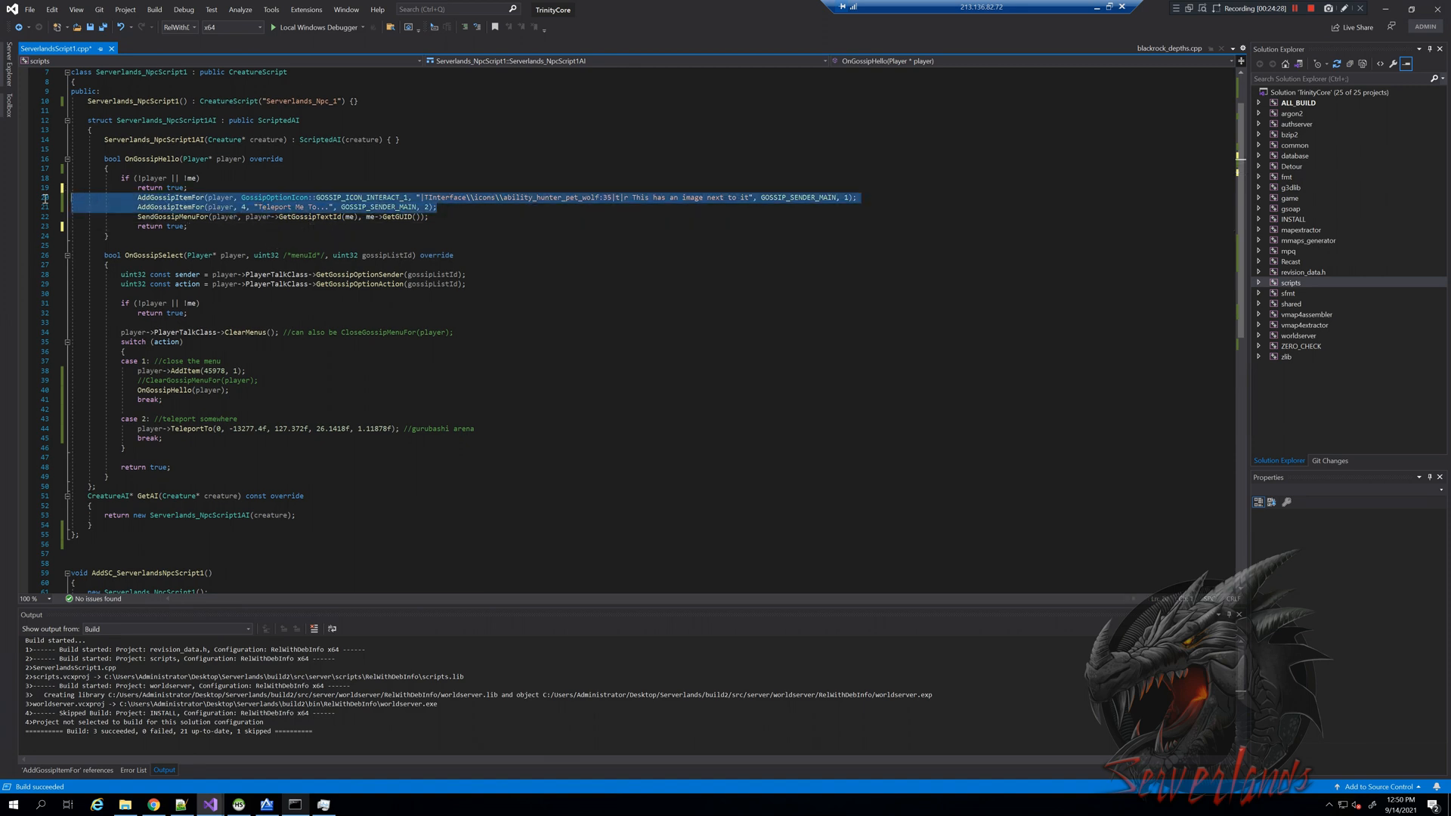
# Add a blank line before AddGossipItemFor, then switch to World of Warcraft and enter credentials
pyautogui.click(440, 207)
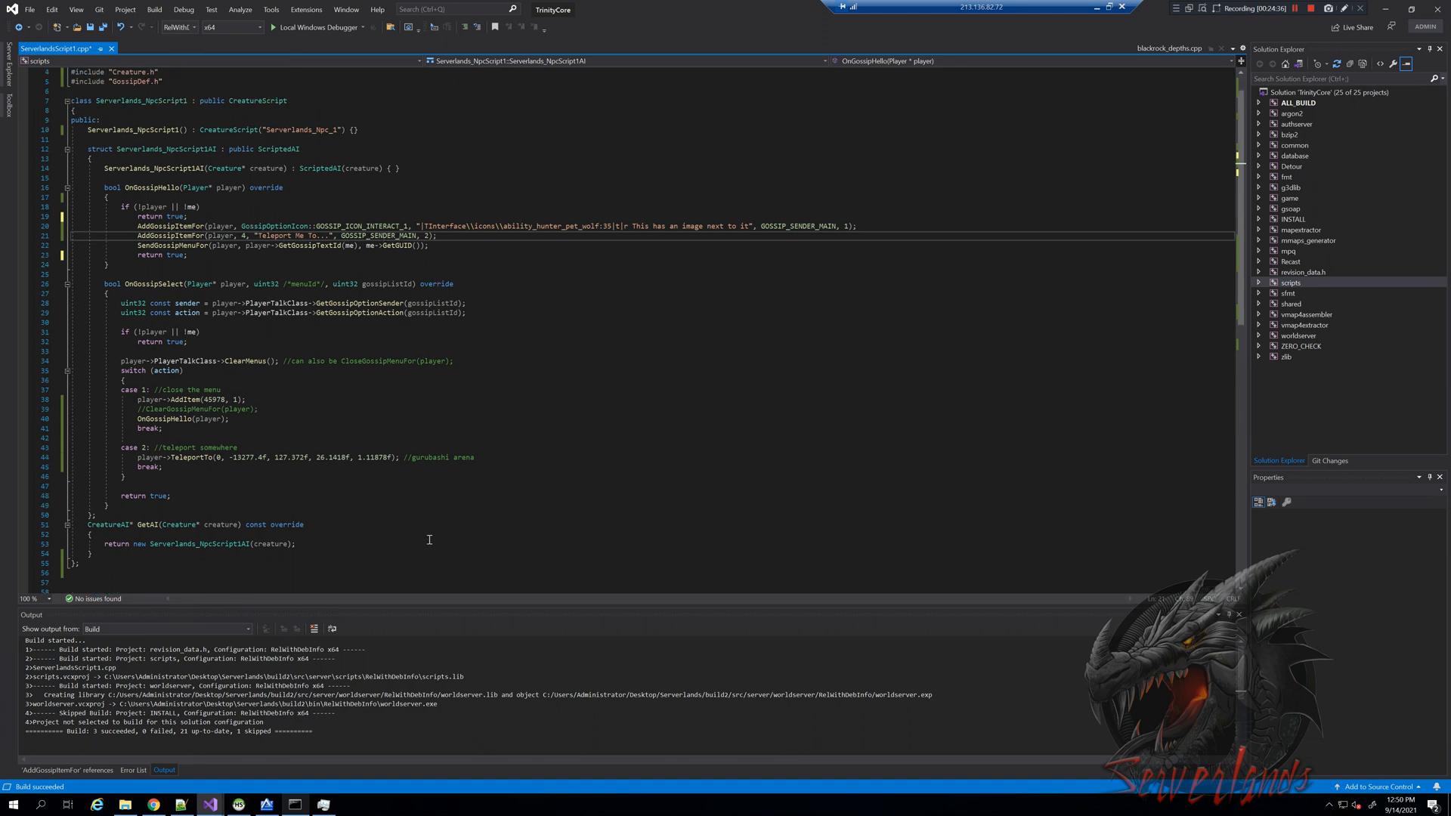
pyautogui.moveTo(417, 121)
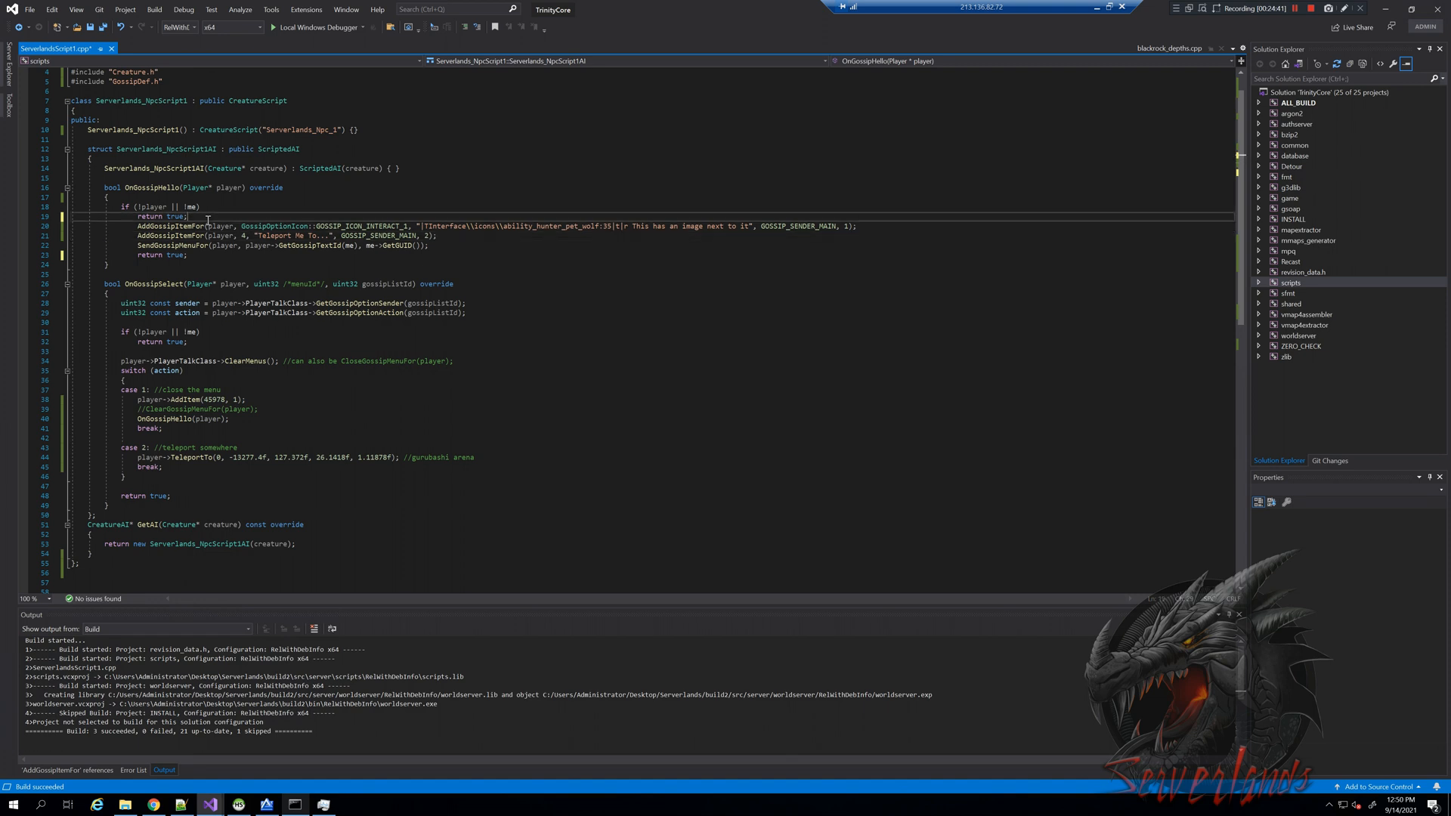
pyautogui.press('Delete')
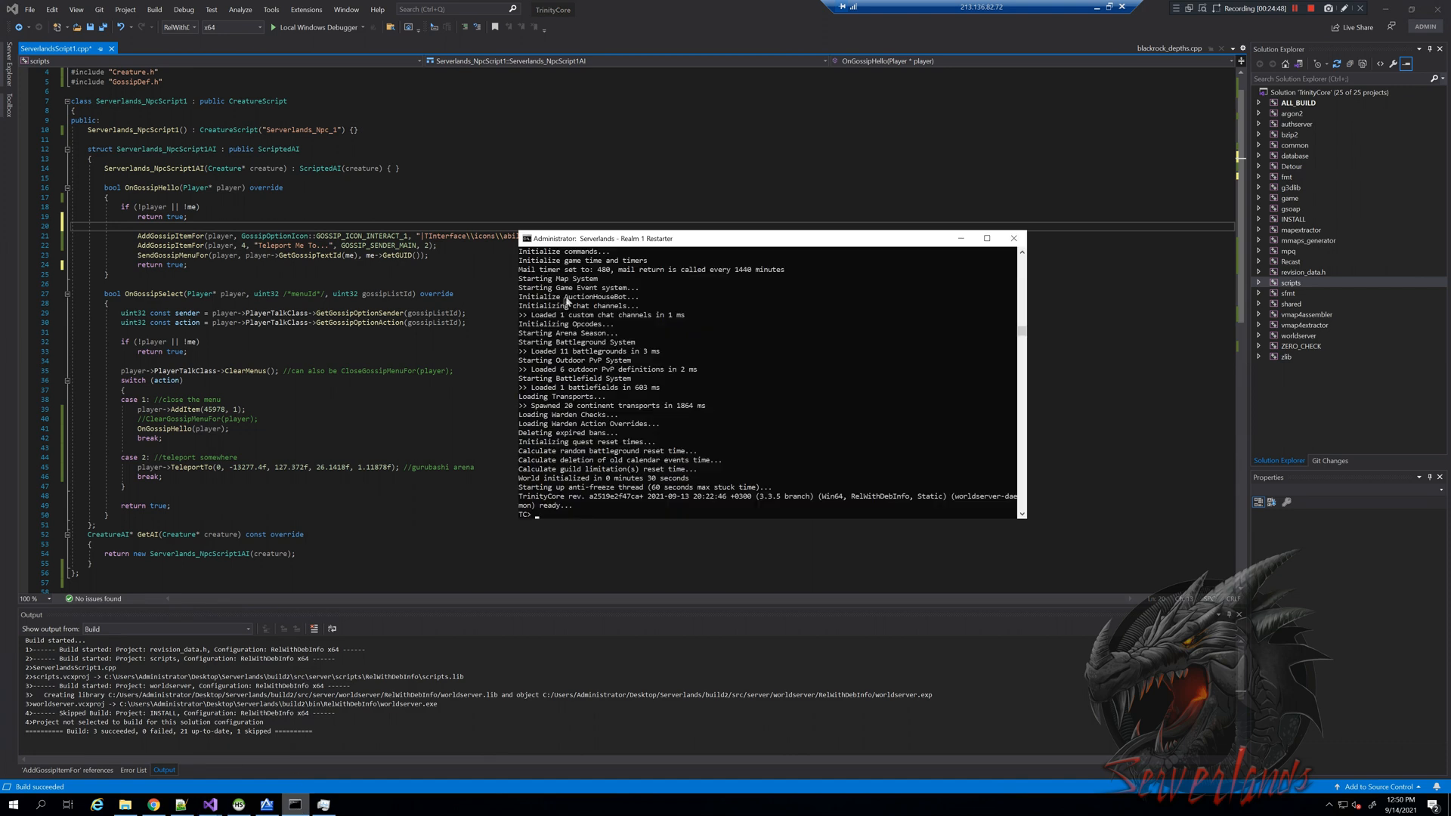
pyautogui.click(1295, 10)
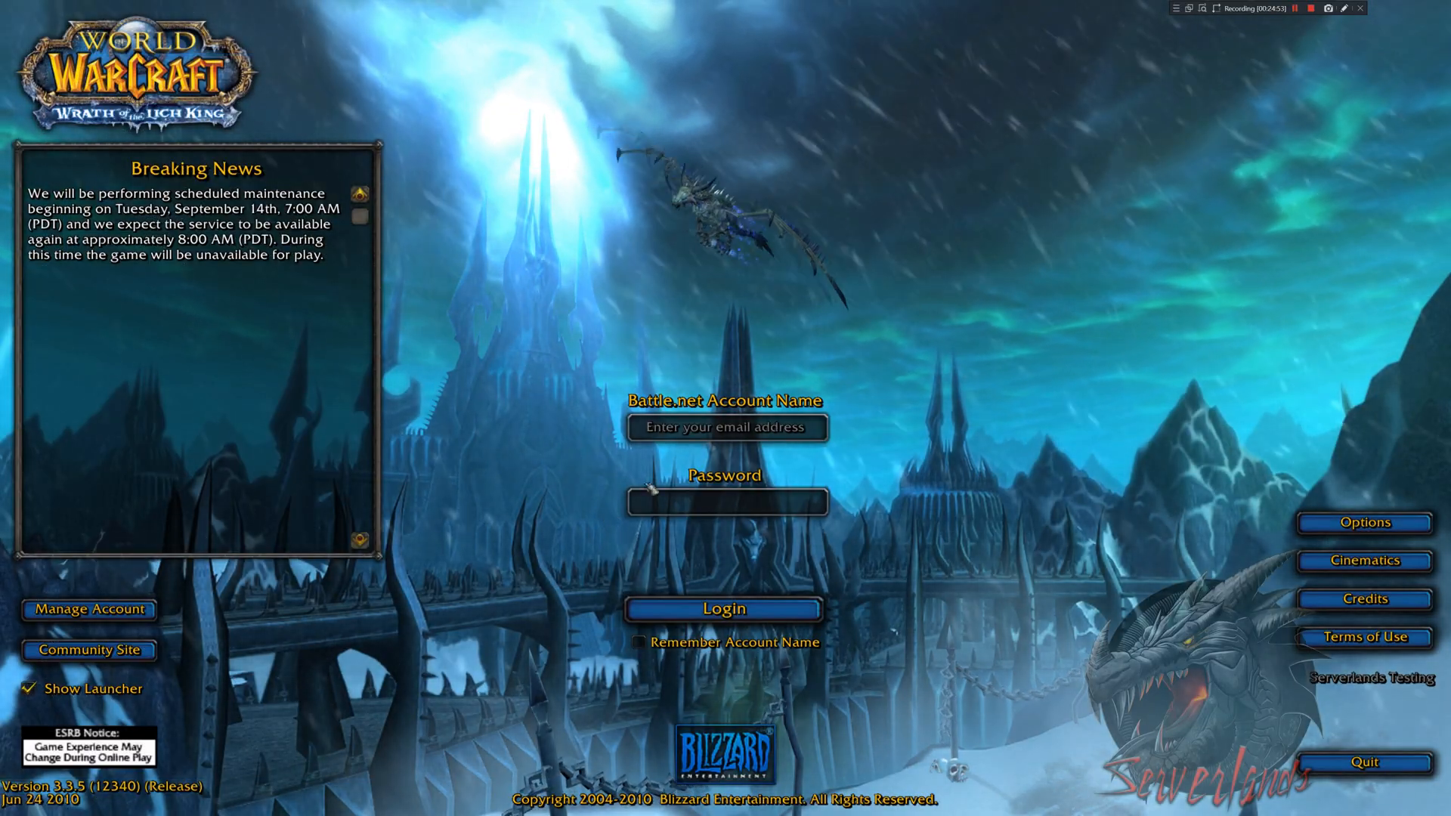
pyautogui.write('serverlands')
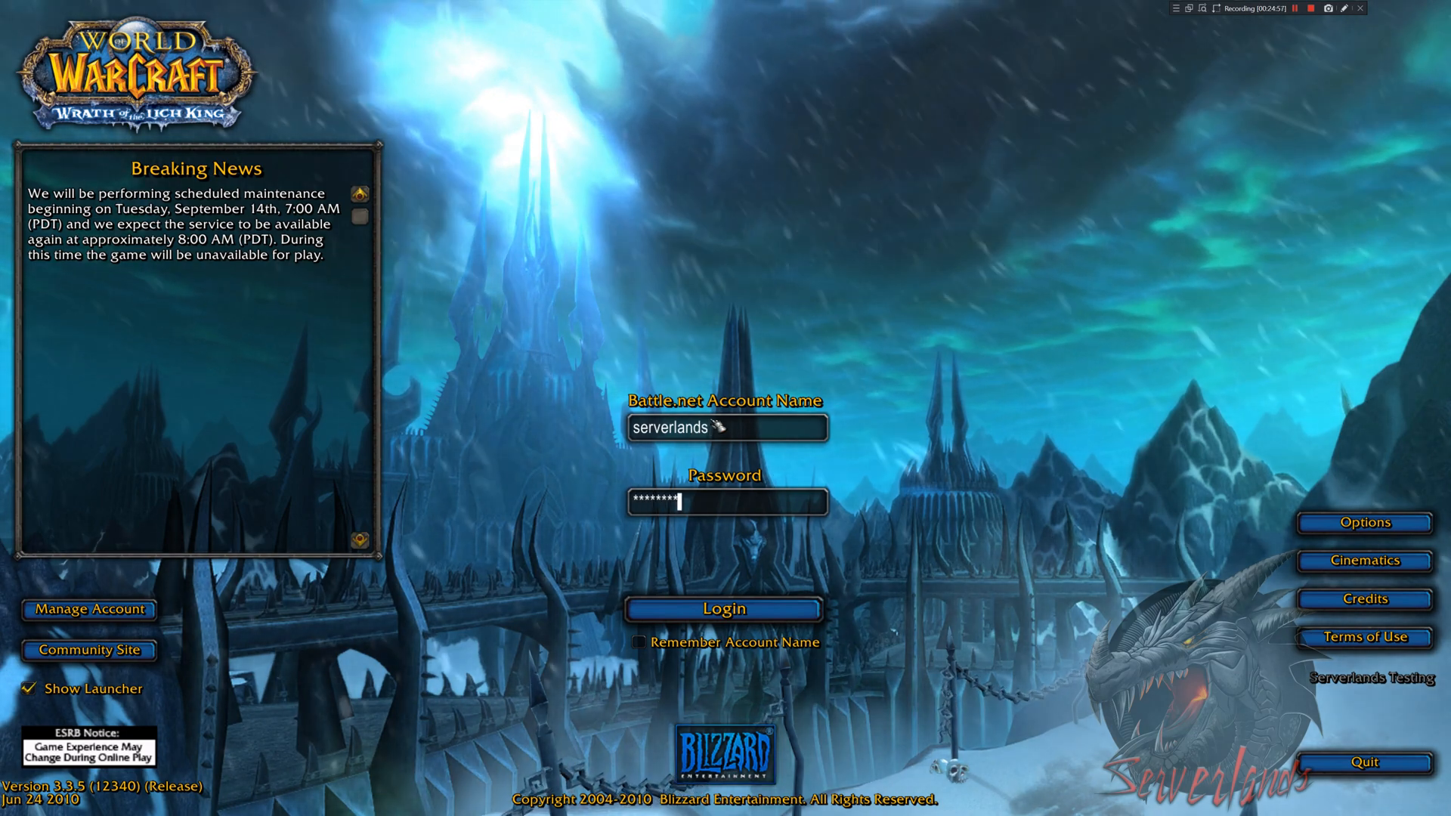
# Log in and enter the world with the level 1 warrior Svlands
pyautogui.click(722, 609)
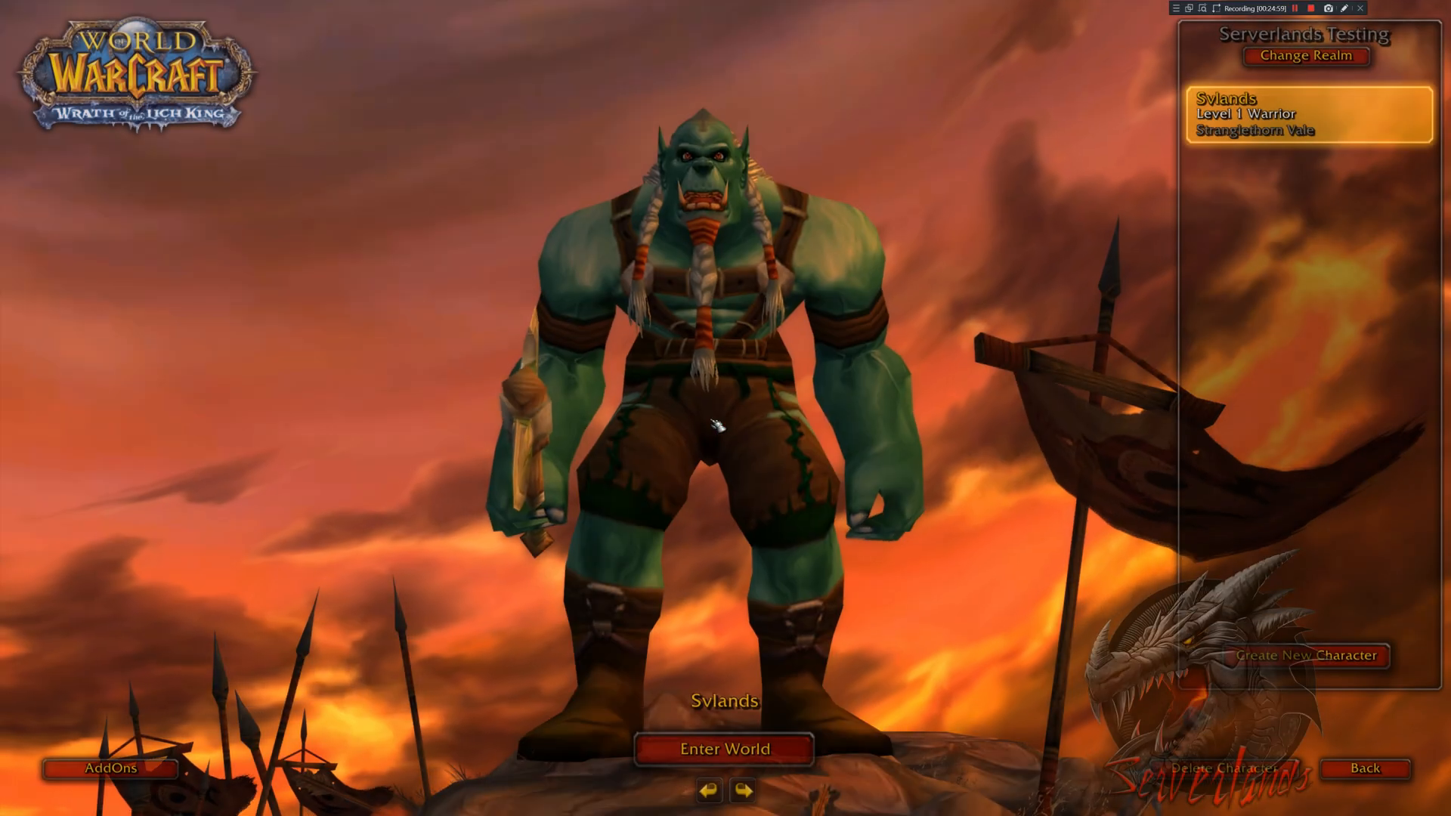
pyautogui.click(724, 749)
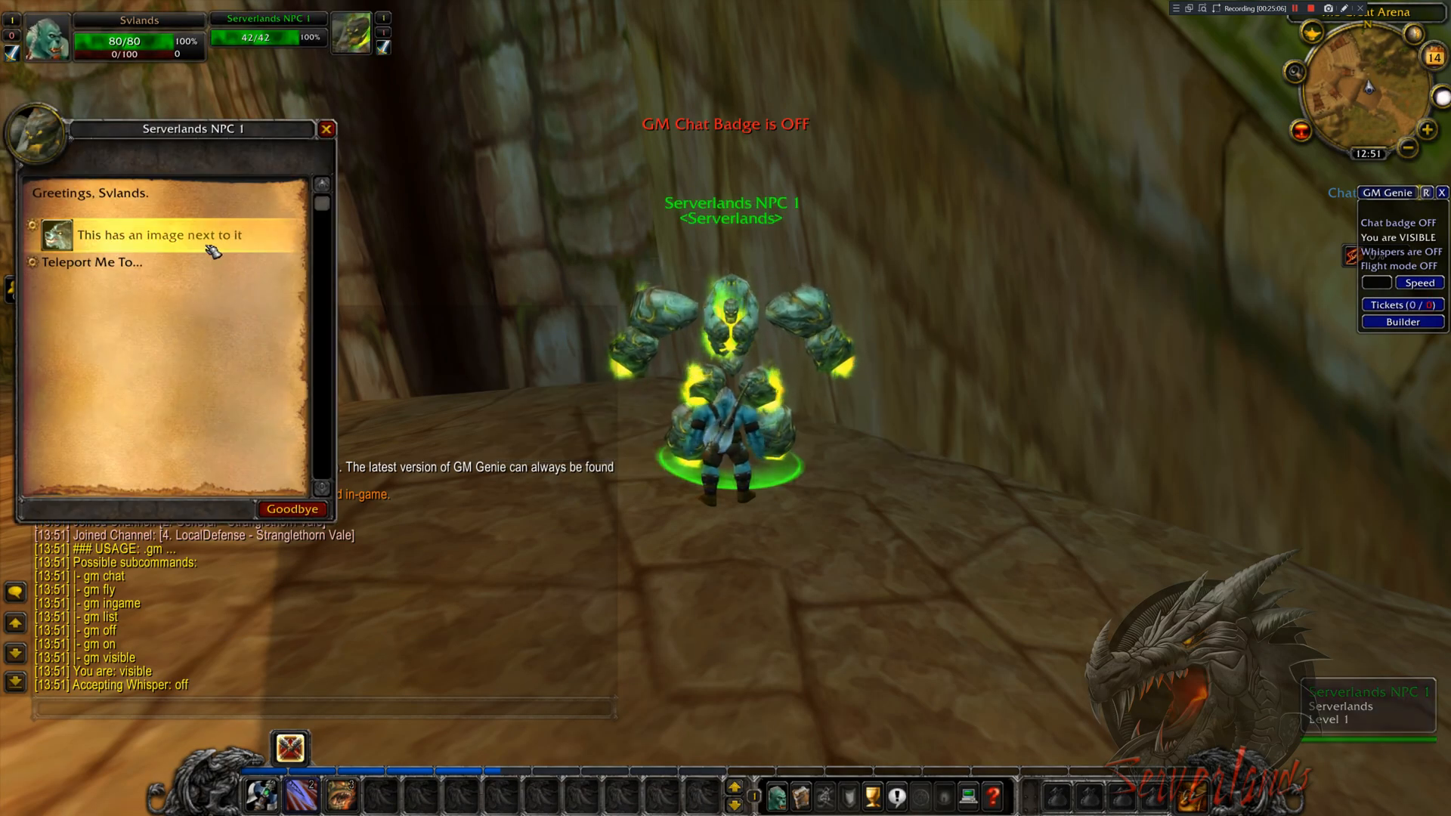
# Choose 'This has an image next to it' for Solid Gold Coins, then close the backpack tip
pyautogui.click(158, 234)
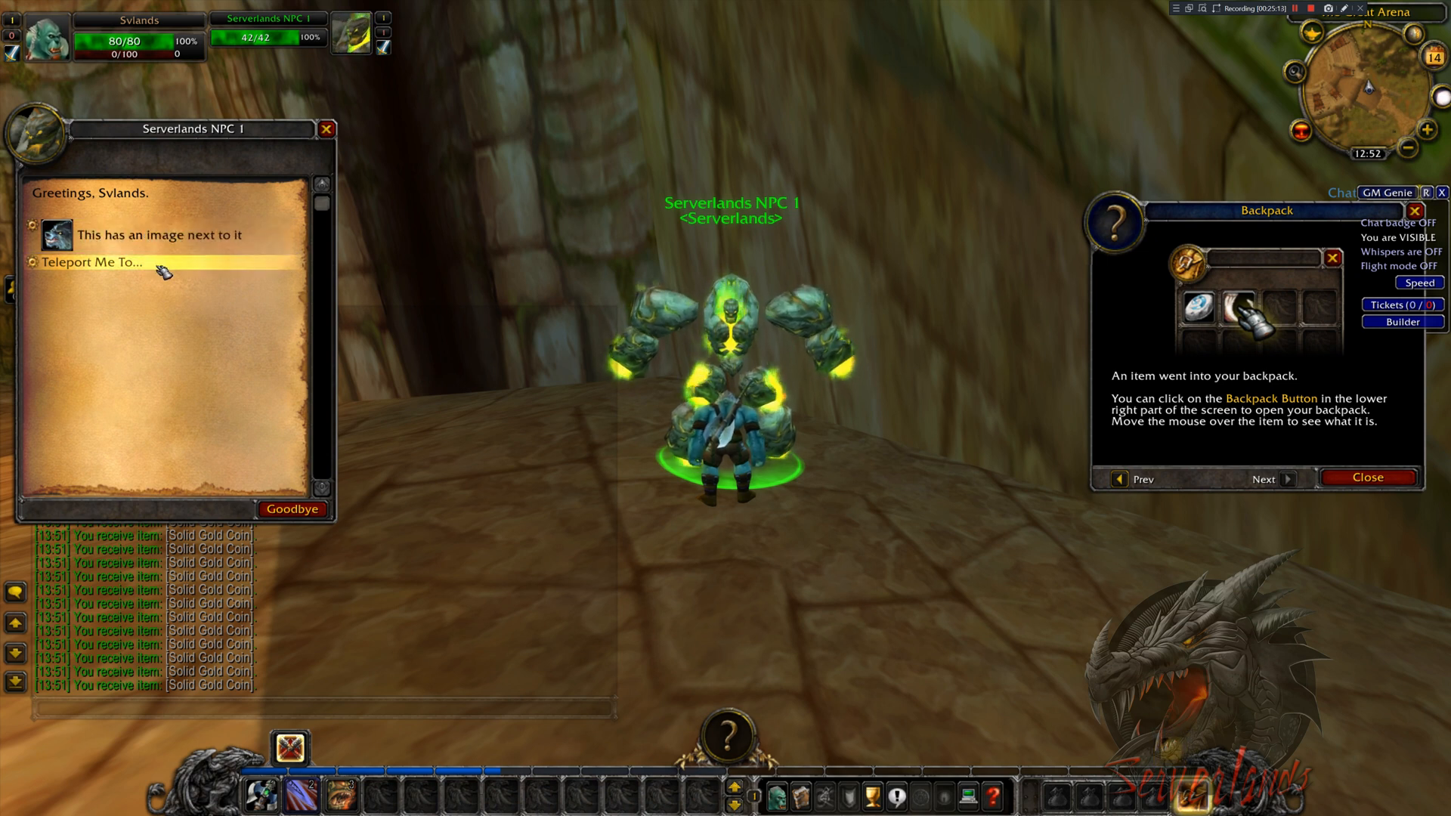
pyautogui.moveTo(1195, 792)
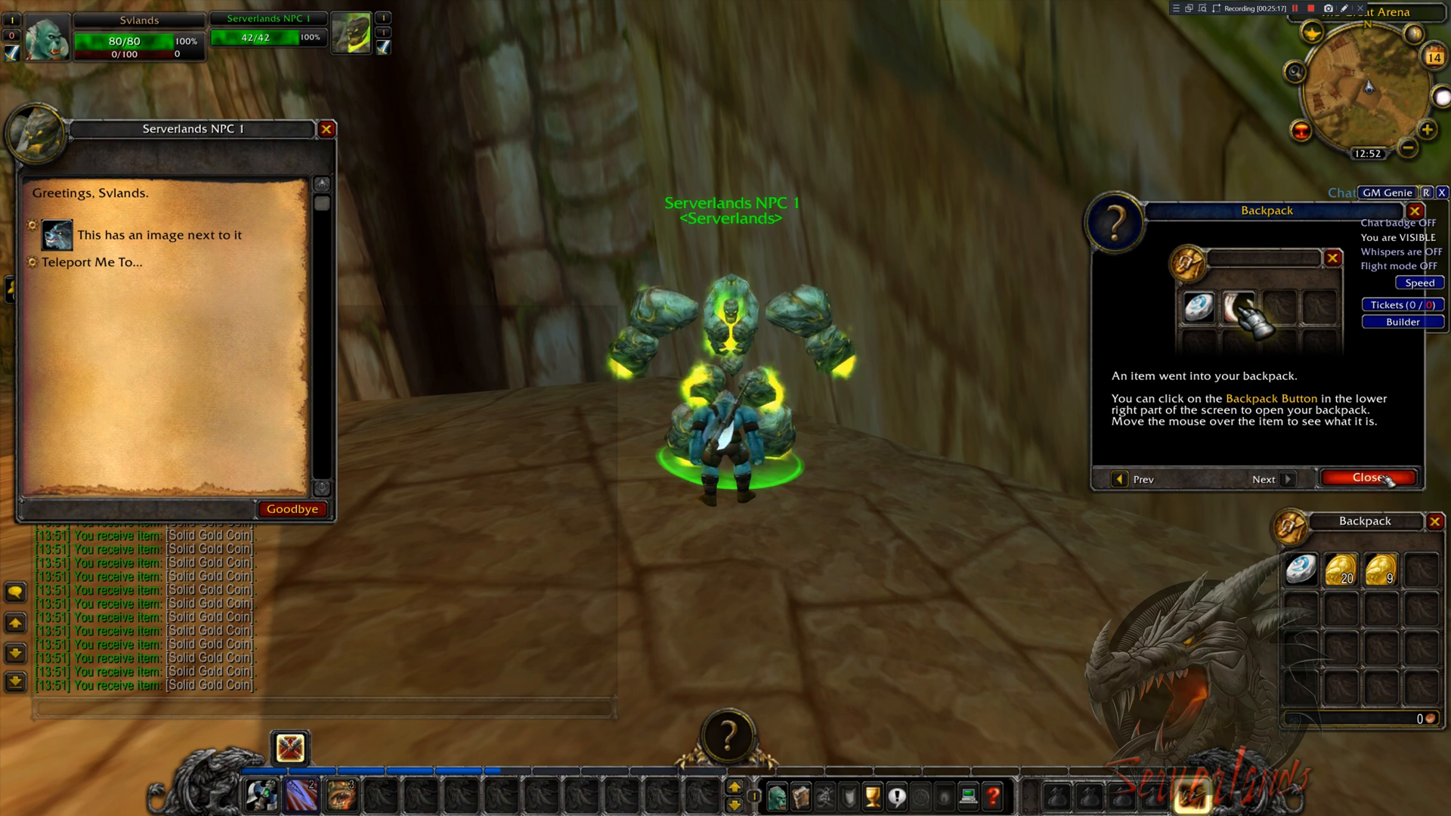
pyautogui.click(1370, 478)
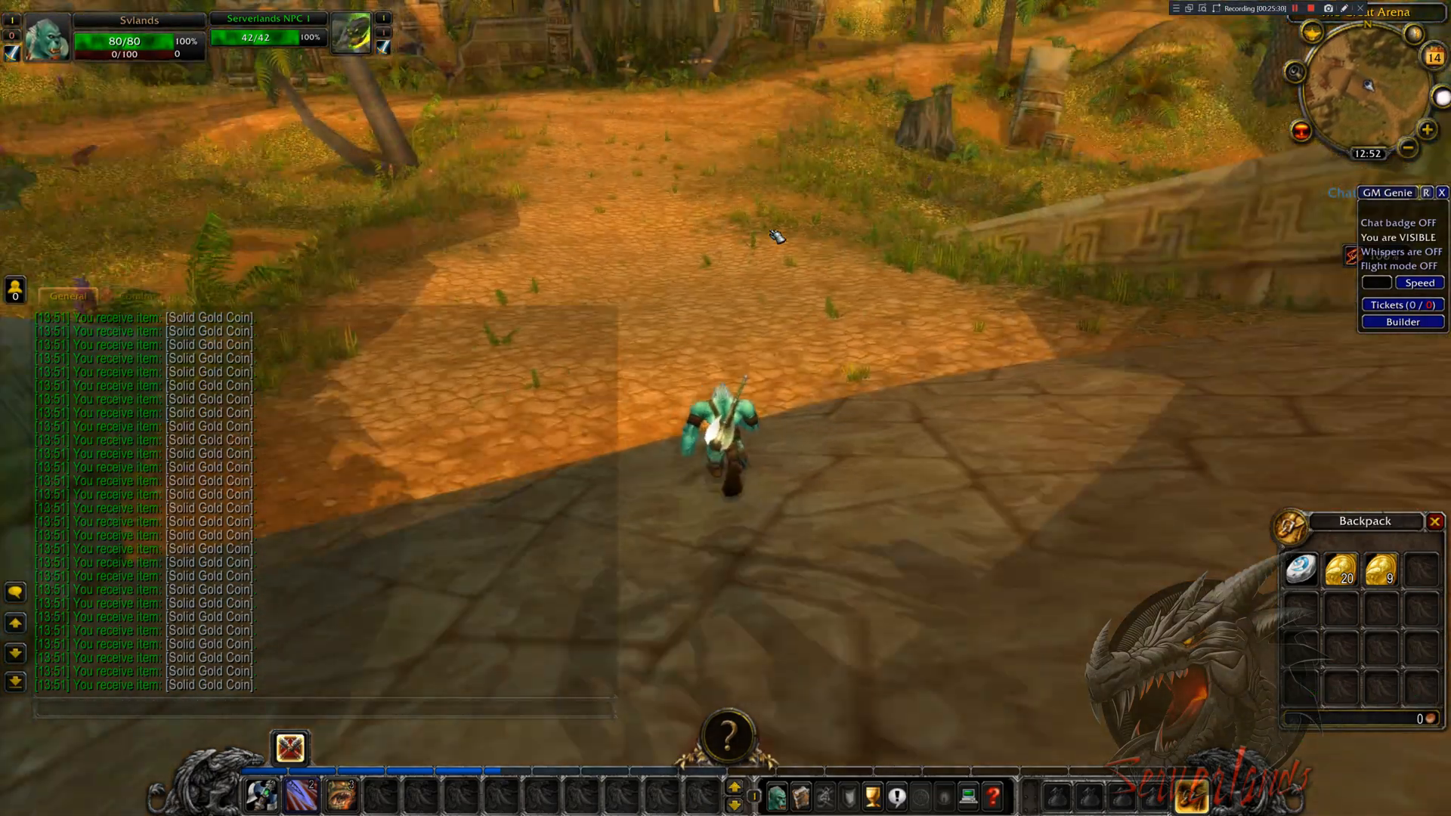
# Enter the .npc move command in chat to relocate Serverlands NPC 1 to the arena
pyautogui.write('.np')
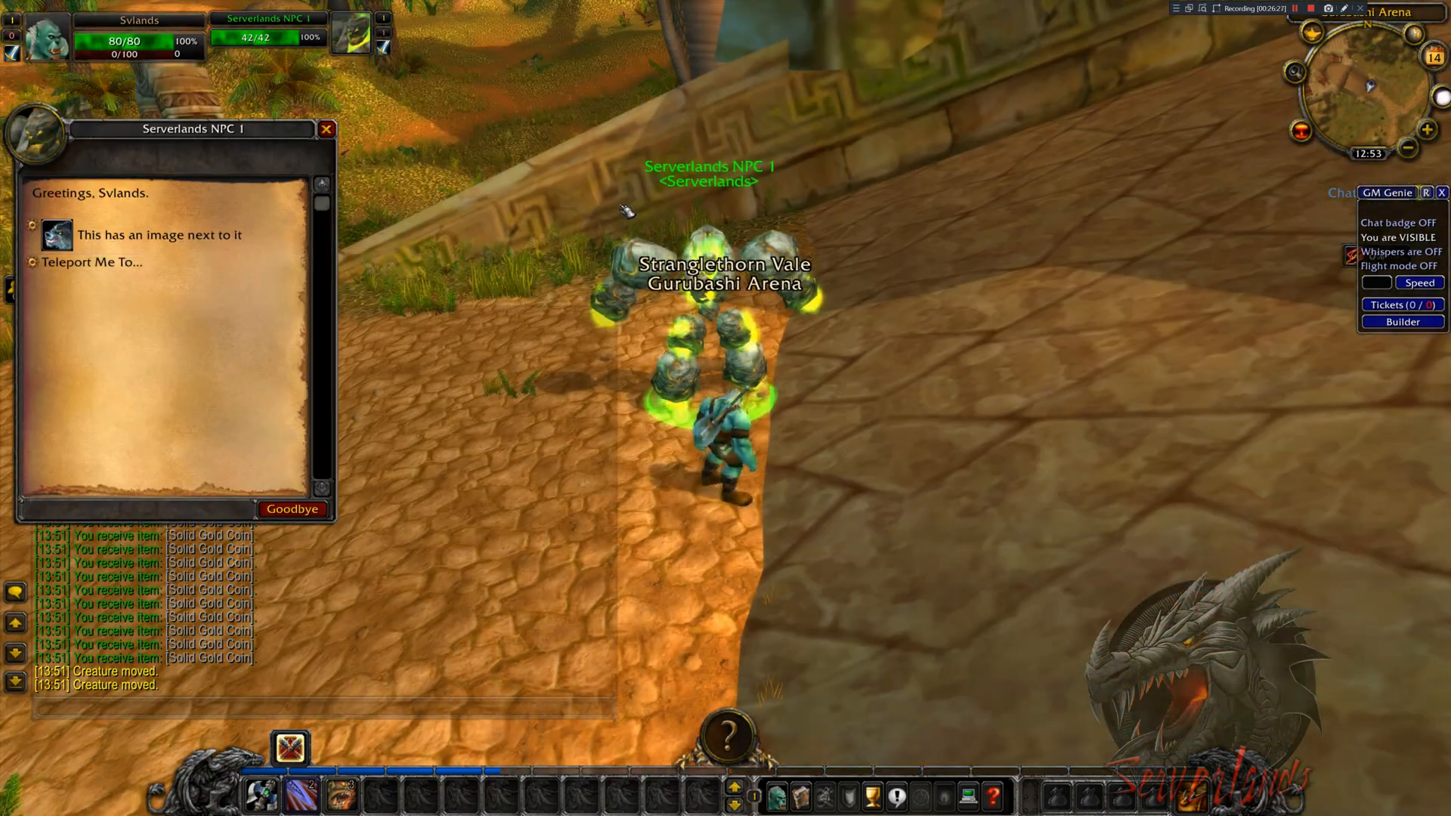
# Choose 'Teleport Me To...' twice, talking to Serverlands NPC 1 again in between
pyautogui.click(293, 508)
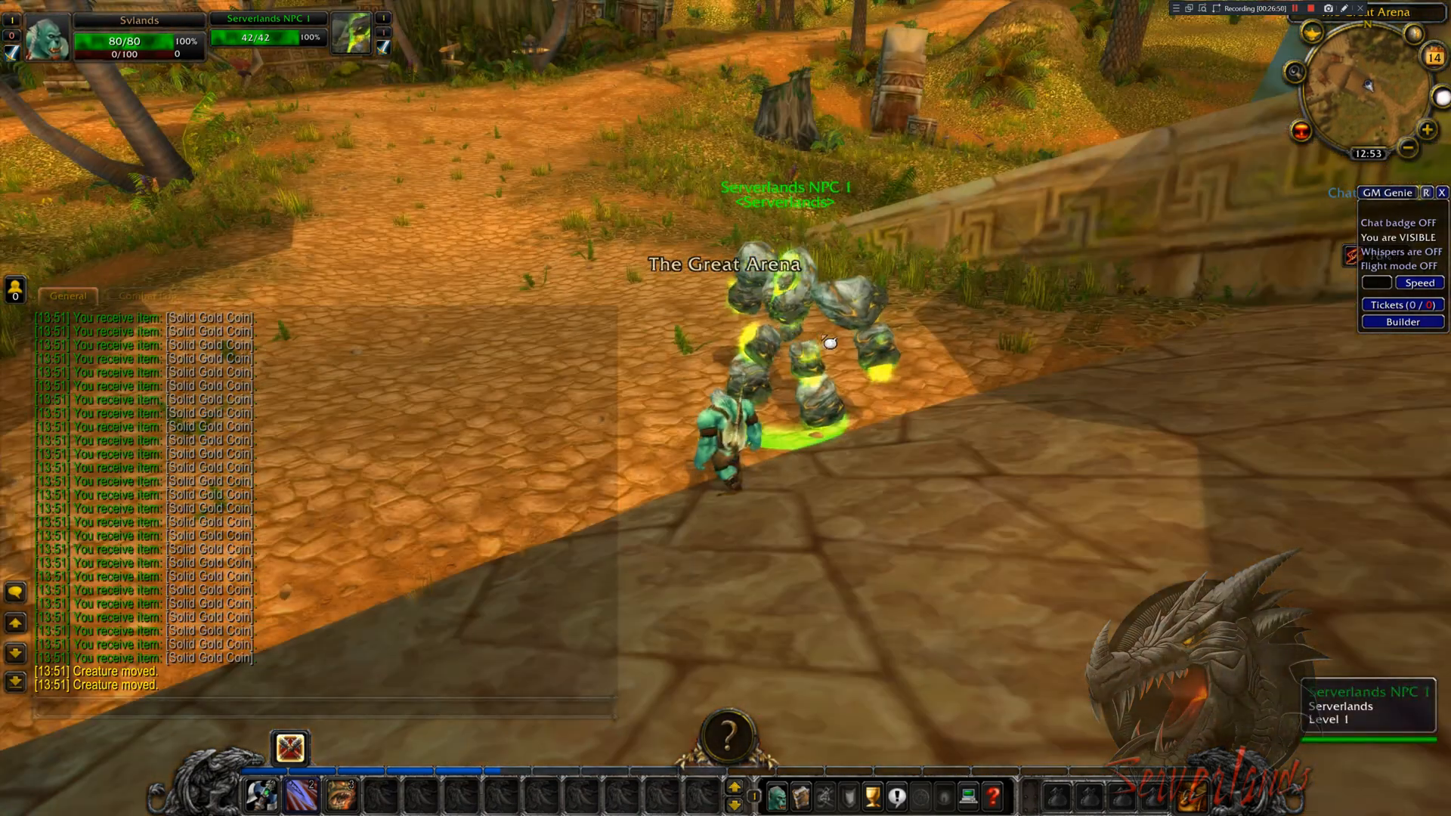
pyautogui.click(787, 351)
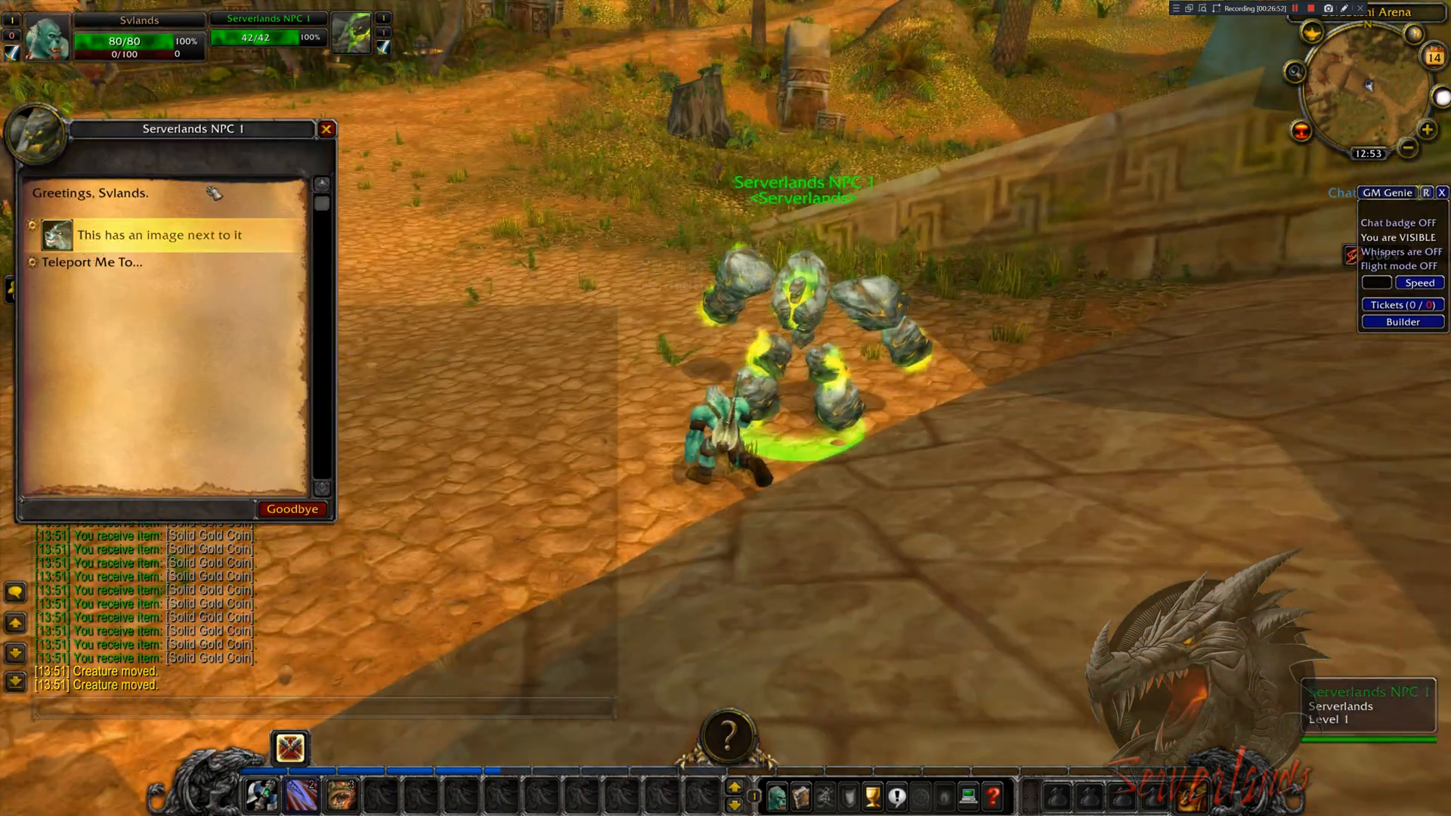
pyautogui.click(293, 508)
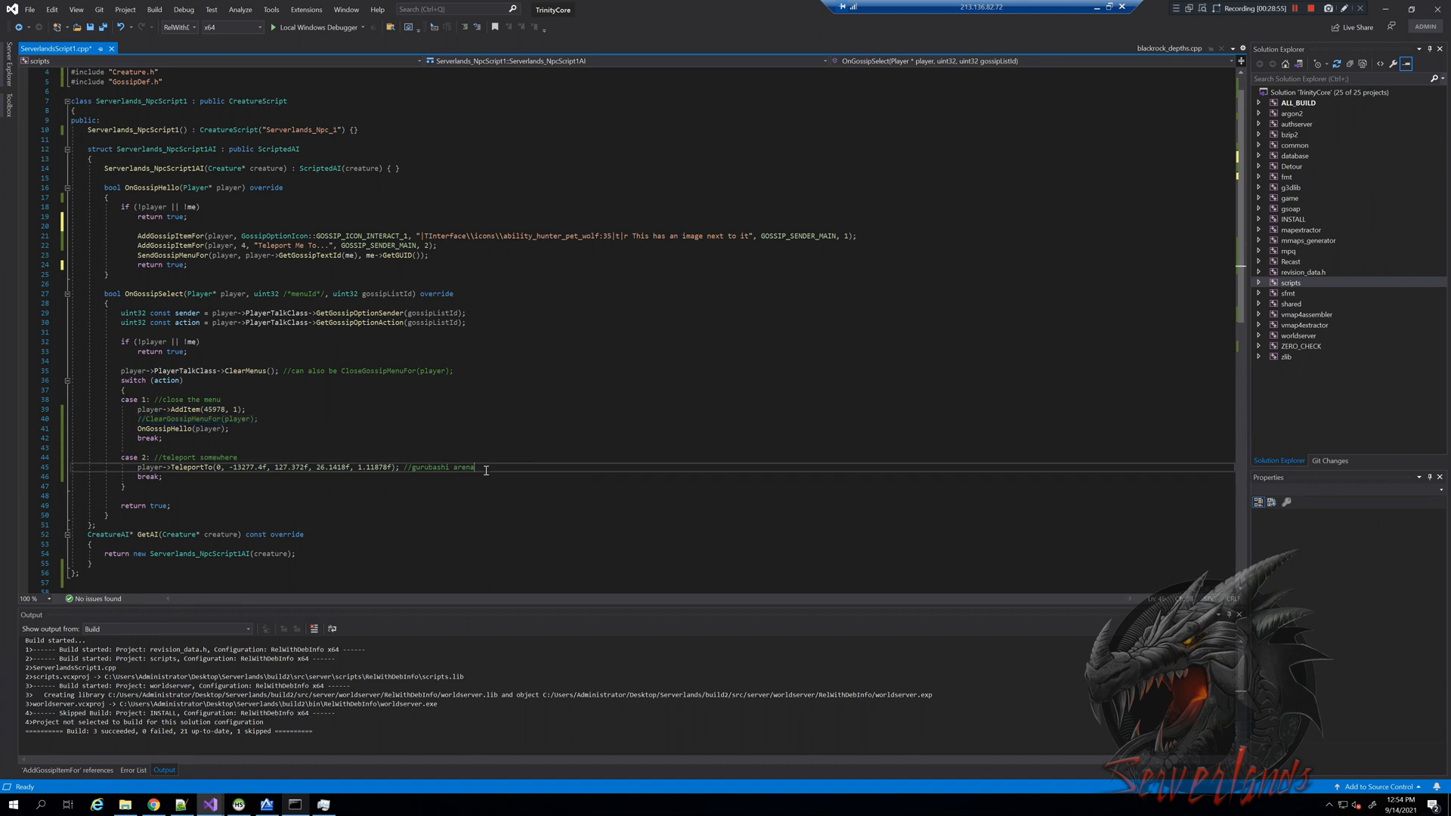
# Add CloseGossipMenuFor(player); after the Gurubashi Arena TeleportTo line in case 2
pyautogui.write('CloseGossipMenuFor(player);')
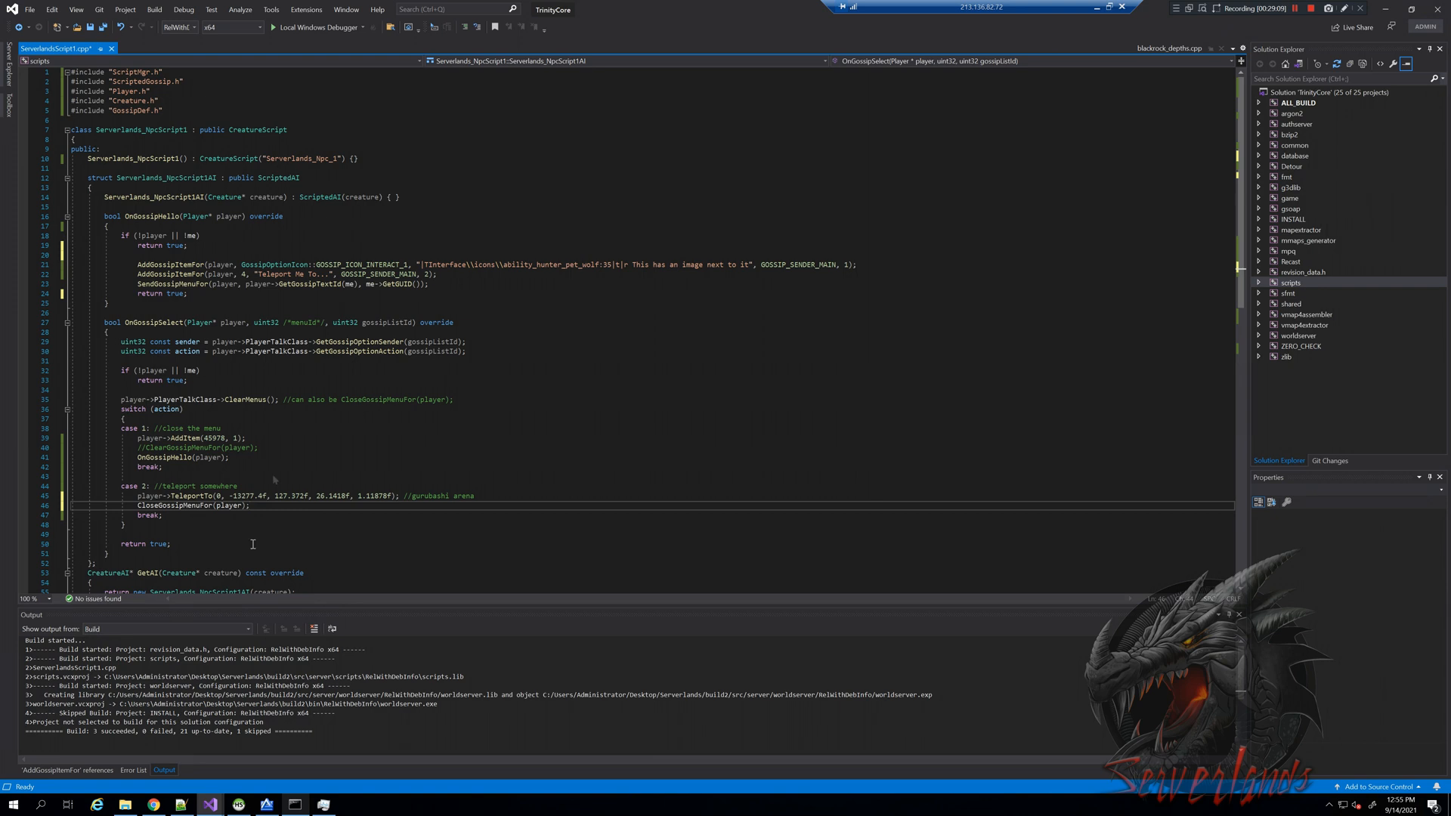
pyautogui.scroll(-3)
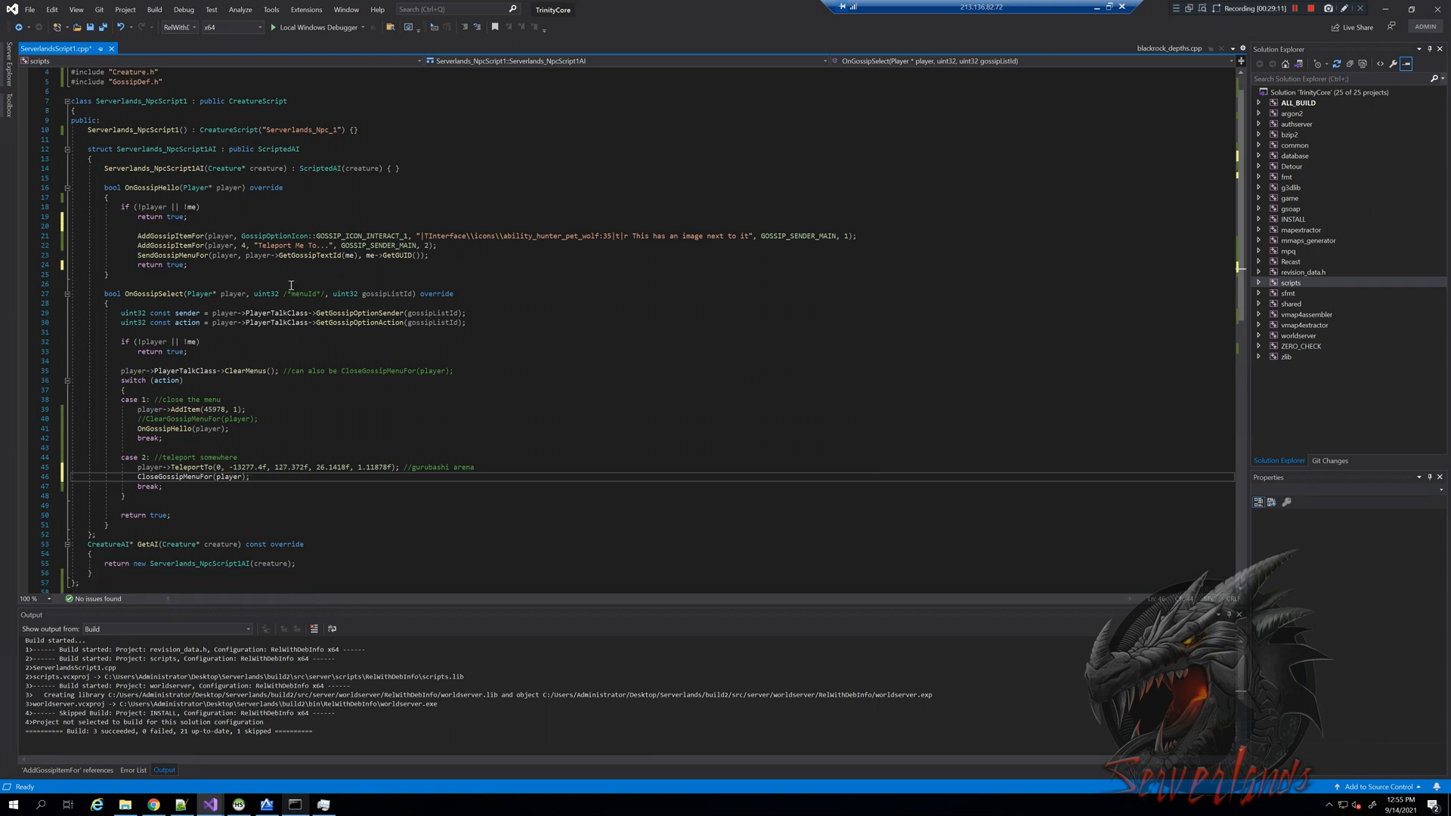